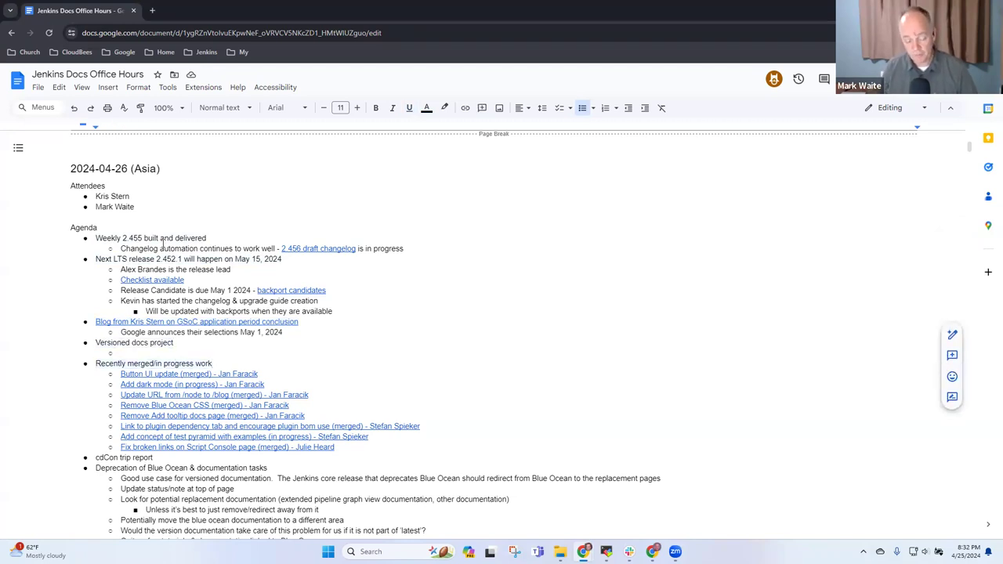
- Append 'for jenkins io' to the Recently merged/in progress work bullet
text(for jenk)
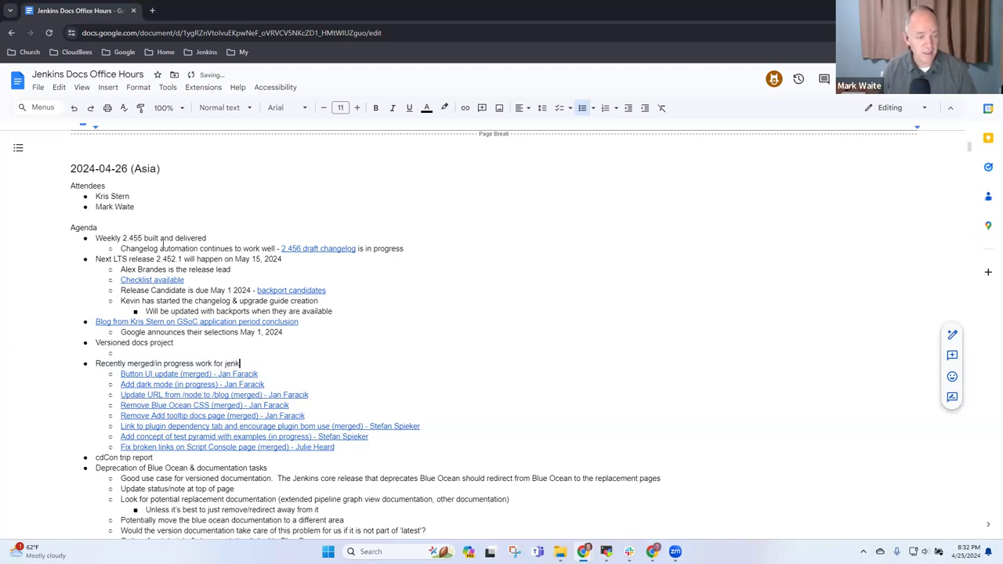
text(ins io)
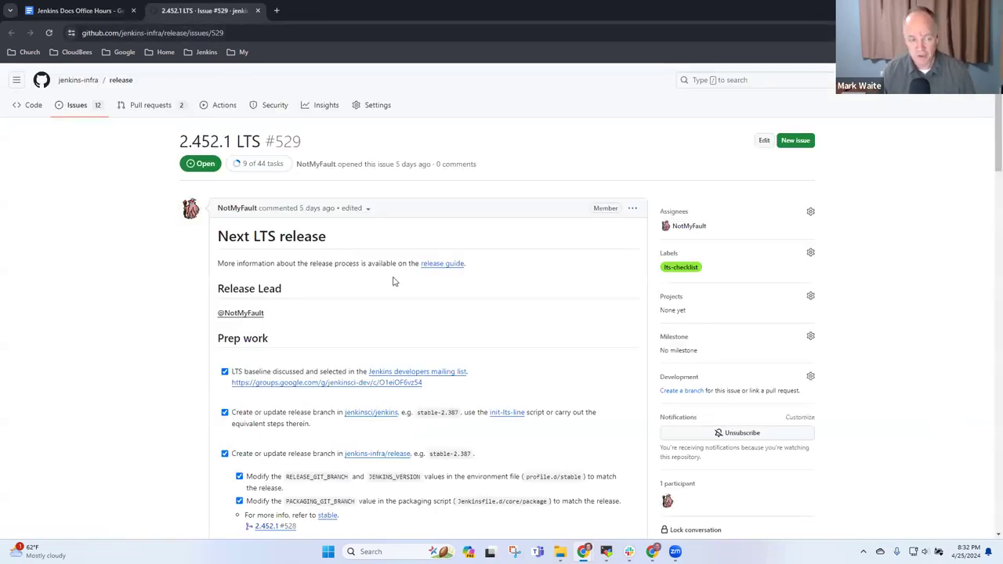
- Follow the lts-candidate issues link from the 2.452.1 LTS checklist to the Jira filter
scroll(down, 3)
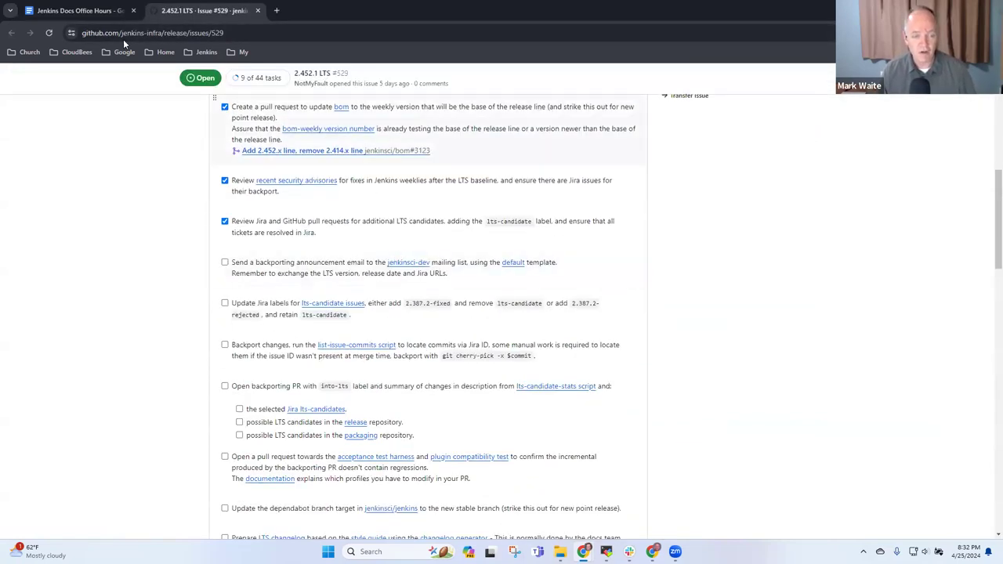
click(79, 10)
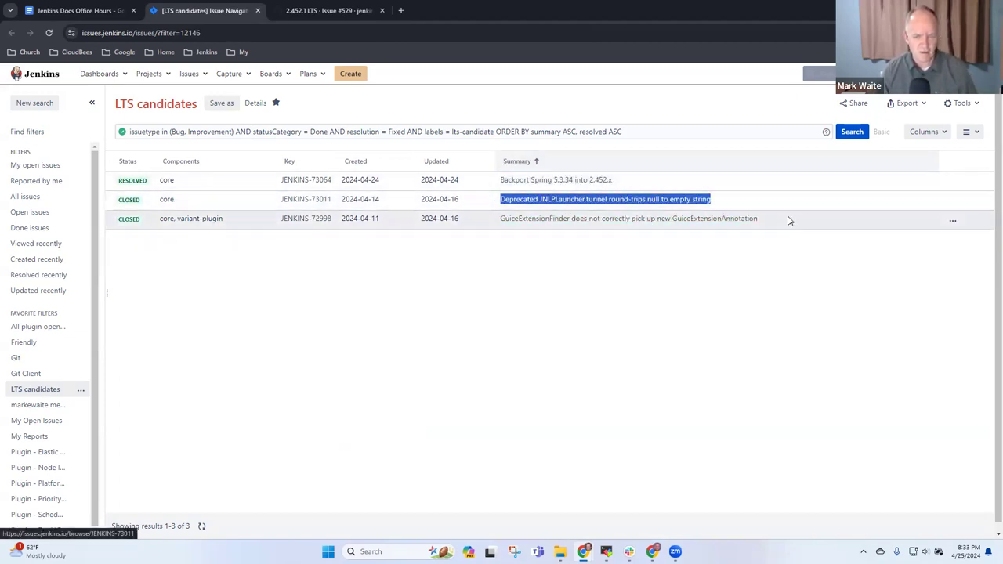
- Switch to the merged GSoC application-period blog post pull request #7230
click(75, 10)
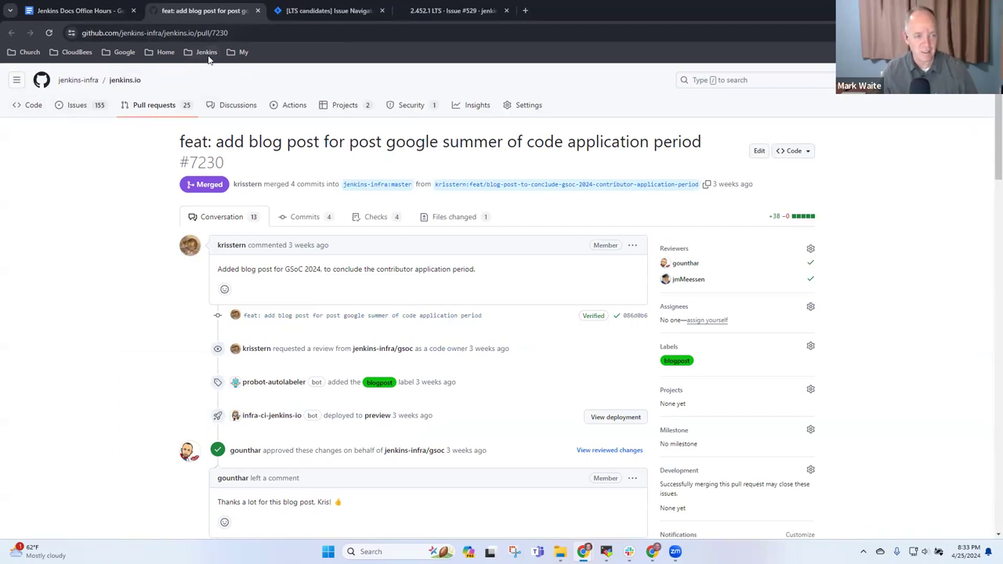
- Check the published GSoC 2024 contributor application post on the jenkins.io blog, then return to the notes
click(207, 52)
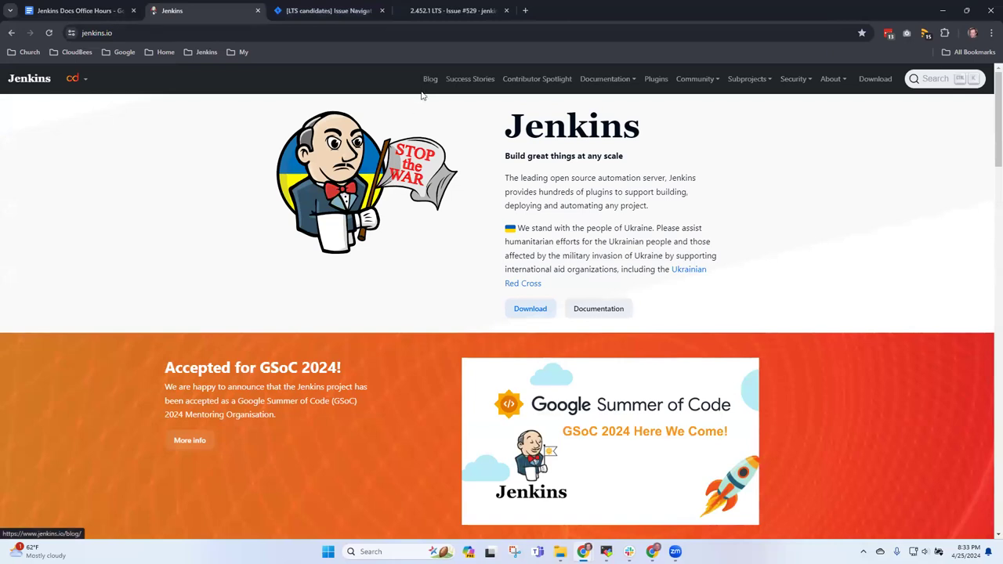
click(429, 78)
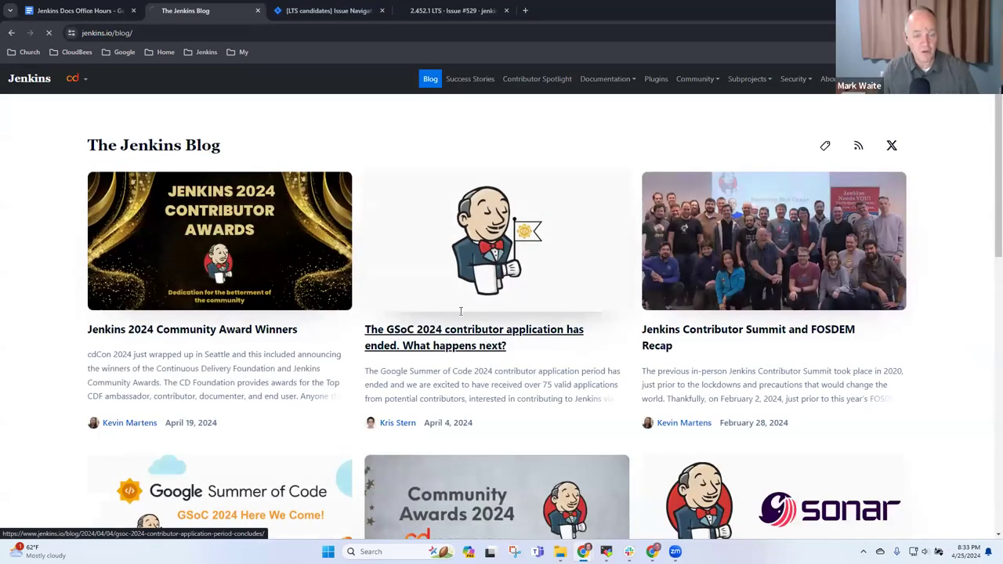
click(473, 337)
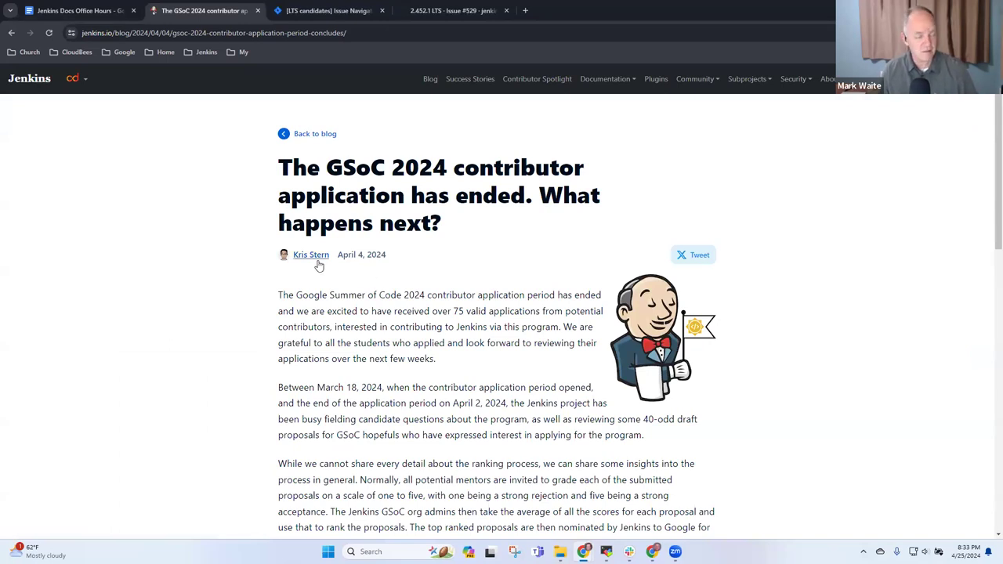
mouse_move(75, 9)
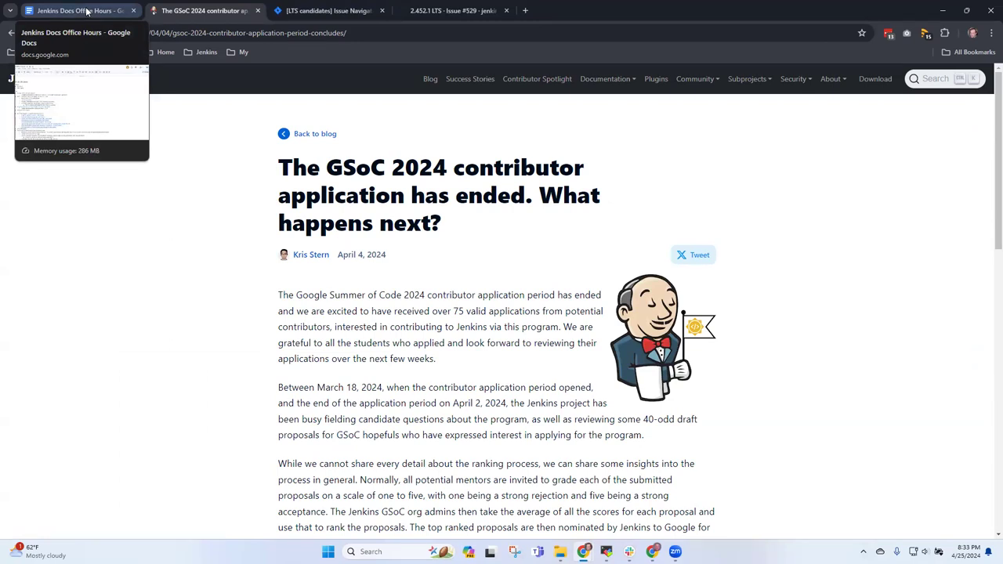
click(78, 9)
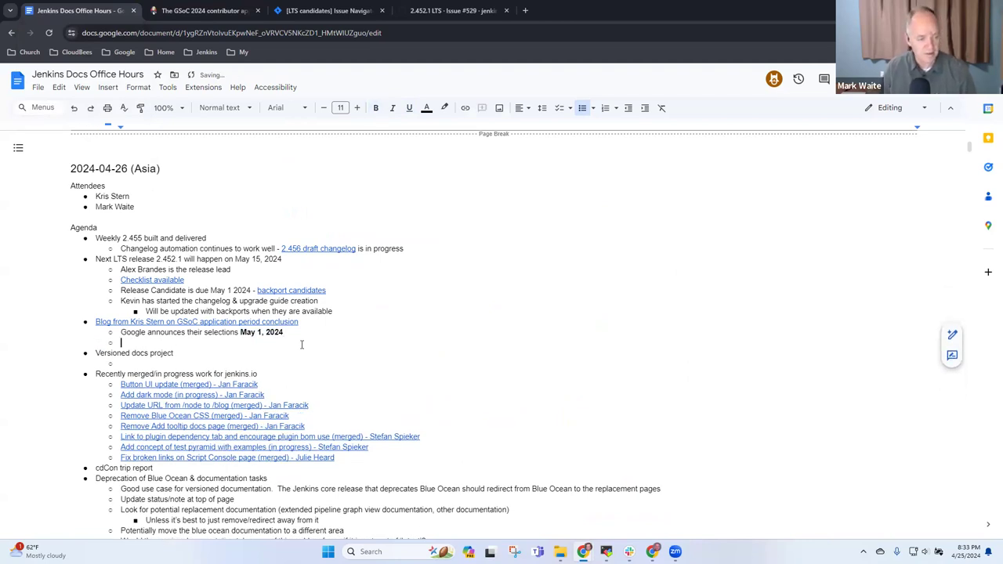
- Add a GSoC sub-bullet: 'Next steps start May 1, 2024 with a blog post and the community bonding period'
text(Next steps start May 1, 2024)
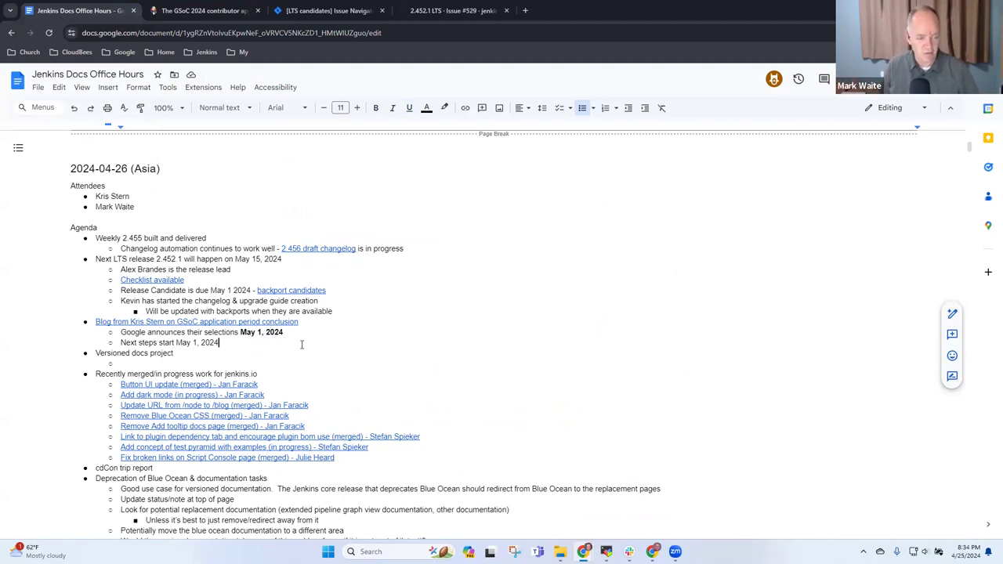
text(with a)
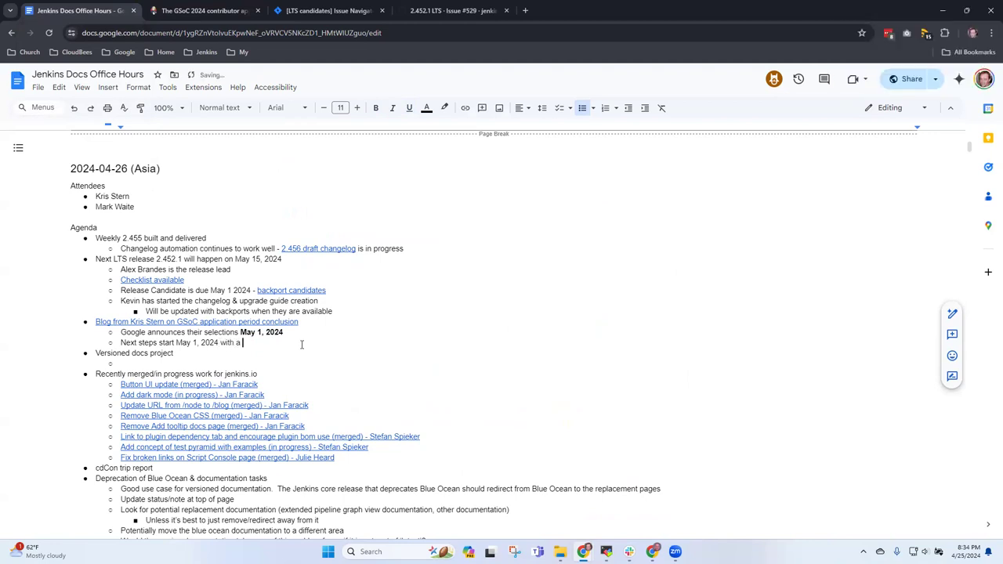
text(blog p)
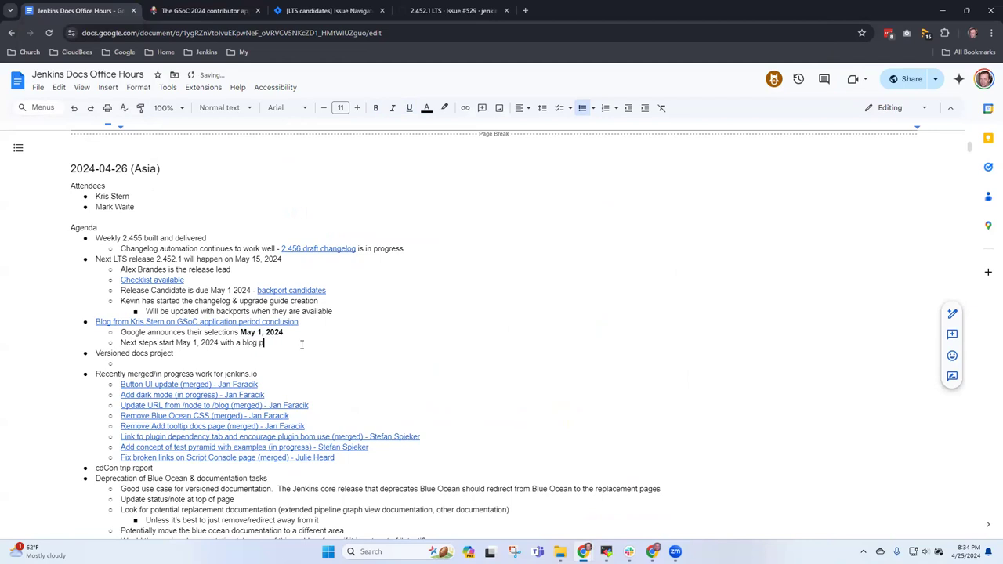
text(ost and the)
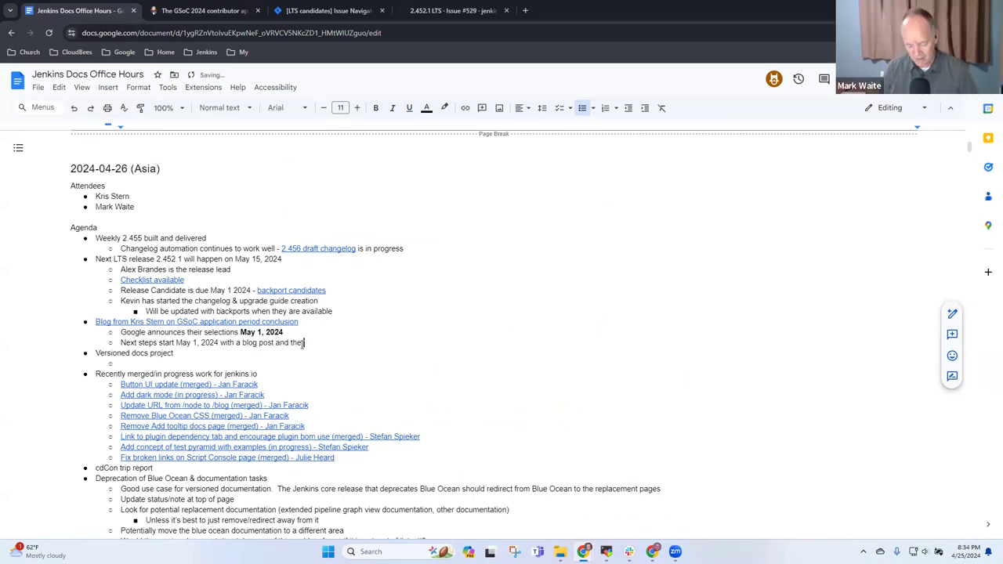
text(community bo)
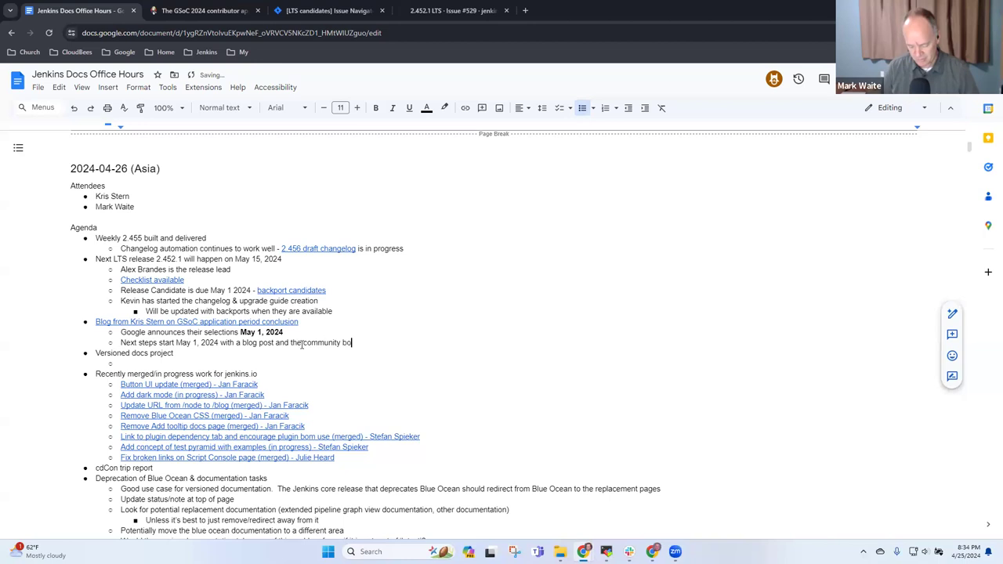
text(bonding peno)
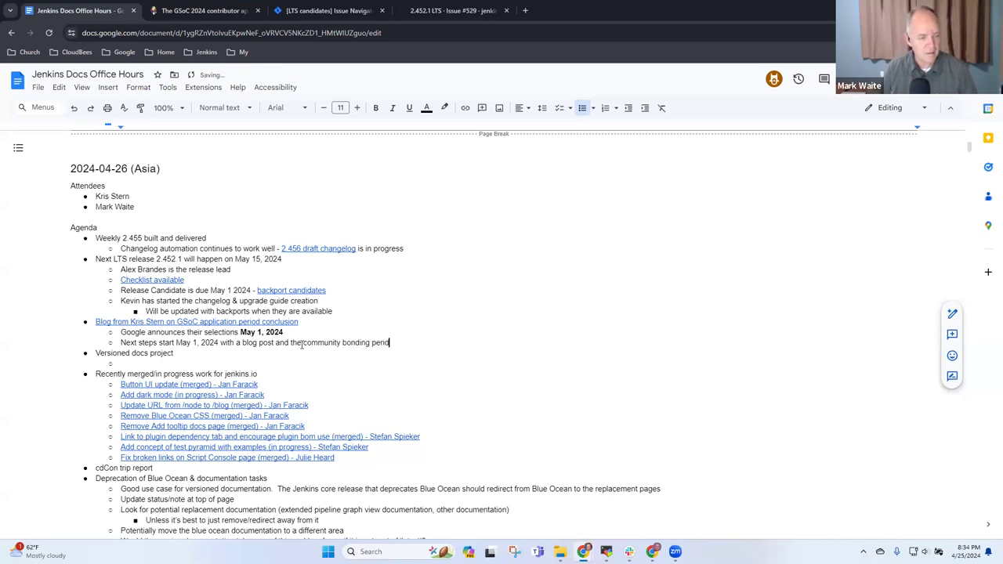
click(174, 352)
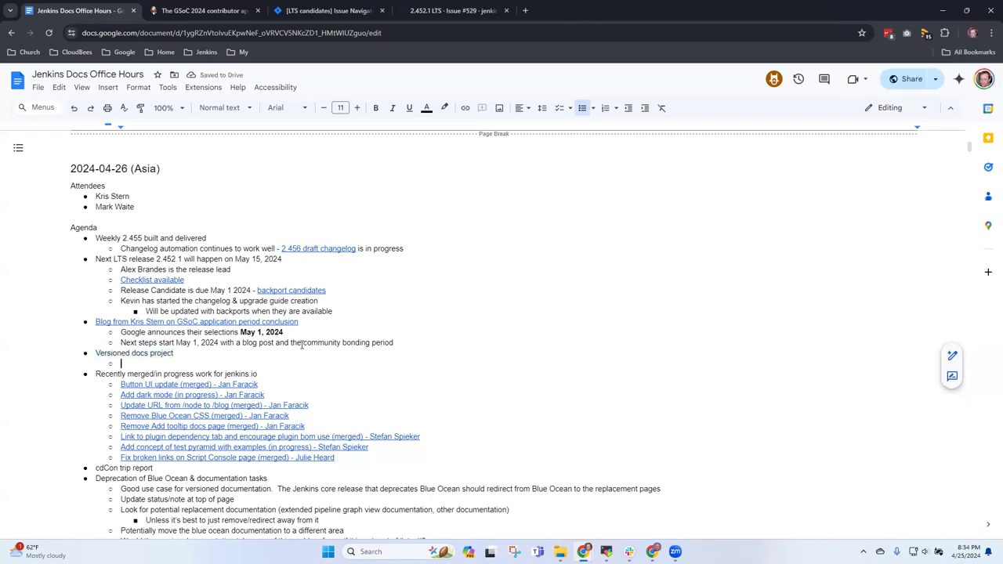
- Note waiting for the new docs.jenkins.io location and work on the Gatsby site
text(Waiting for)
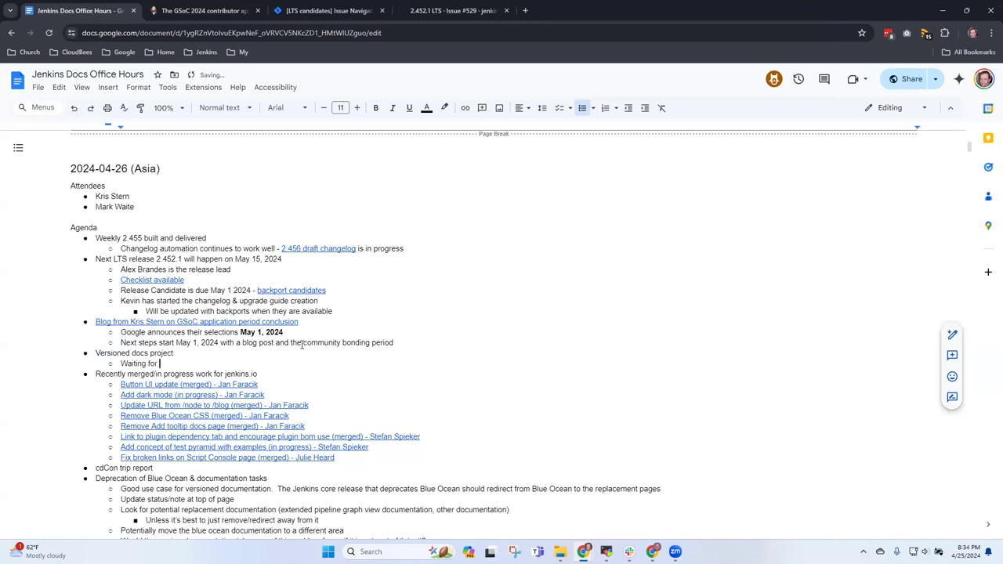
text(the new local)
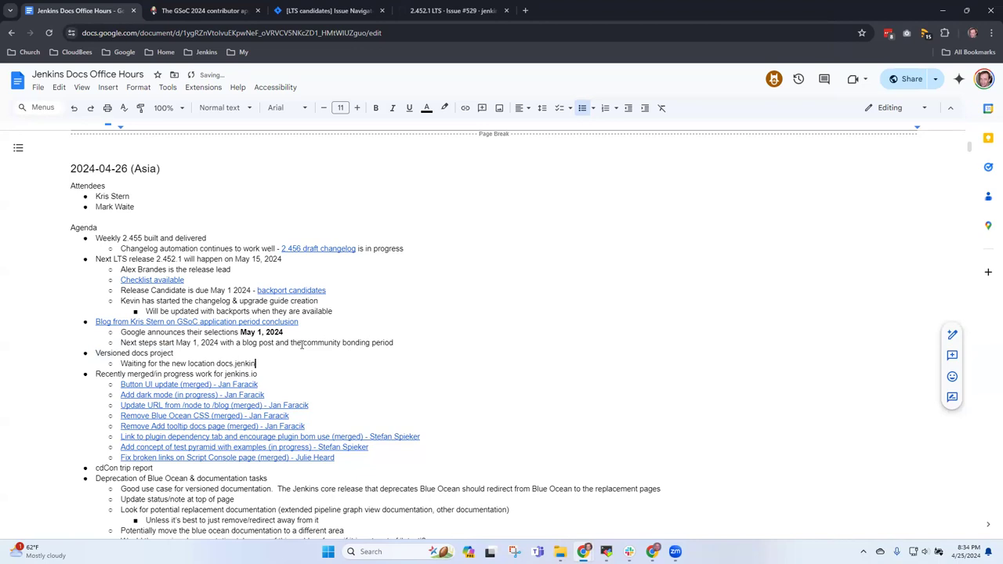
text(.io)
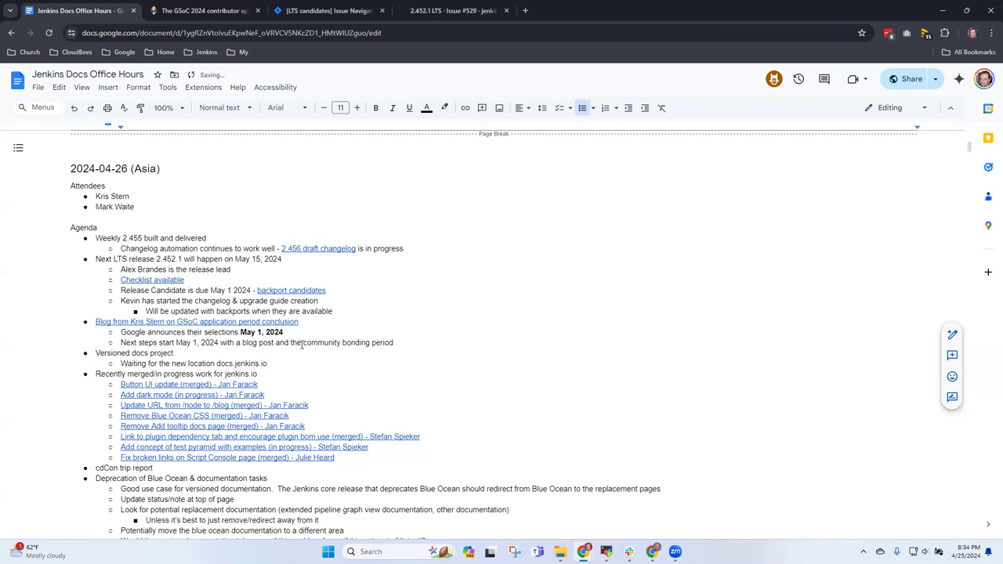
text(that can host the versioned site)
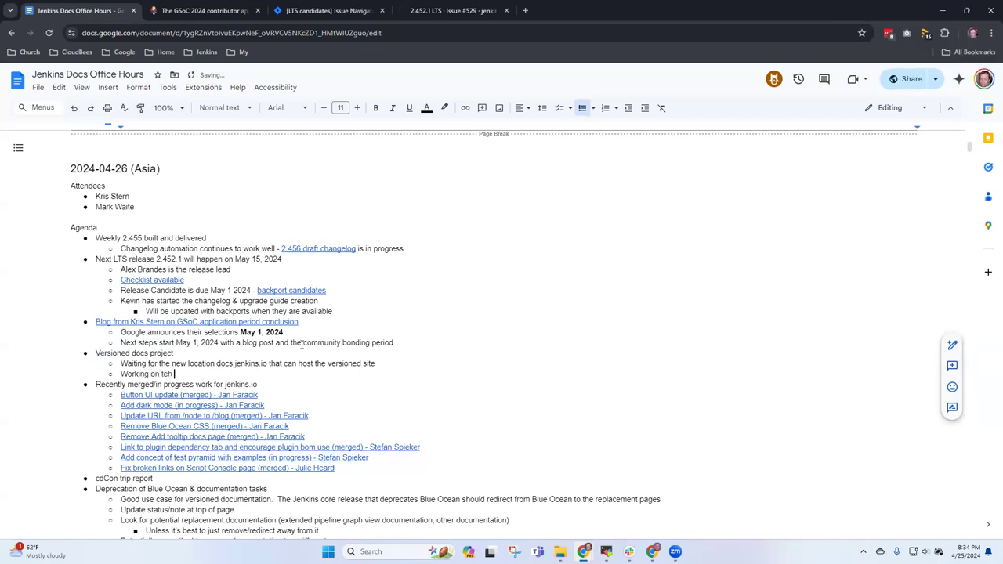
text(the Gatgv)
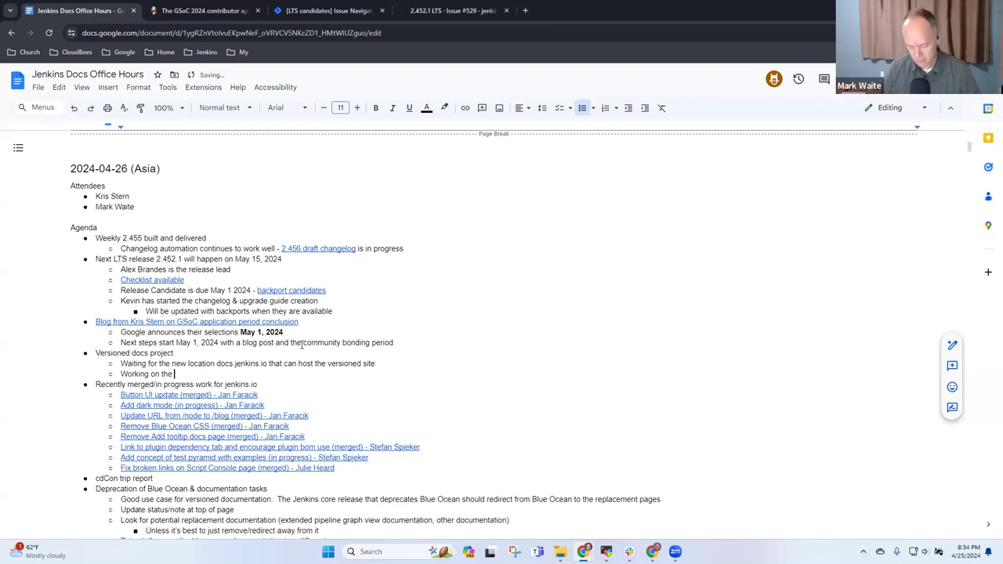
text(Gatsby)
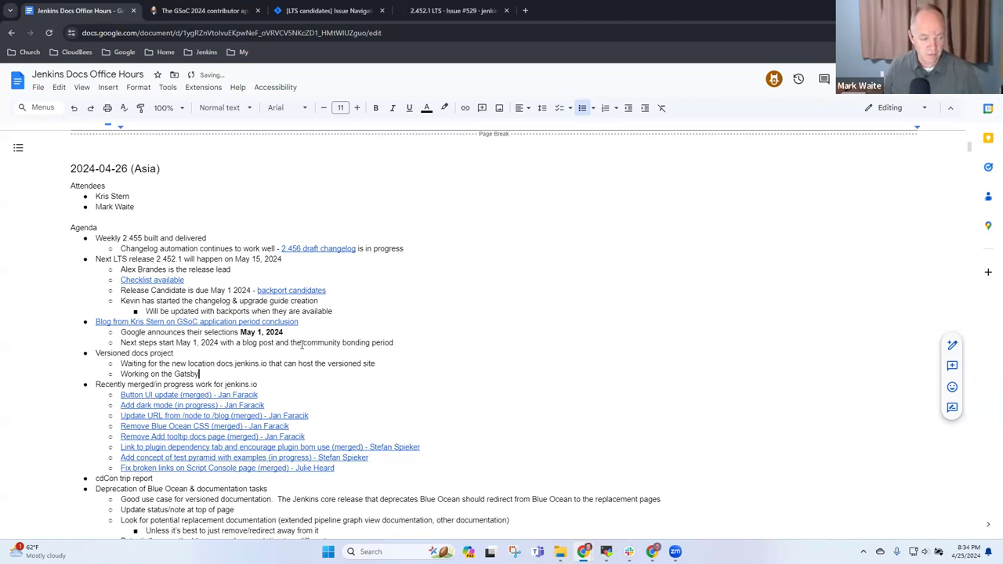
- Note that Mark will check in at the infra team meeting
text(Mark c)
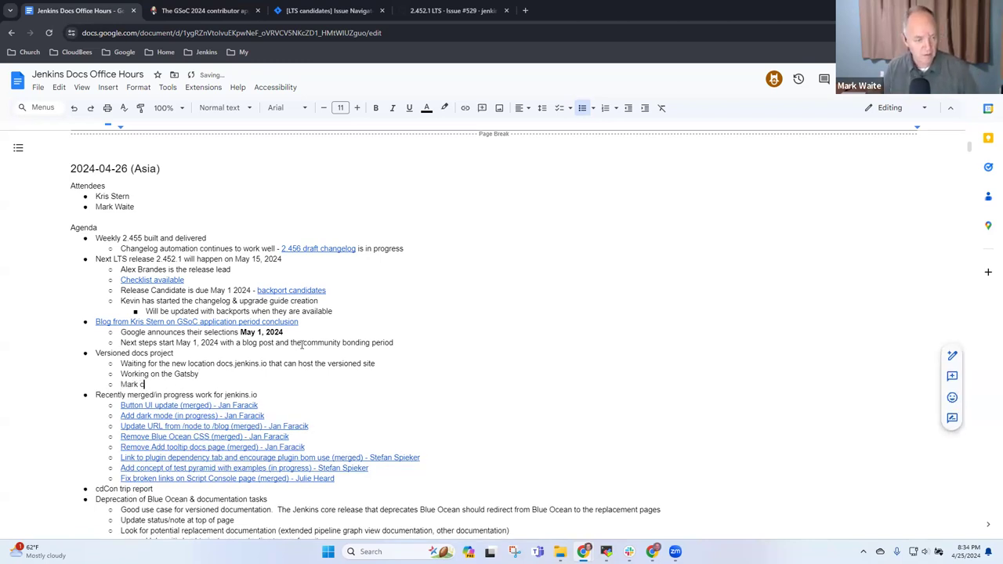
text(heck in infra)
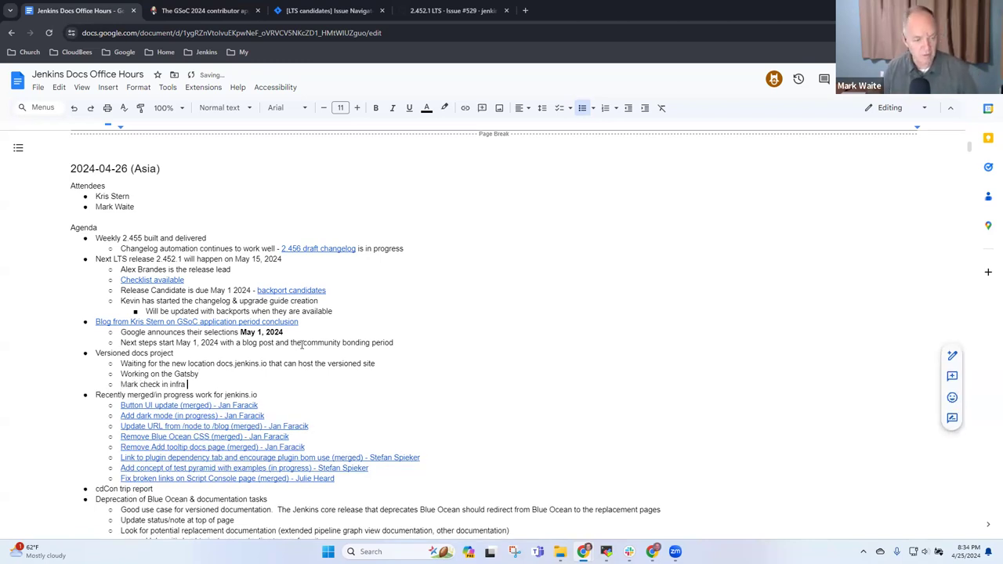
text(team meet)
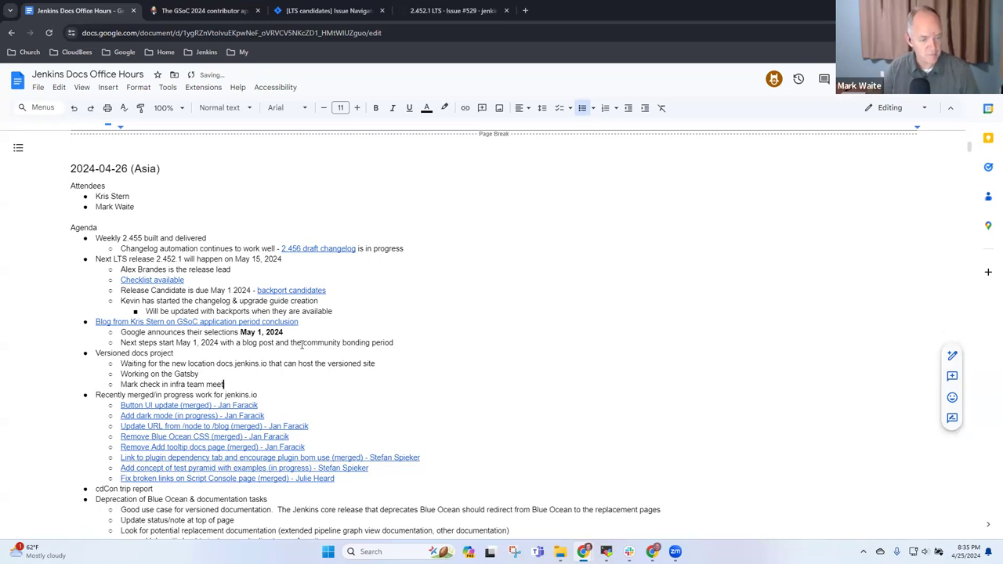
text(ing)
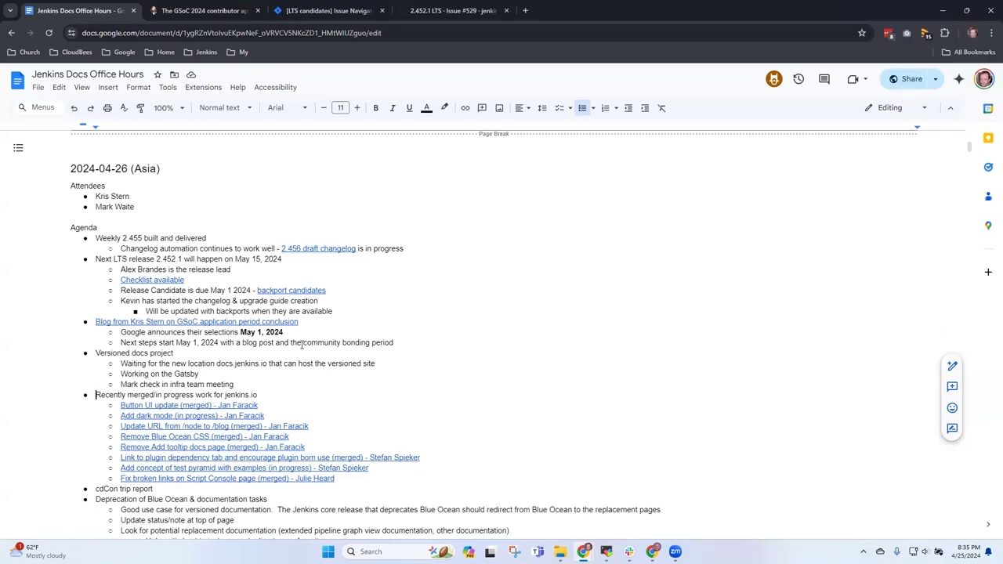
scroll(down, 3)
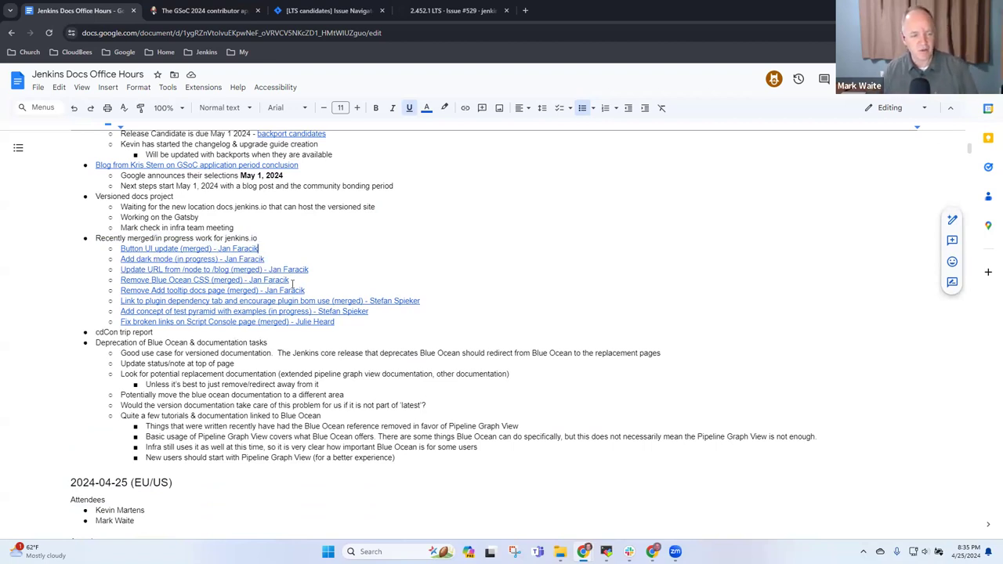
mouse_move(309, 253)
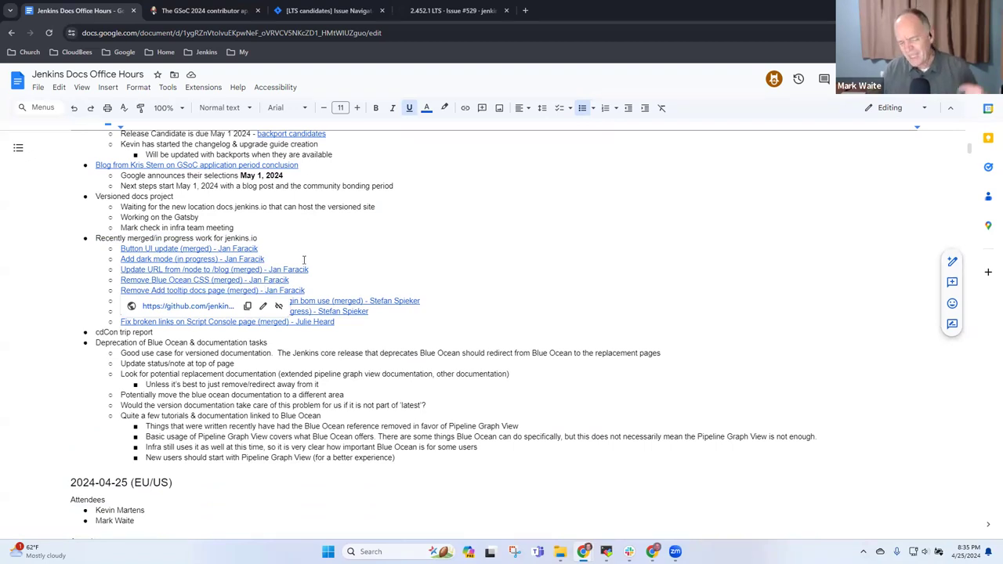
mouse_move(308, 260)
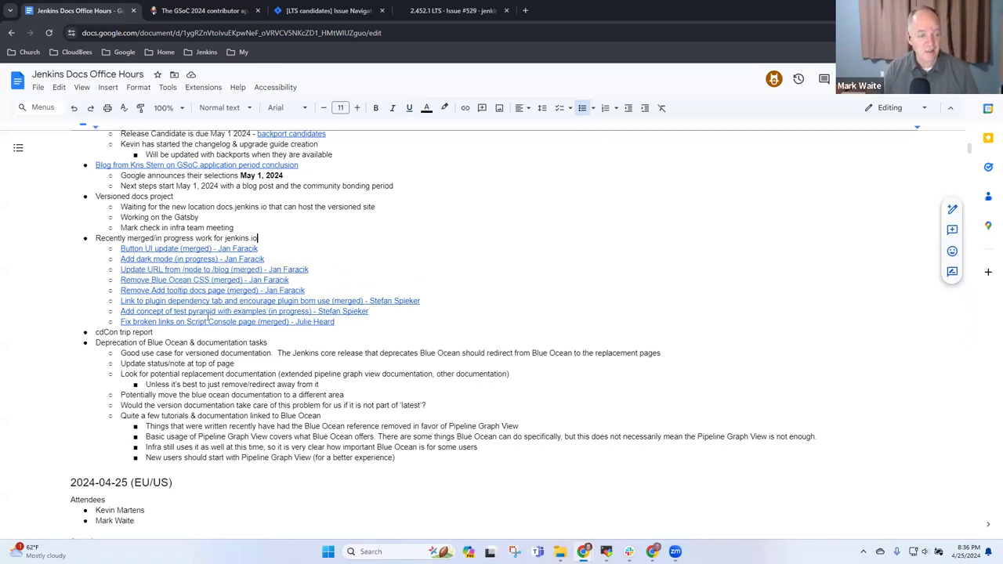
mouse_move(227, 321)
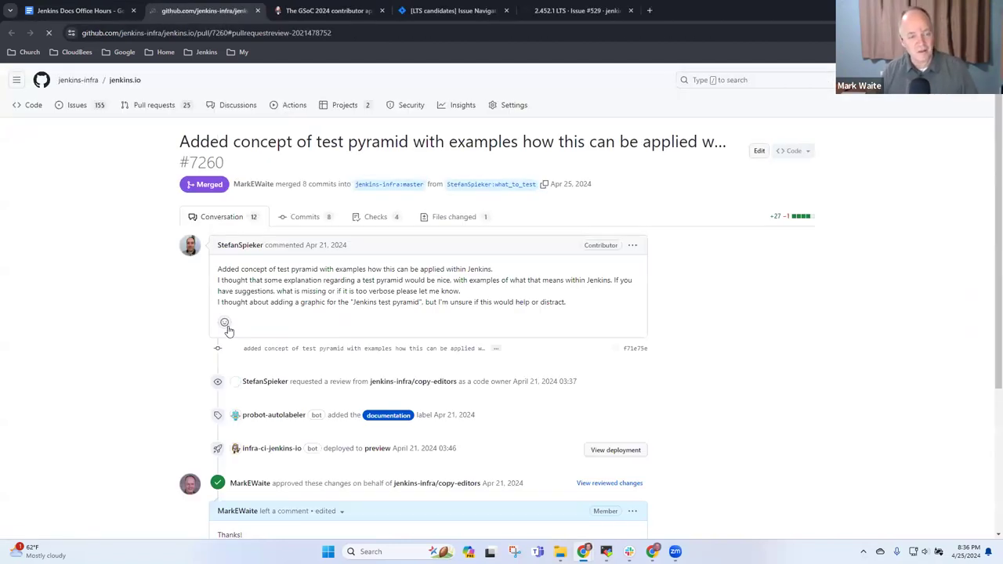
- Review the files changed by the merged test pyramid pull request #7260
scroll(down, 3)
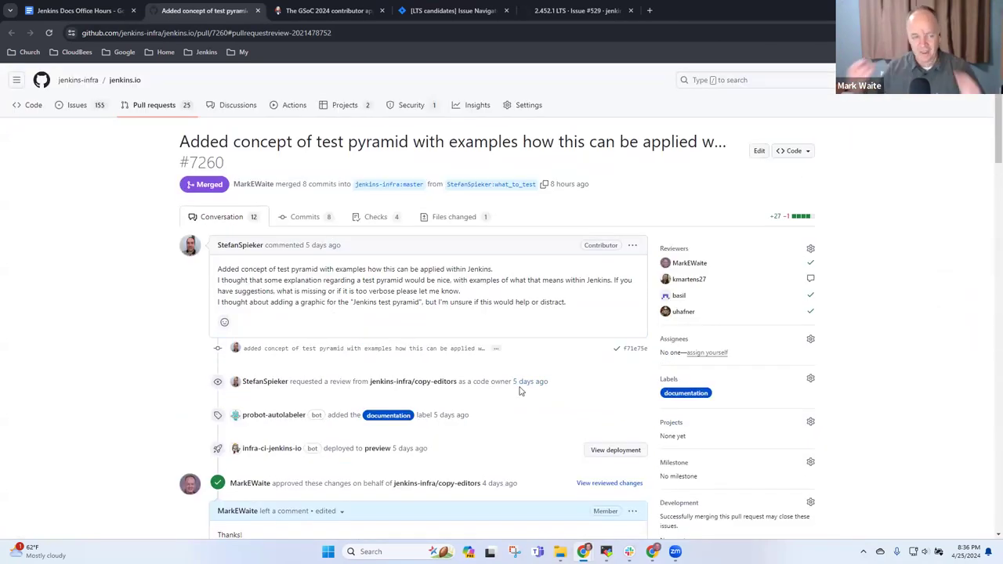
mouse_move(452, 216)
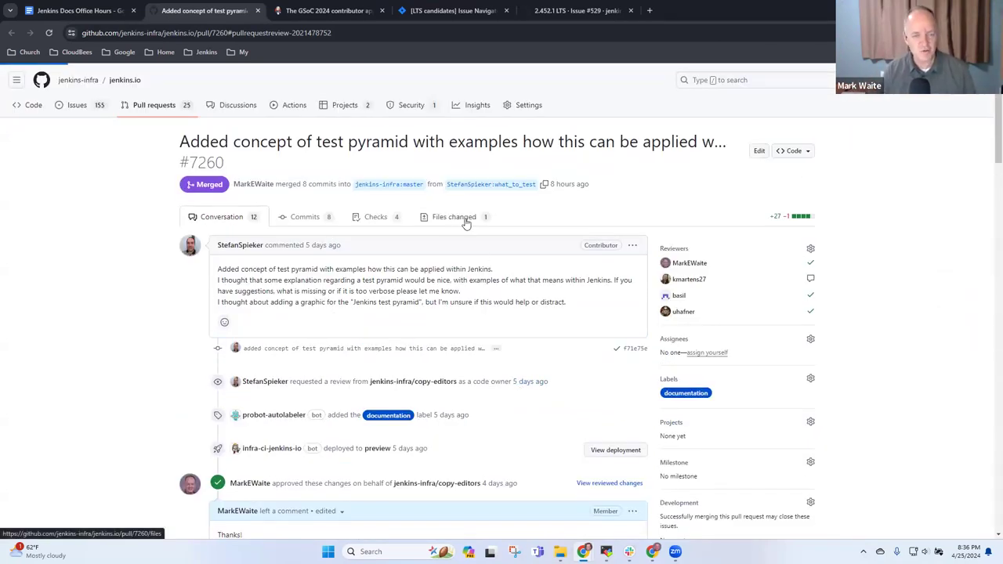
click(455, 217)
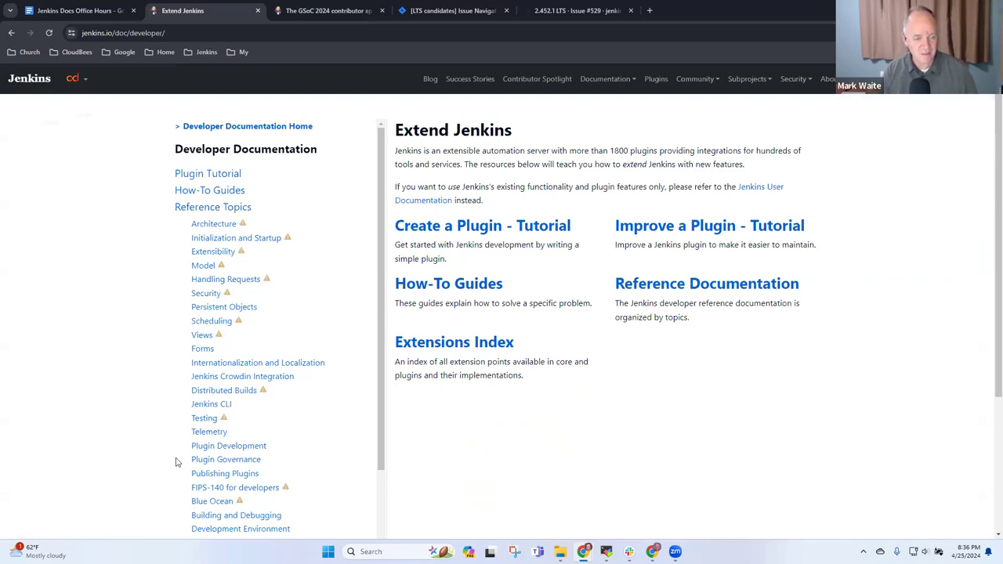
- Browse the Testing developer page down to the What to Test section
click(204, 417)
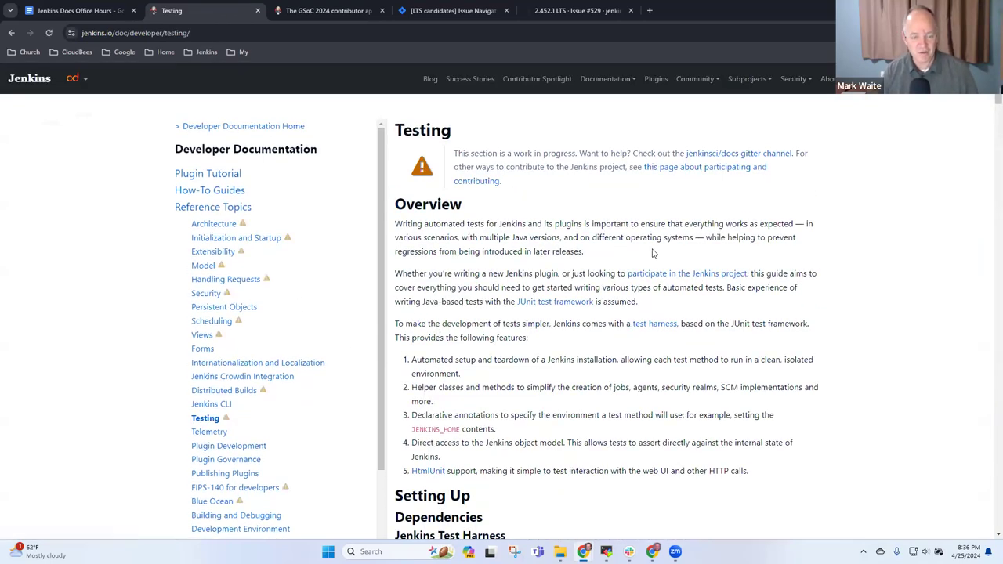
scroll(down, 3)
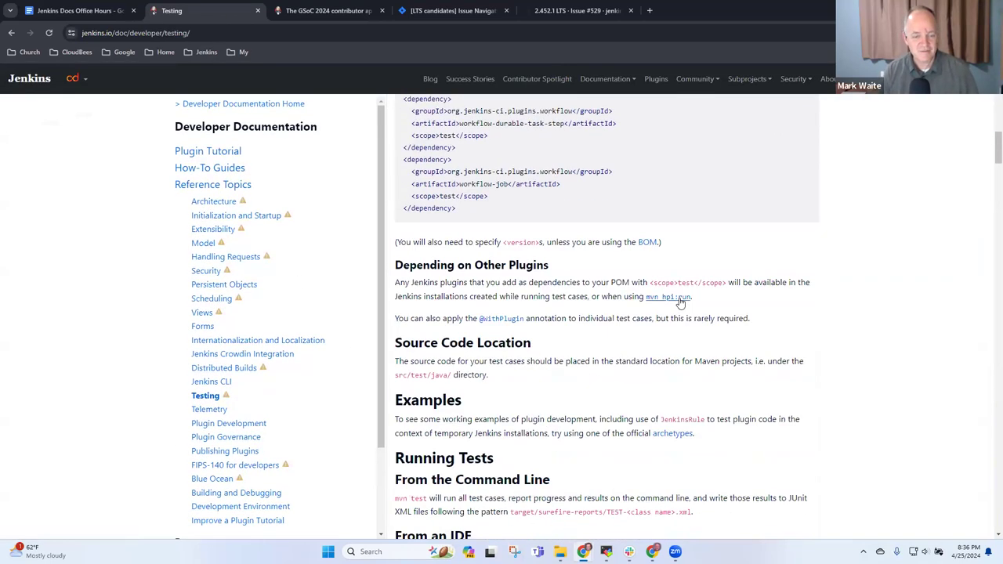
scroll(down, 3)
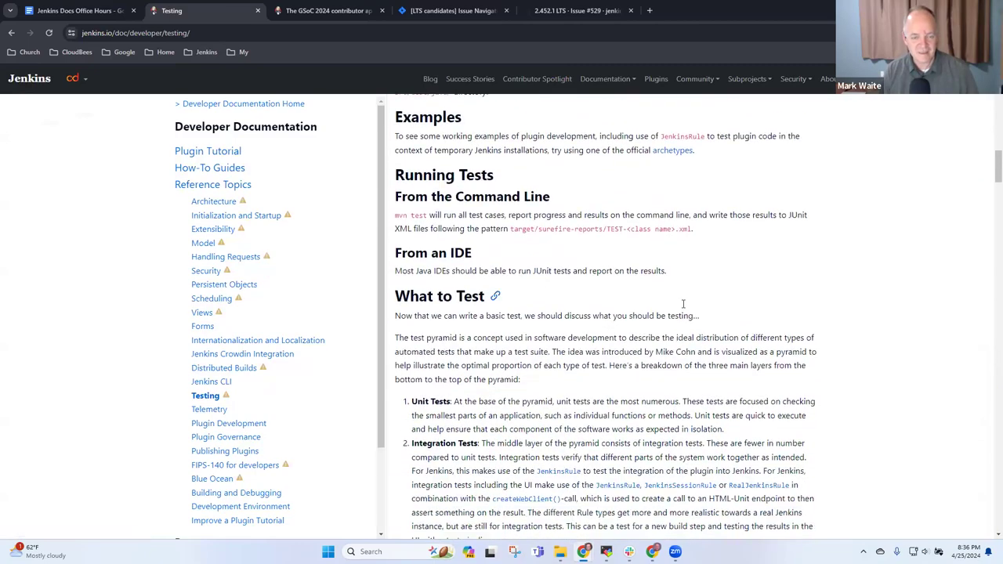
scroll(down, 3)
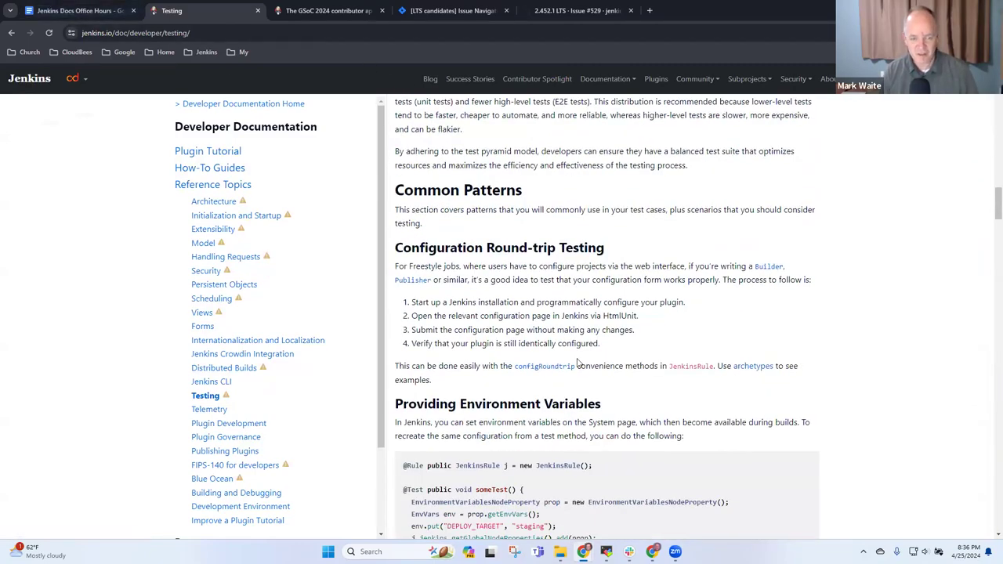
scroll(down, 3)
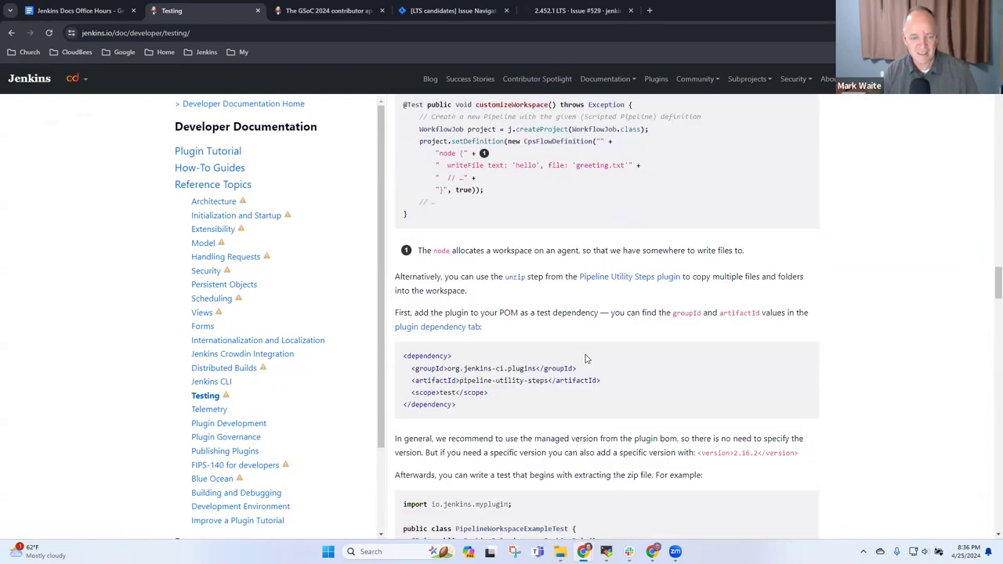
scroll(up, 3)
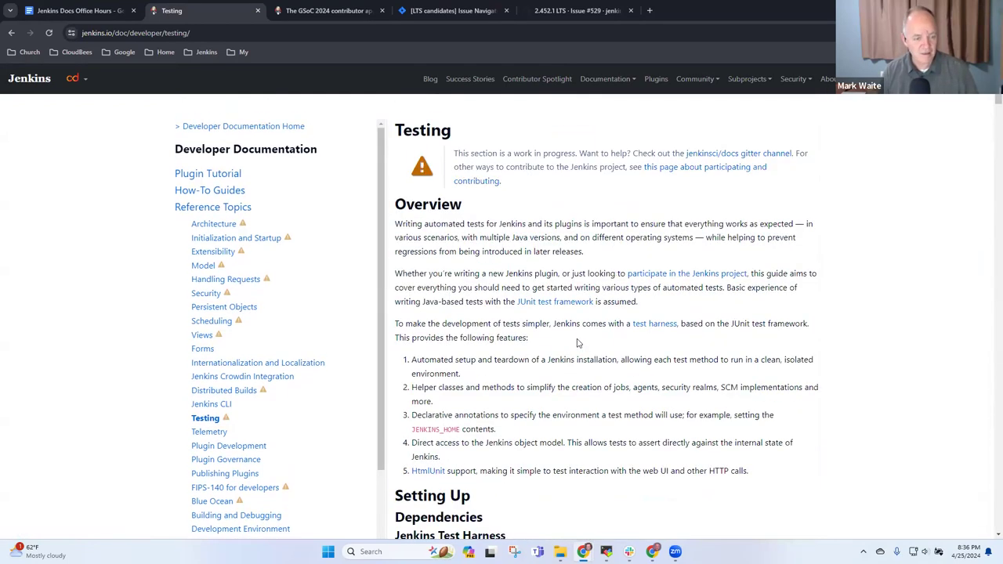
mouse_move(623, 216)
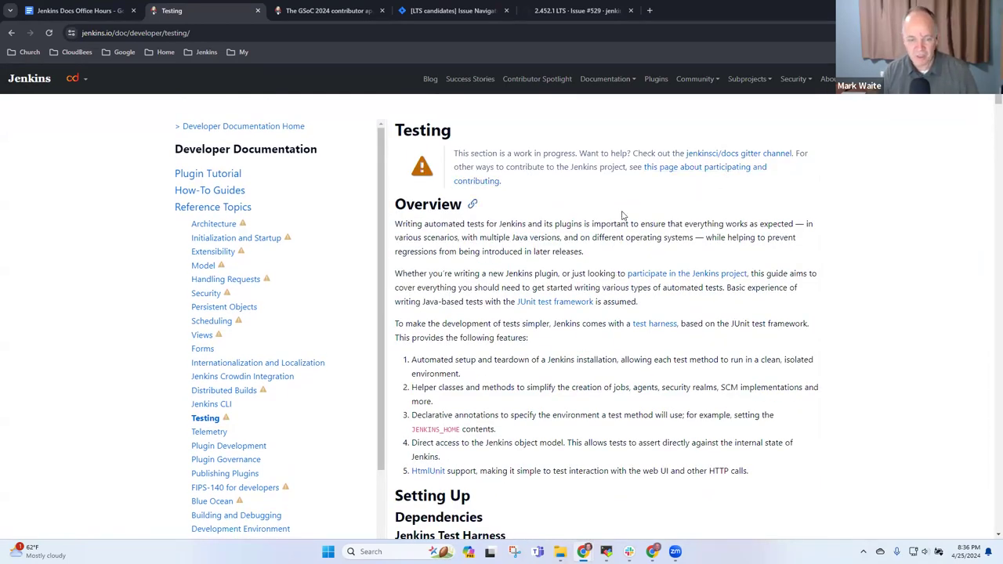
mouse_move(653, 323)
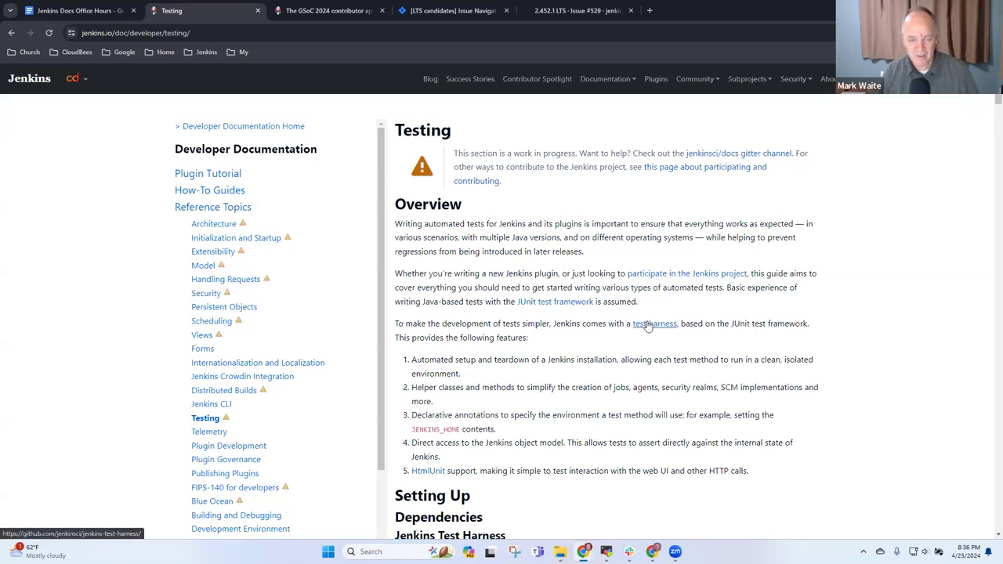
scroll(down, 3)
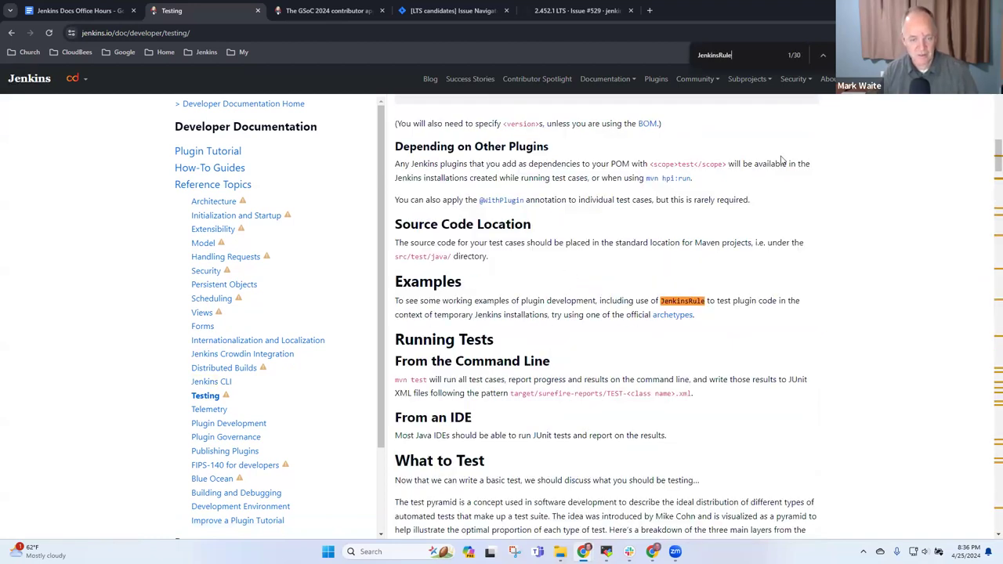
mouse_move(562, 229)
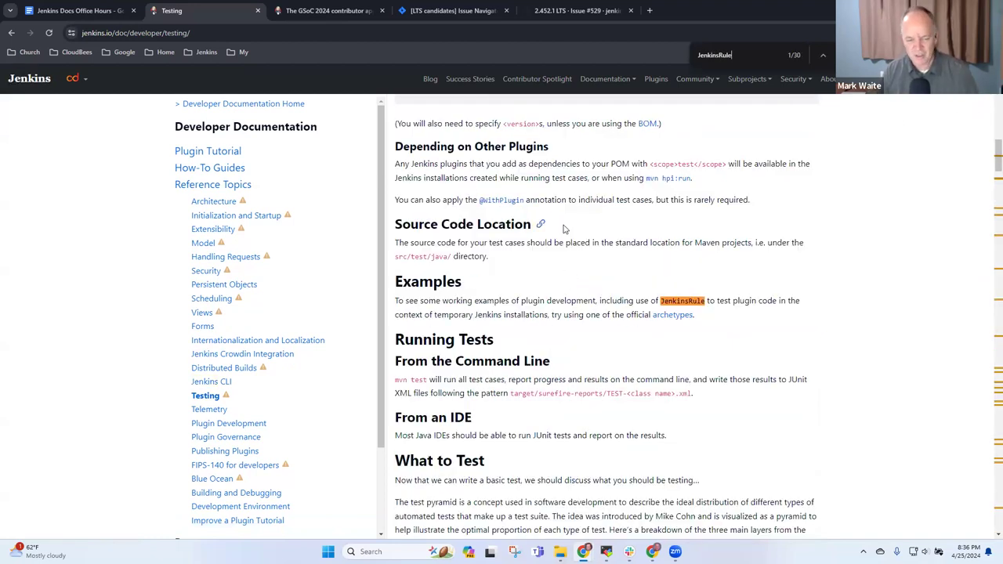
scroll(down, 3)
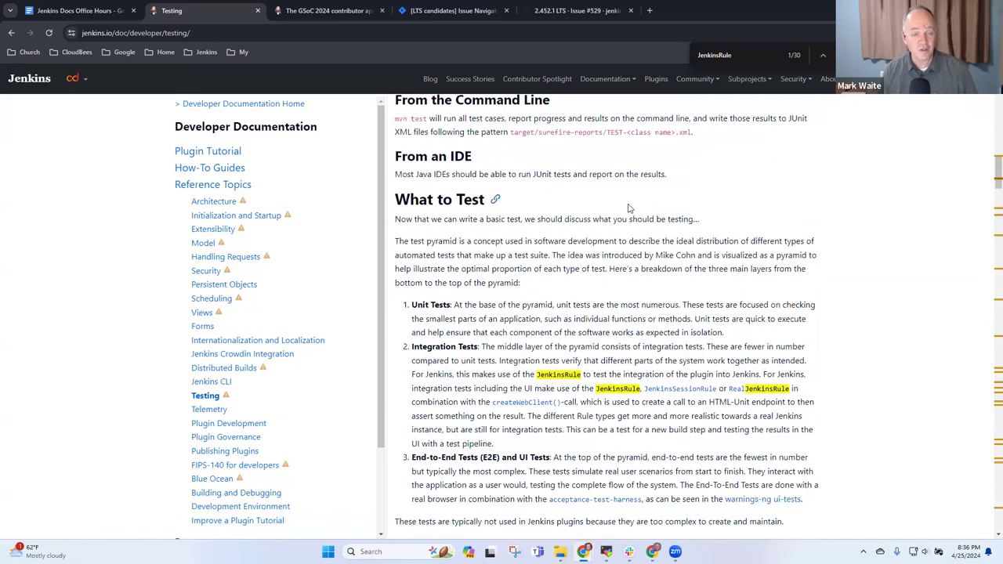
scroll(up, 3)
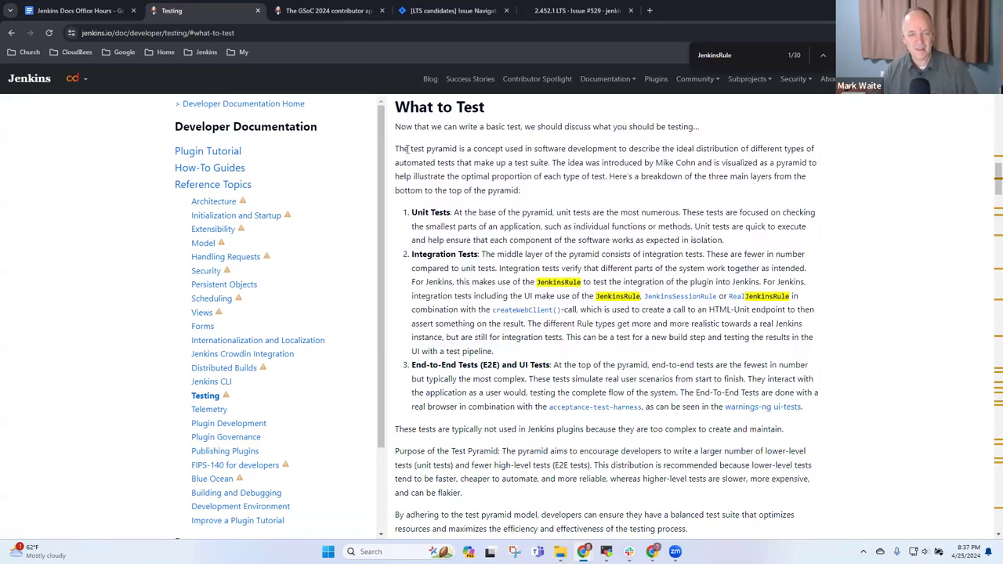
- Highlight the test pyramid and end-to-end tests sentences, then return to the office hours notes
drag(395, 148, 675, 147)
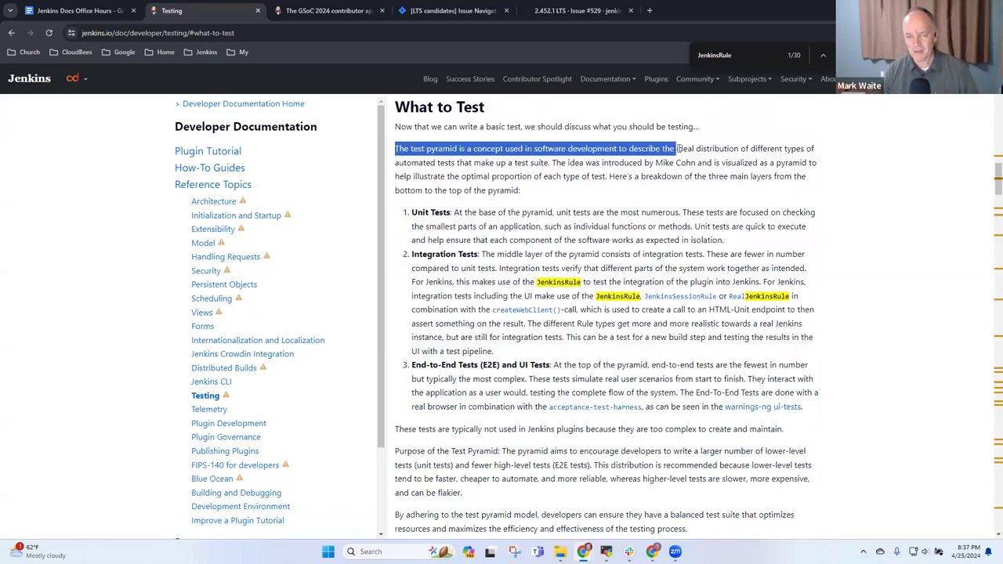
drag(673, 147, 549, 161)
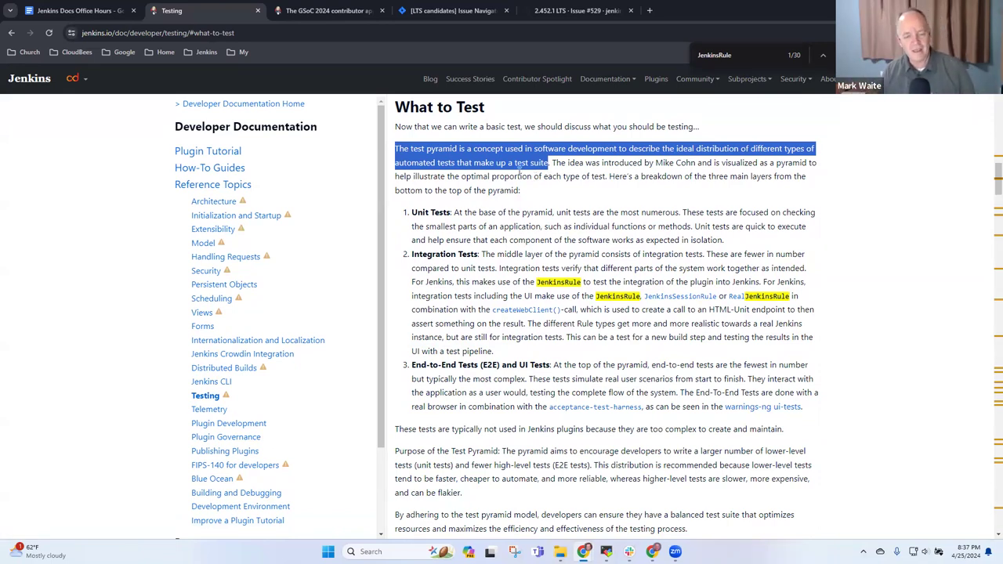
click(718, 304)
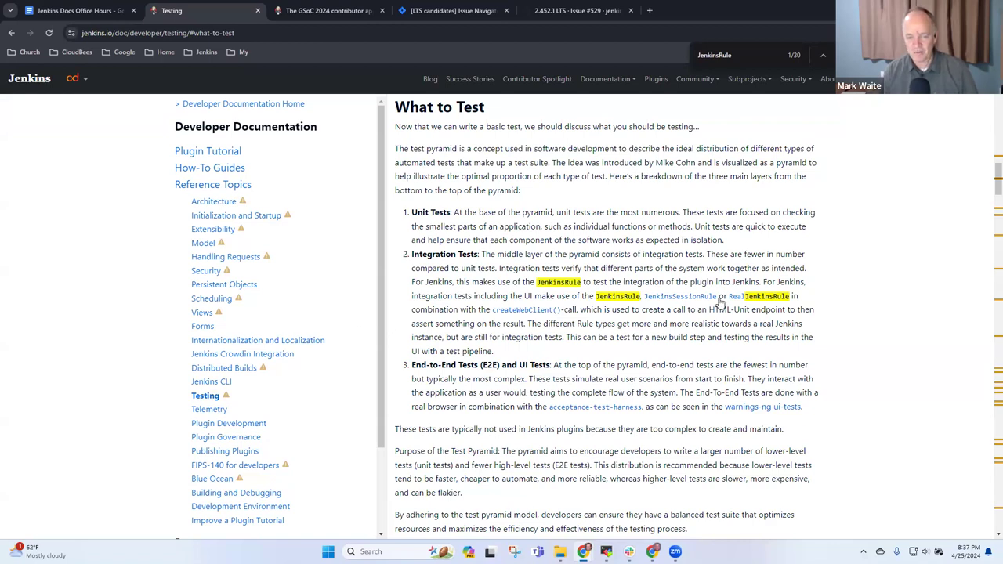
mouse_move(758, 296)
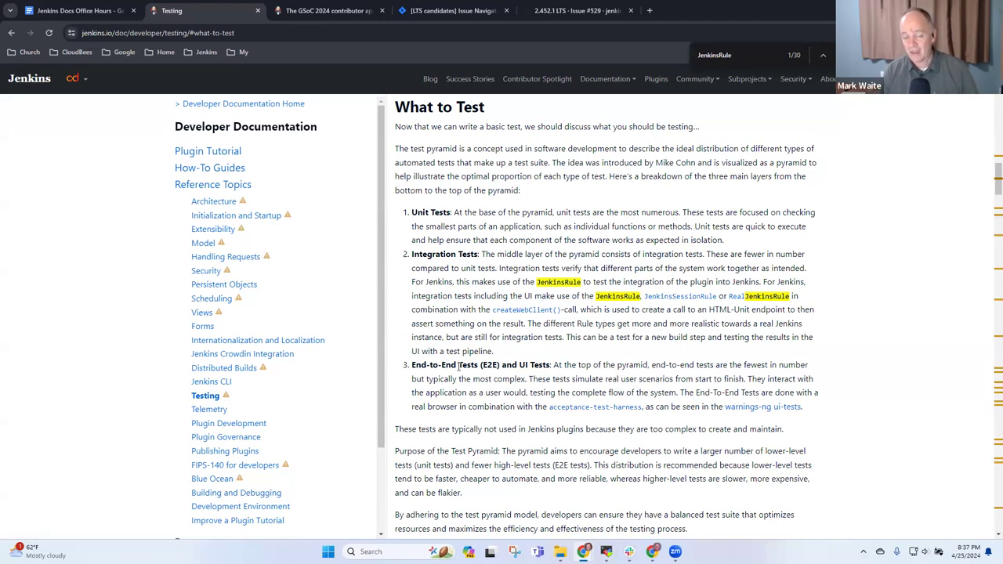
drag(410, 364, 664, 363)
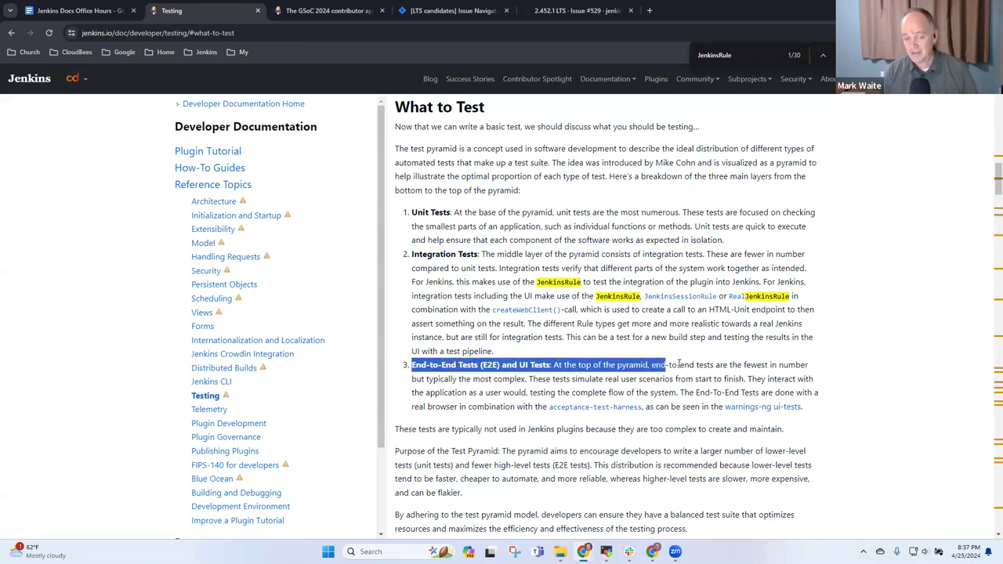
drag(661, 363, 743, 378)
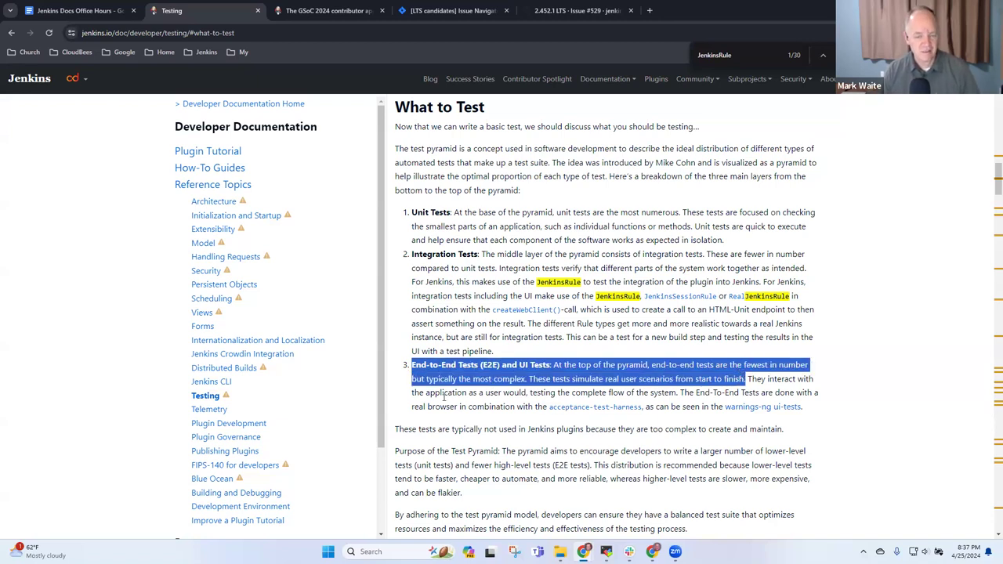
scroll(down, 3)
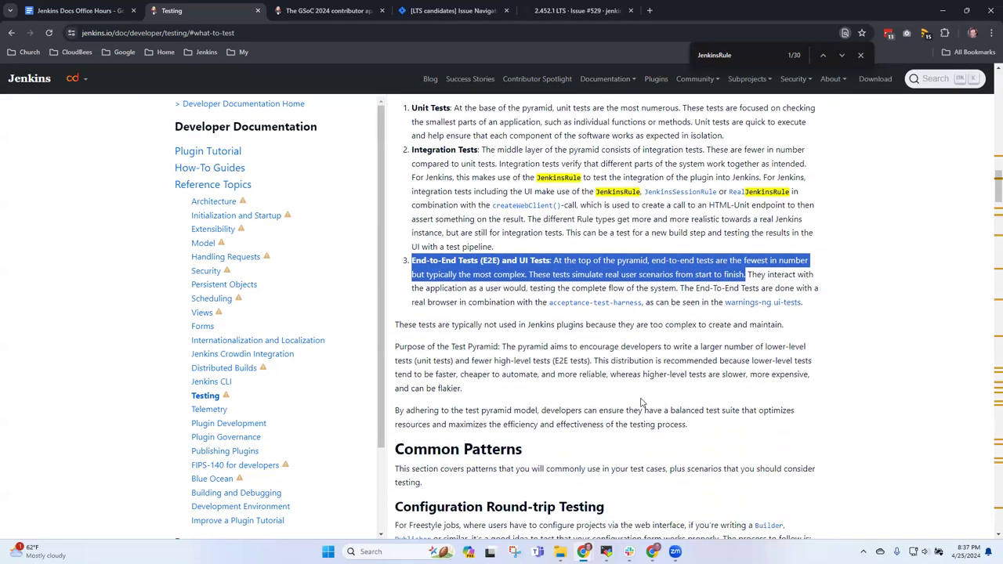
scroll(down, 3)
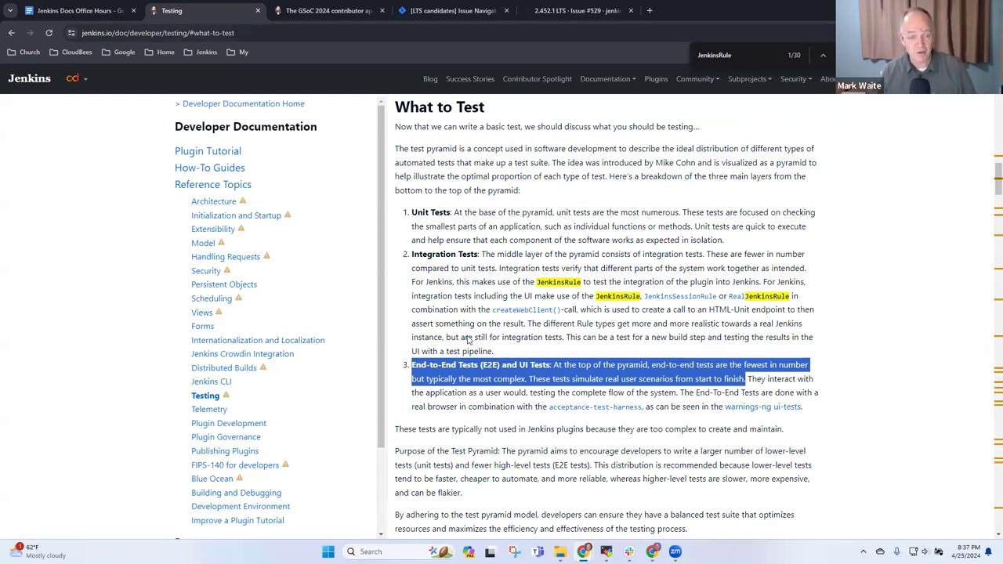
mouse_move(921, 277)
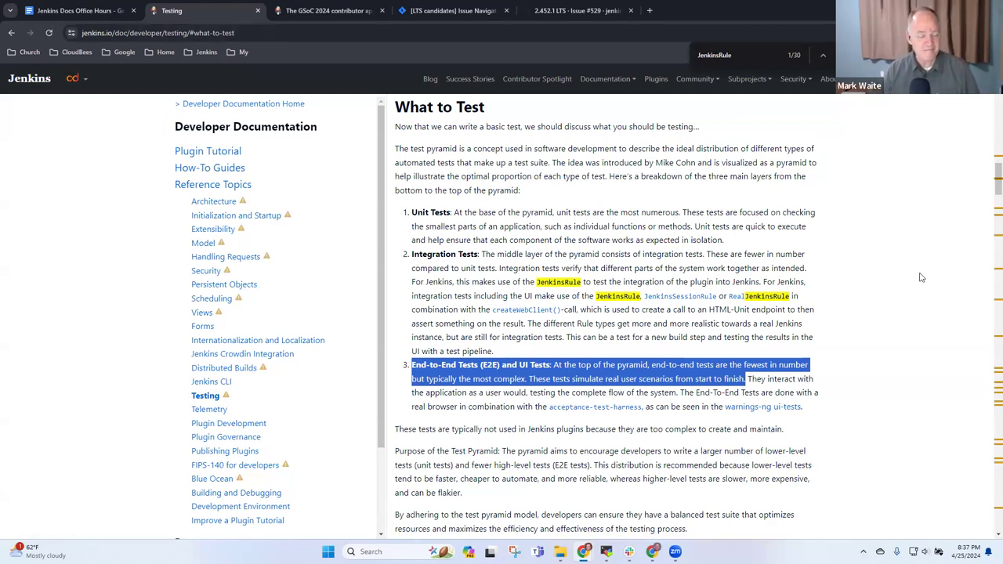
click(75, 9)
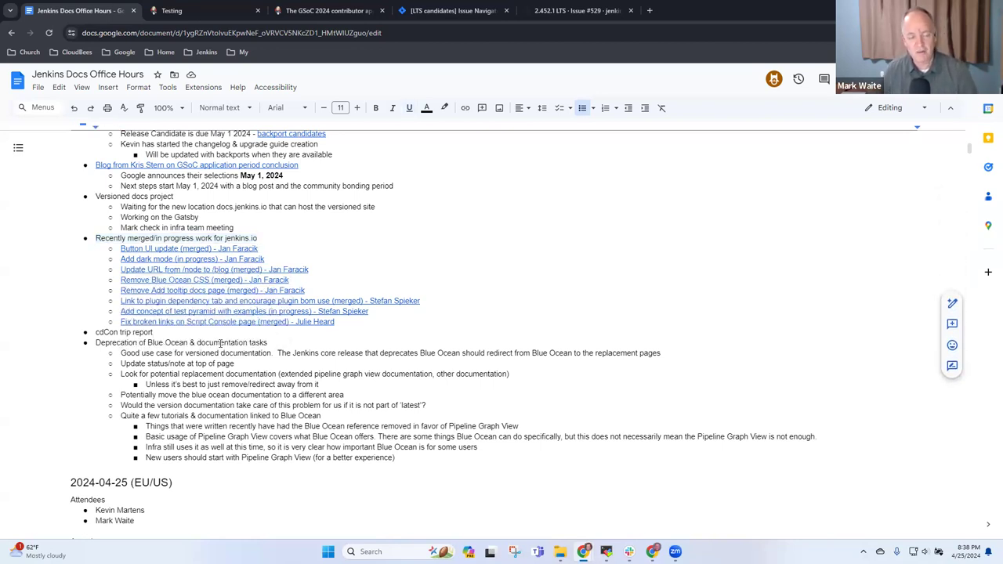
- Note cdCon in Seattle and the workshop on the health of open source projects
text(Seattle last week)
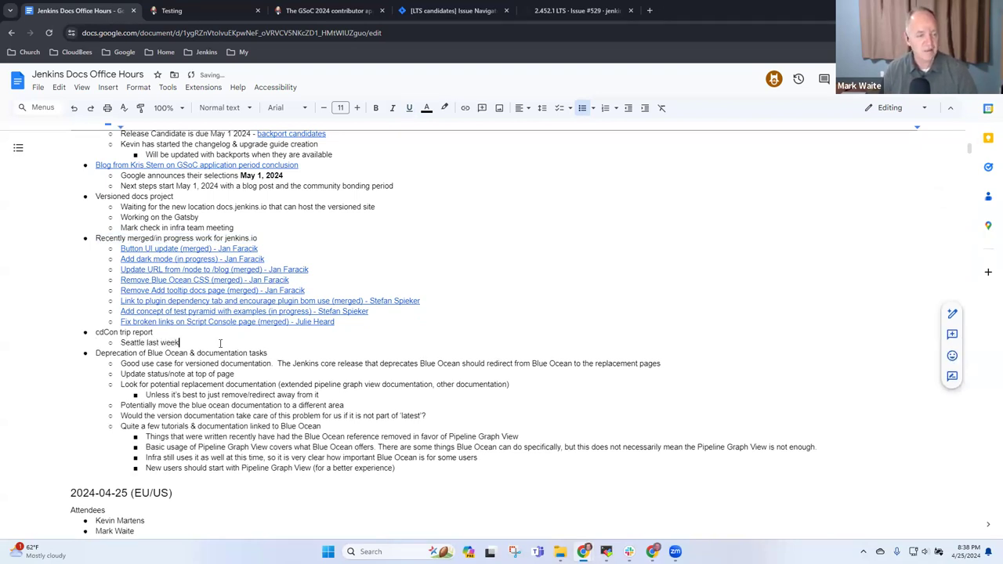
key(Return)
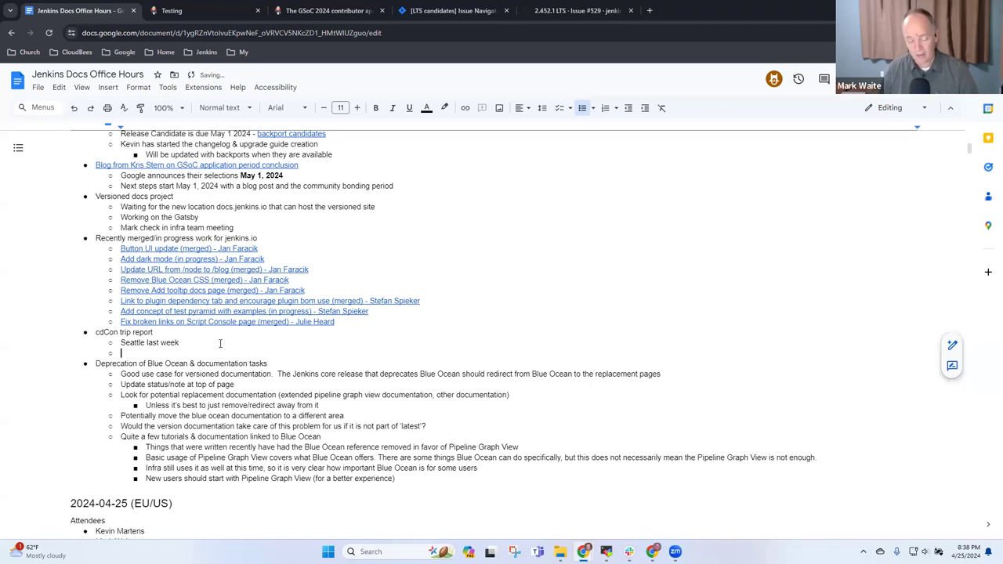
text(Workshop on asse)
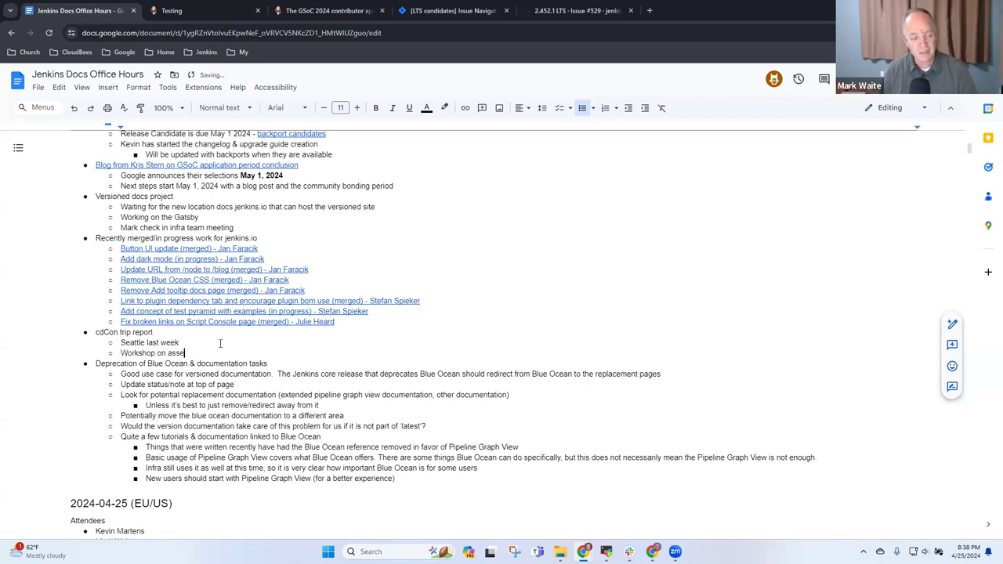
text(ssing the health of open so)
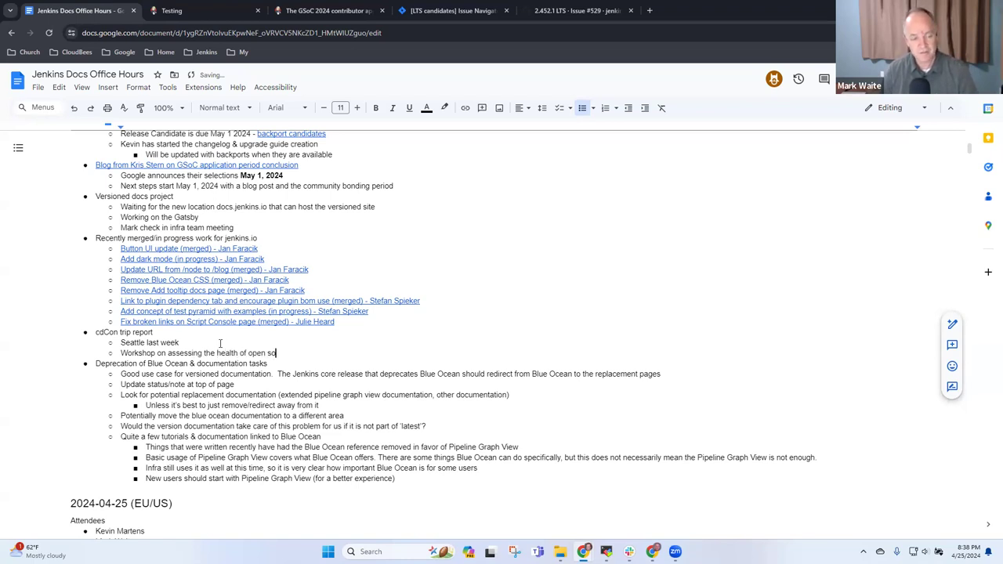
text(urce projects)
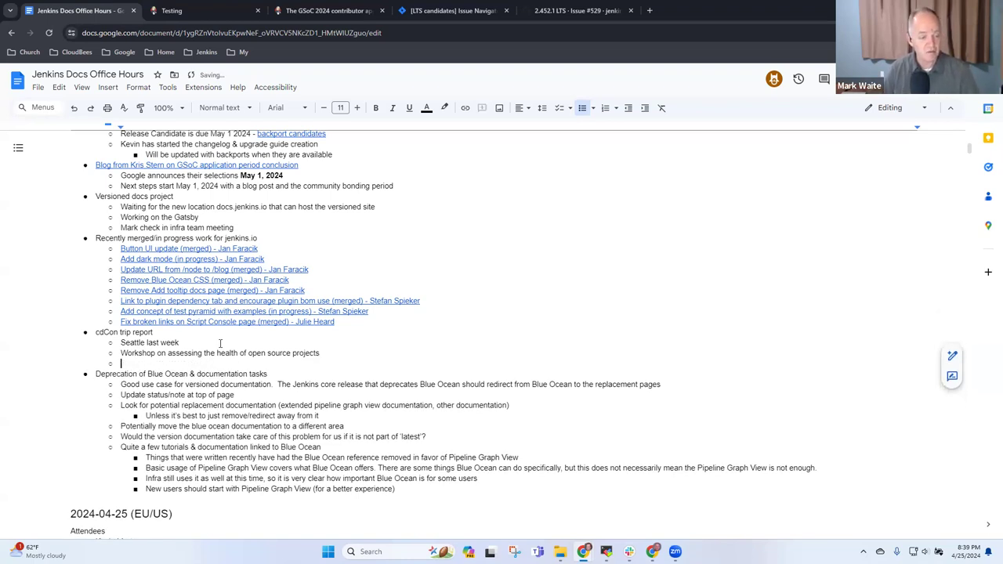
- Add 'Two days of talks and presentations for cdCon'
text(Two days of)
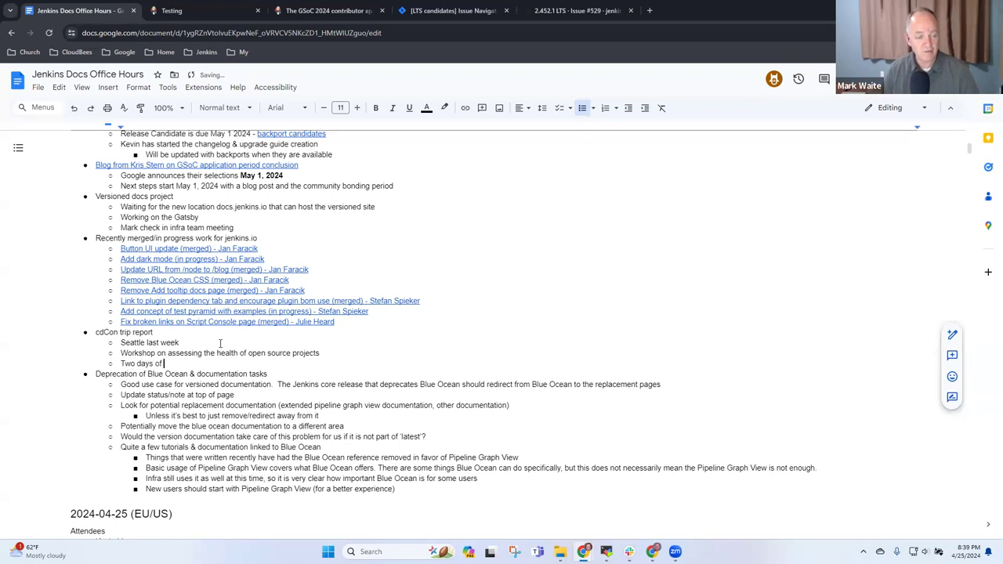
text(talks abnd pre)
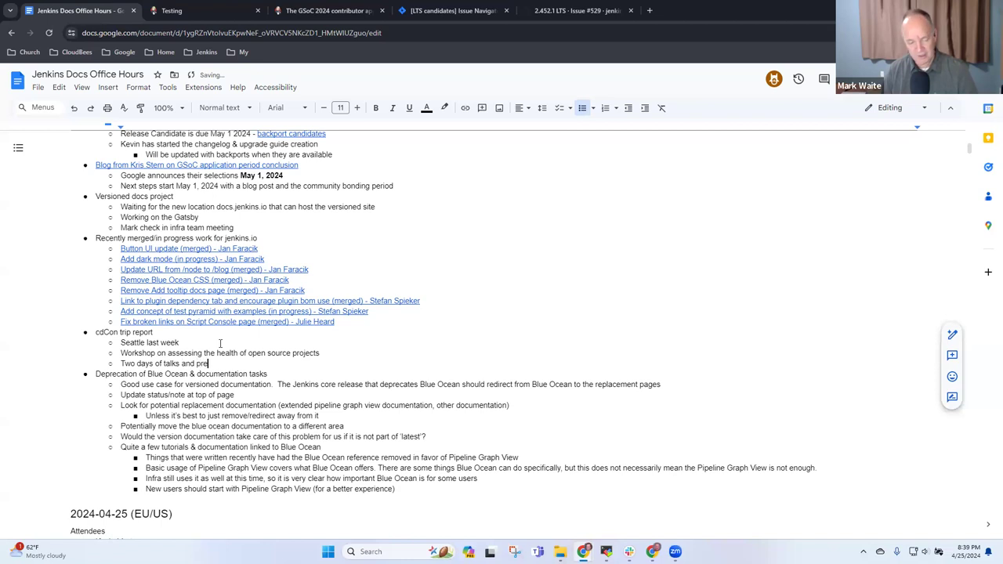
text(sentations for)
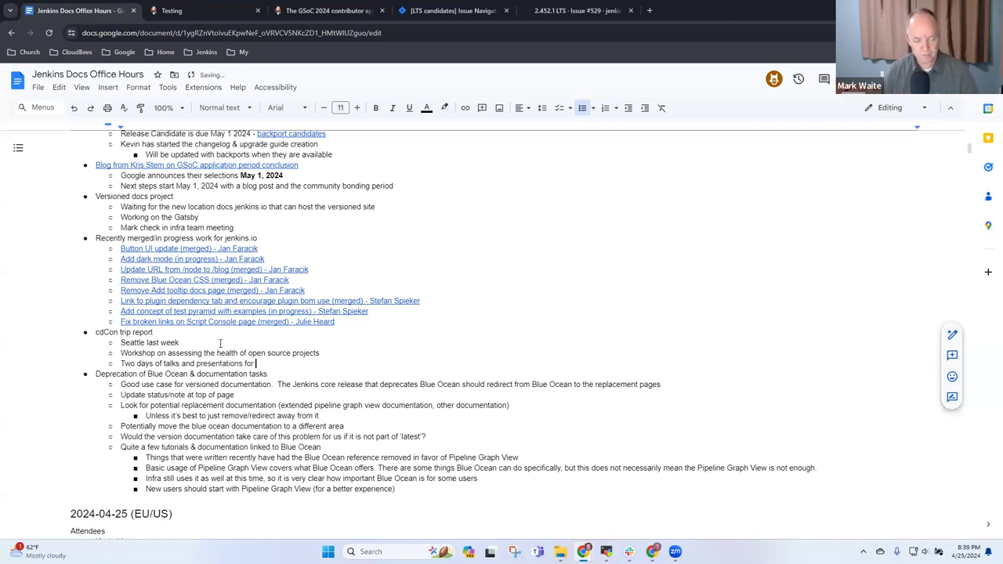
text(cdCpnm)
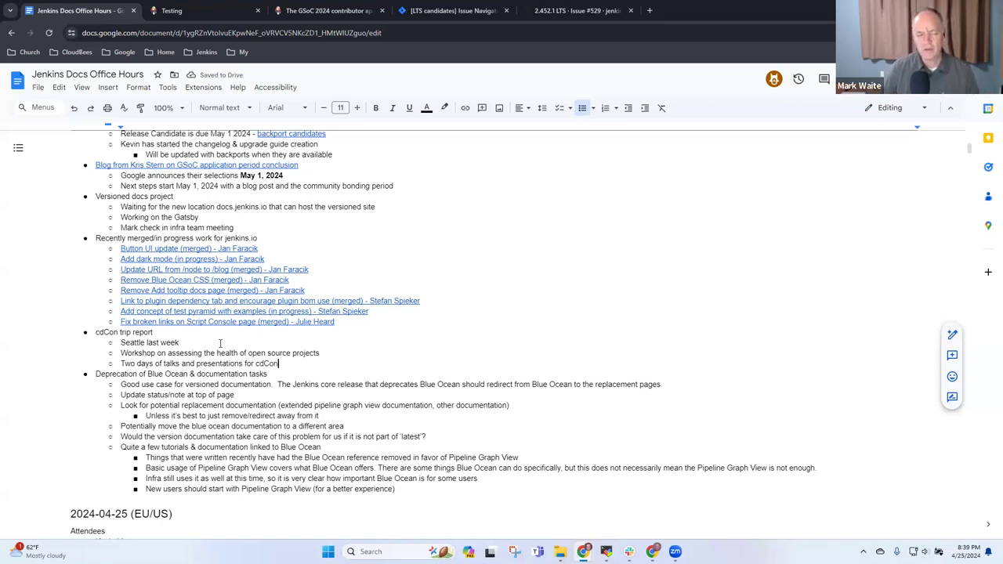
- Add a 'More details in written report later' bullet
triple_click(198, 363)
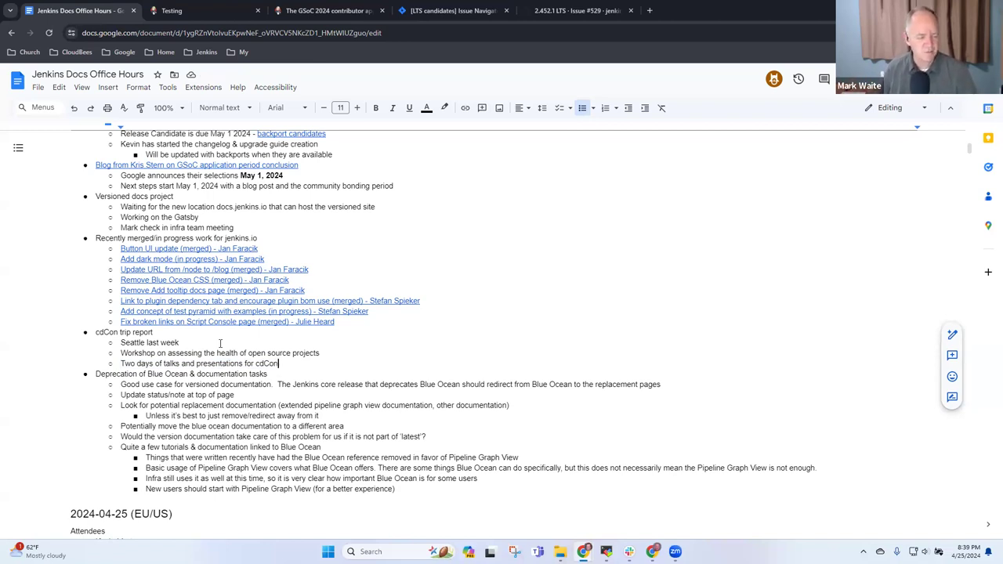
text(More details in)
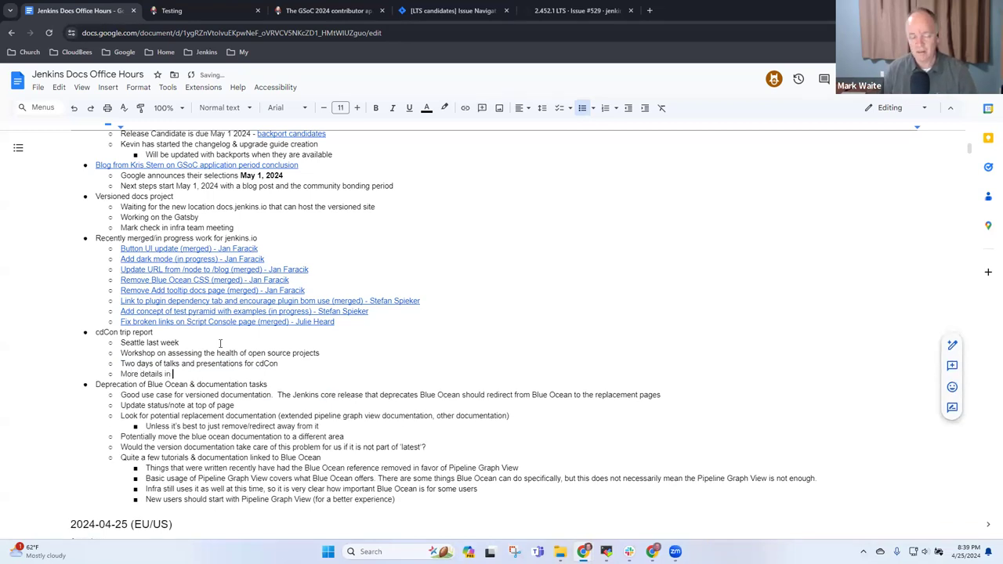
text(written)
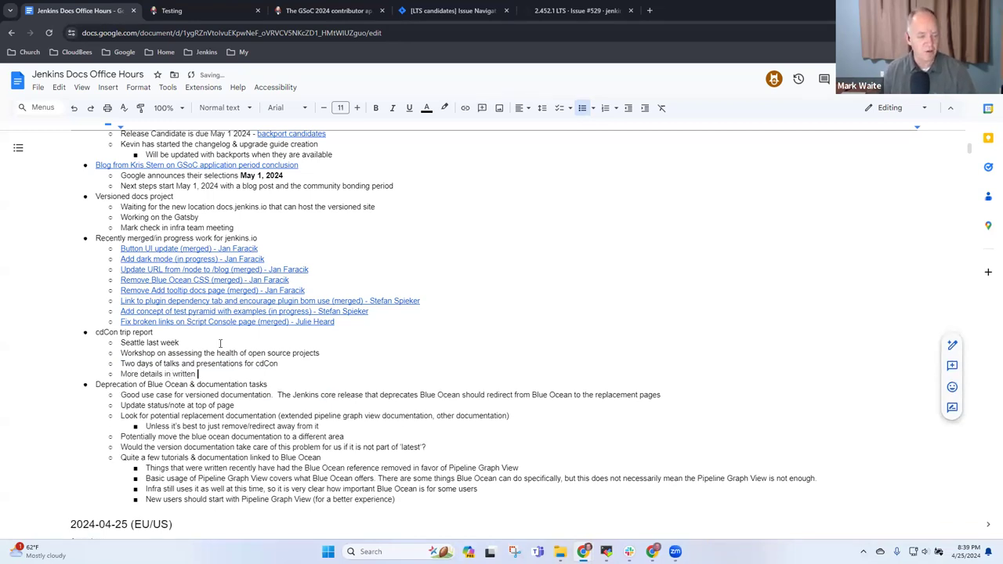
text(report later)
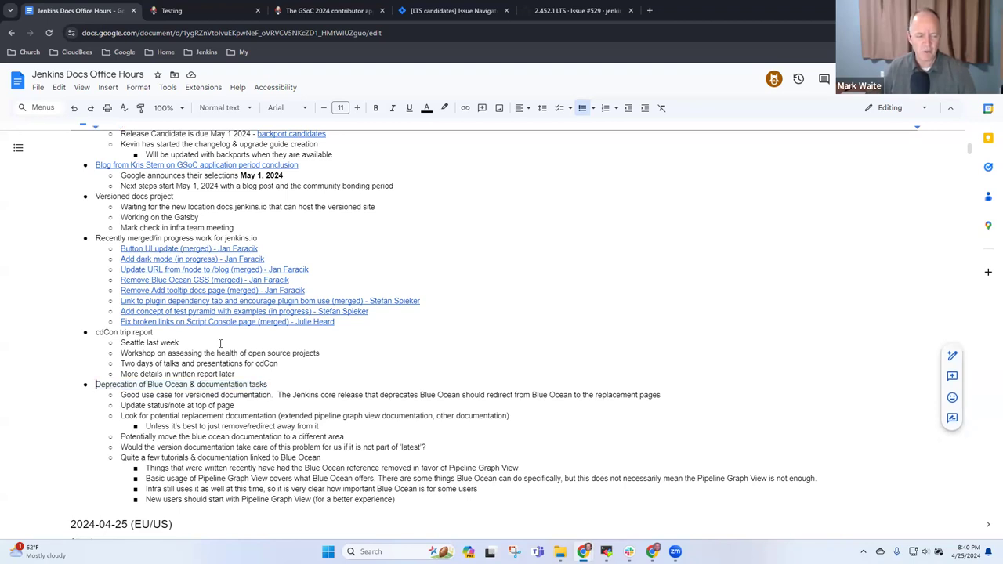
double_click(180, 384)
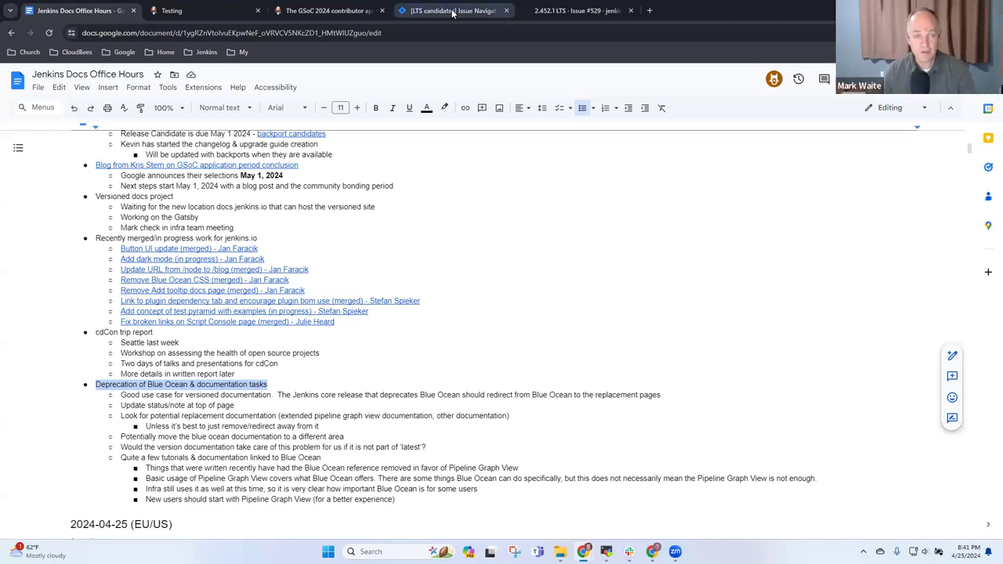
click(180, 10)
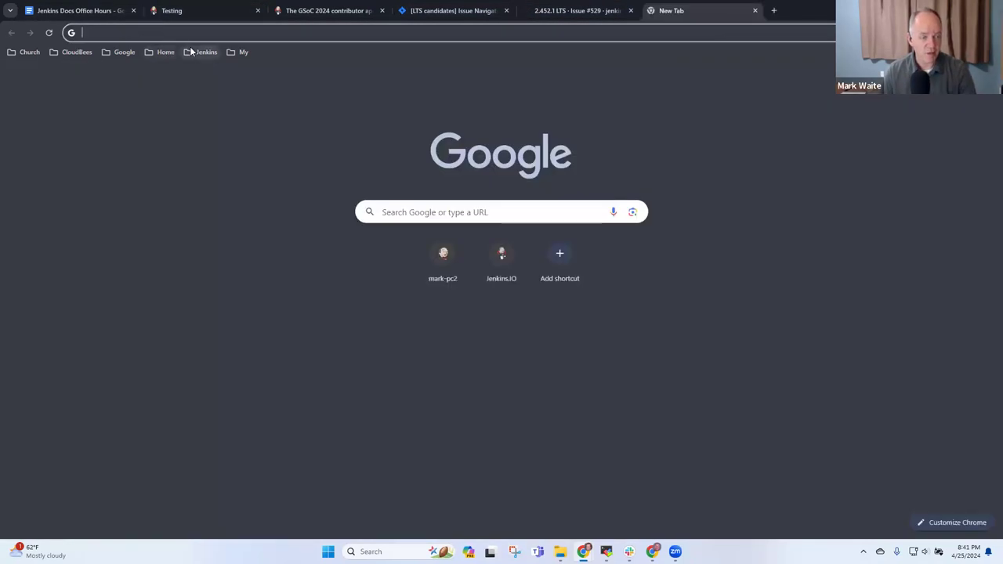
- Reach the jenkins.io repository via bookmarks and load the 'Add dark mode' pull request #7266
click(206, 51)
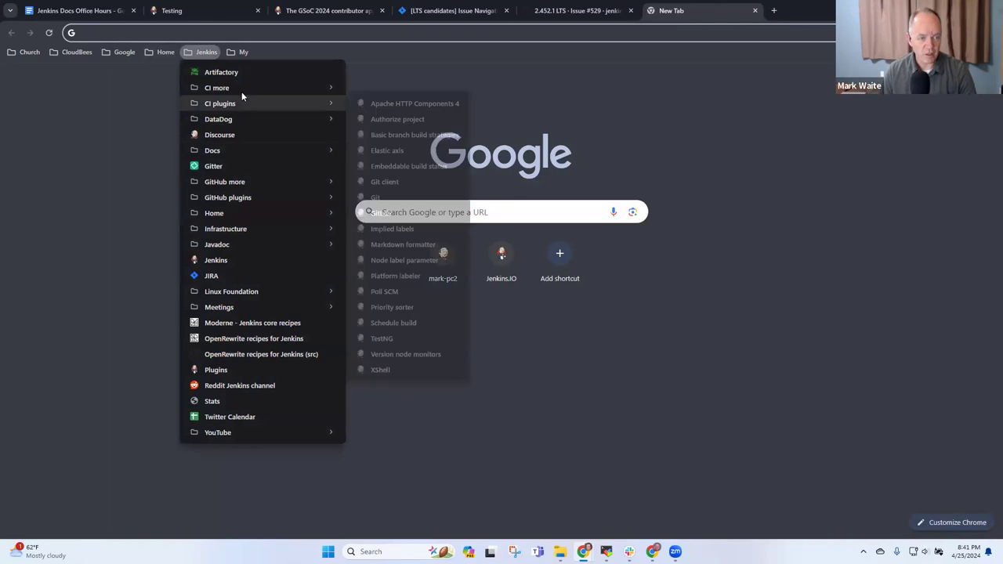
mouse_move(226, 181)
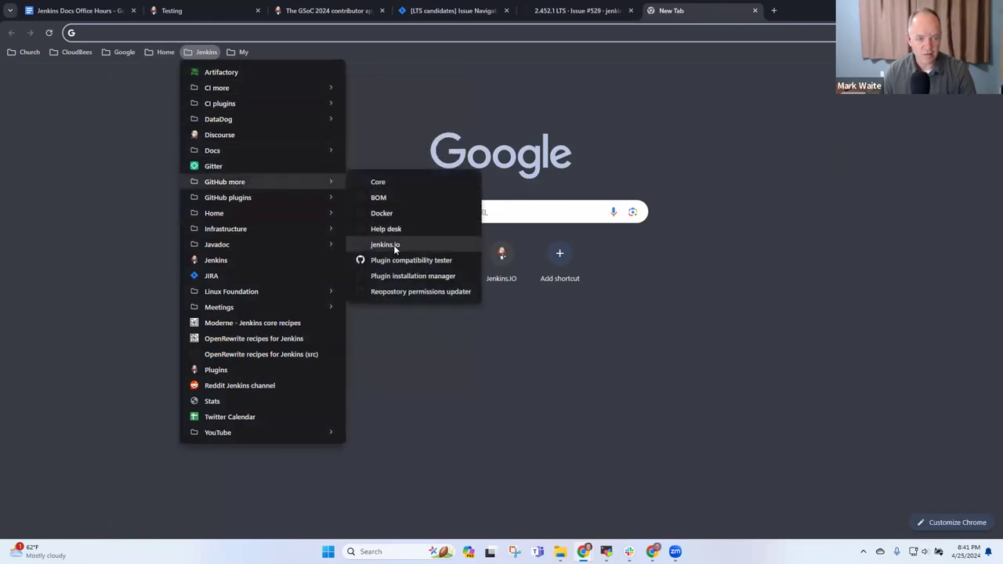
click(385, 245)
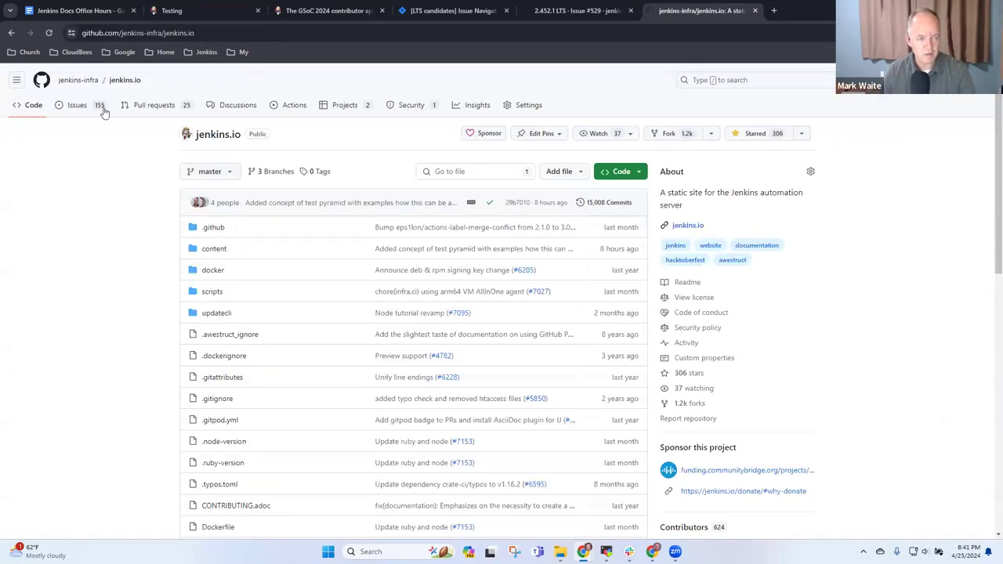
click(153, 105)
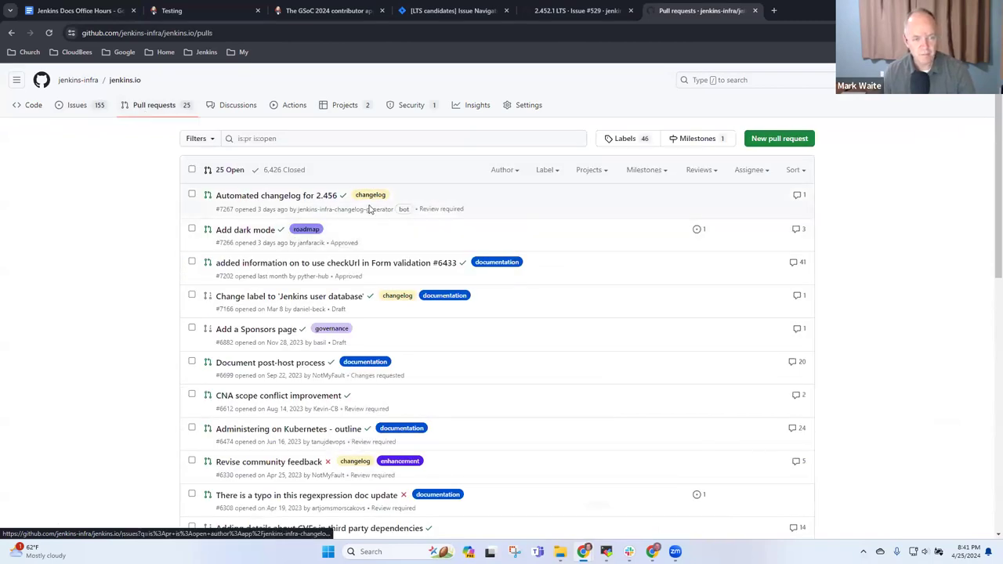
mouse_move(244, 228)
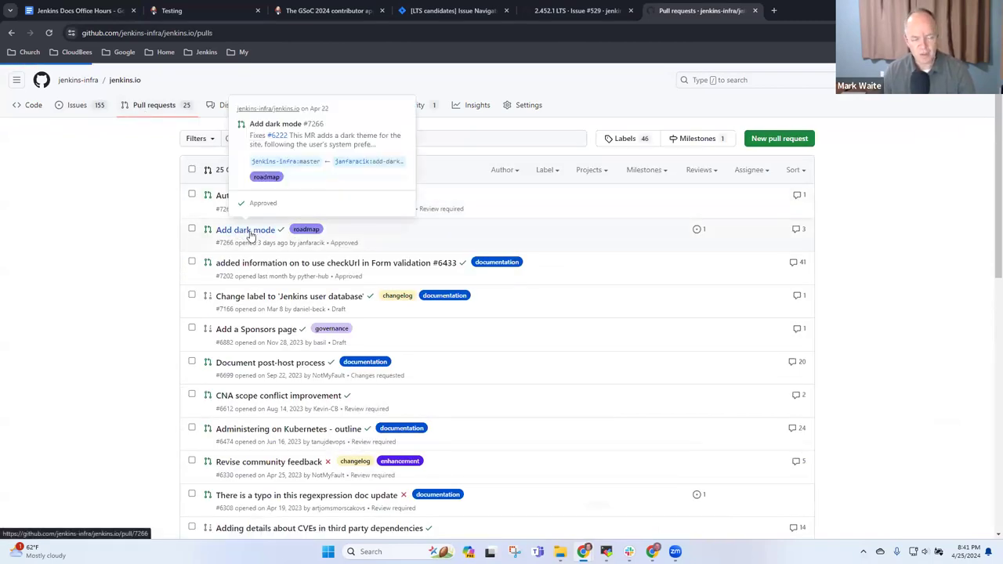
click(245, 229)
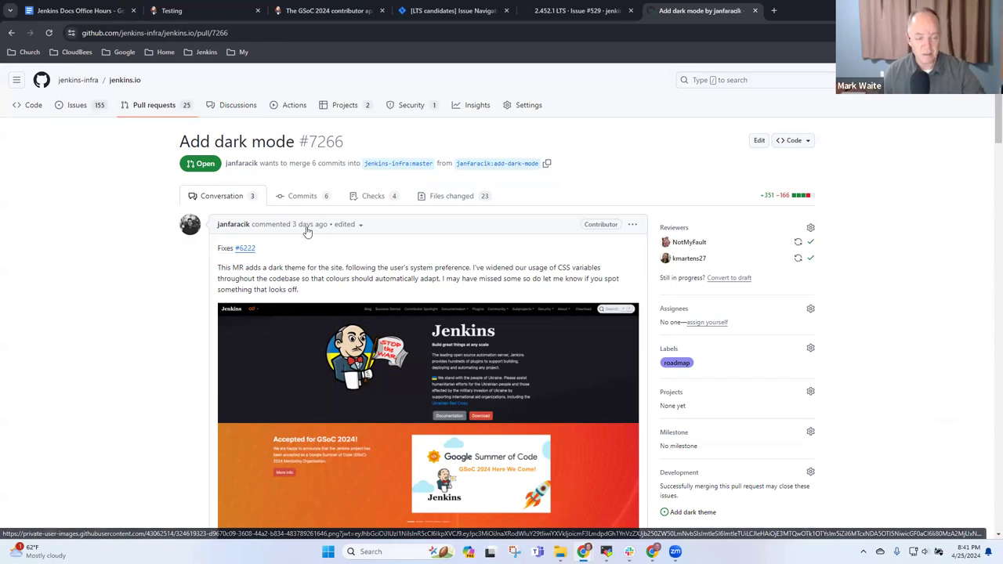
mouse_move(379, 254)
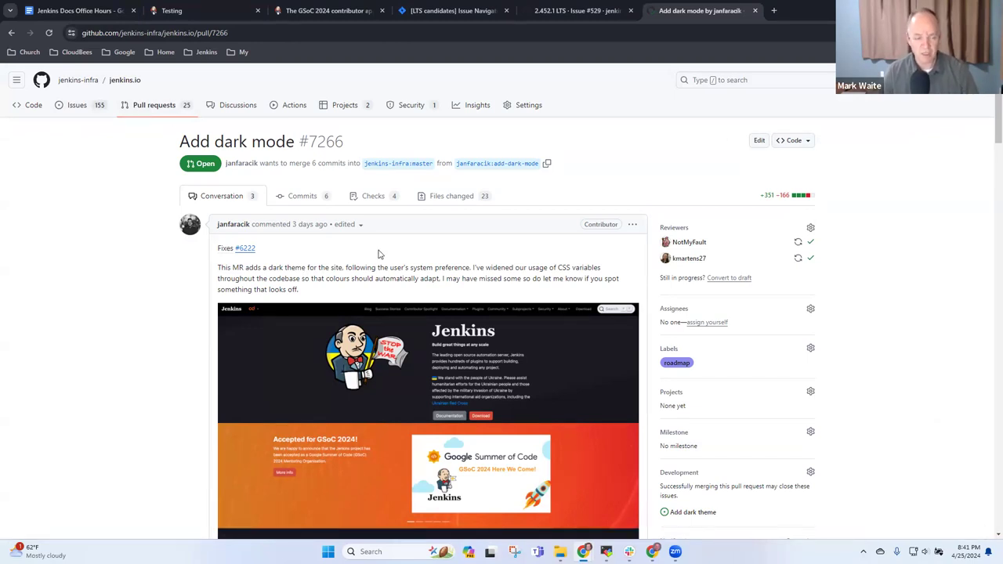
- Review the dark mode pull request's conversation and approvals down to its deploy preview
scroll(down, 3)
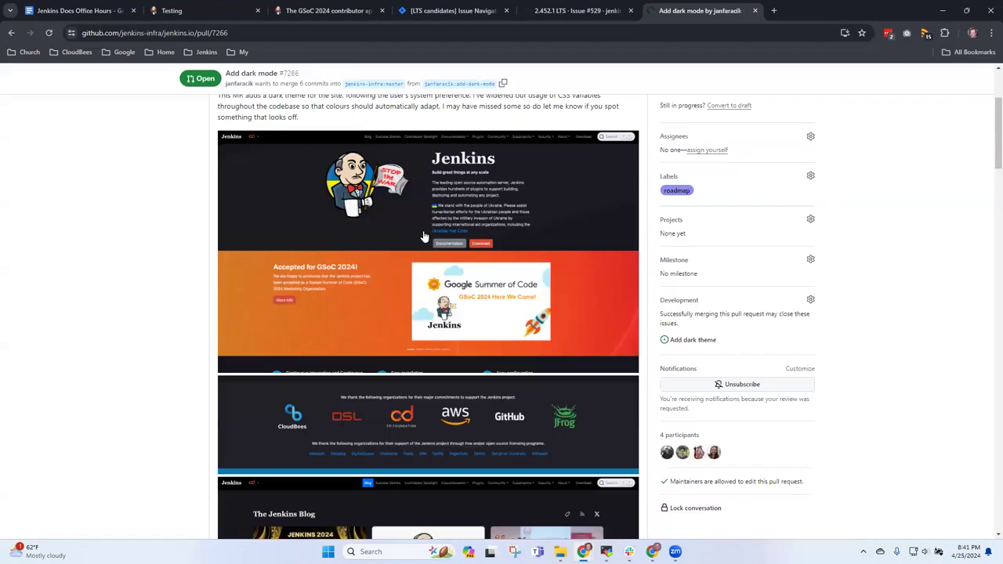
scroll(down, 3)
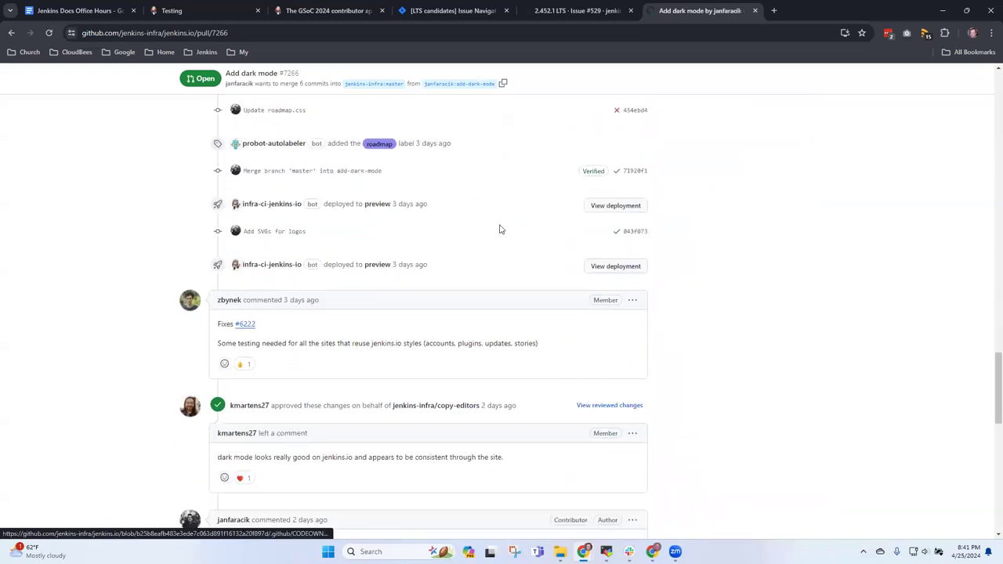
scroll(down, 3)
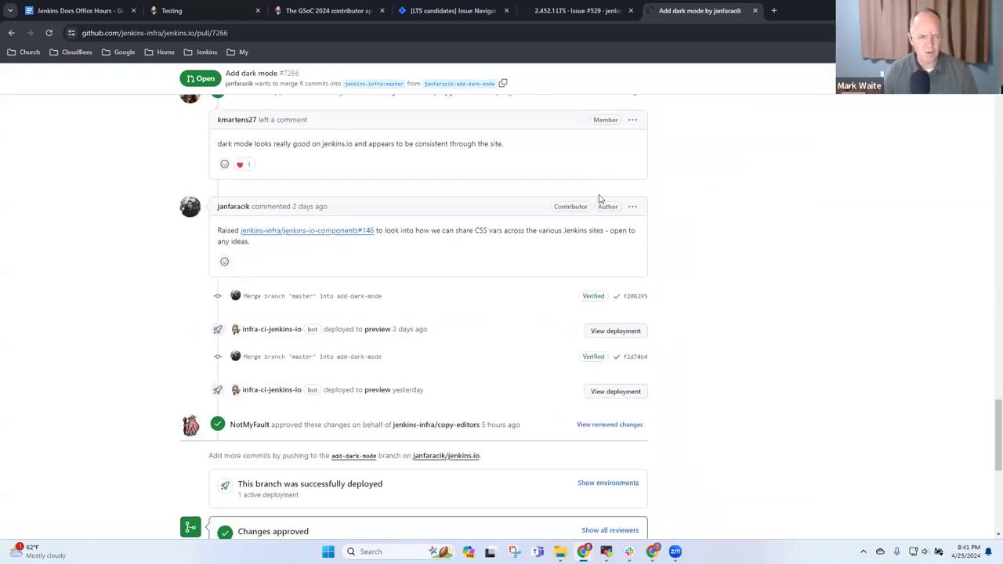
scroll(down, 3)
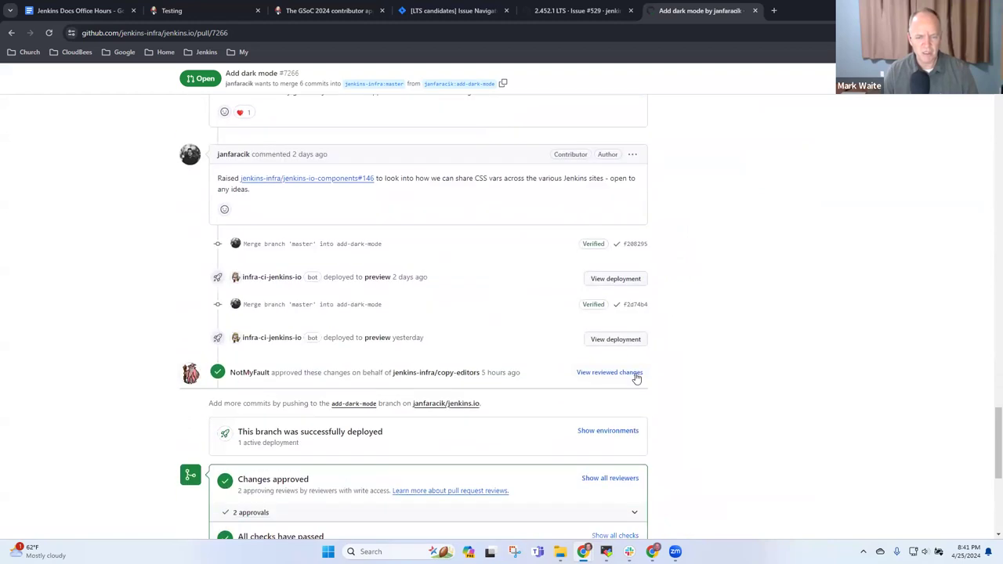
scroll(down, 3)
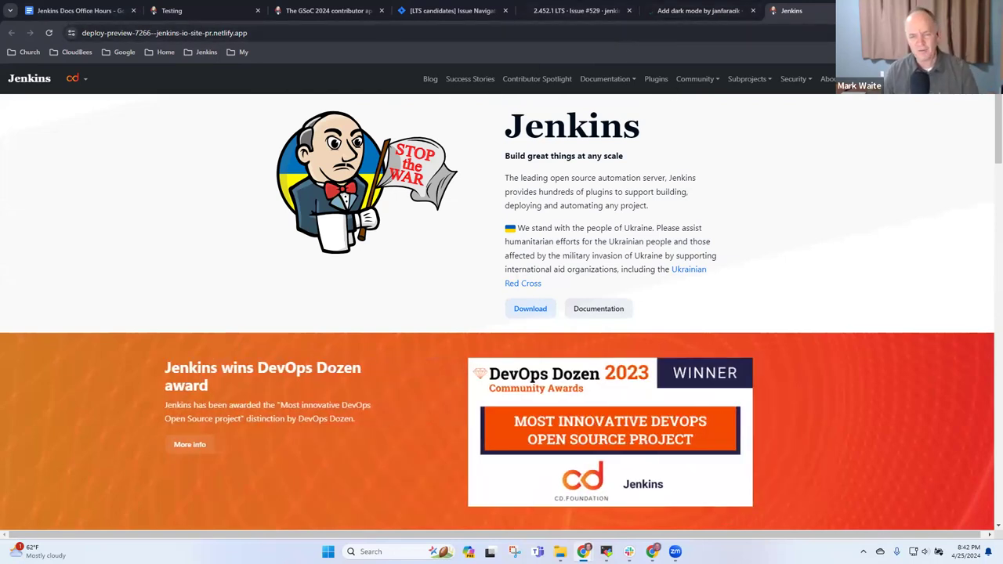
mouse_move(697, 10)
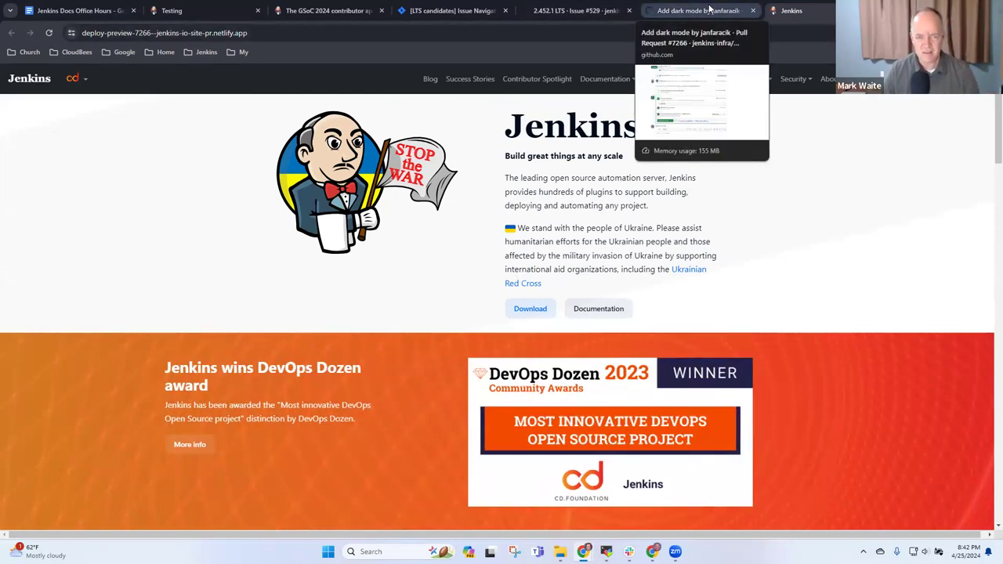
- Return from the deploy preview to the PR and go back to the jenkins.io pull request list
click(697, 9)
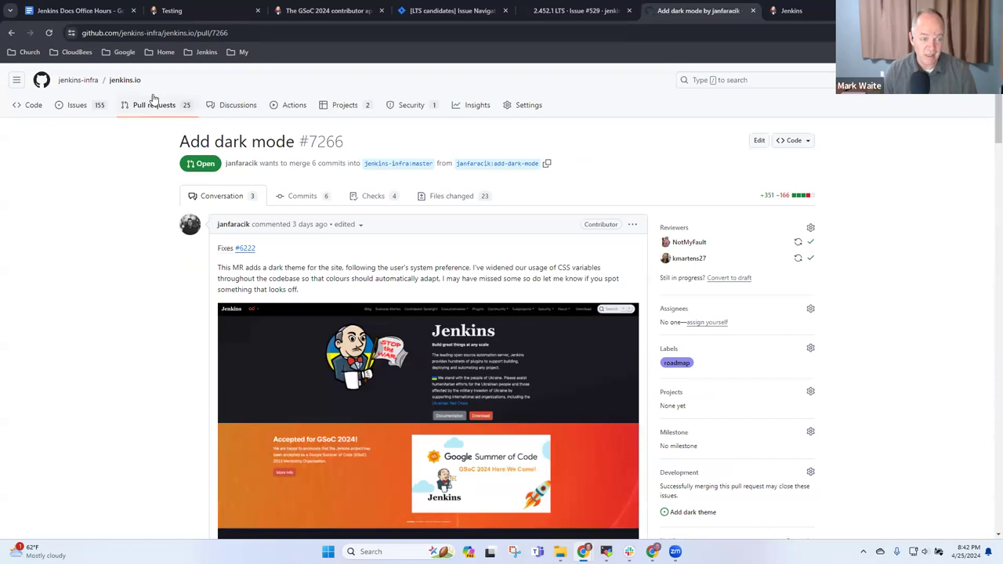
click(154, 104)
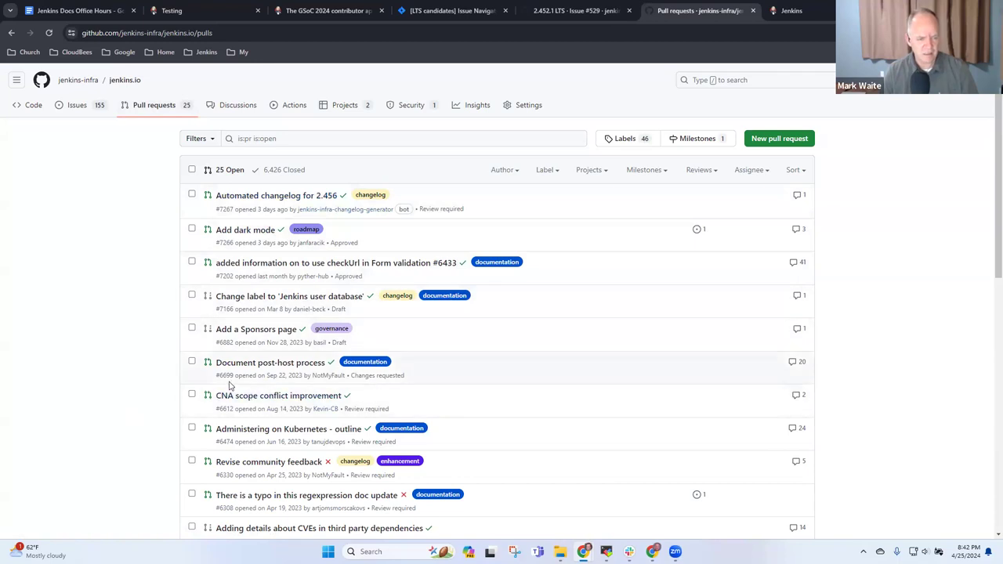
mouse_move(582, 356)
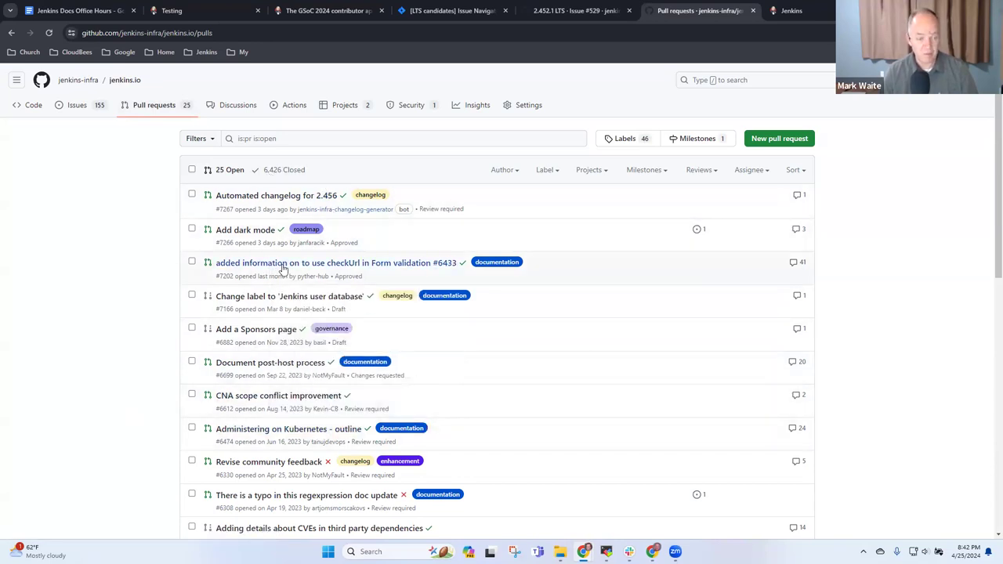
mouse_move(282, 268)
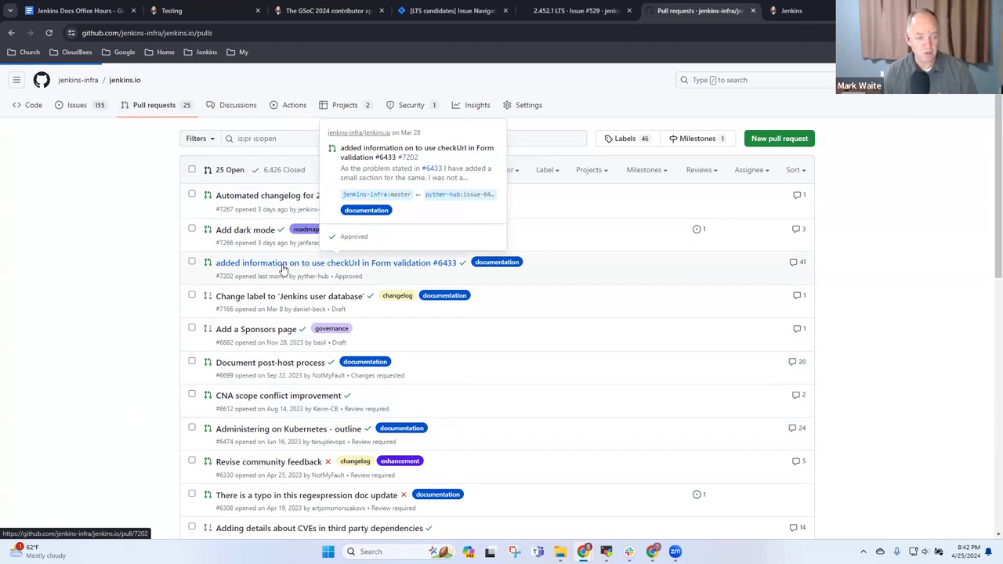
mouse_move(413, 272)
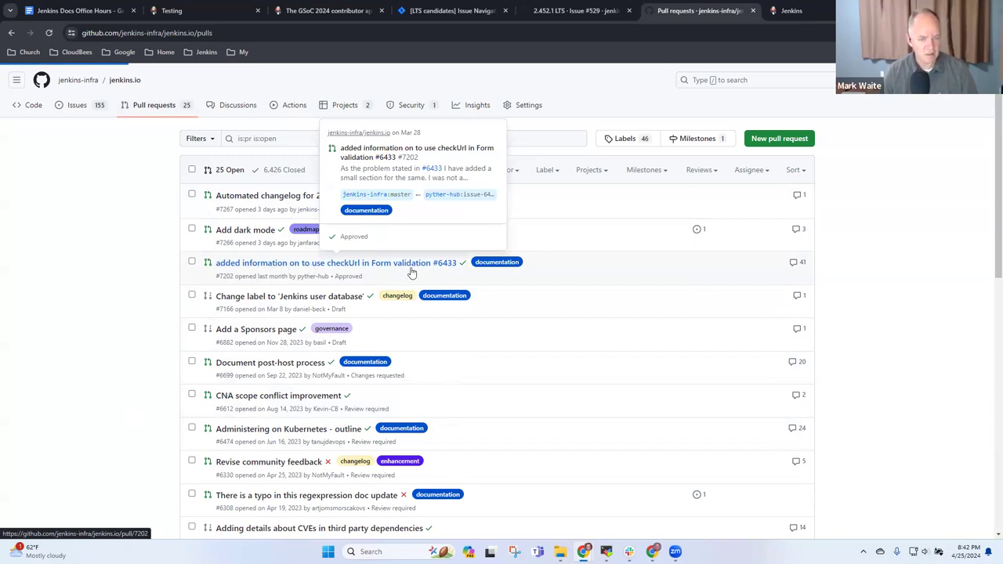
click(332, 263)
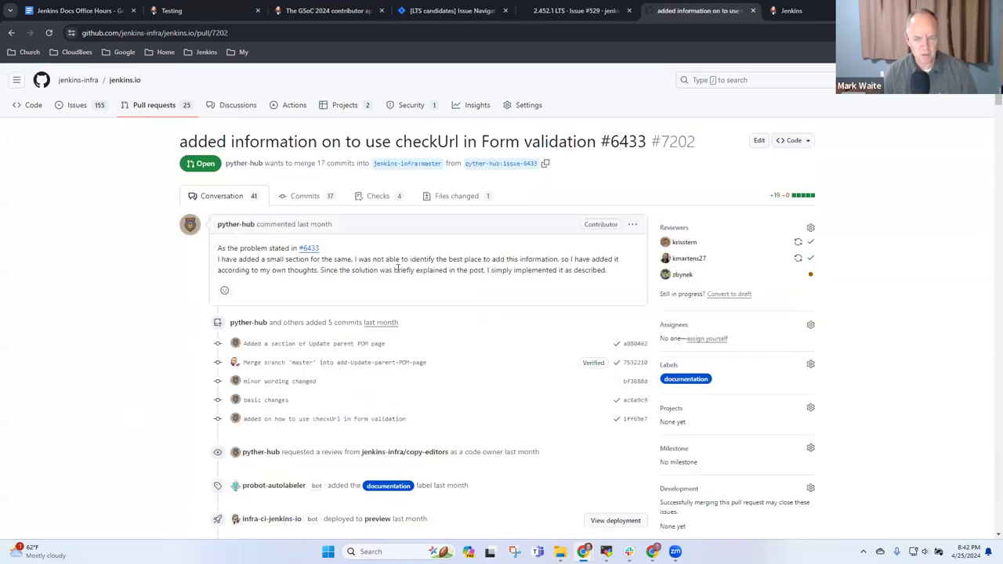
scroll(down, 3)
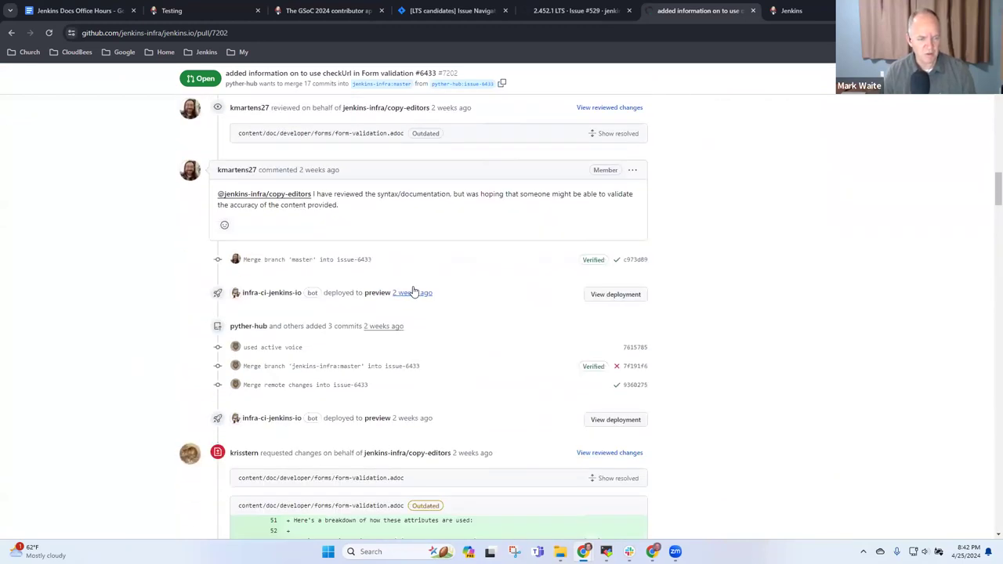
scroll(down, 3)
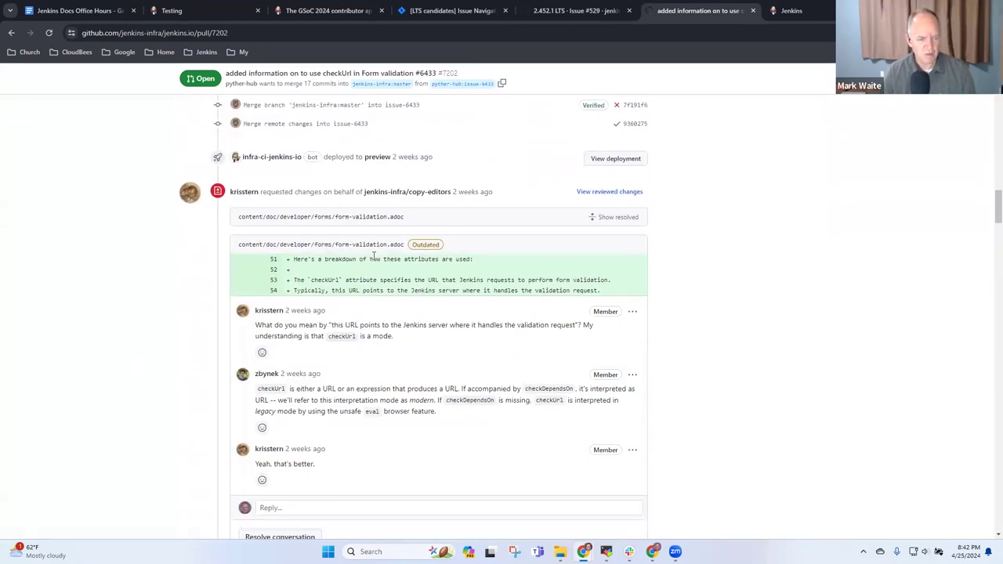
scroll(down, 3)
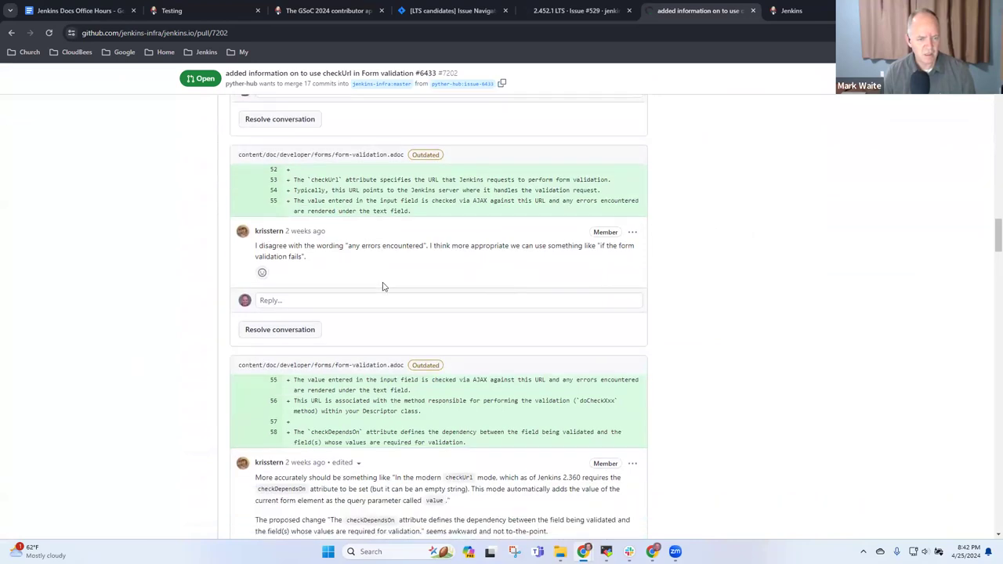
mouse_move(379, 272)
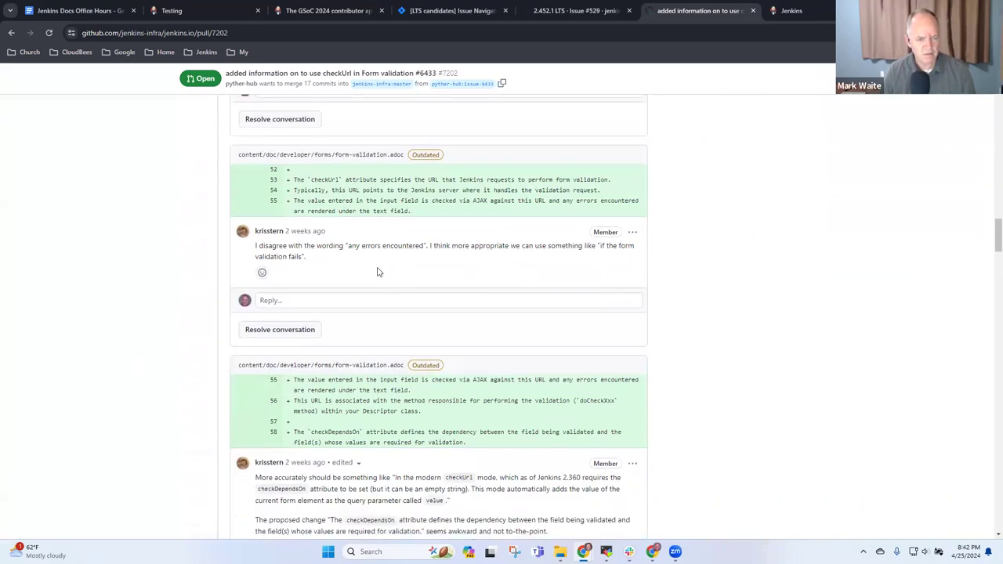
scroll(down, 3)
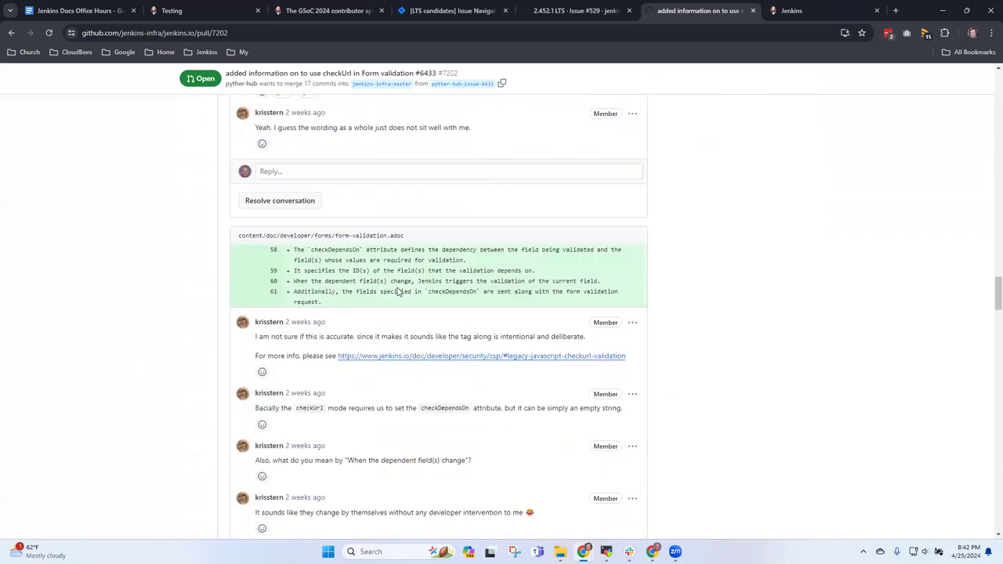
scroll(down, 3)
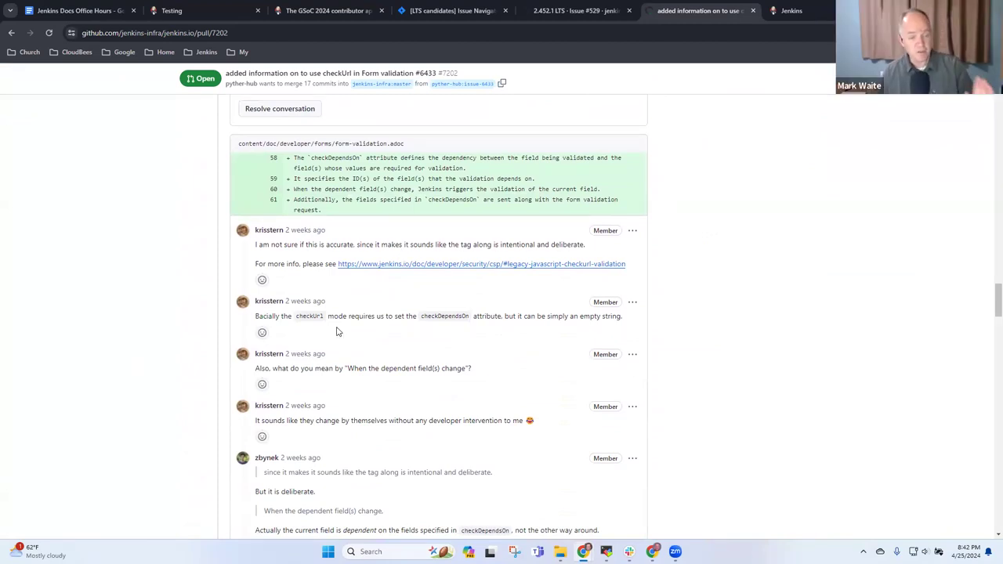
mouse_move(342, 329)
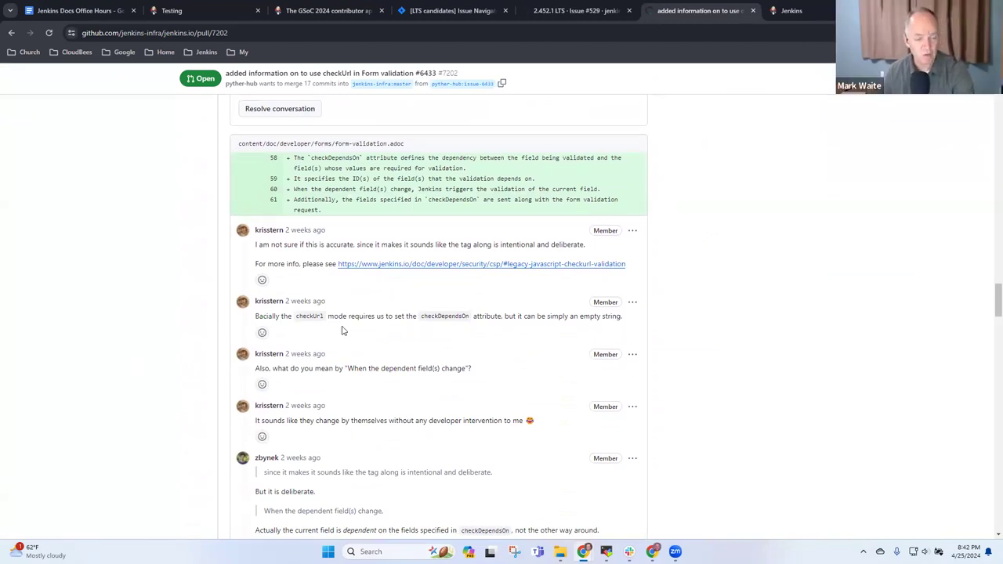
scroll(up, 3)
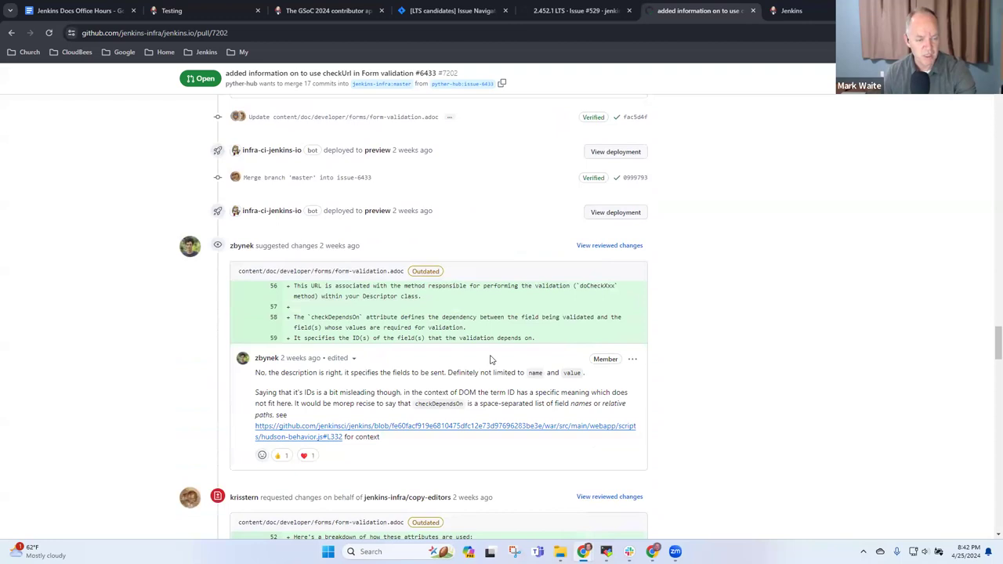
mouse_move(551, 358)
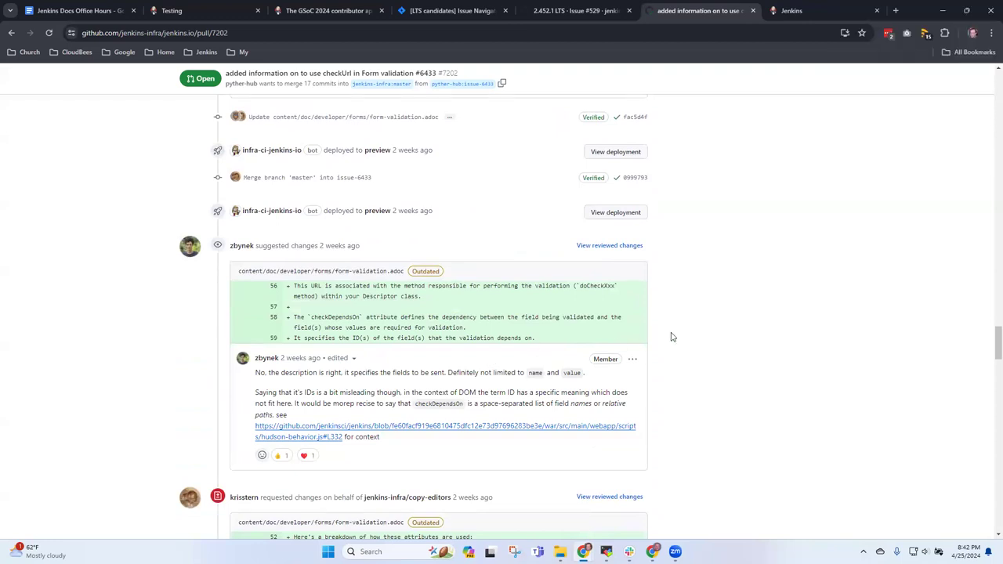
scroll(down, 3)
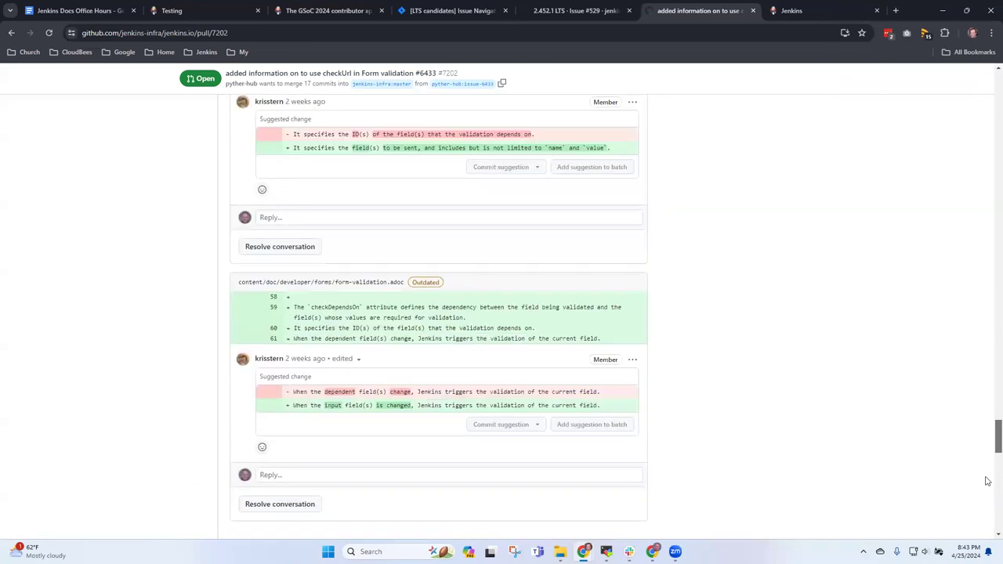
scroll(up, 3)
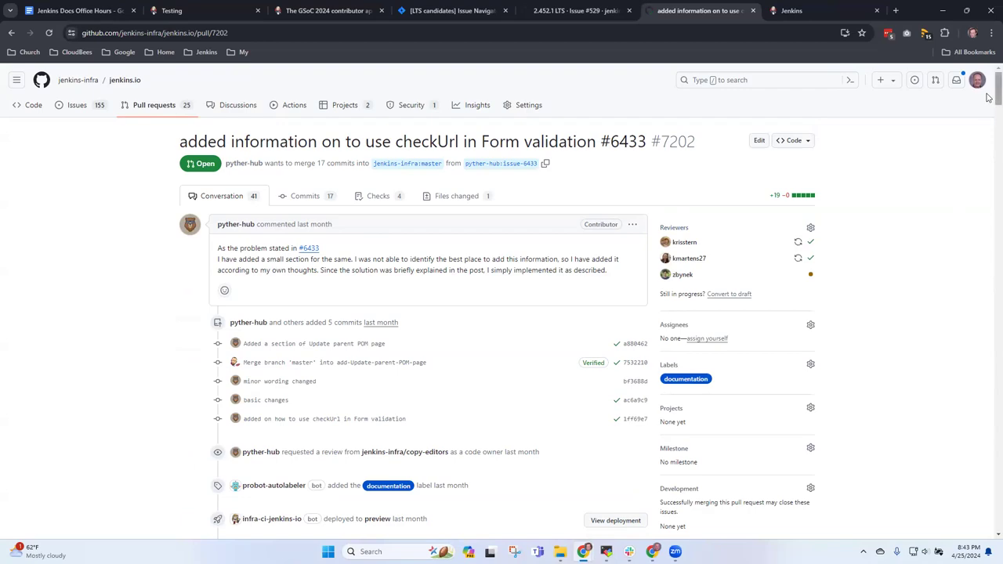
scroll(down, 3)
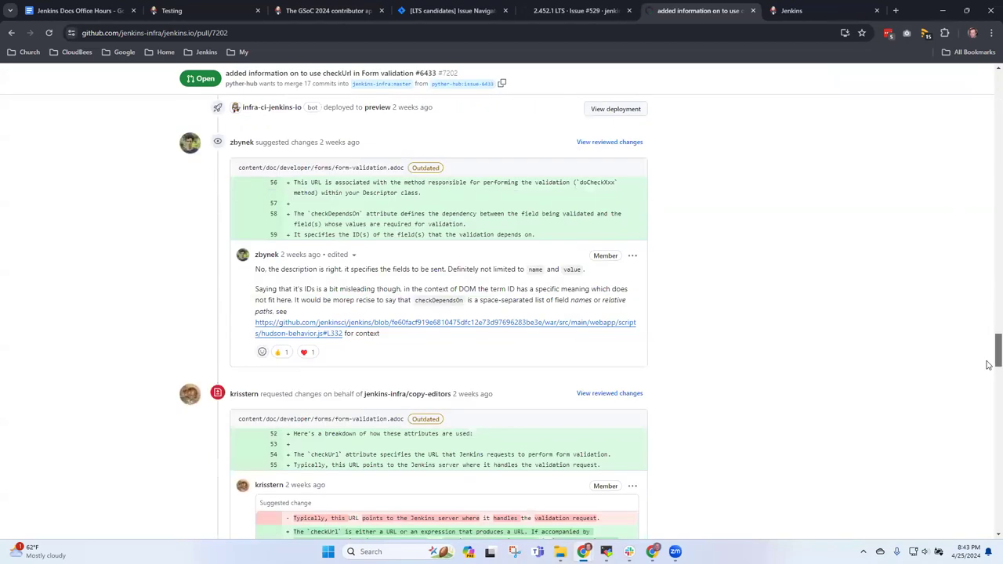
scroll(down, 3)
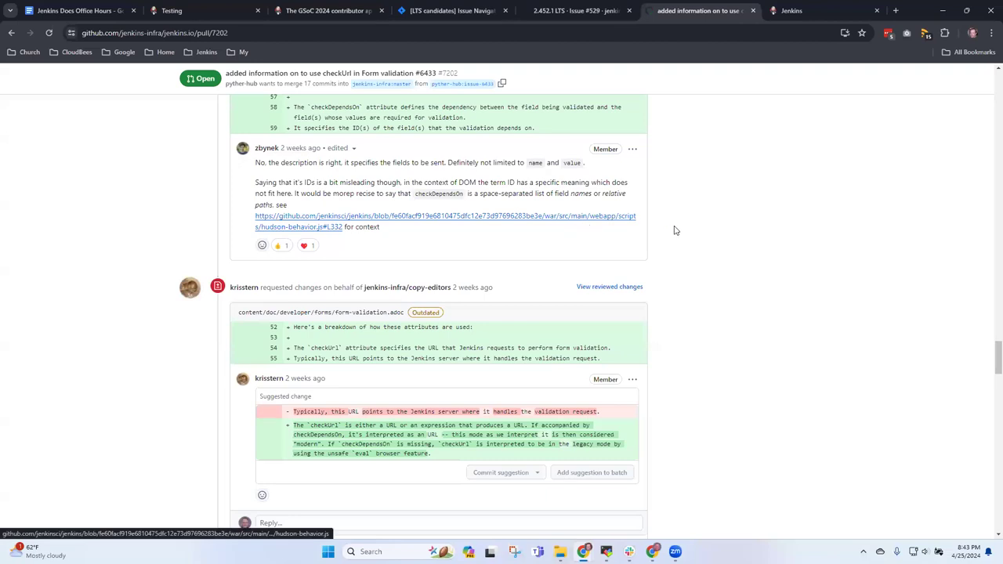
scroll(down, 3)
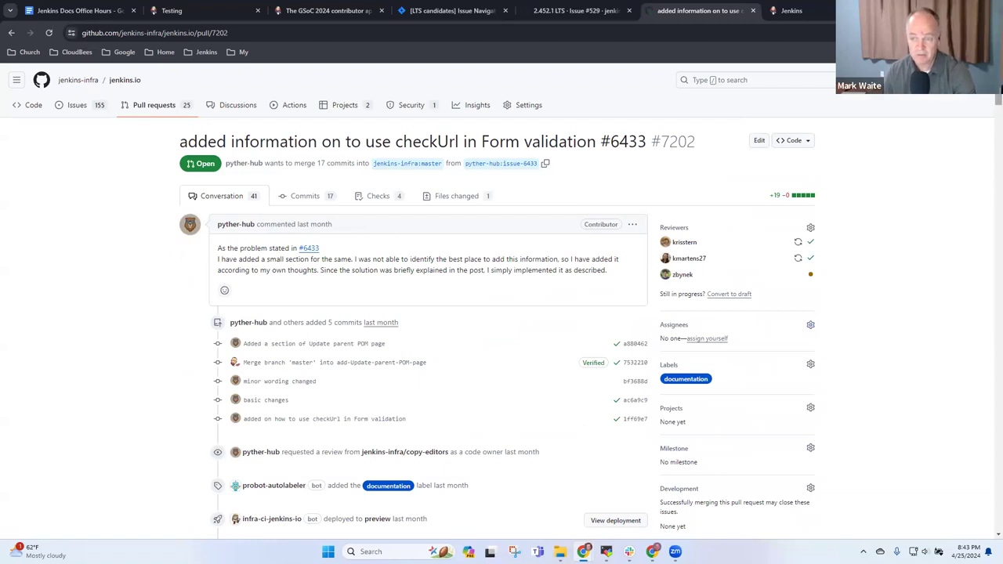
scroll(down, 3)
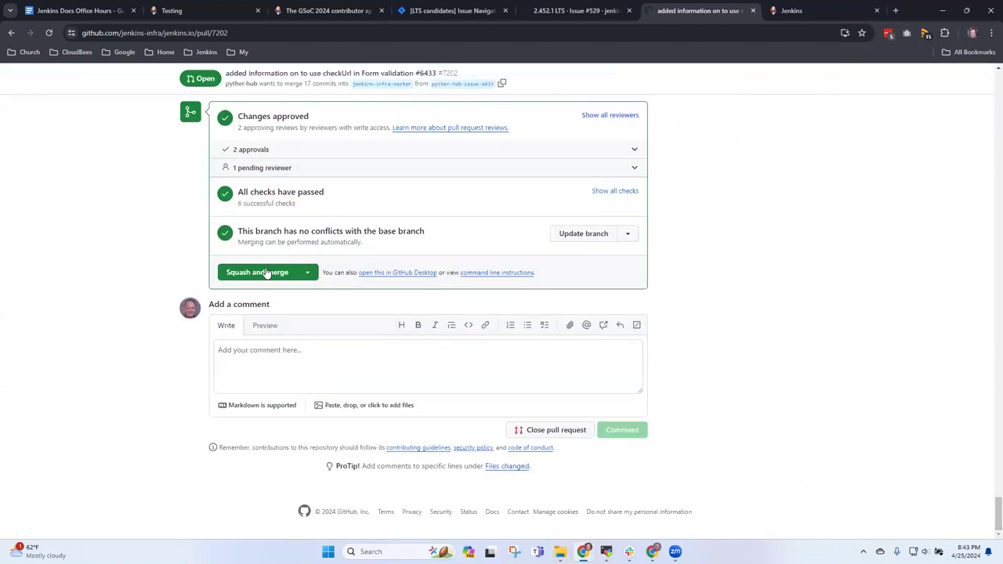
- Squash and merge the checkUrl form validation PR #7202, then return to the open pull request list
click(257, 272)
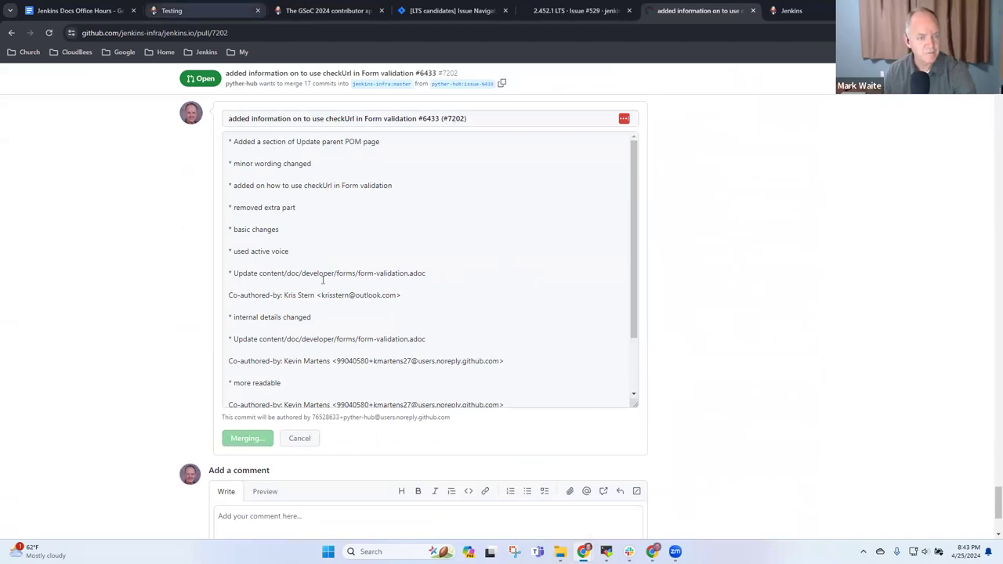
click(247, 438)
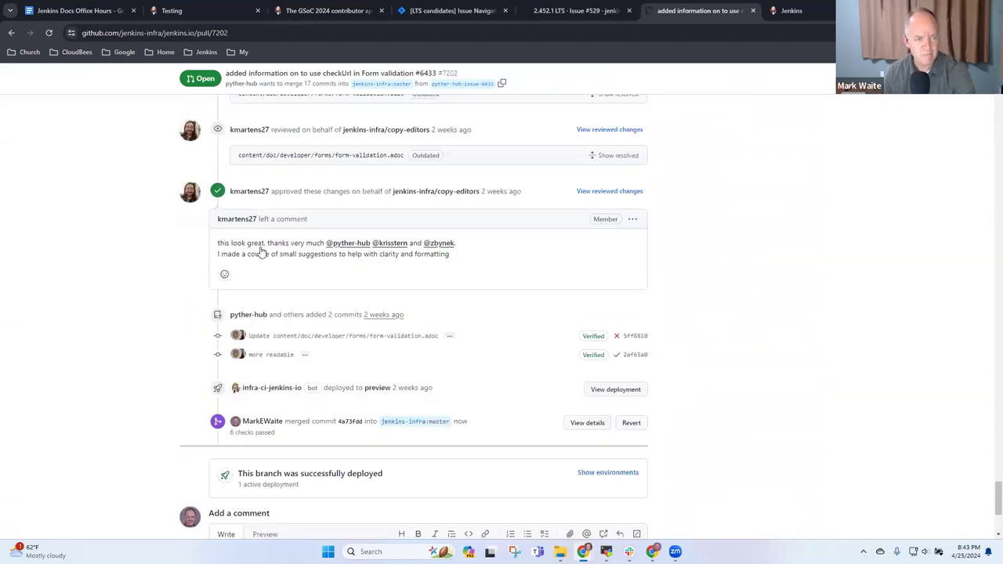
scroll(up, 3)
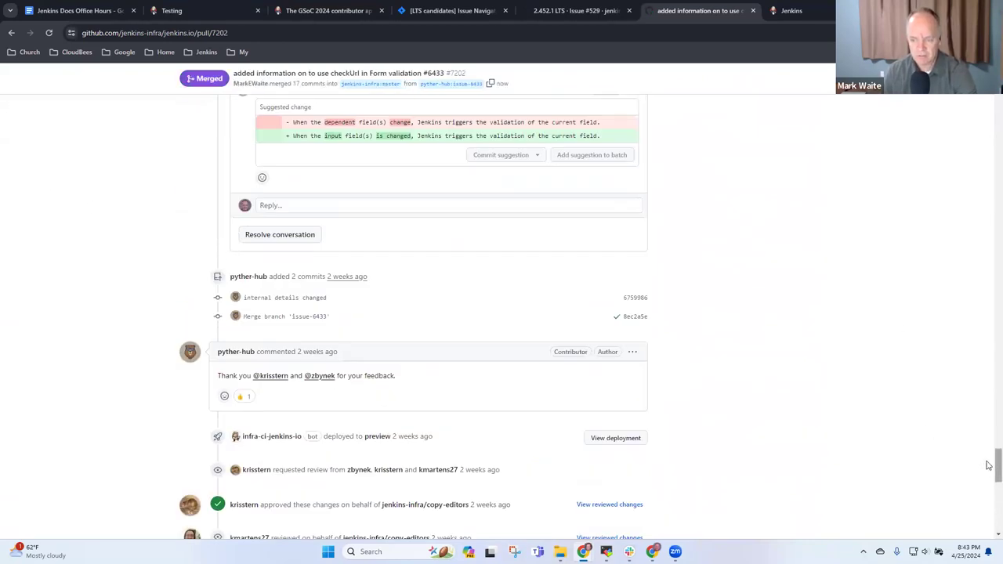
scroll(up, 3)
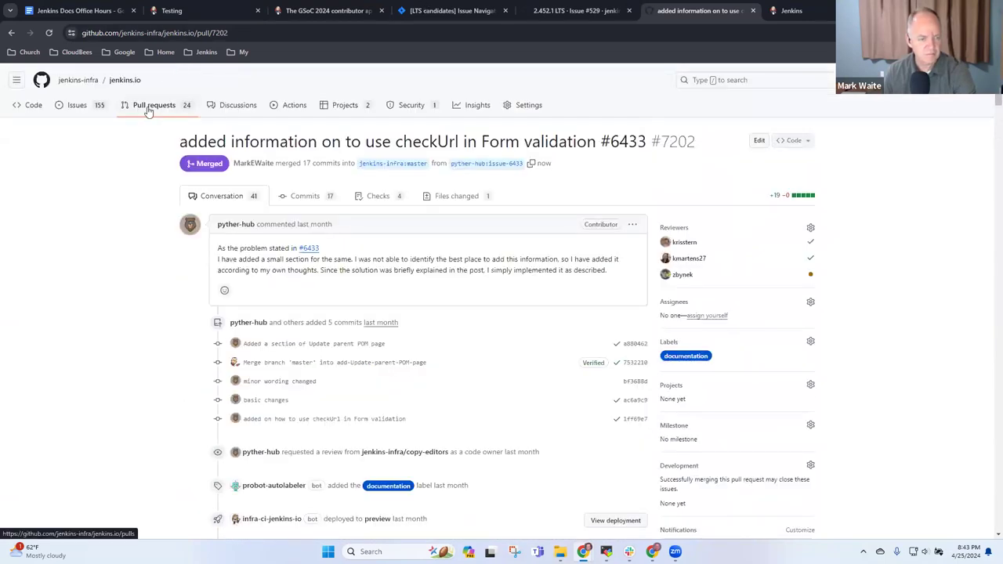
click(154, 104)
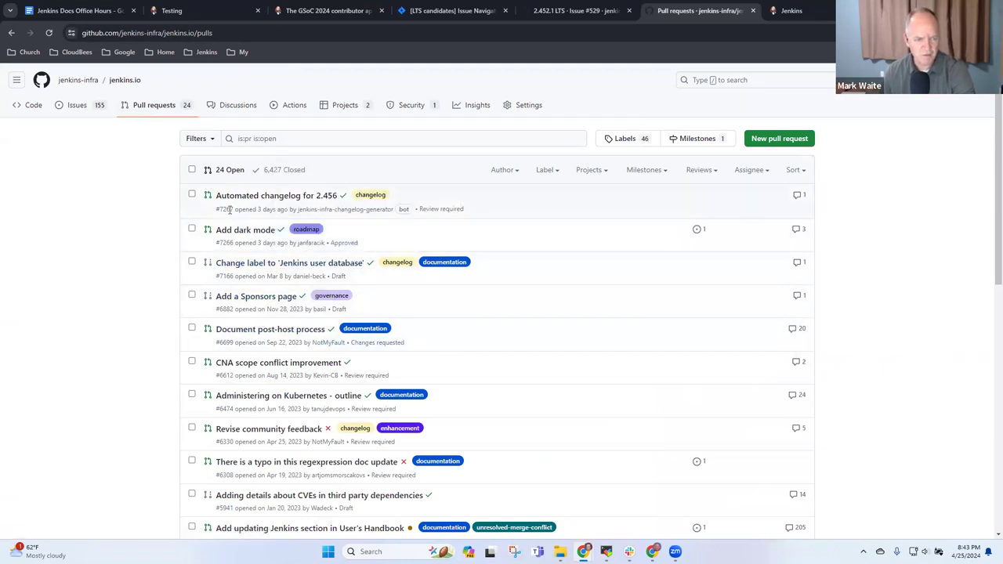
mouse_move(269, 329)
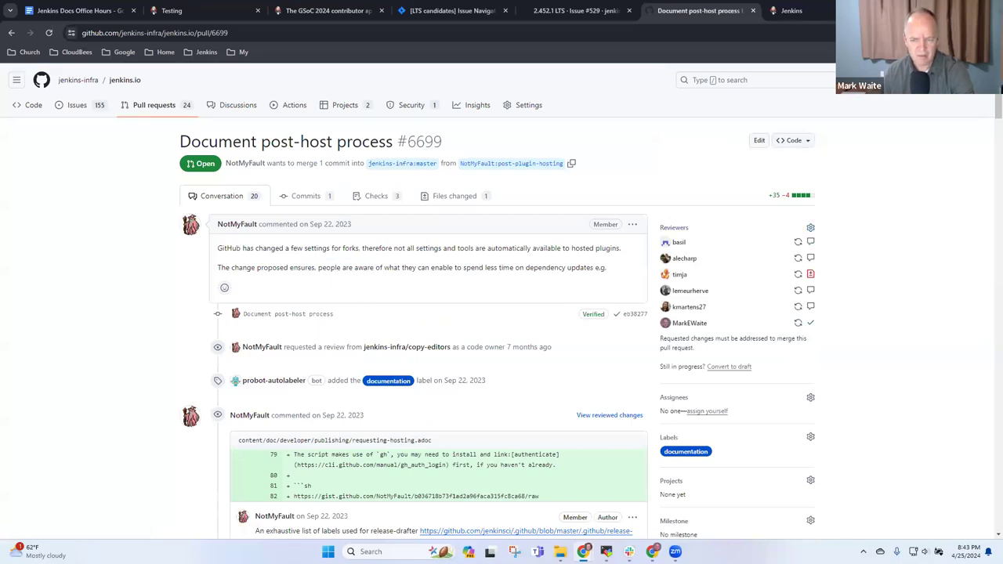
- Read through the review conversations on the Document post-host process PR #6699
scroll(down, 3)
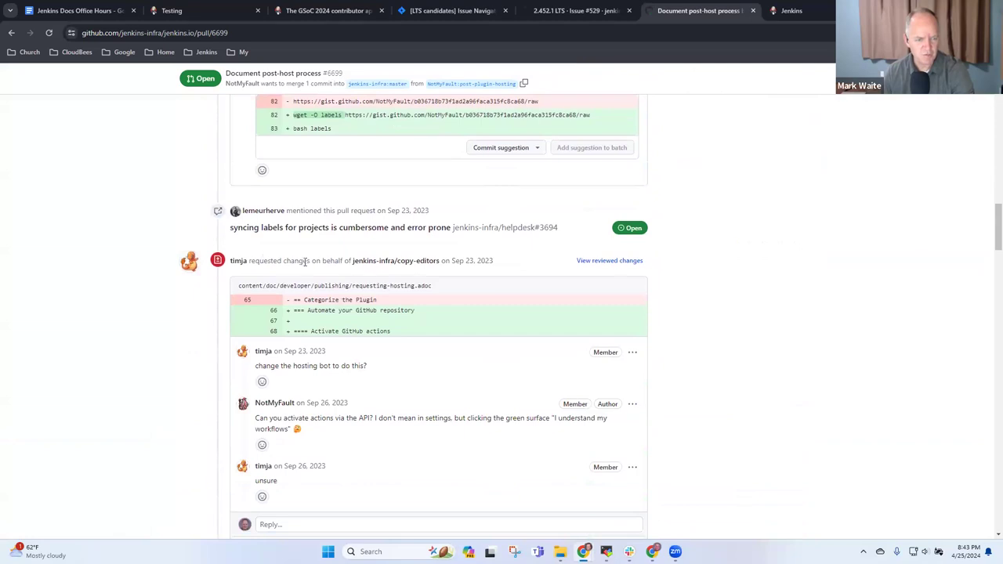
scroll(down, 3)
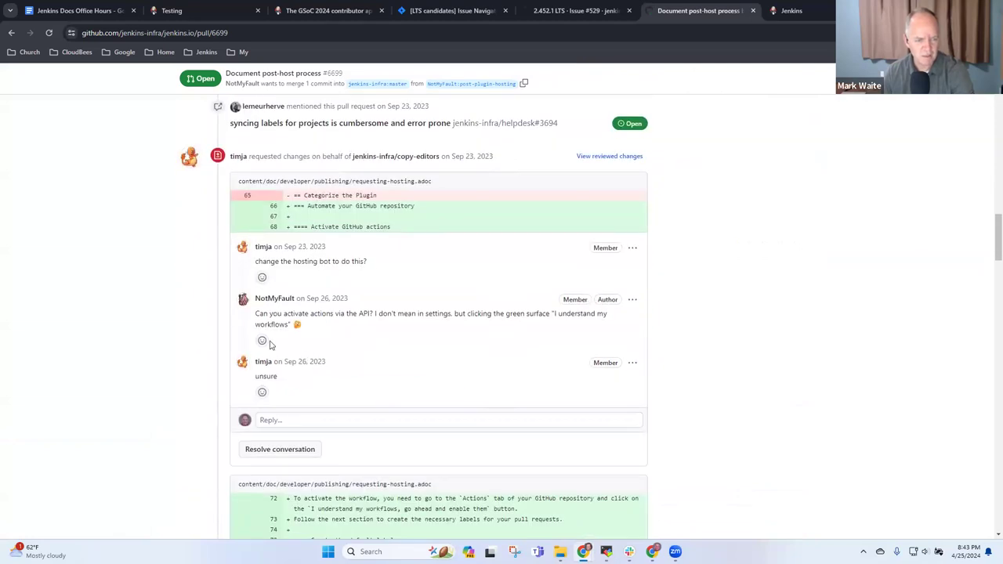
mouse_move(457, 294)
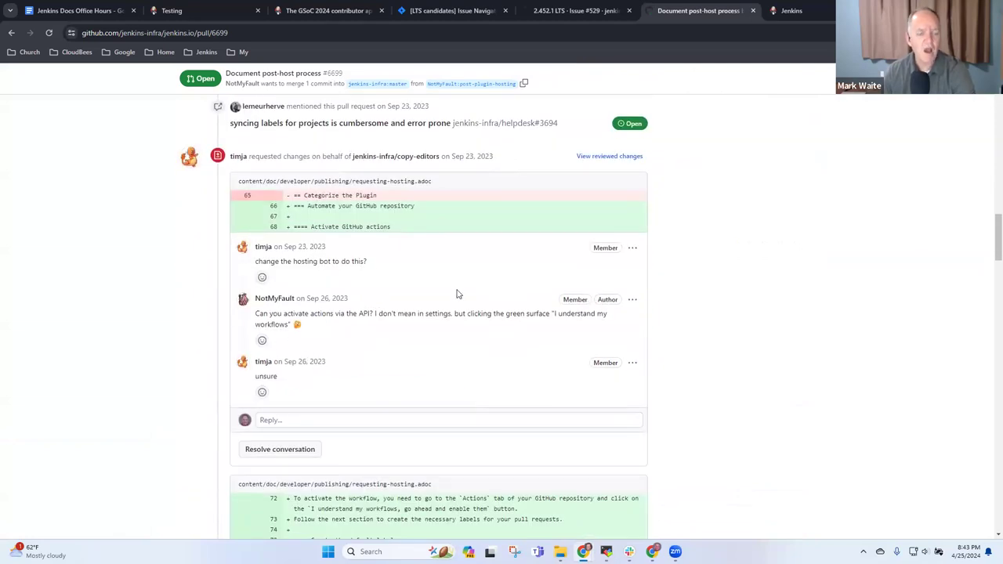
scroll(down, 3)
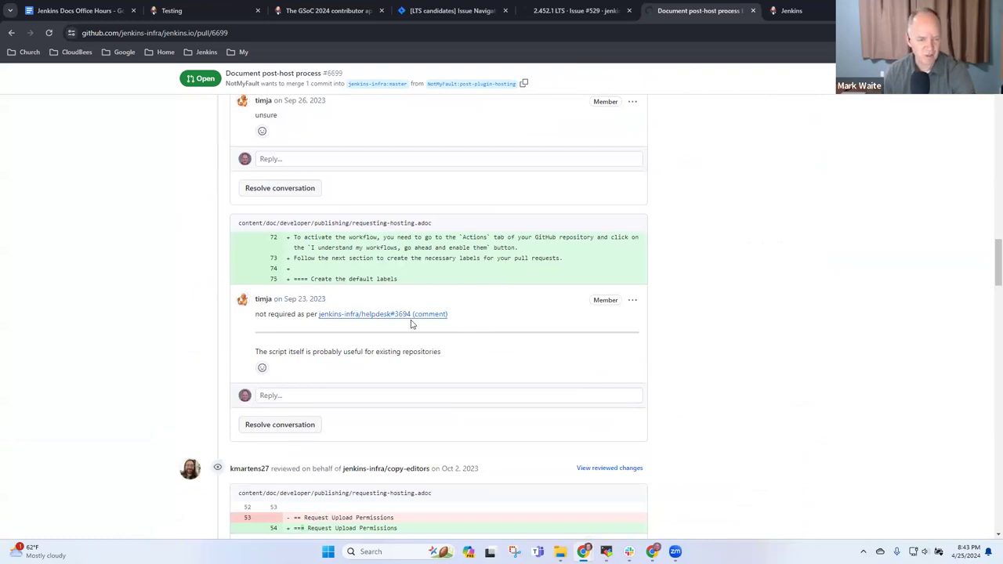
mouse_move(354, 282)
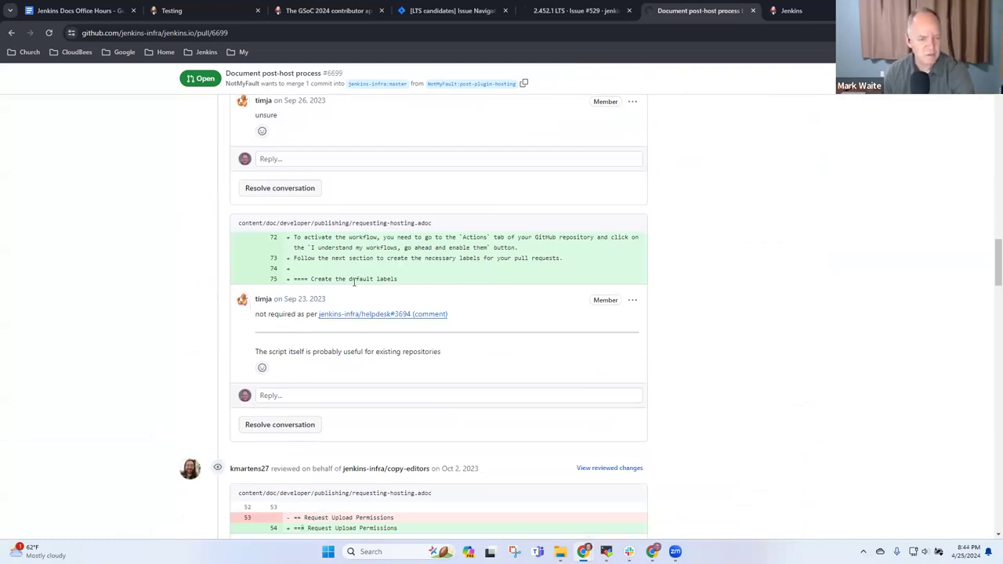
mouse_move(382, 317)
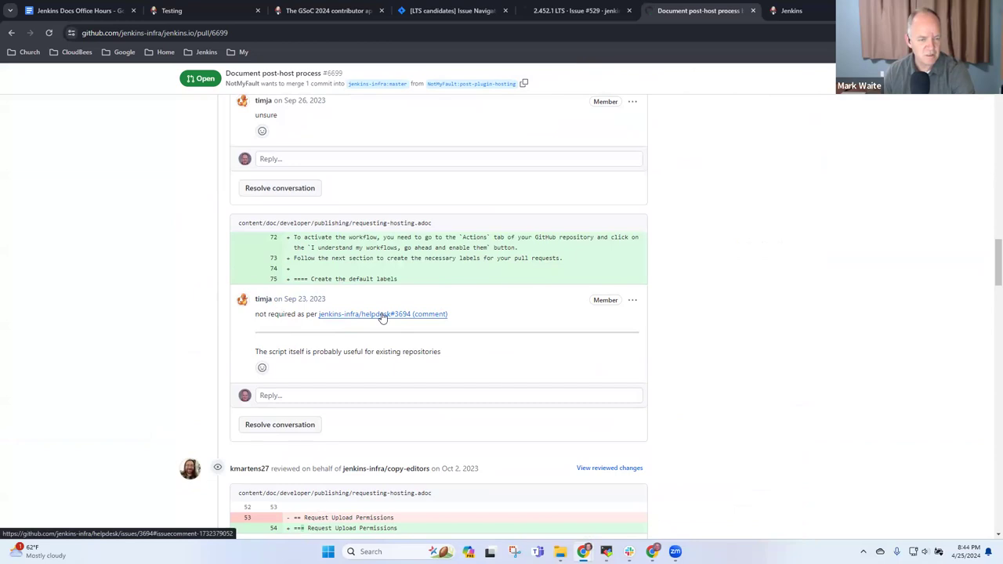
scroll(down, 3)
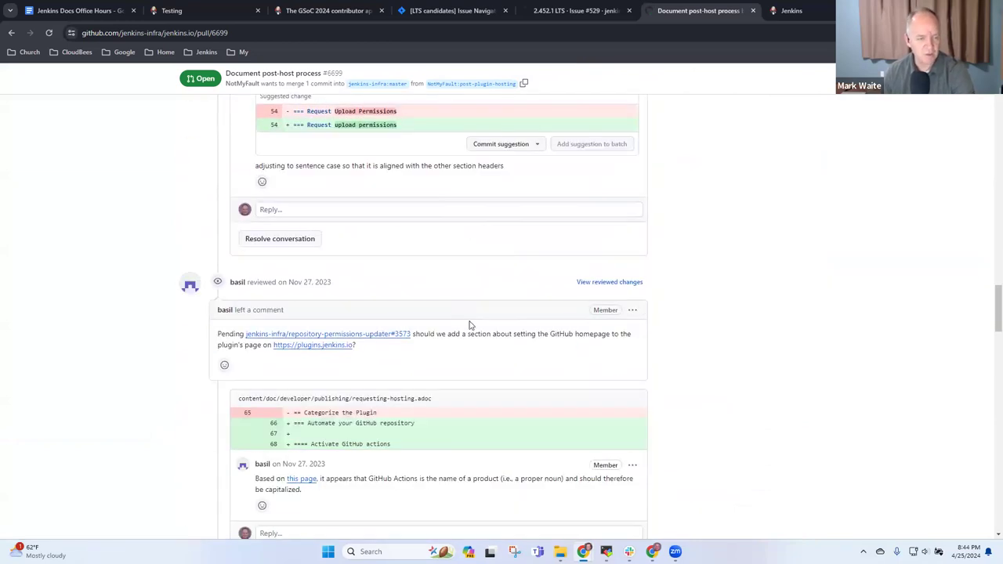
scroll(down, 3)
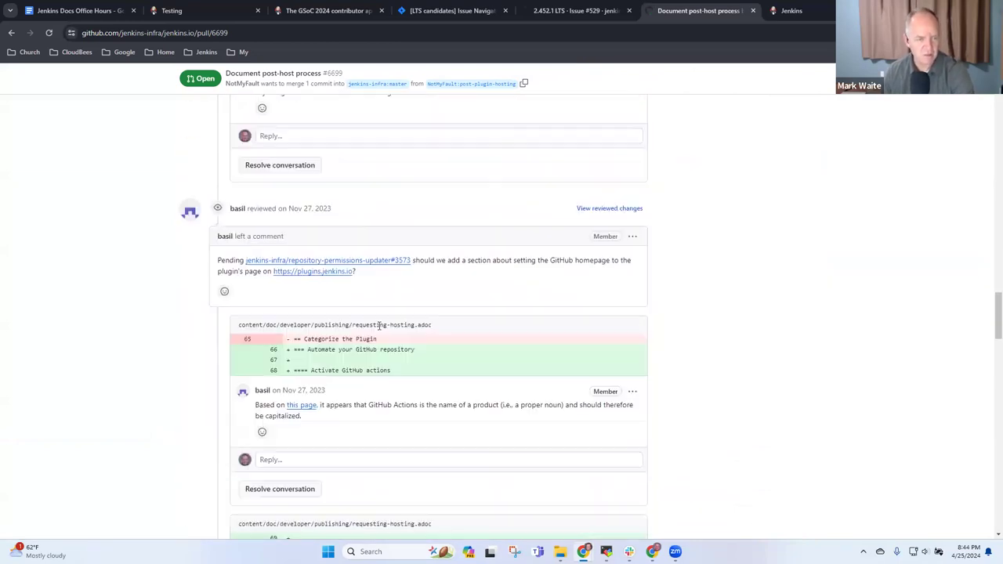
scroll(up, 3)
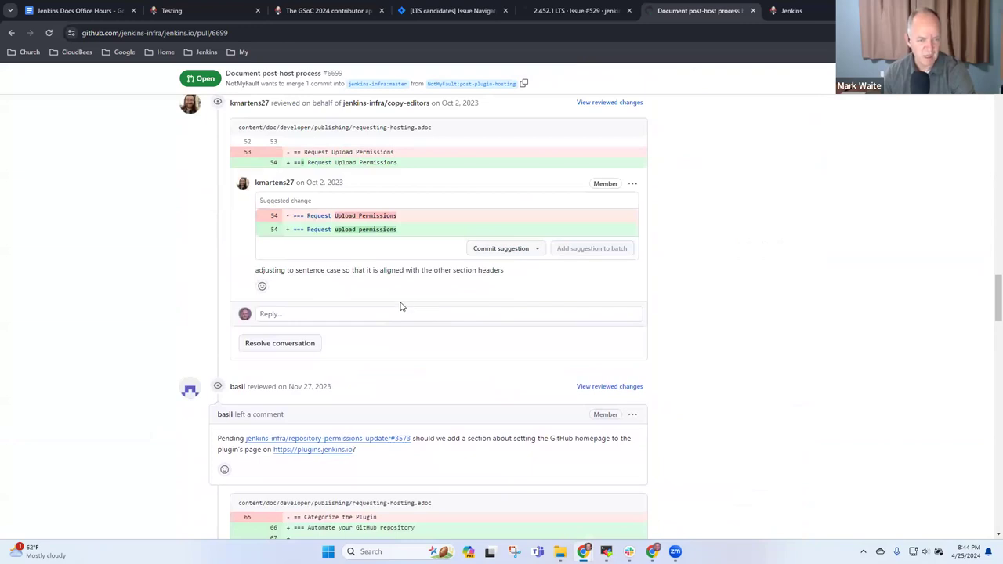
scroll(down, 3)
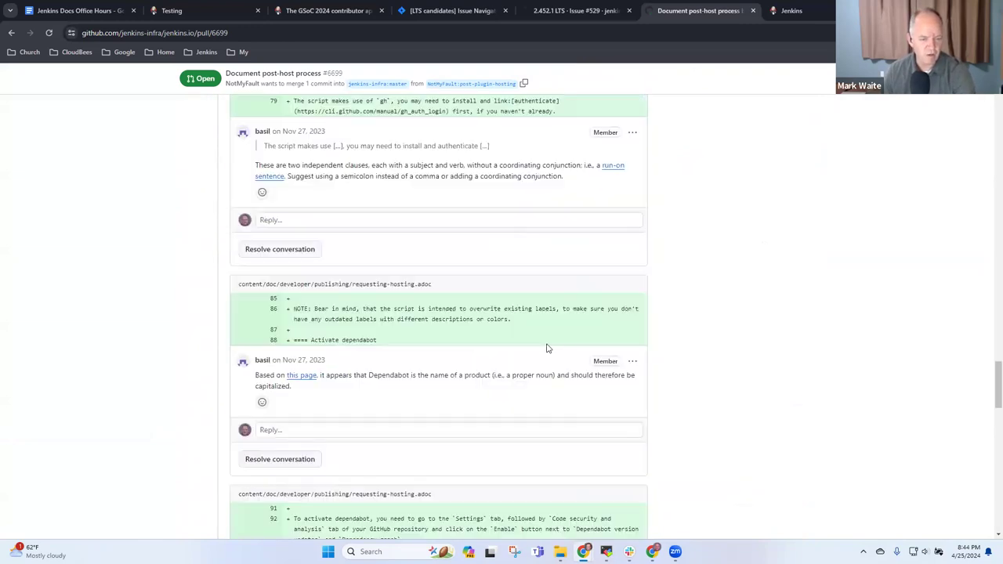
scroll(down, 3)
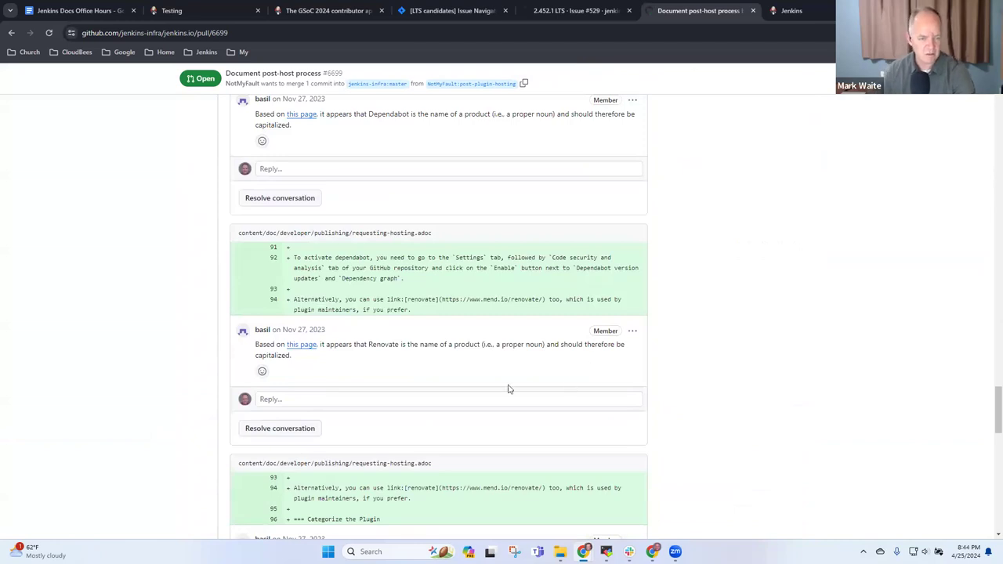
mouse_move(751, 420)
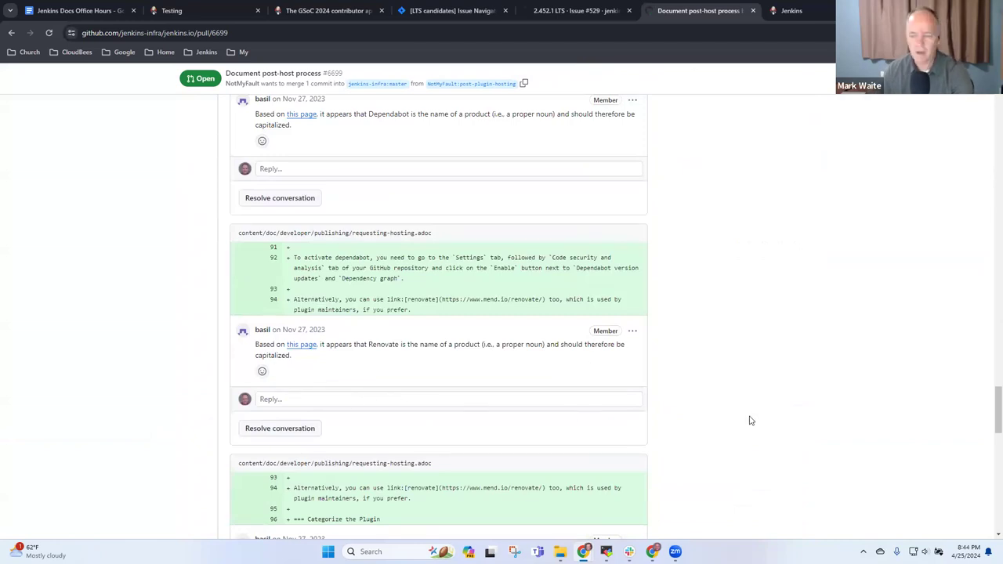
scroll(down, 3)
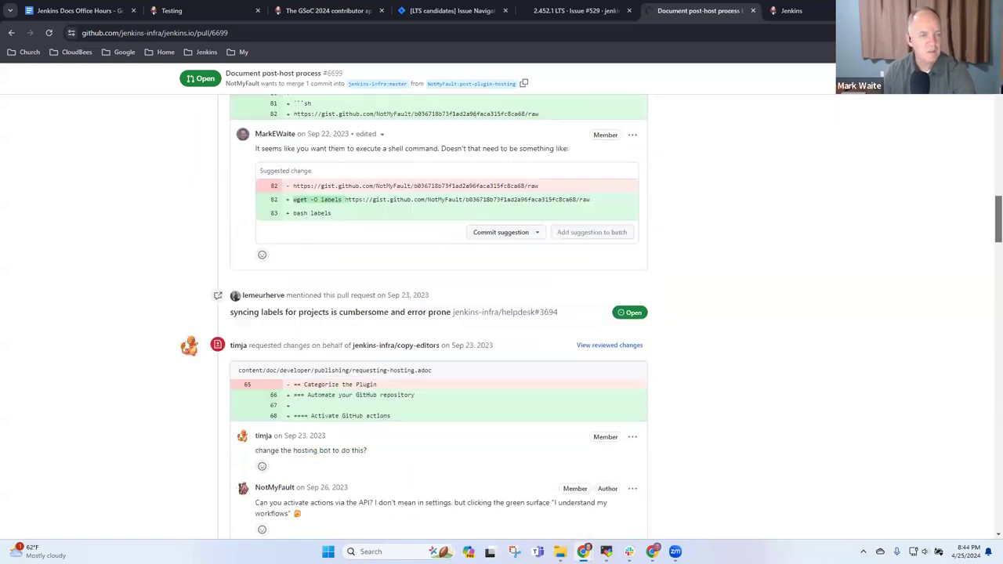
scroll(up, 3)
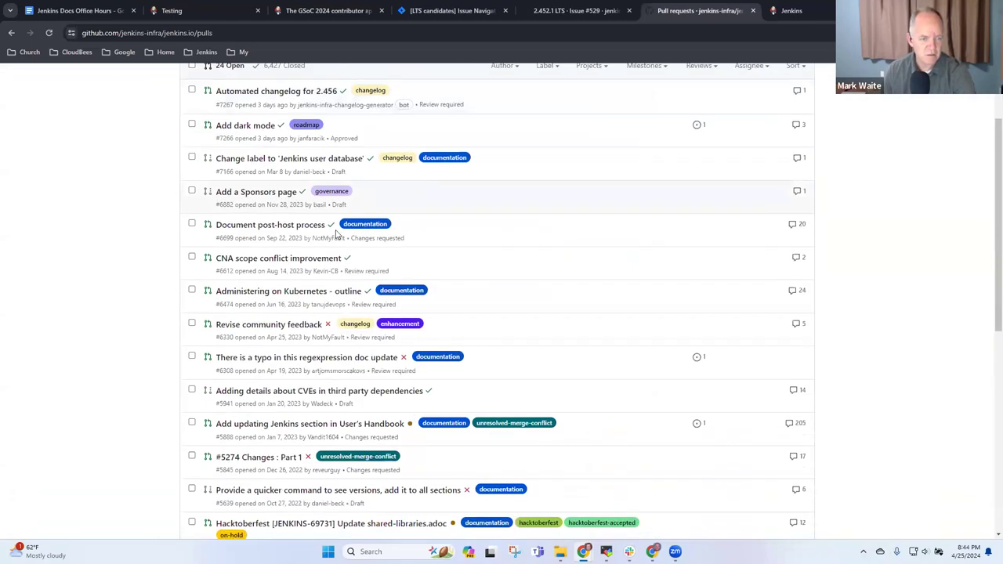
mouse_move(279, 257)
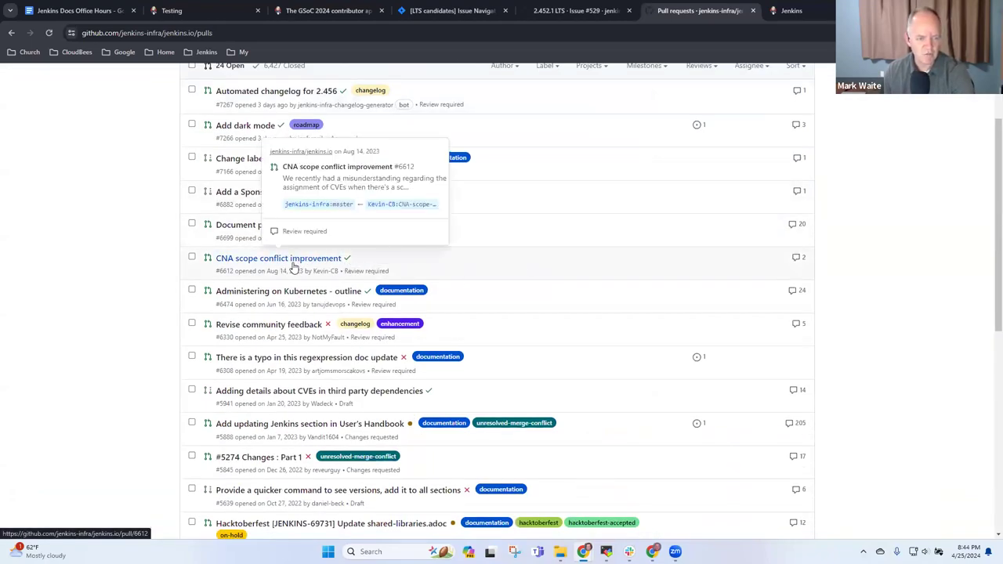
click(279, 257)
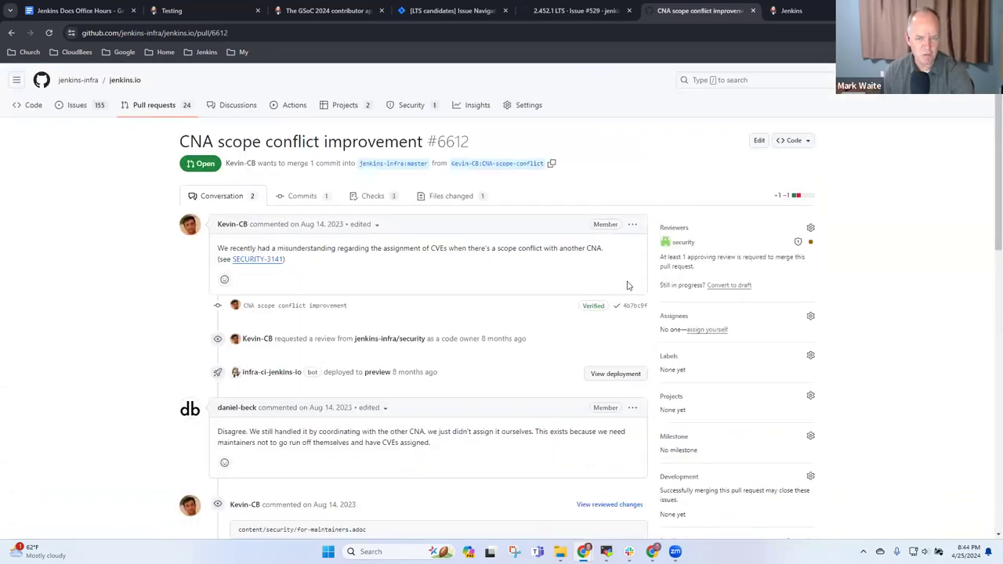
mouse_move(298, 373)
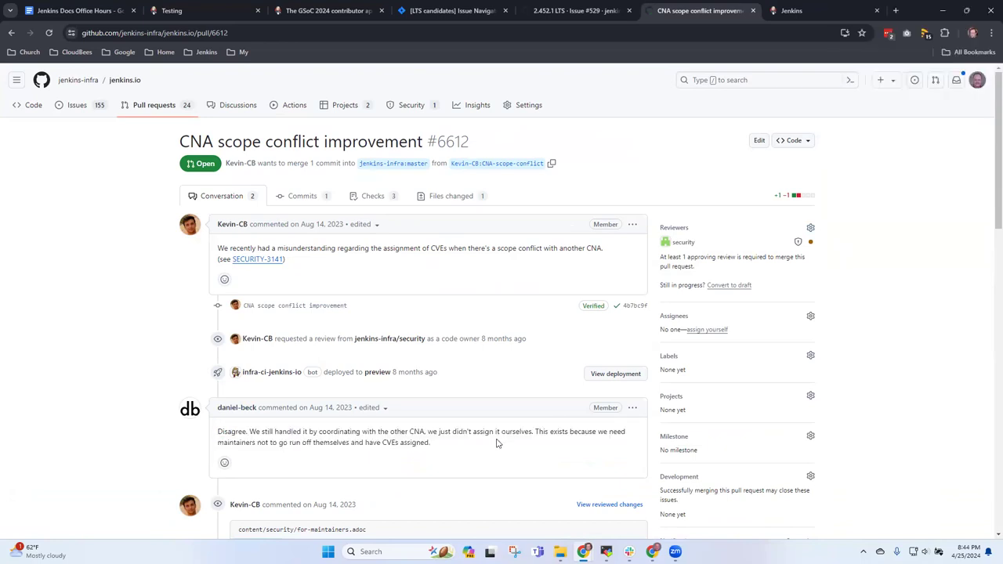
scroll(down, 3)
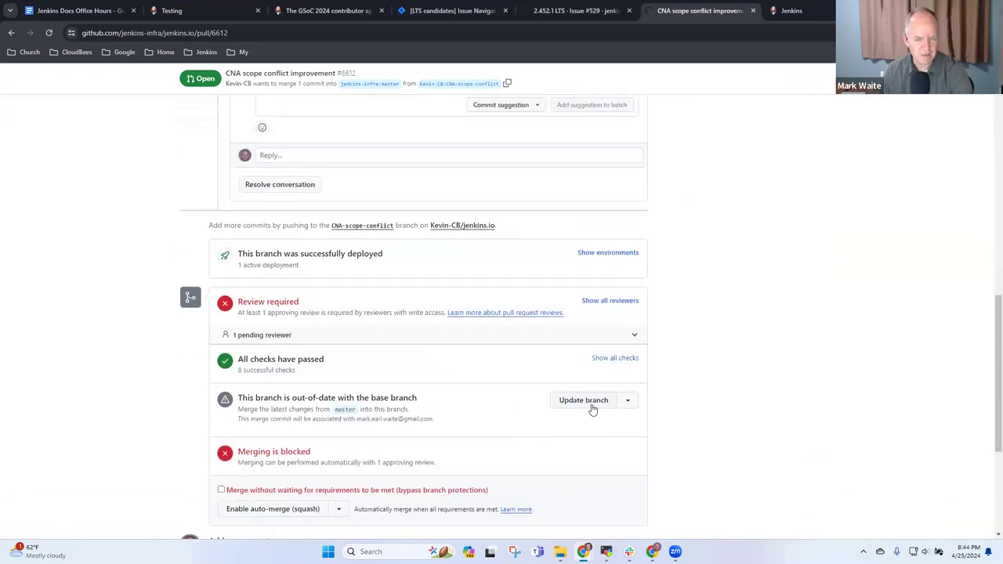
scroll(up, 3)
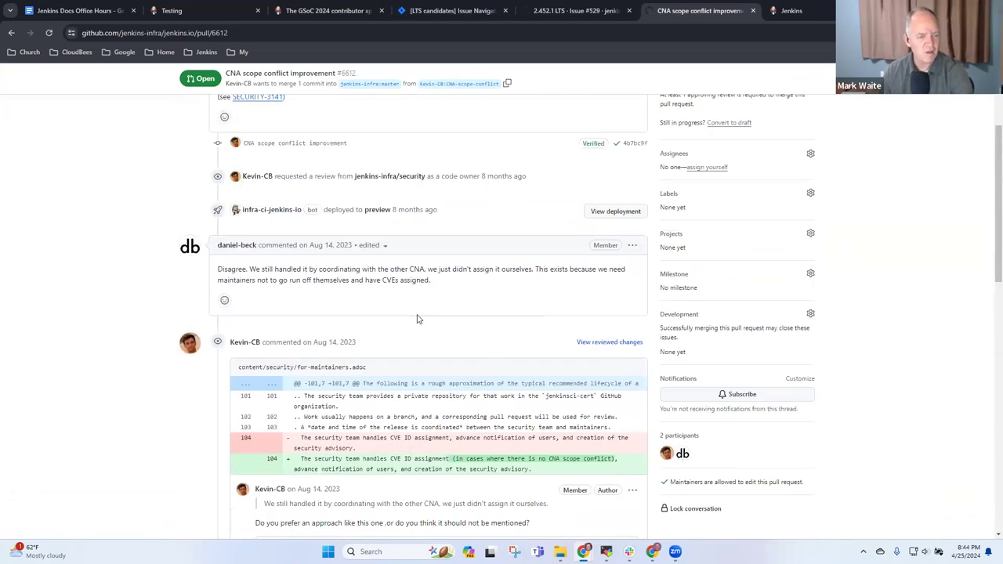
scroll(up, 3)
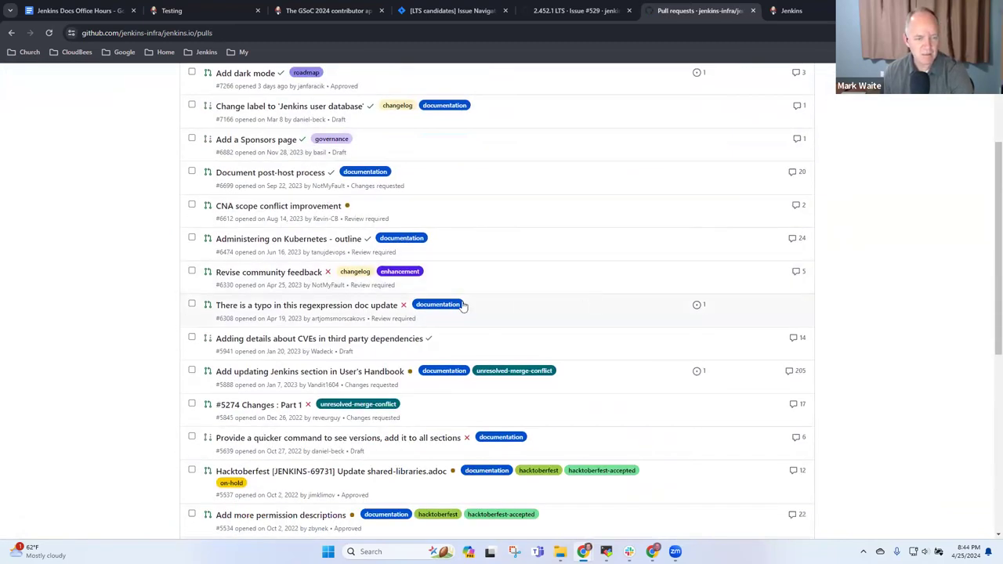
- Review PR #6474 'Administering on Kubernetes - outline' down to the Add a comment box
scroll(up, 3)
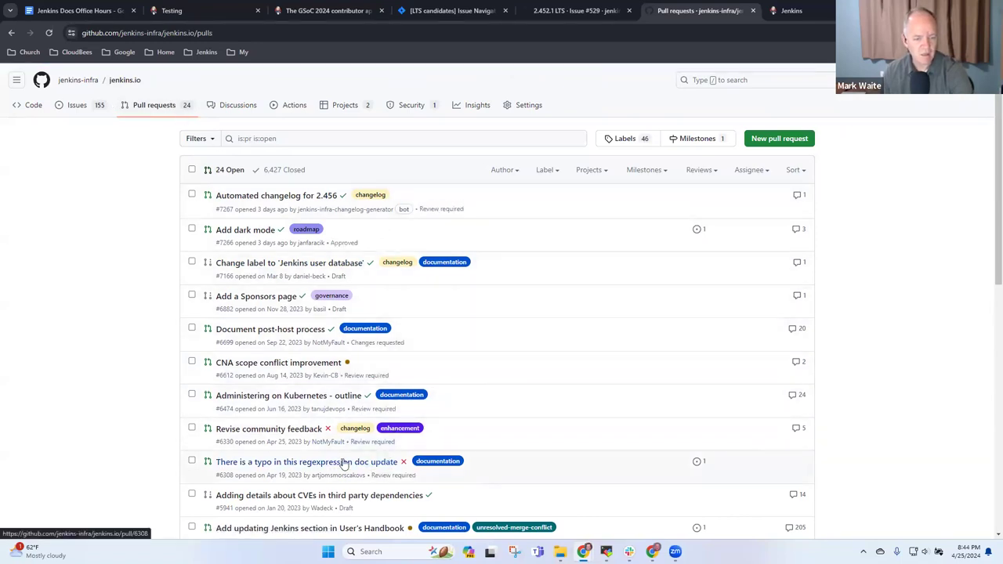
mouse_move(288, 458)
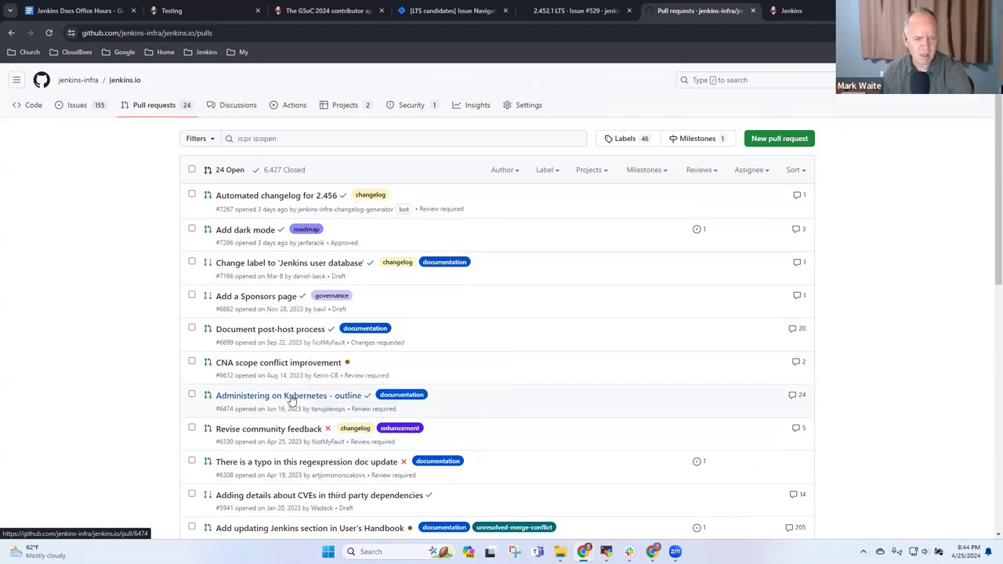
mouse_move(288, 395)
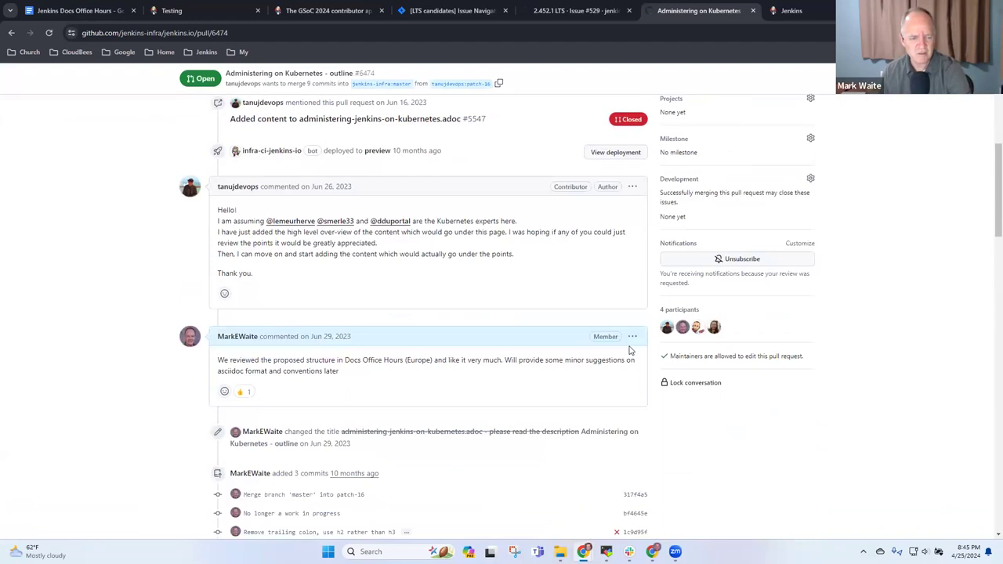
scroll(down, 3)
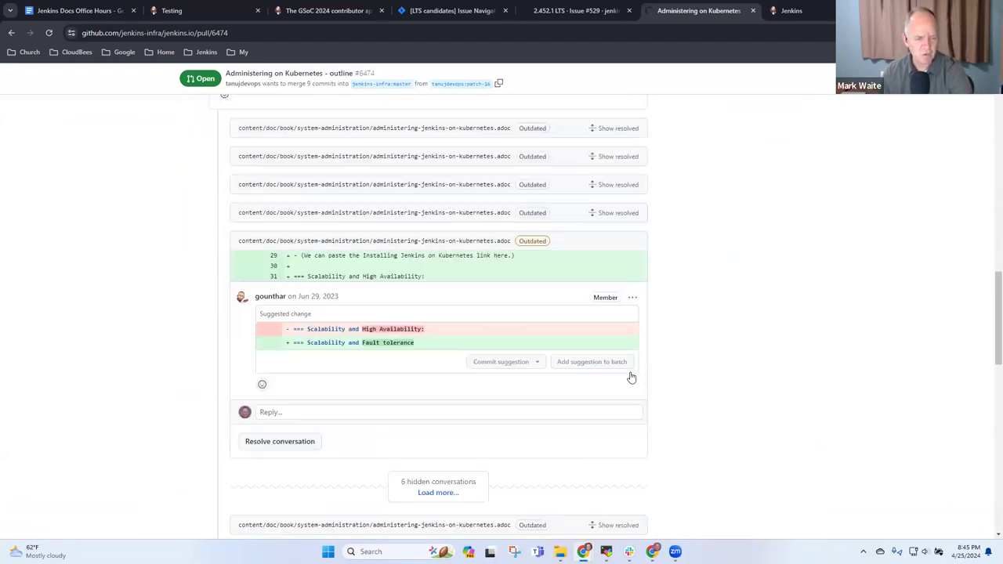
scroll(down, 3)
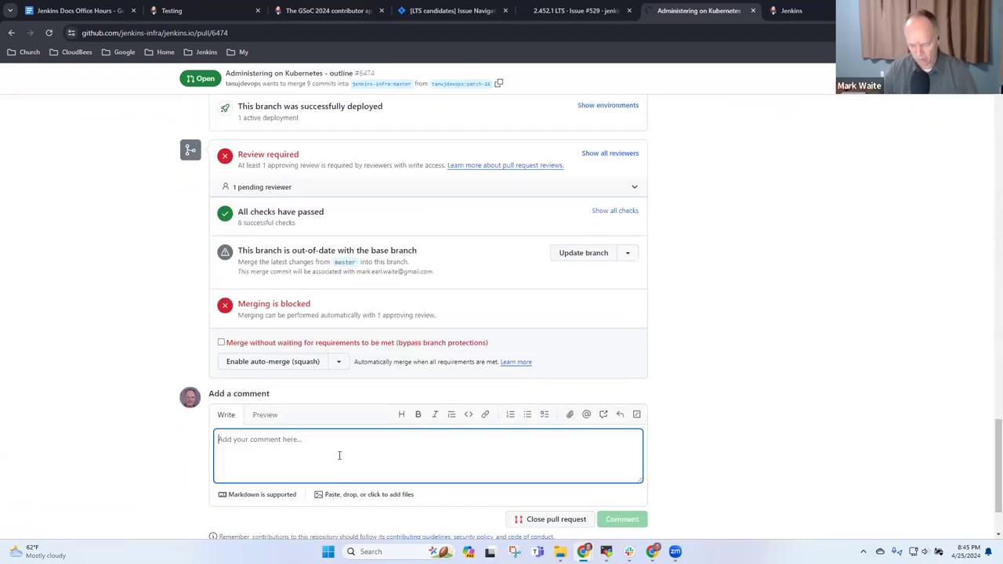
text(@tanu)
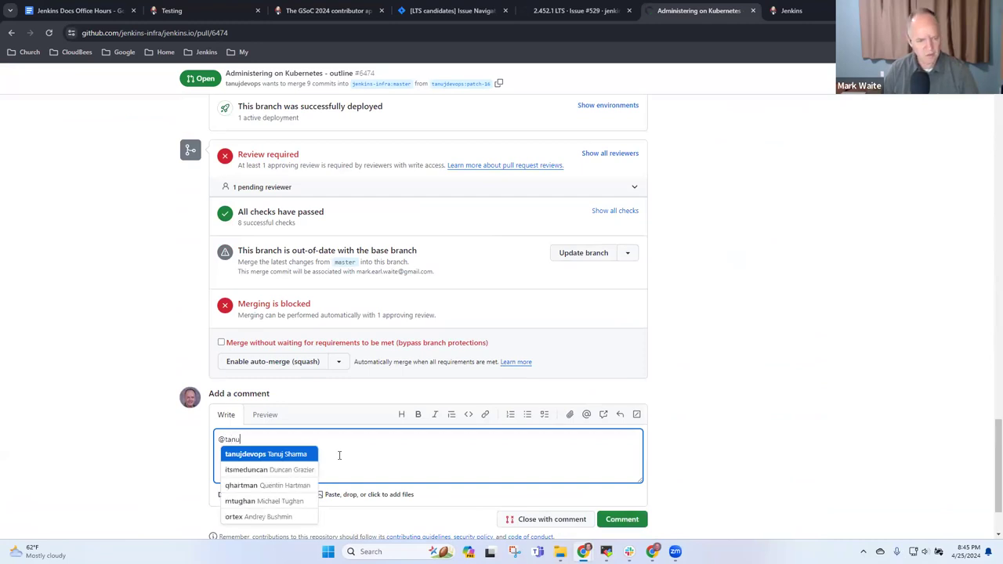
click(266, 455)
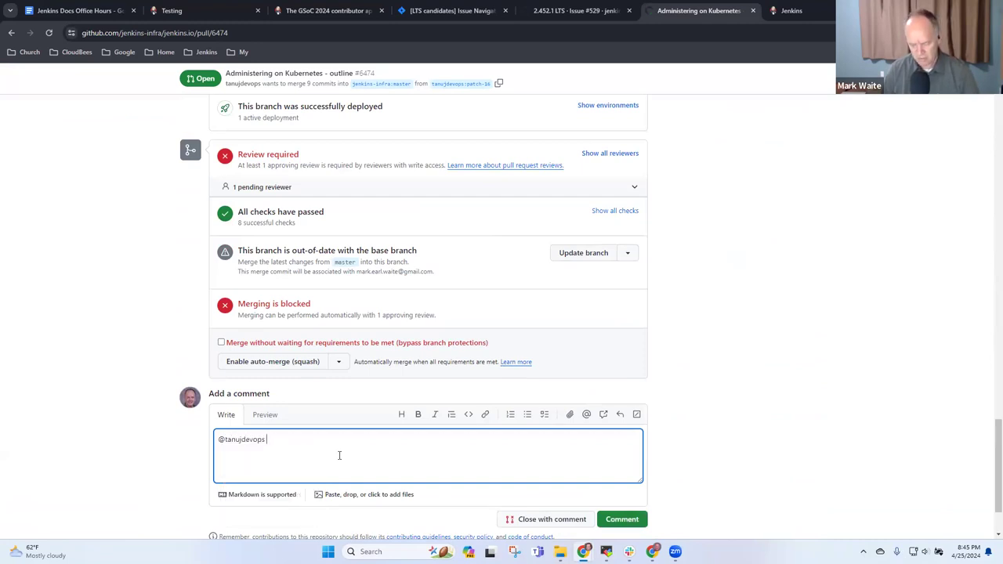
text(this seems to not be pr)
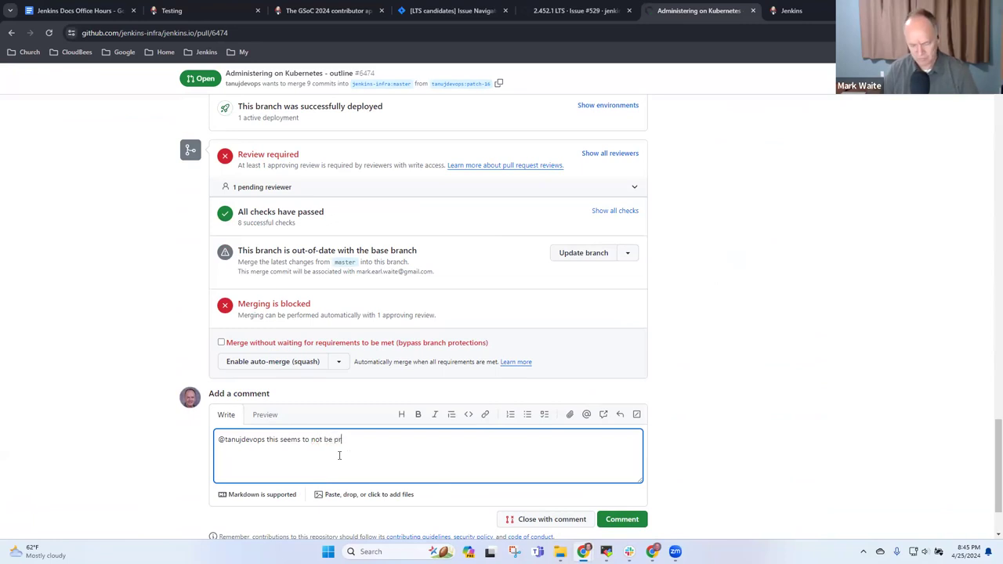
text(og)
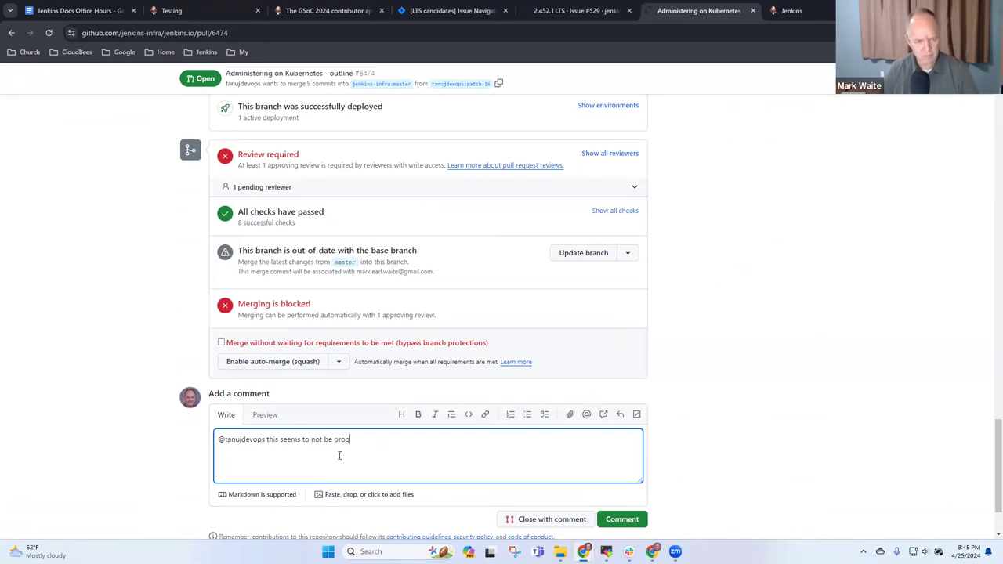
text(ressin)
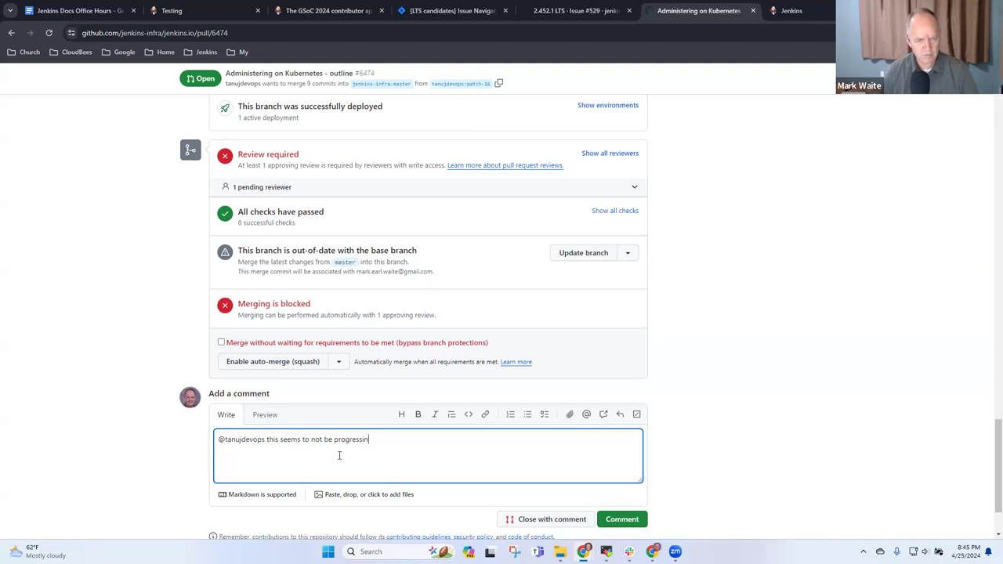
text(g.  Would you)
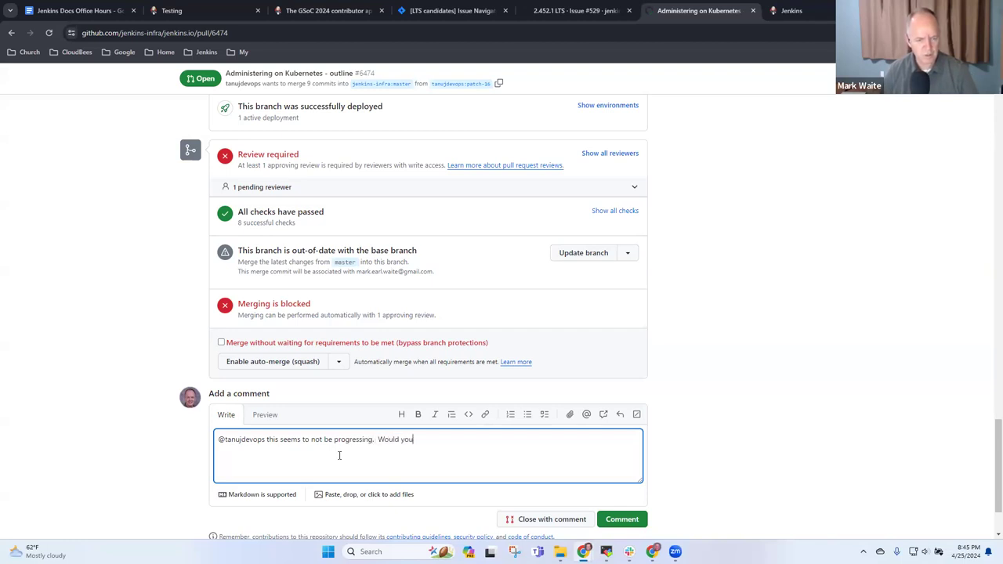
text(like to continue it or s)
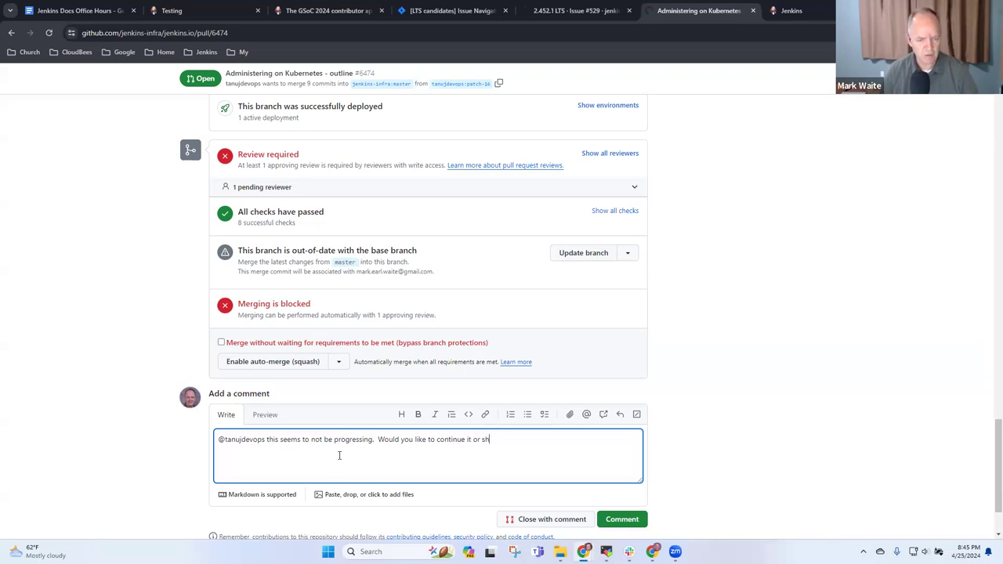
text(hall we close)
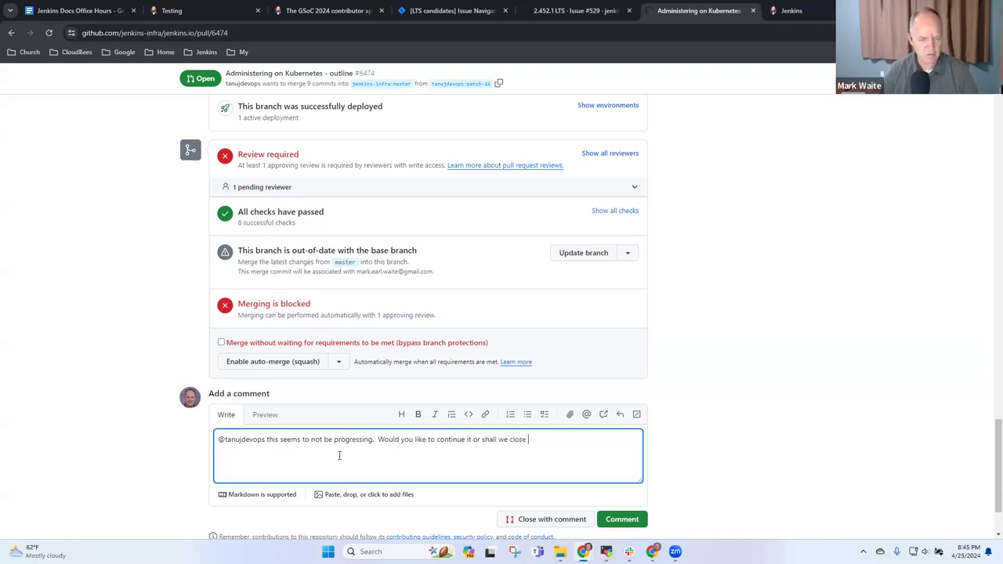
text(it?)
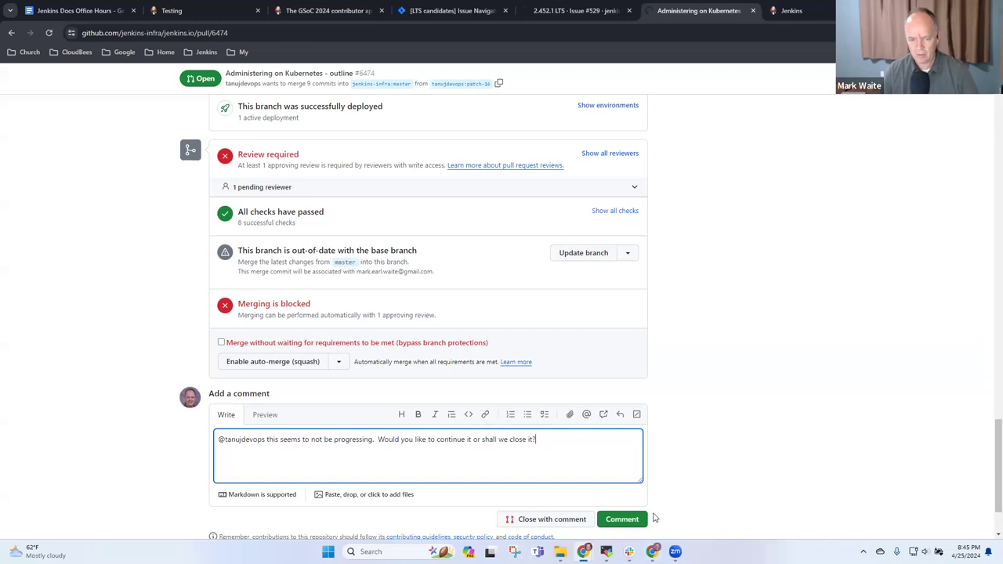
scroll(up, 3)
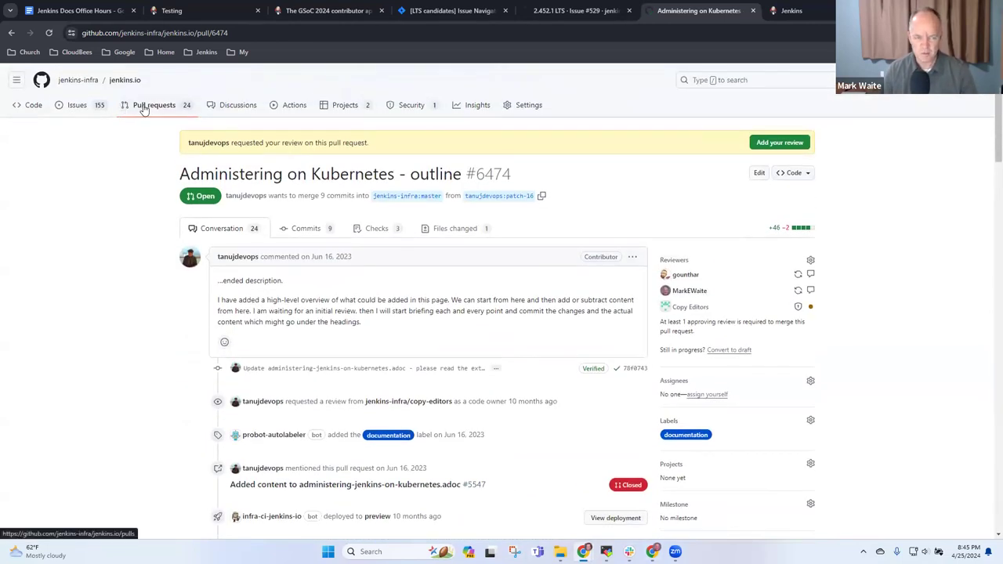
- Open the Revise community feedback PR #6330 from the list and read its discussion and checks
click(154, 103)
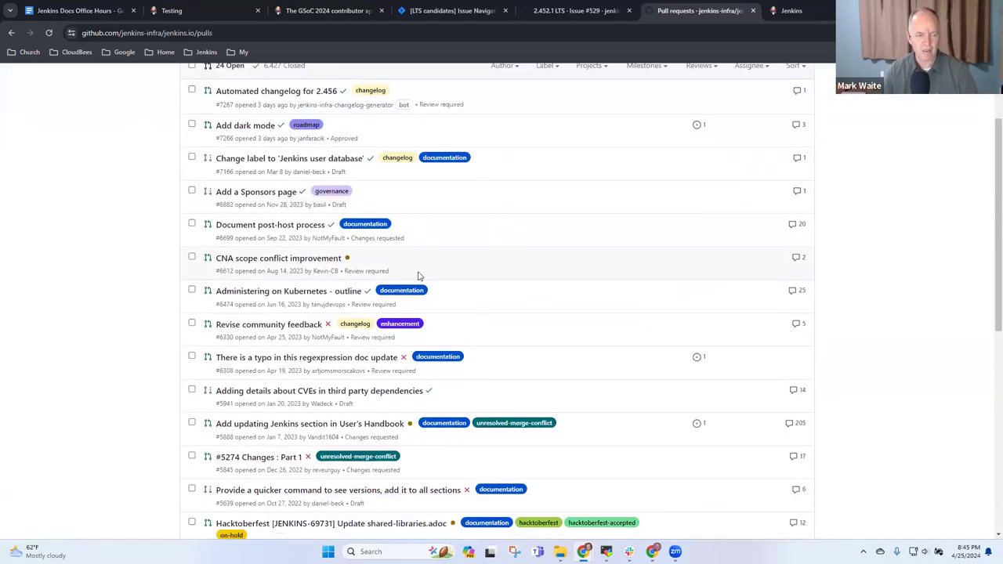
mouse_move(276, 329)
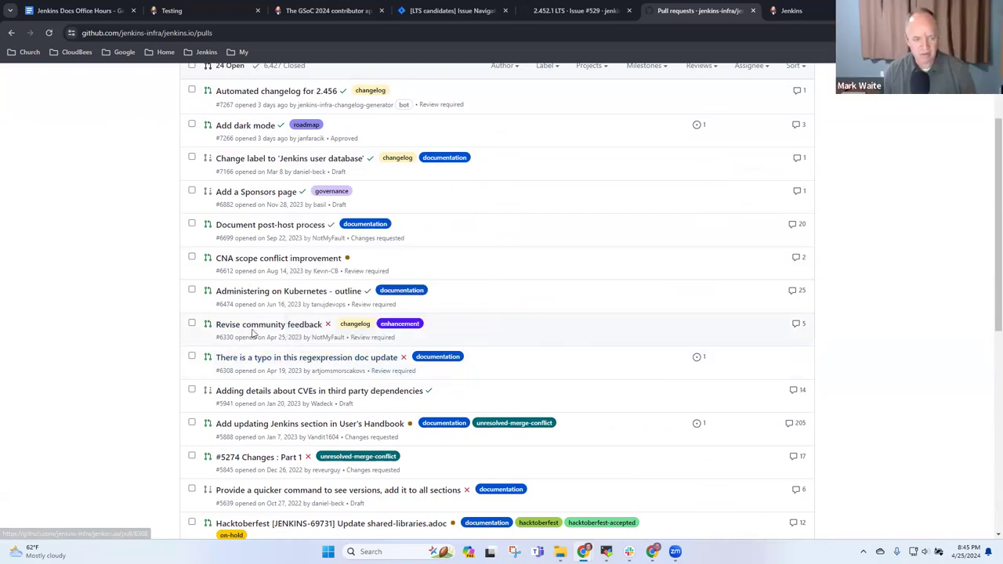
mouse_move(269, 325)
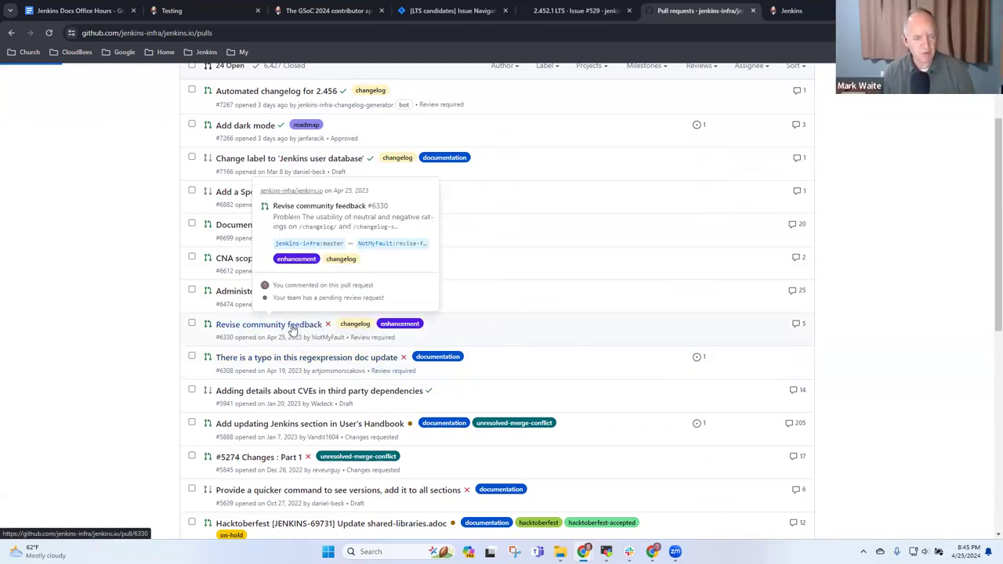
click(270, 324)
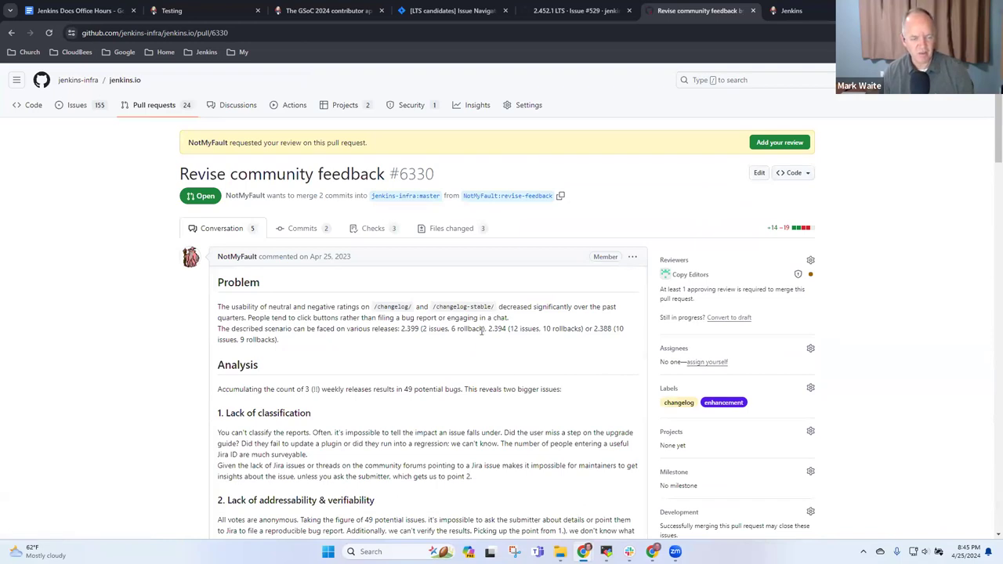
scroll(down, 3)
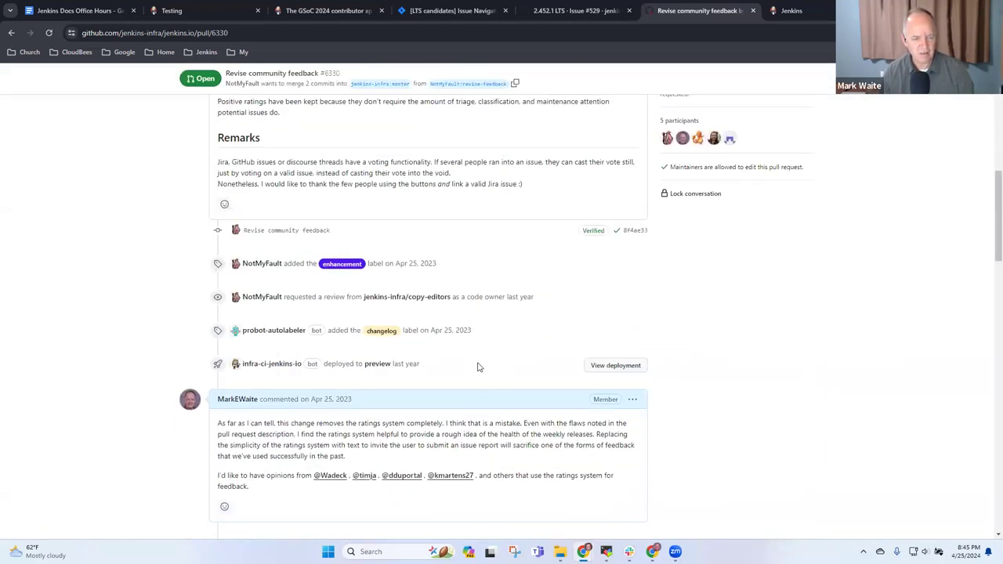
scroll(down, 3)
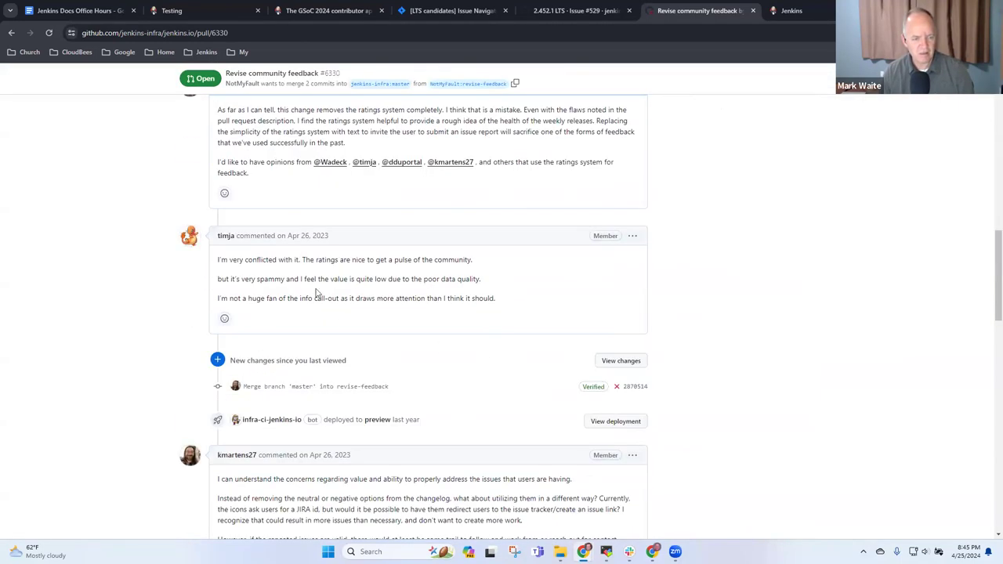
mouse_move(408, 301)
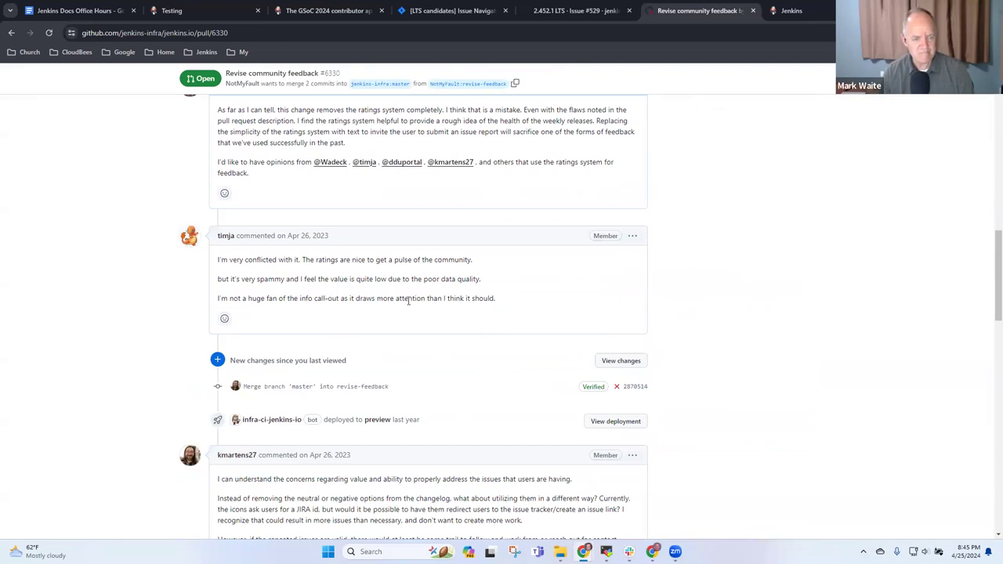
scroll(down, 3)
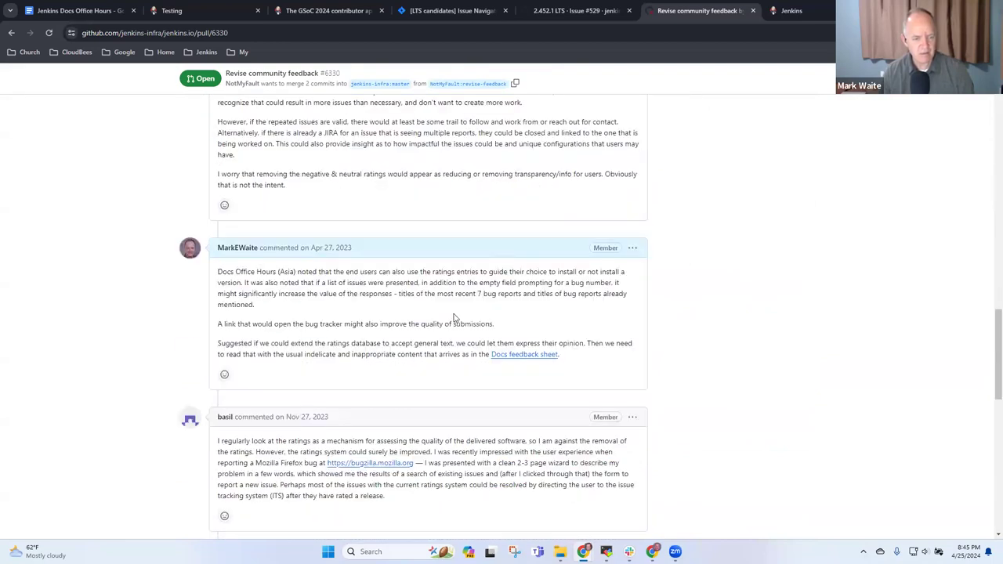
scroll(down, 3)
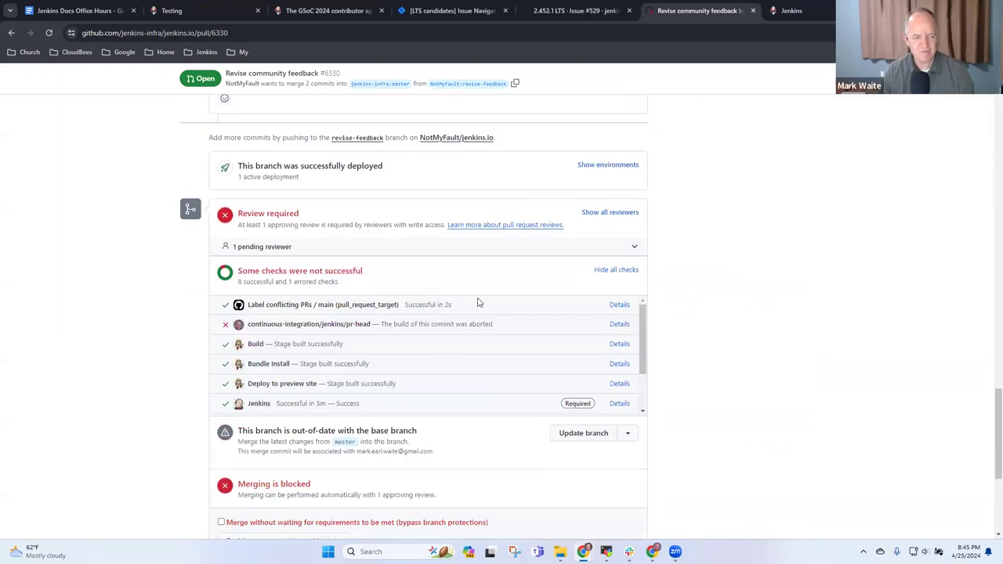
scroll(down, 3)
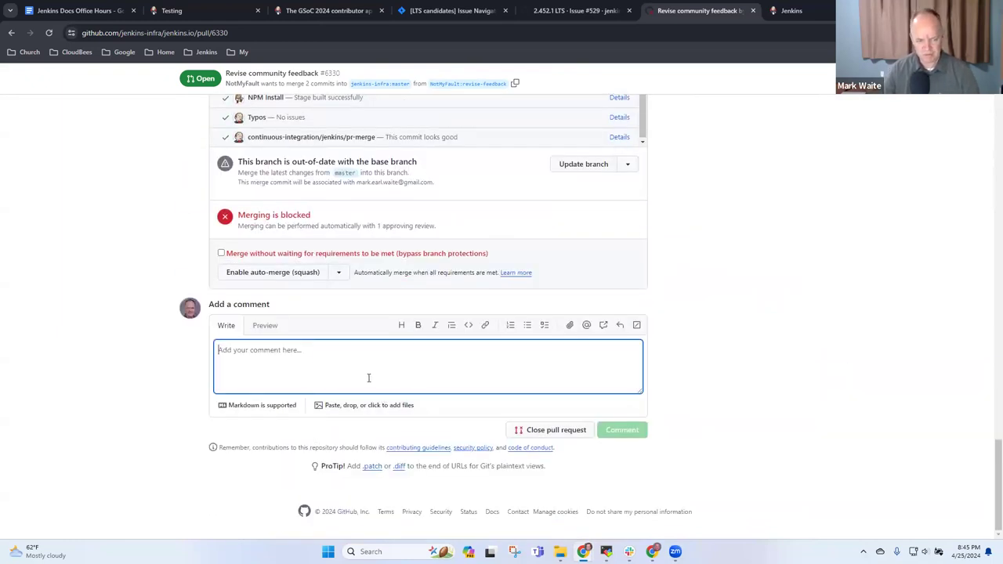
- Write a comment proposing to close the PR, citing the ratings system as one assessment of general release quality
click(368, 363)
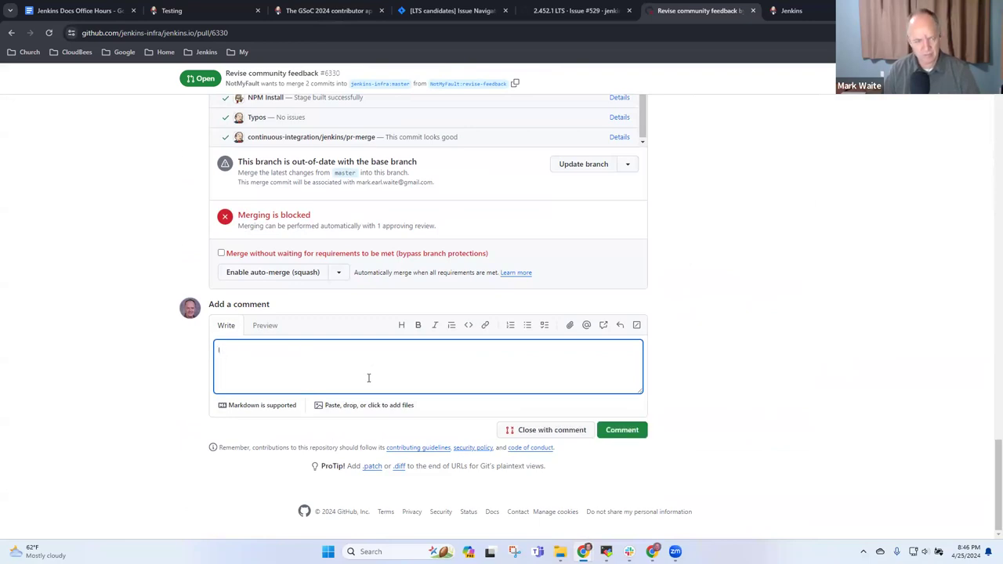
text(I propose that we clo)
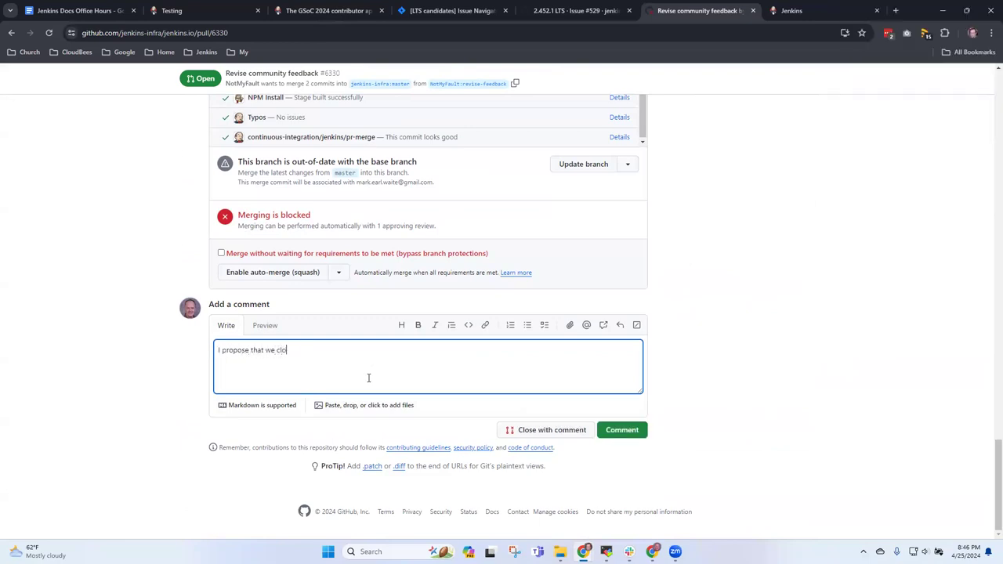
text(se this because)
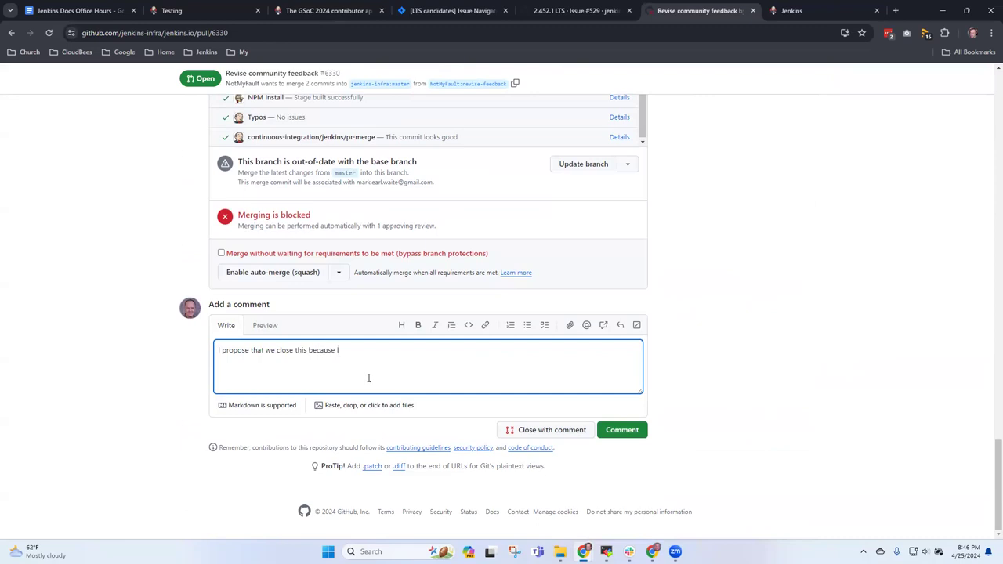
text(I use the ratings sus)
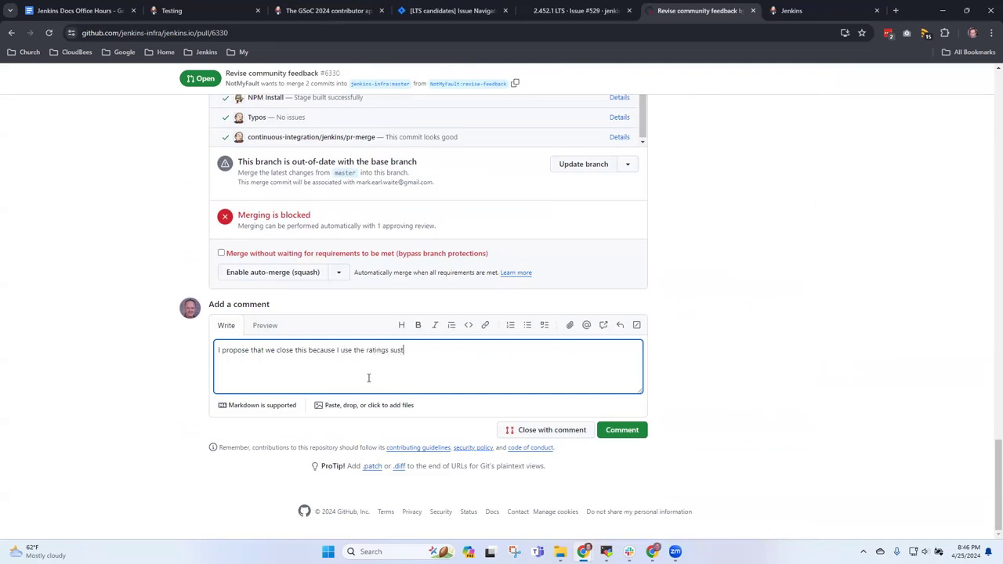
text(tem)
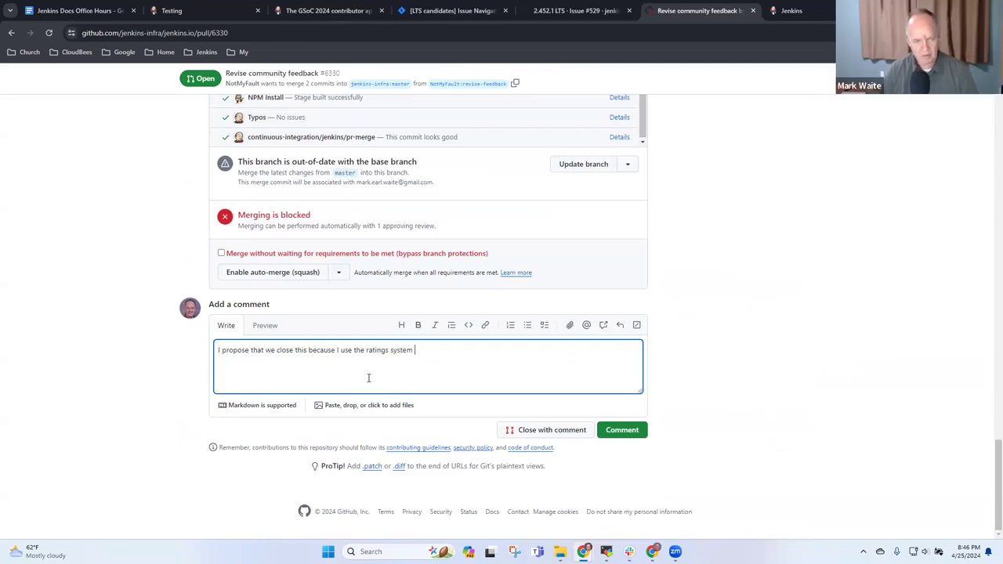
text(to)
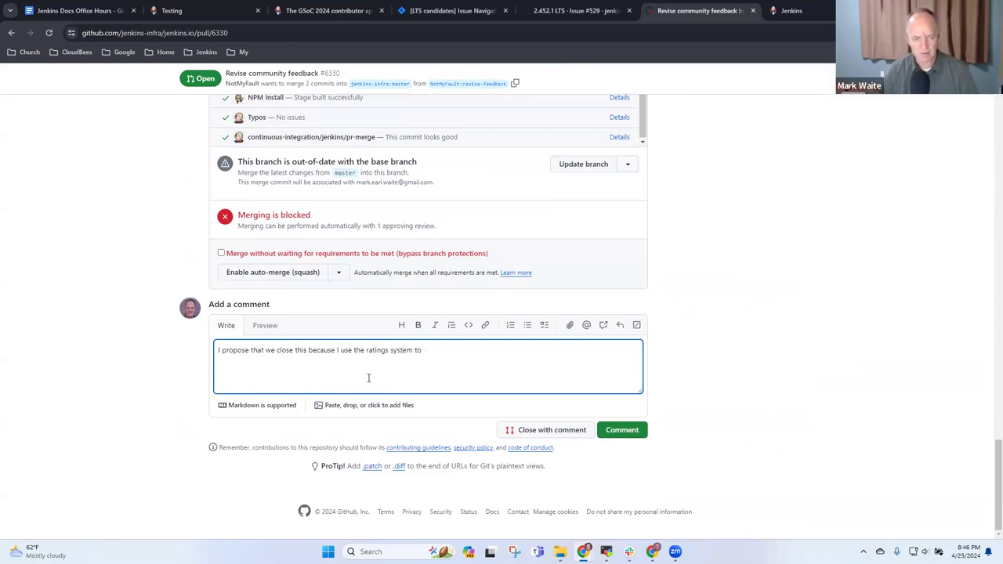
text(as one asset)
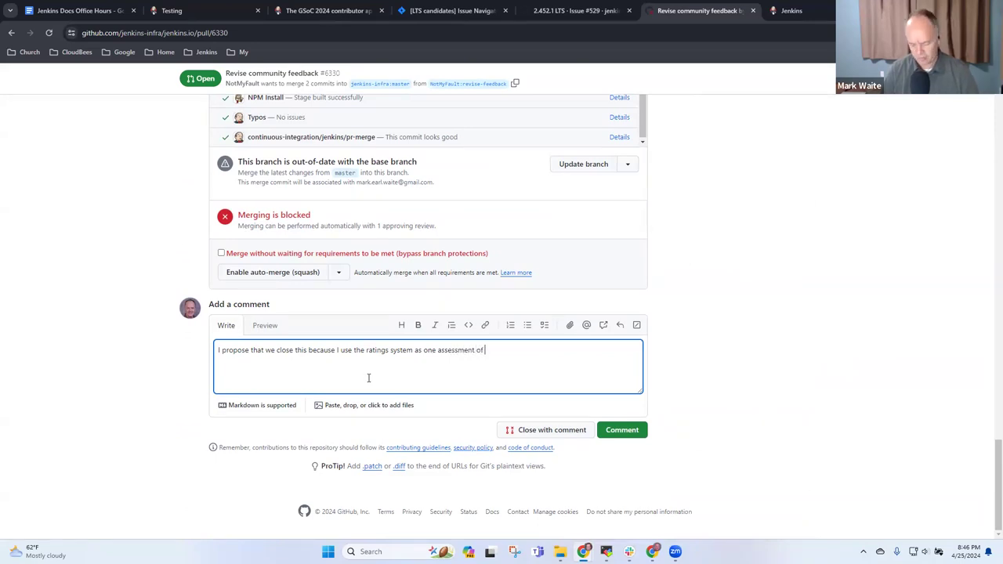
text(general release)
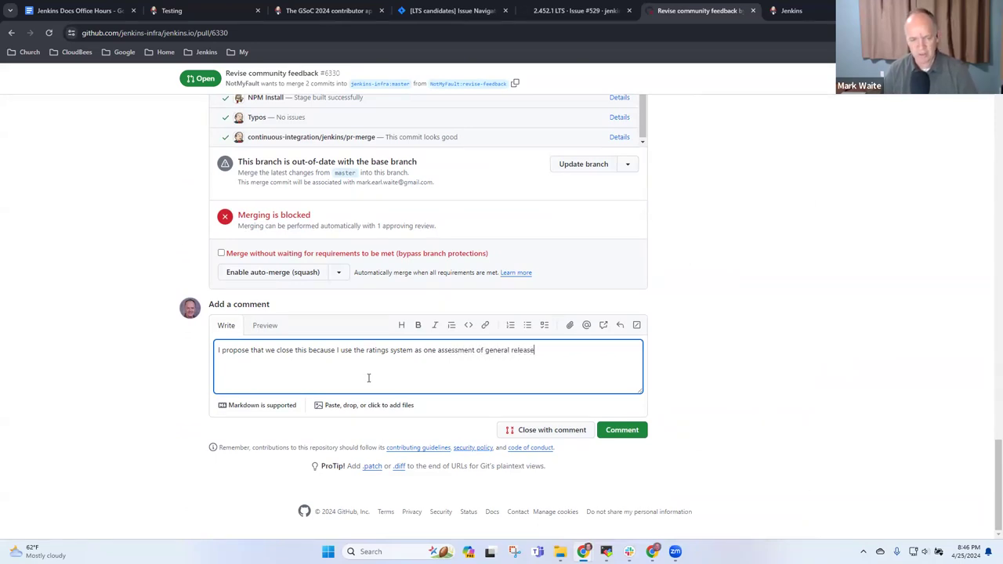
text(quality.)
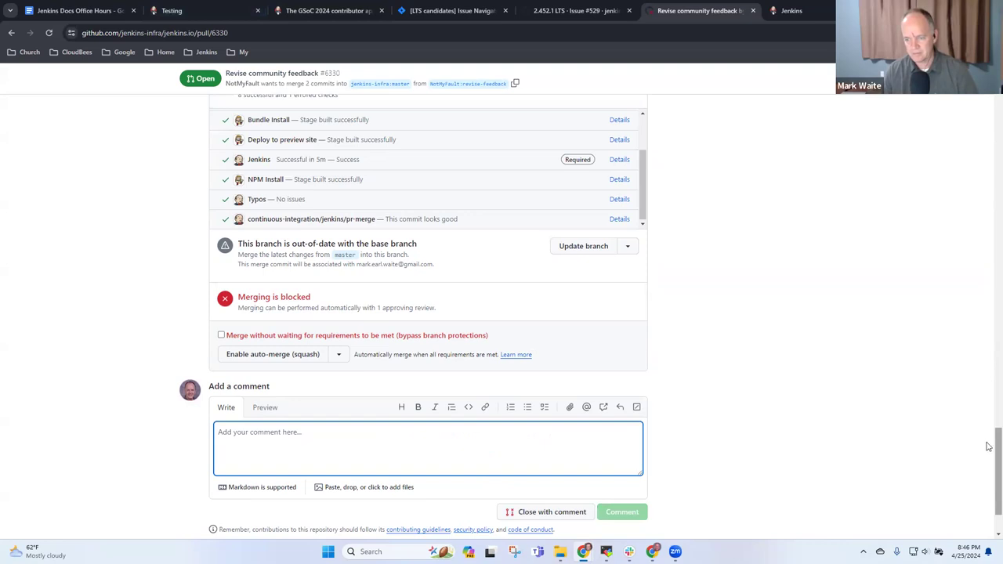
mouse_move(987, 468)
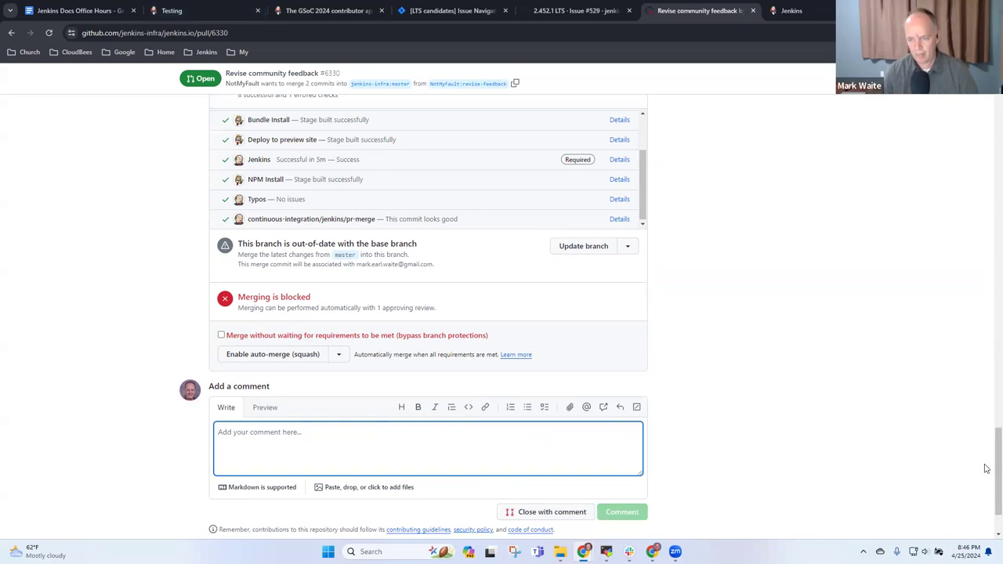
- From the pull request list, open draft PR #5941 'Adding details about CVEs in third party dependencies'
scroll(up, 3)
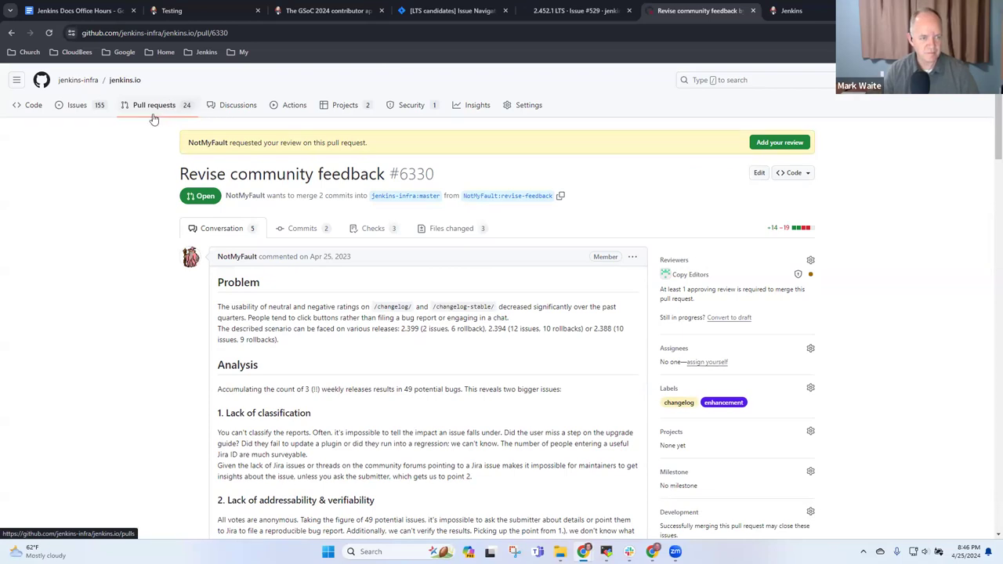
click(154, 105)
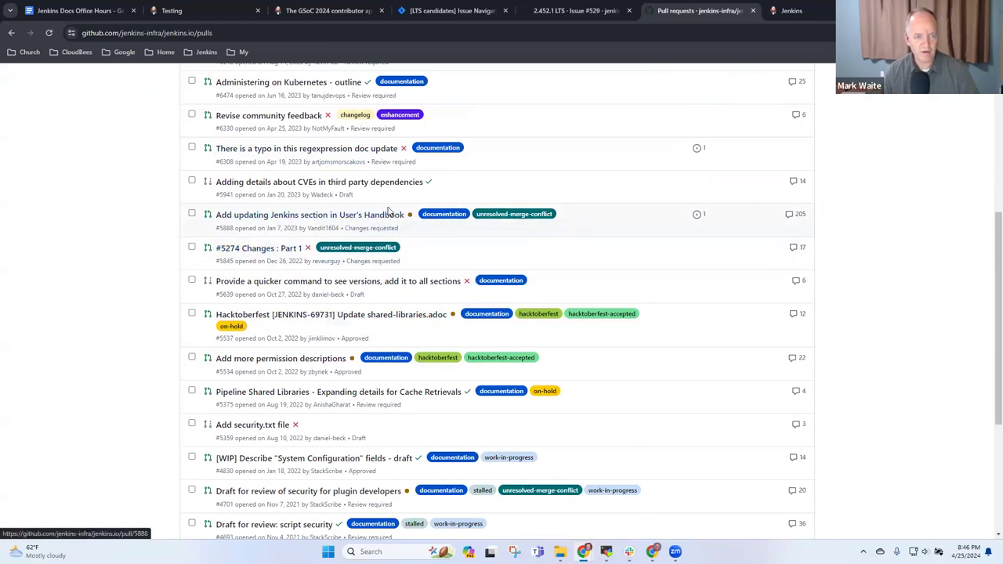
mouse_move(388, 182)
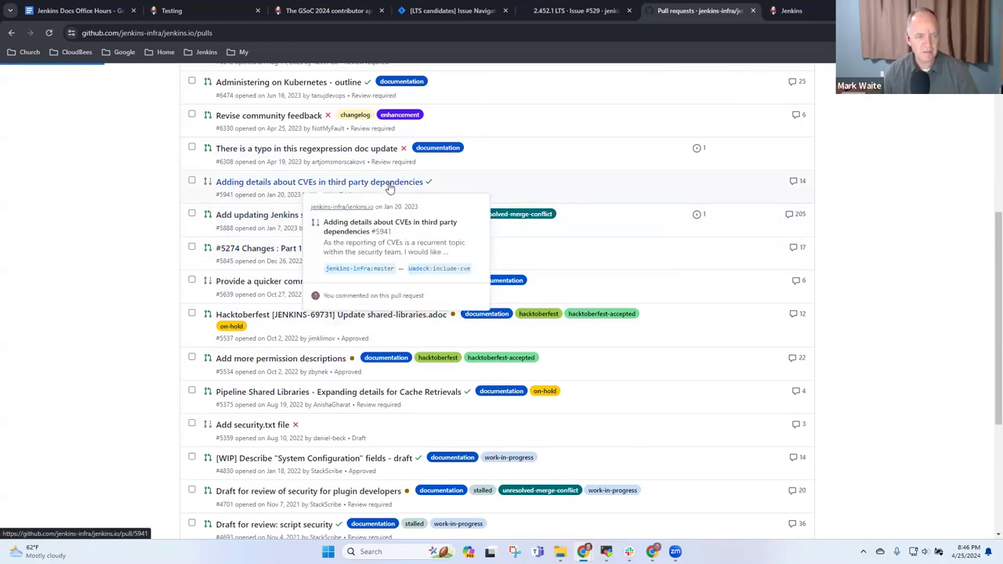
click(319, 182)
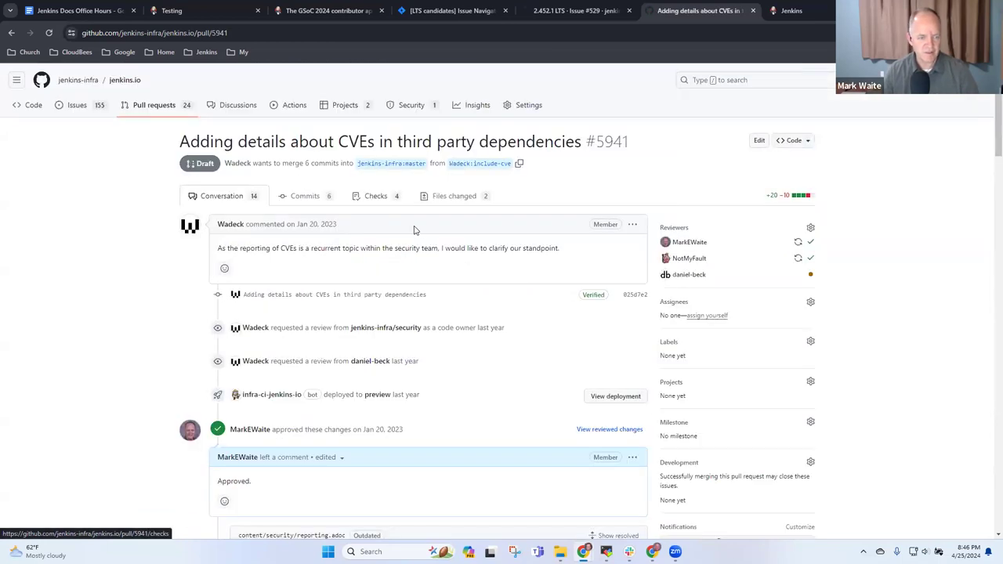
- Read through the CVE pull request's conversation
scroll(down, 3)
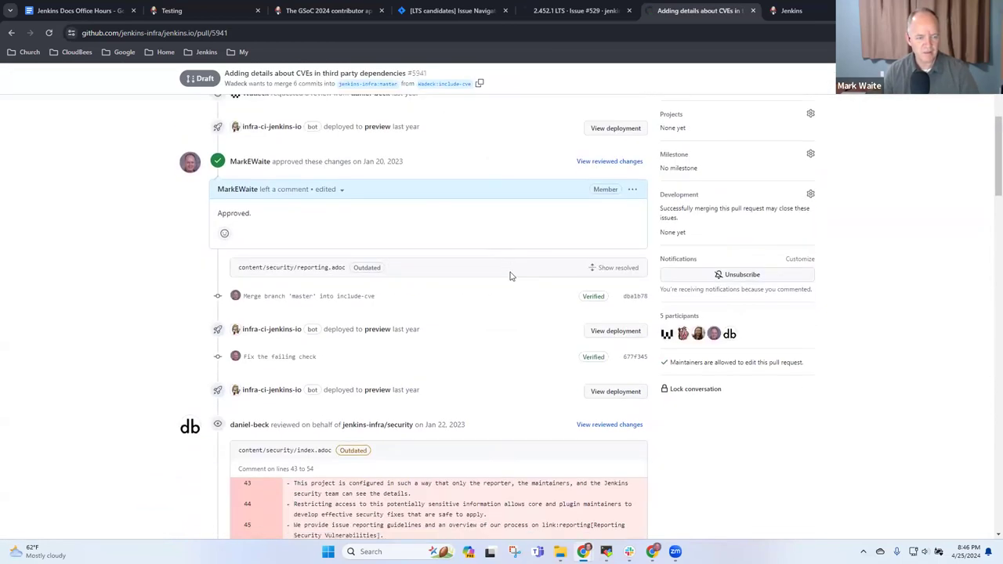
scroll(down, 3)
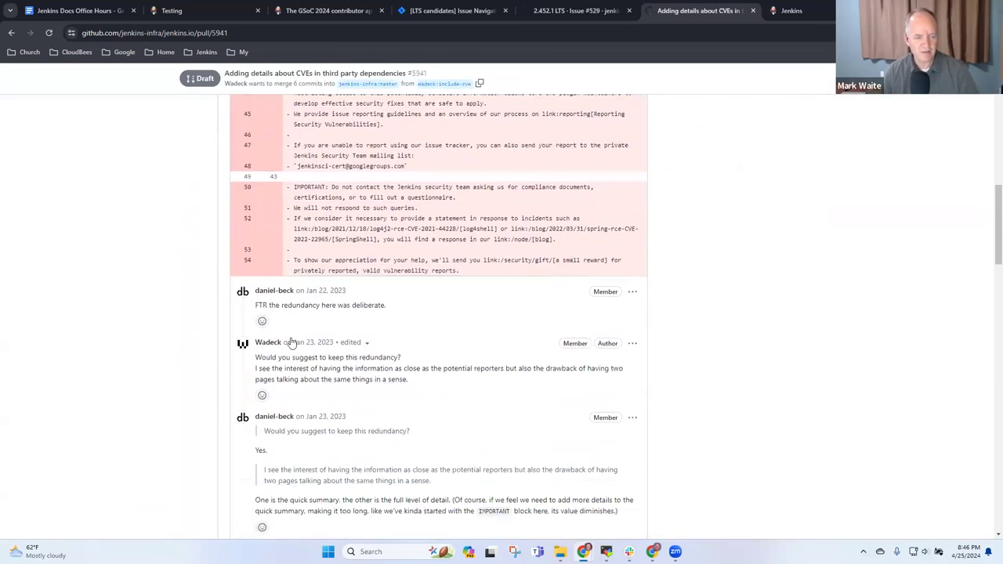
scroll(down, 3)
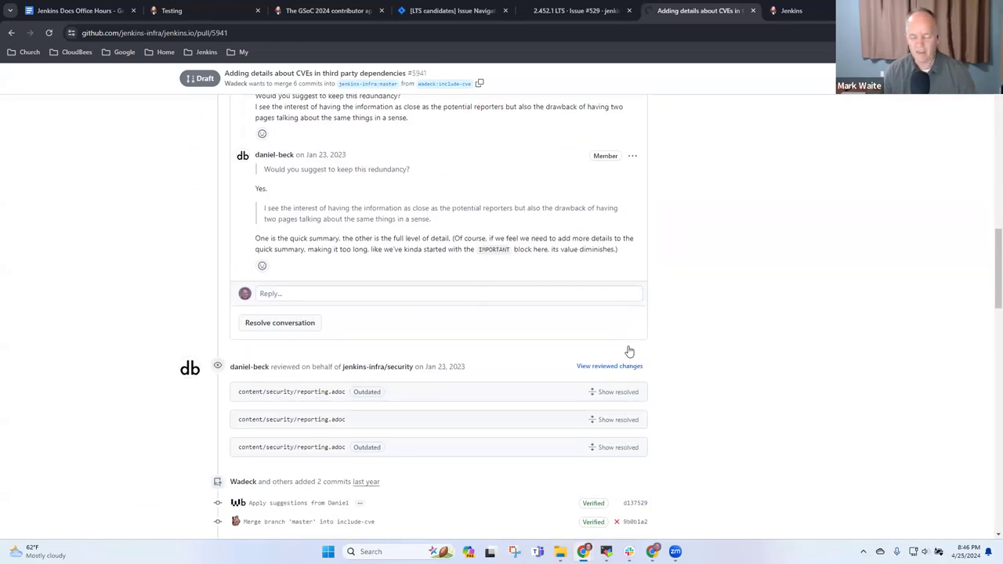
scroll(down, 3)
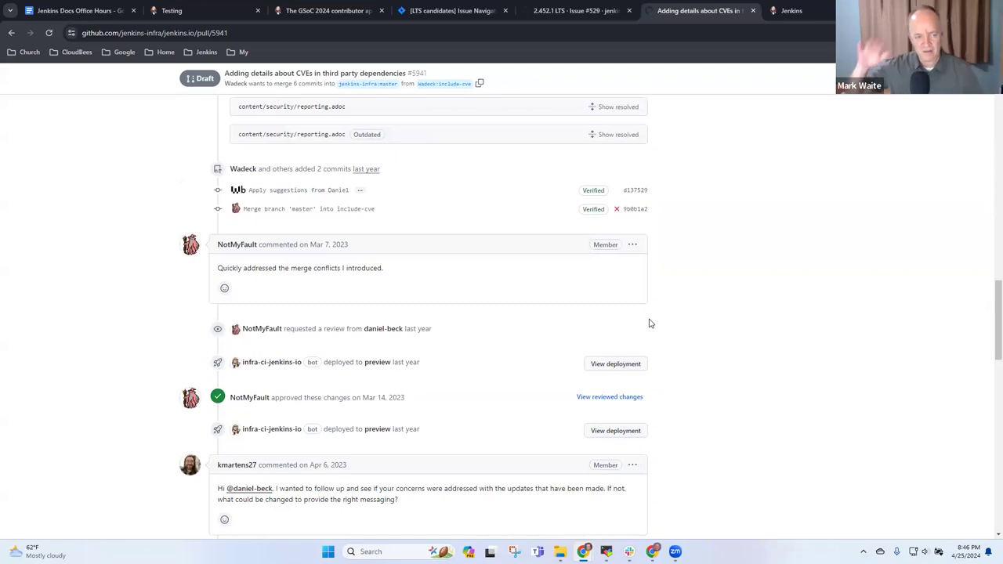
mouse_move(556, 239)
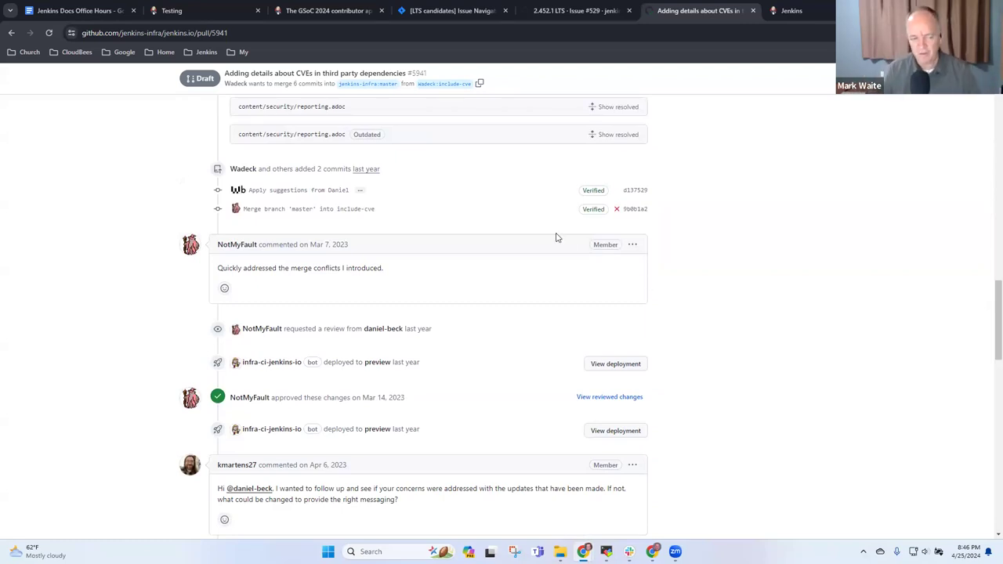
scroll(down, 3)
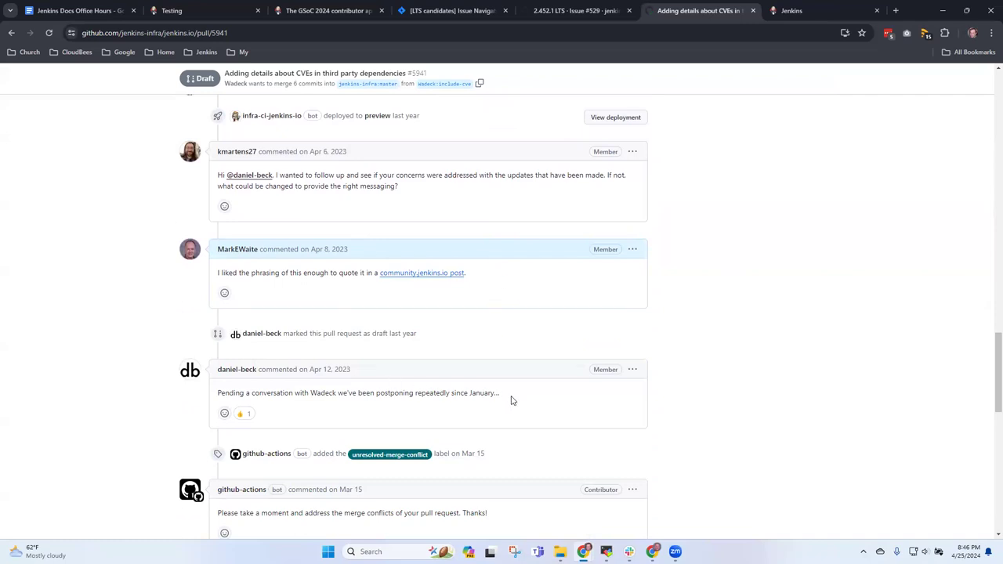
scroll(down, 3)
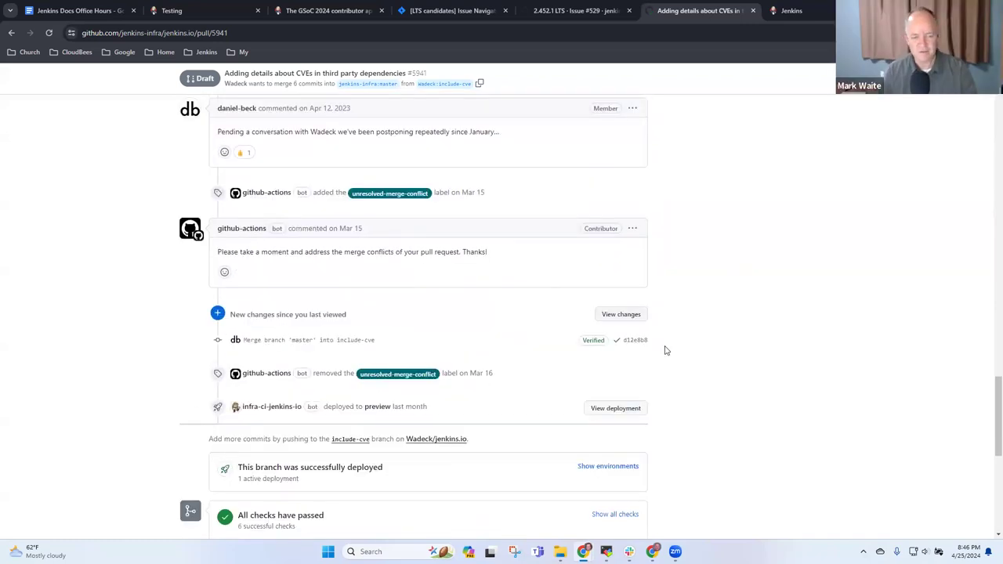
scroll(down, 3)
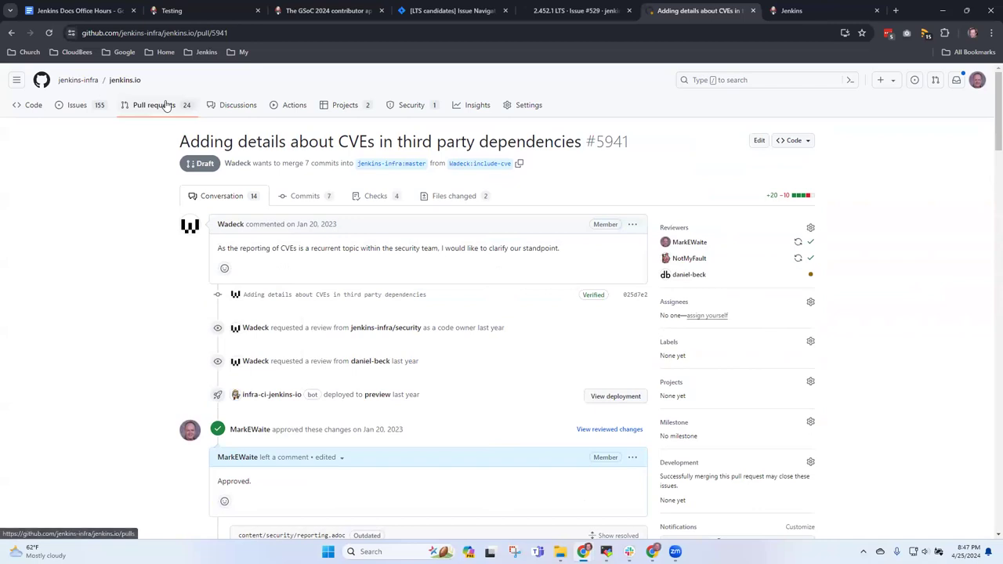
click(153, 103)
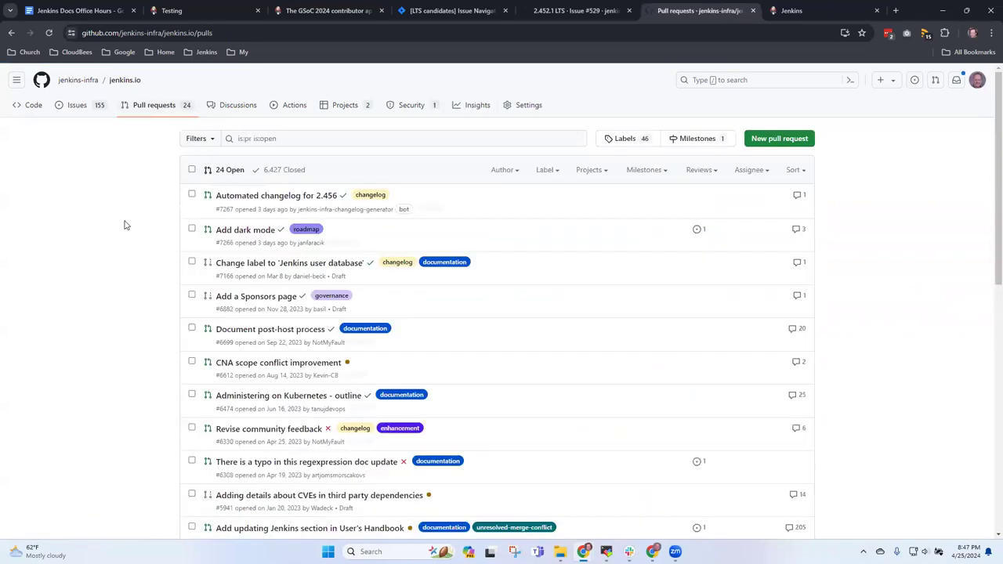
scroll(down, 3)
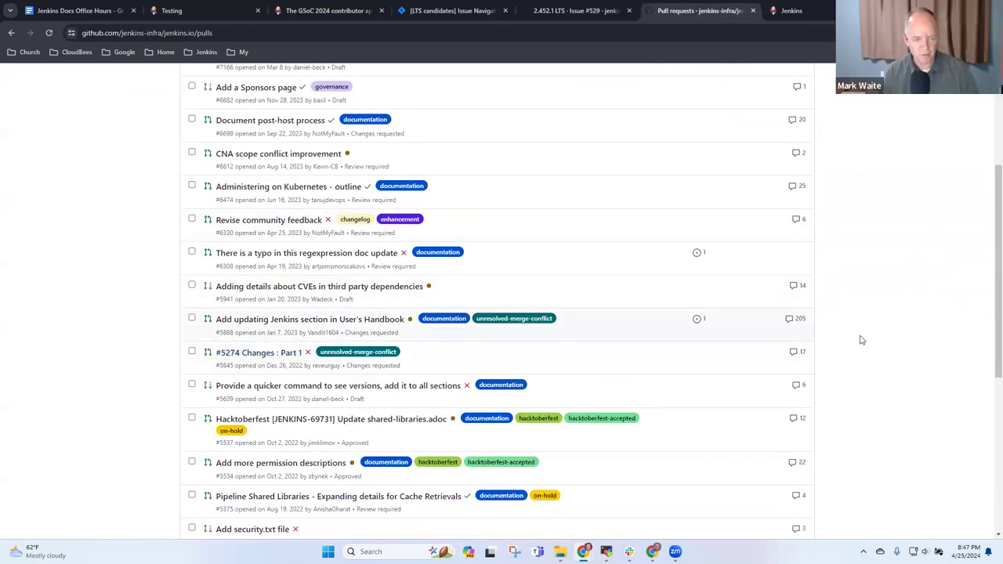
mouse_move(309, 319)
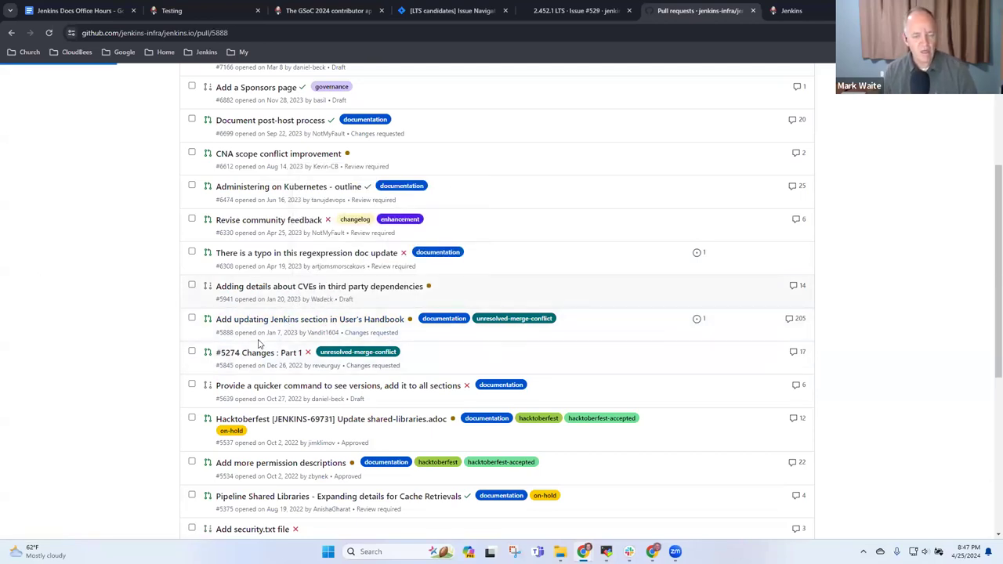
click(310, 320)
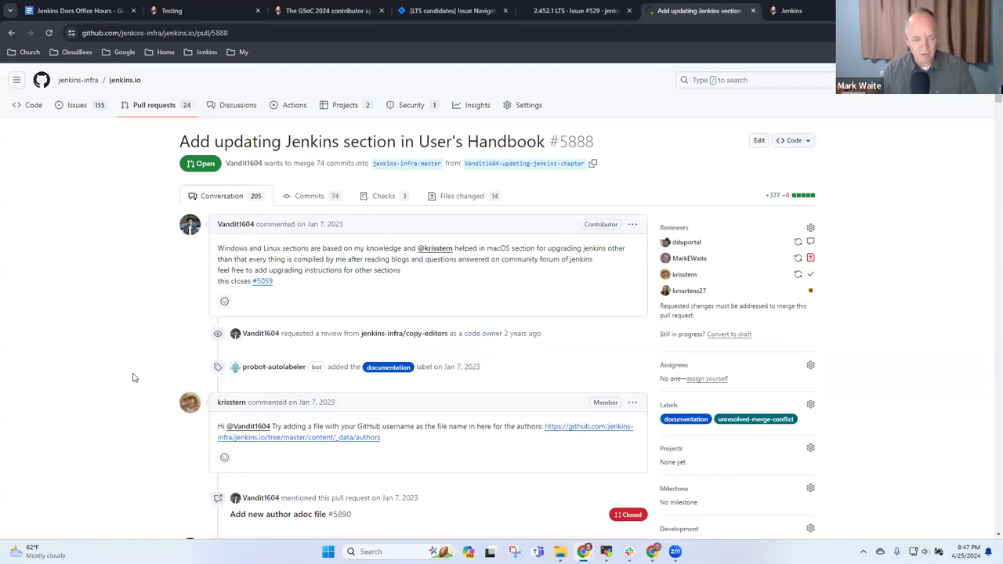
scroll(down, 3)
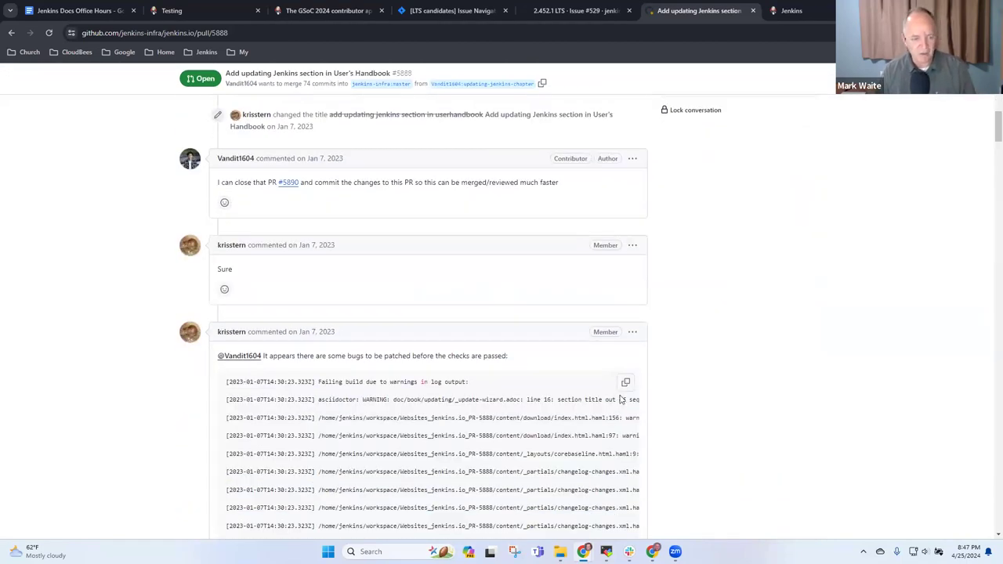
scroll(down, 3)
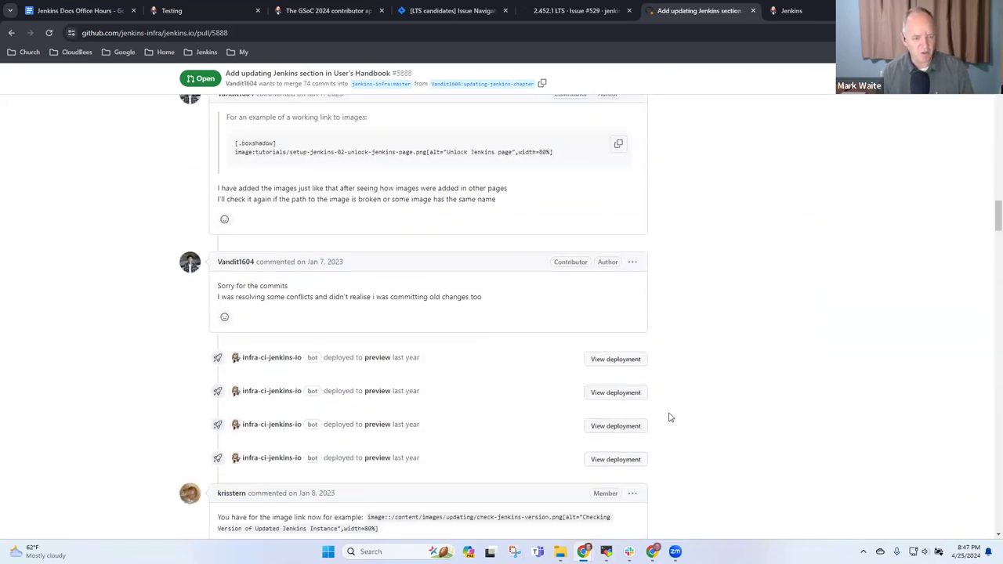
scroll(down, 3)
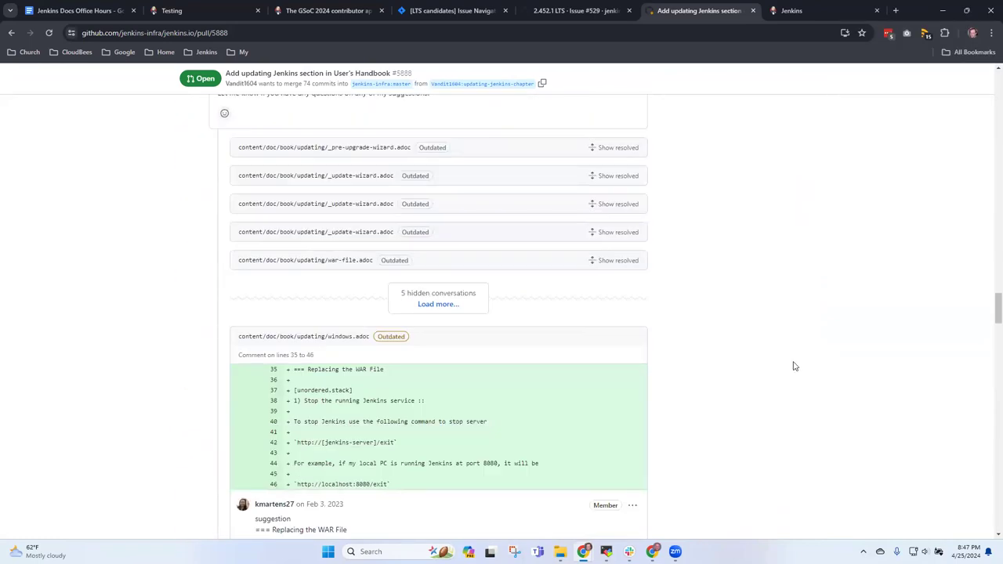
scroll(down, 3)
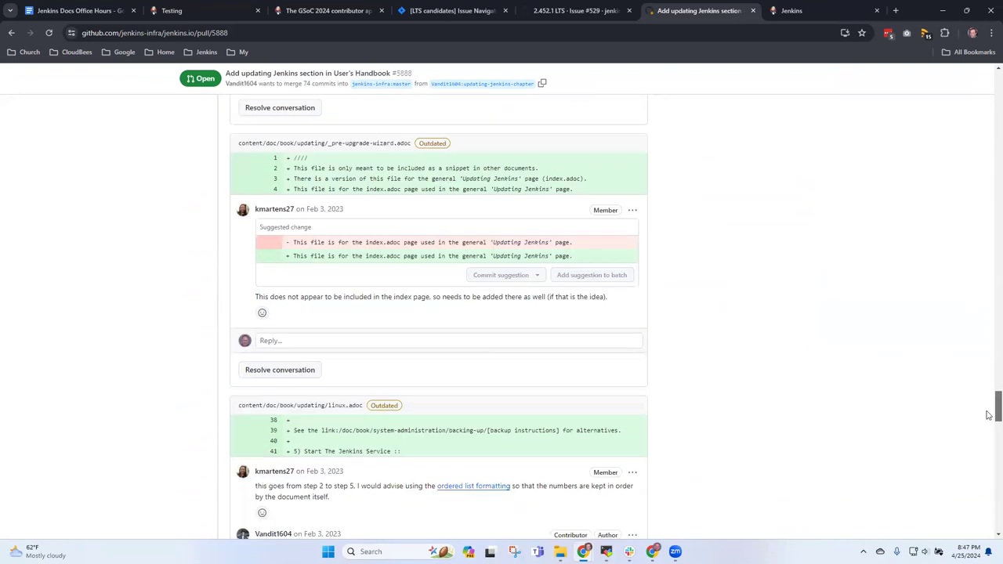
scroll(down, 3)
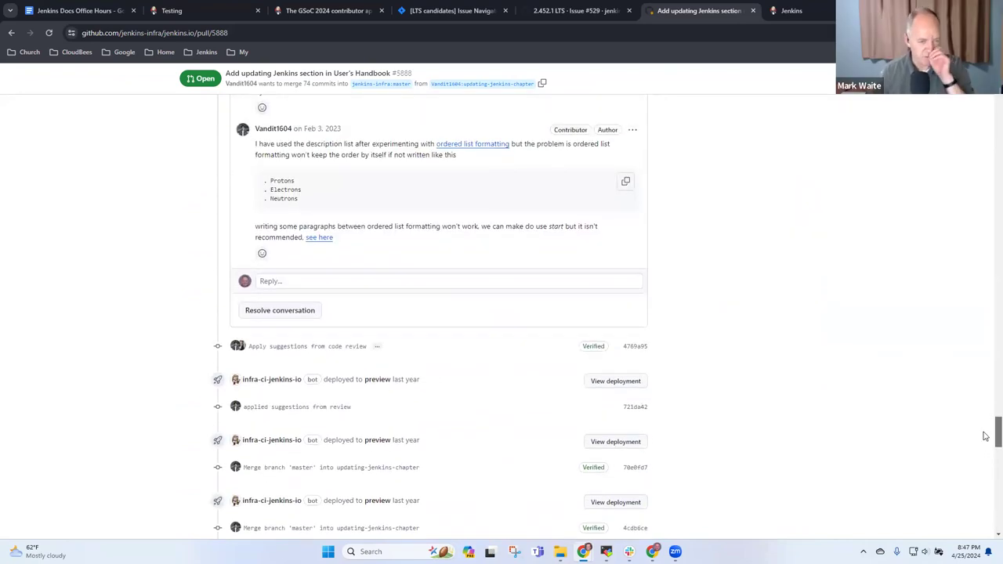
scroll(up, 3)
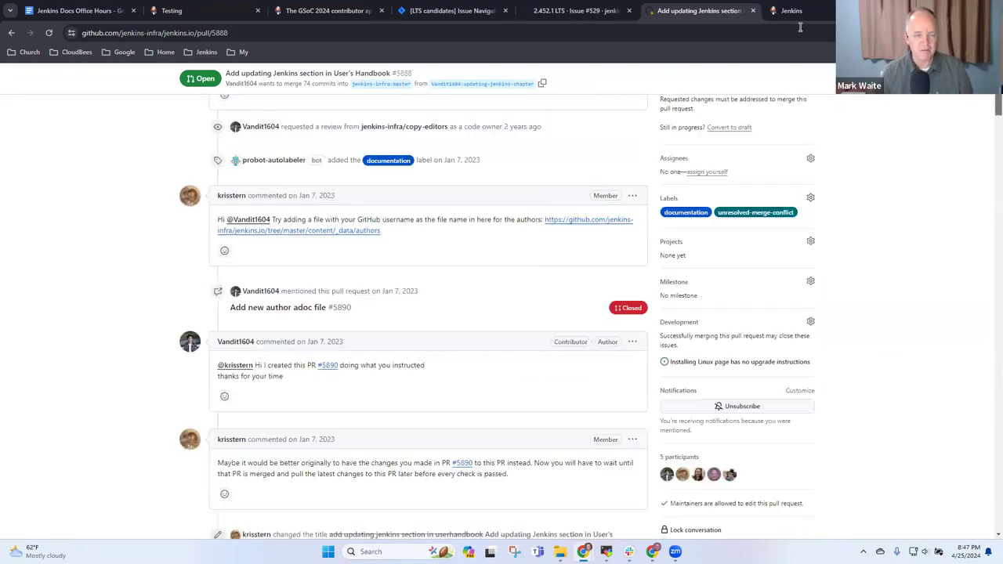
scroll(down, 3)
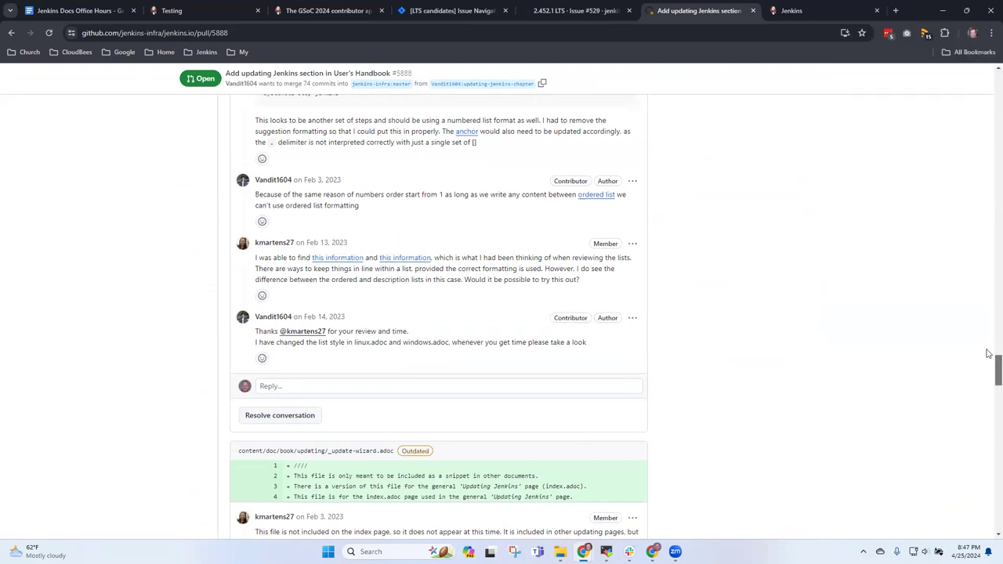
scroll(down, 3)
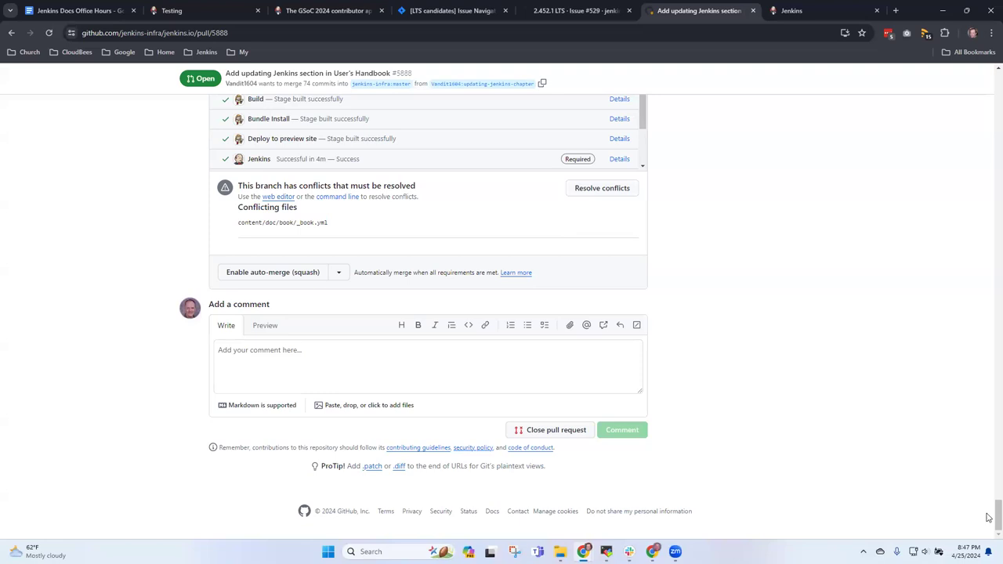
scroll(up, 3)
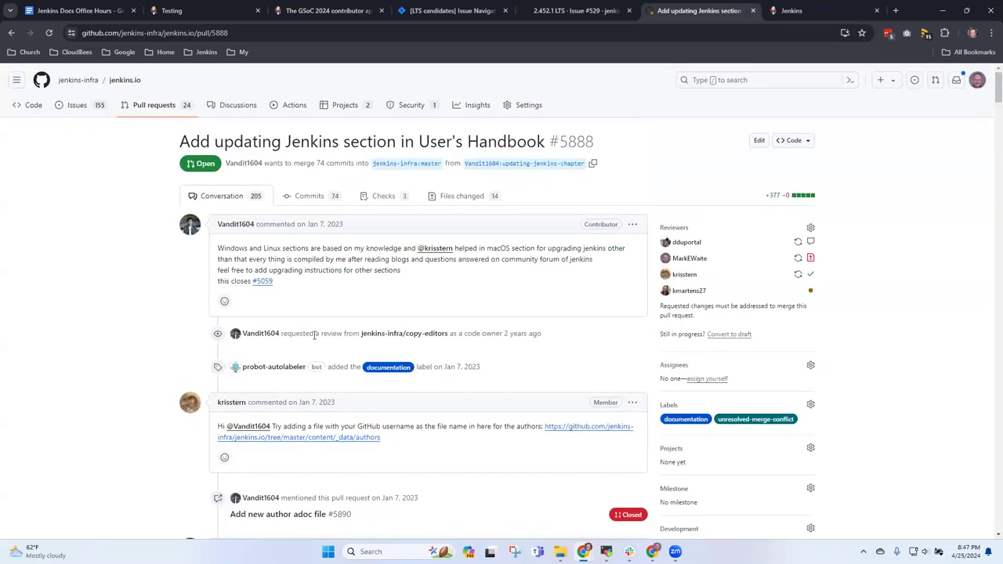
mouse_move(313, 224)
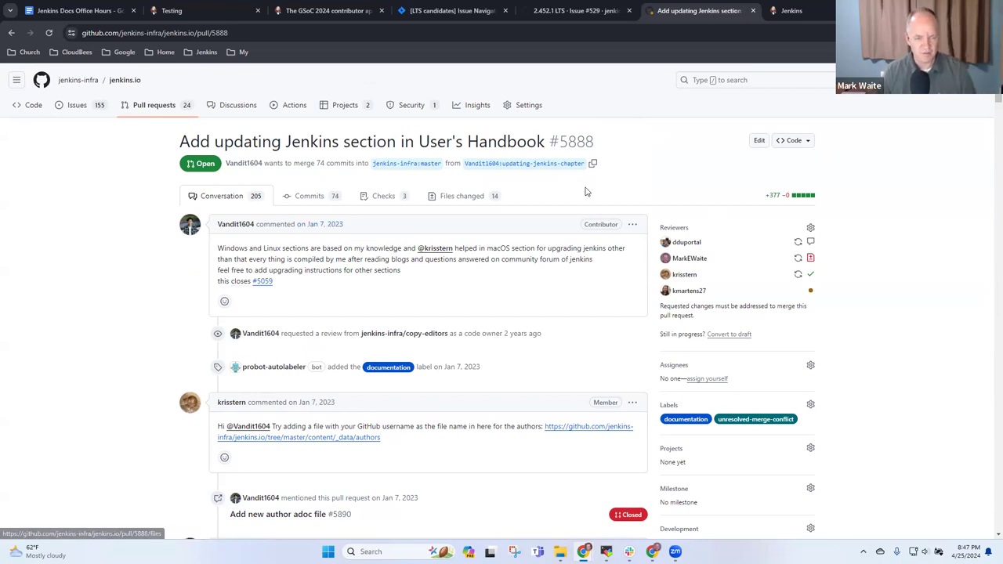
mouse_move(611, 184)
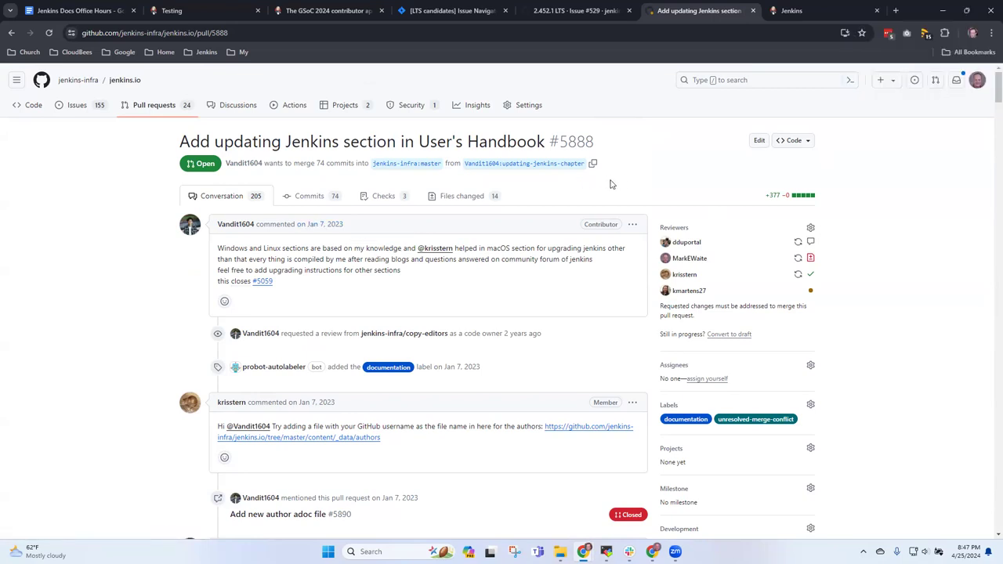
mouse_move(859, 257)
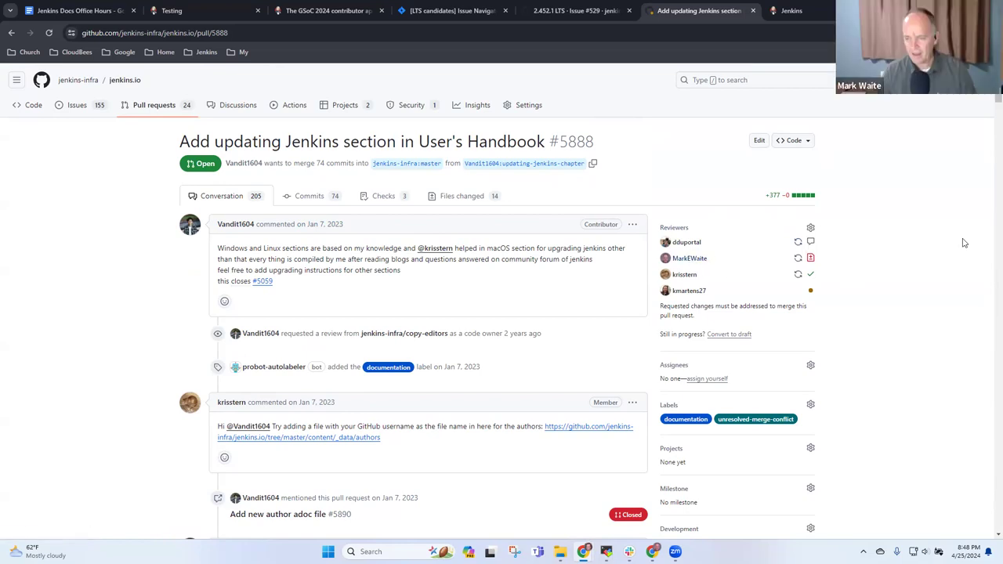
scroll(down, 3)
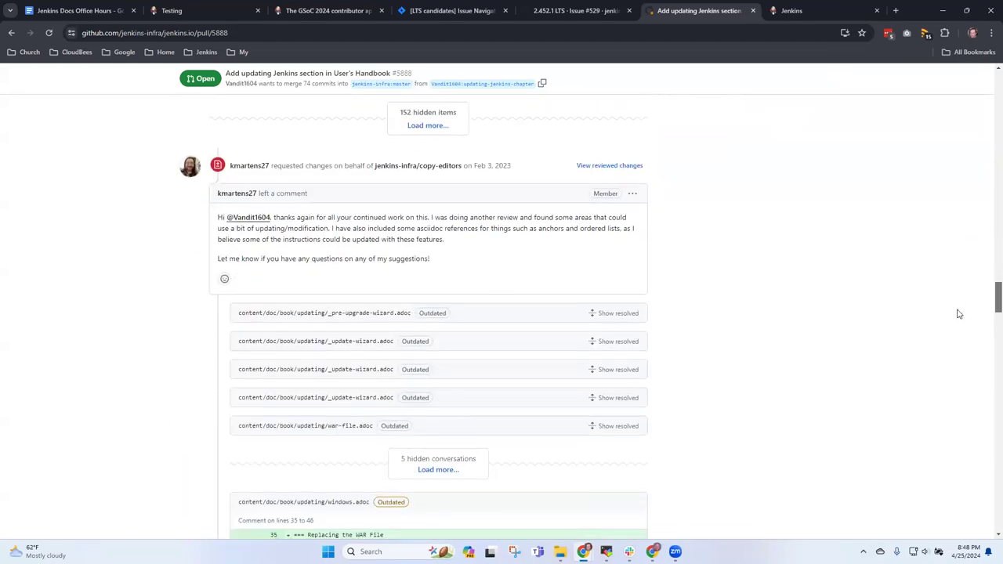
scroll(down, 3)
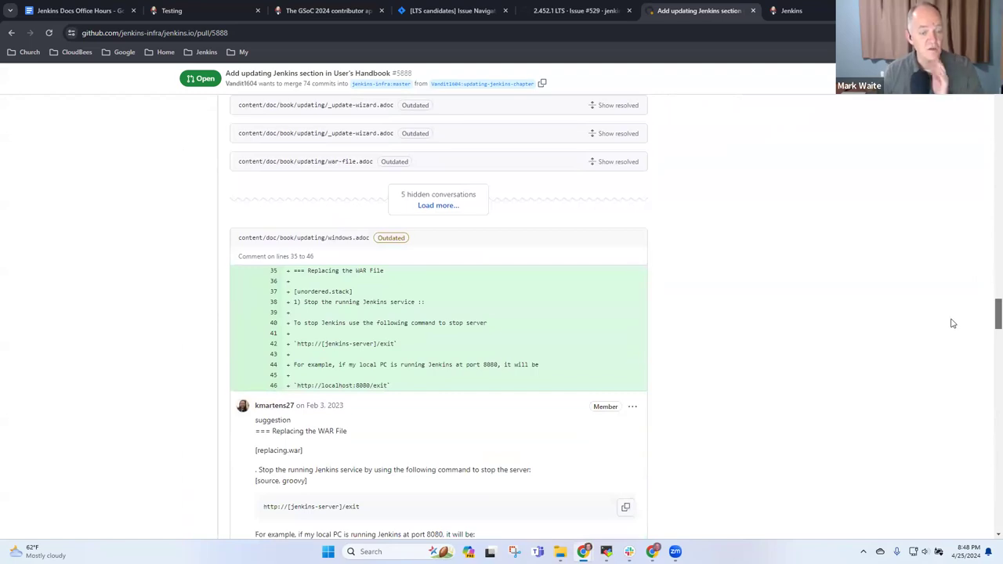
scroll(up, 3)
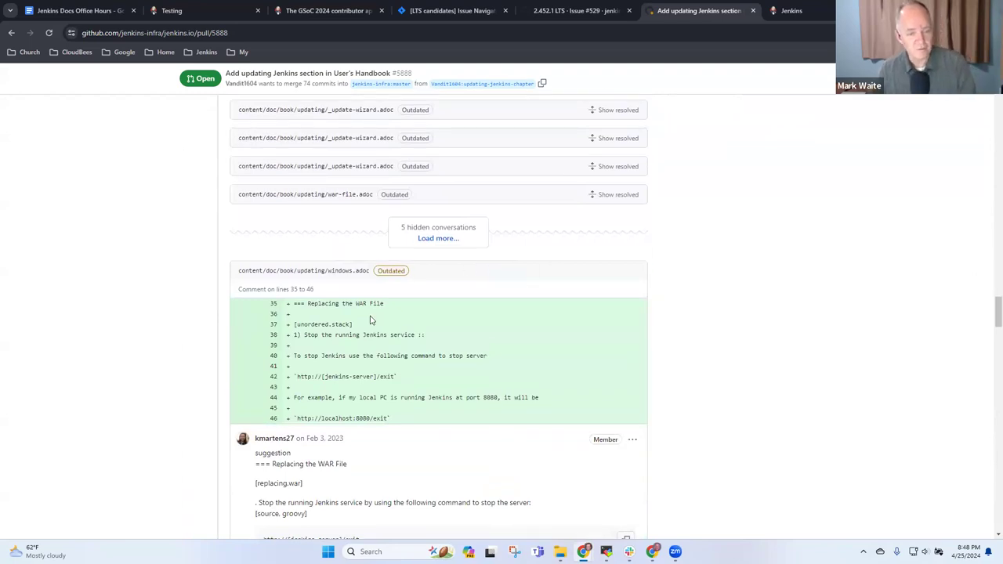
mouse_move(451, 437)
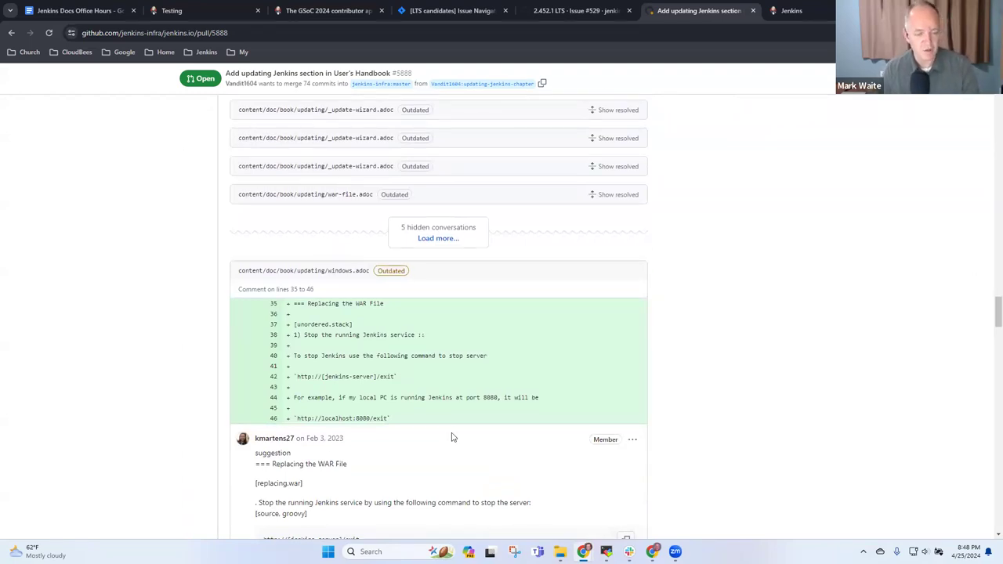
scroll(down, 3)
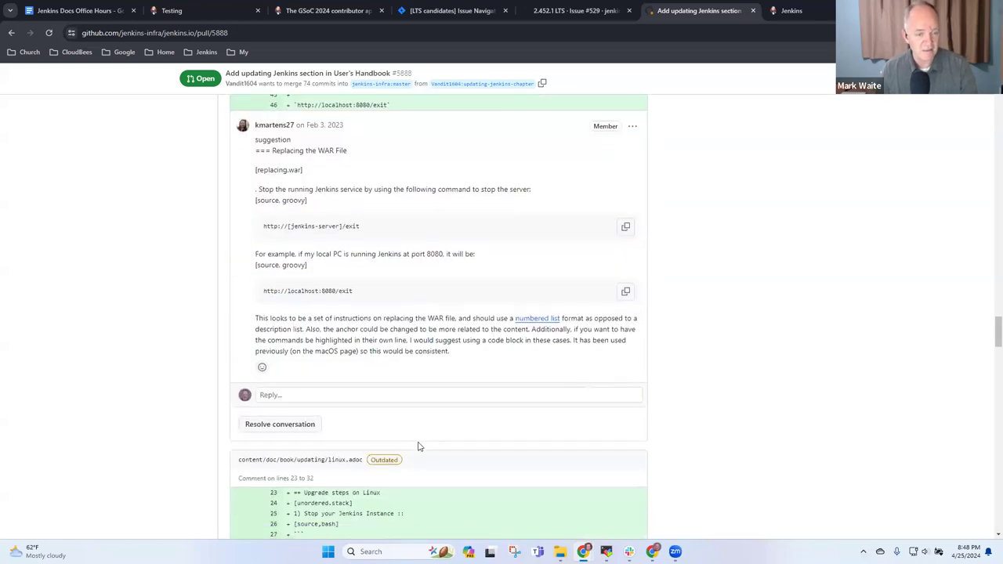
scroll(down, 3)
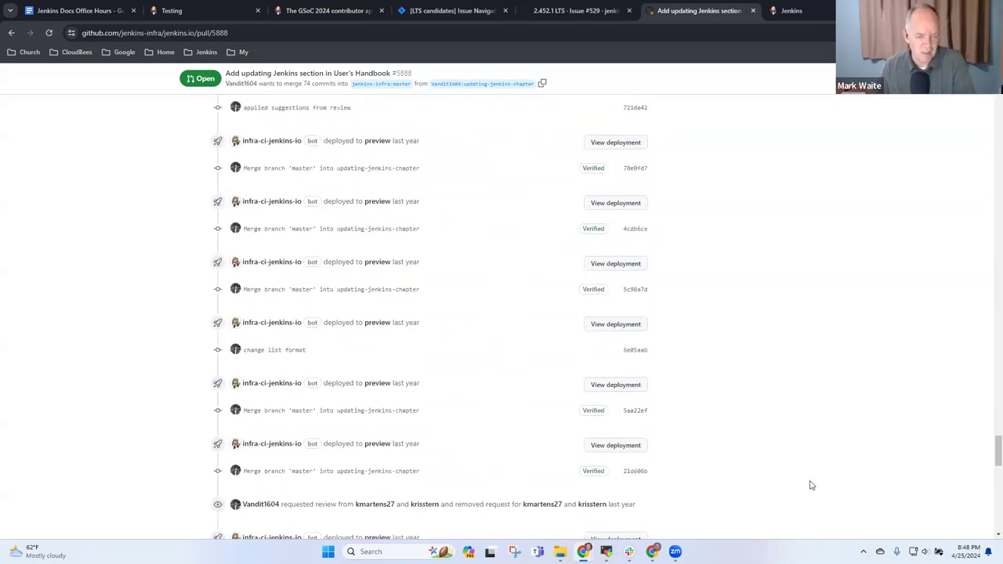
scroll(down, 3)
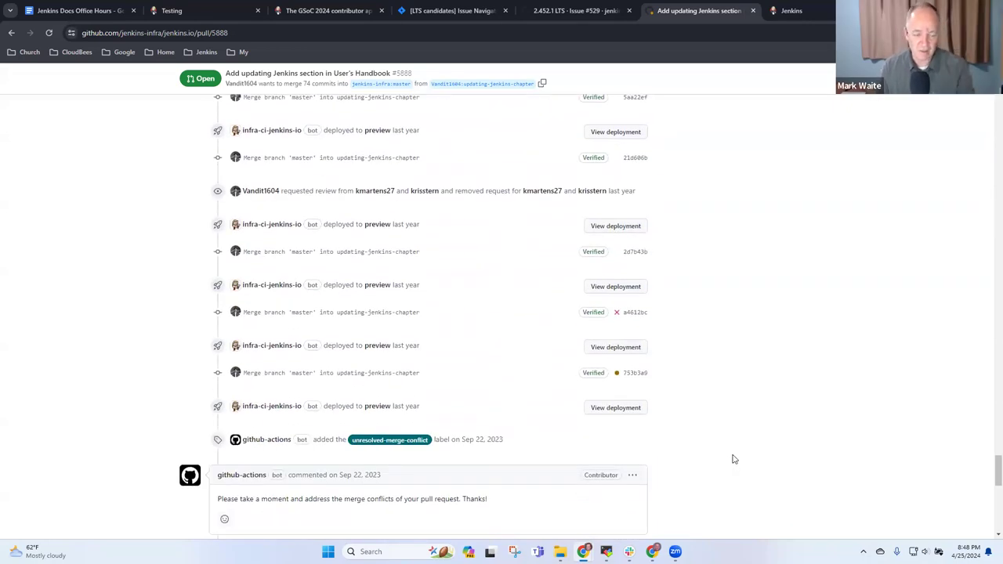
mouse_move(552, 460)
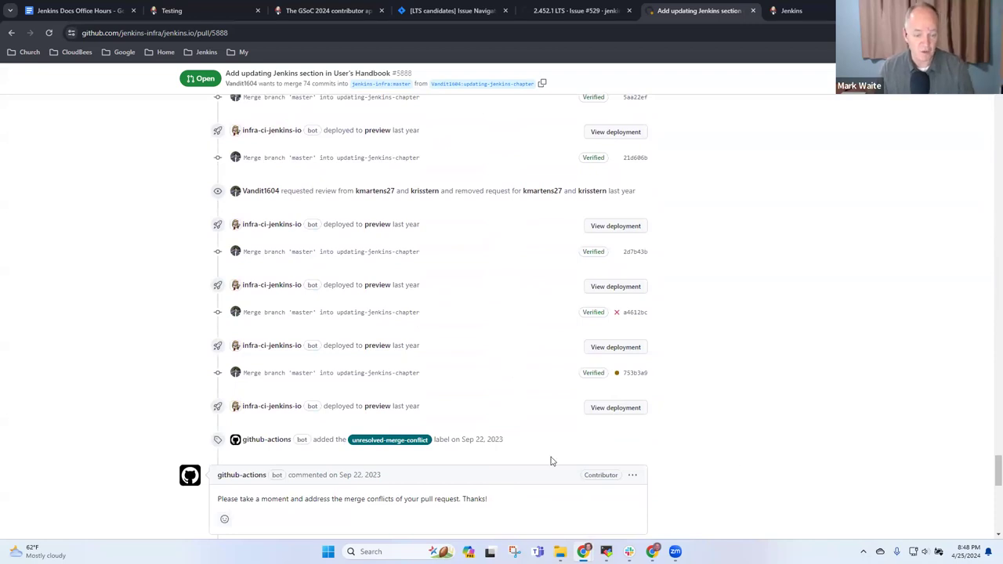
scroll(down, 3)
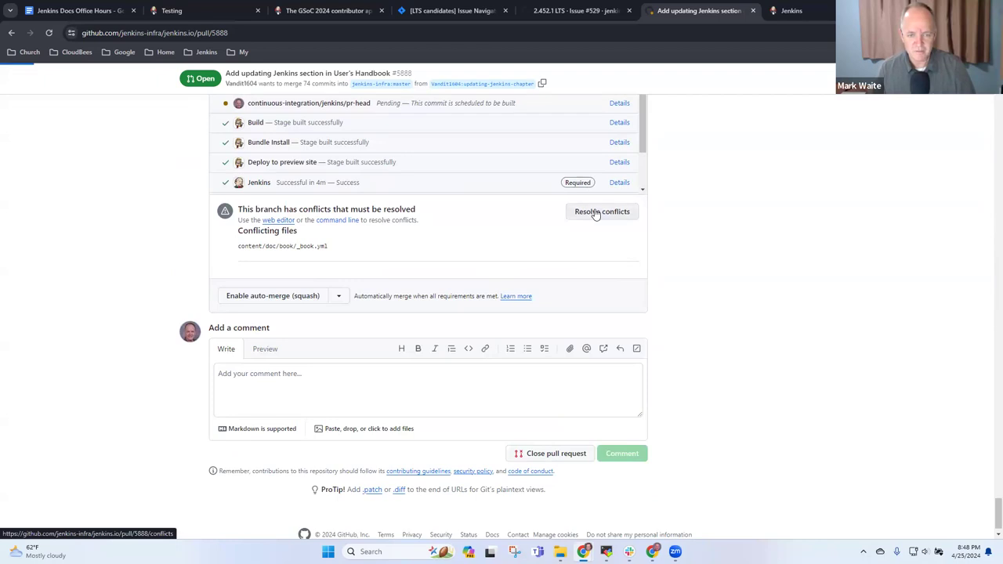
- Resolve the _book.yml conflict in PR #5888 in the web editor and commit the merge
click(601, 212)
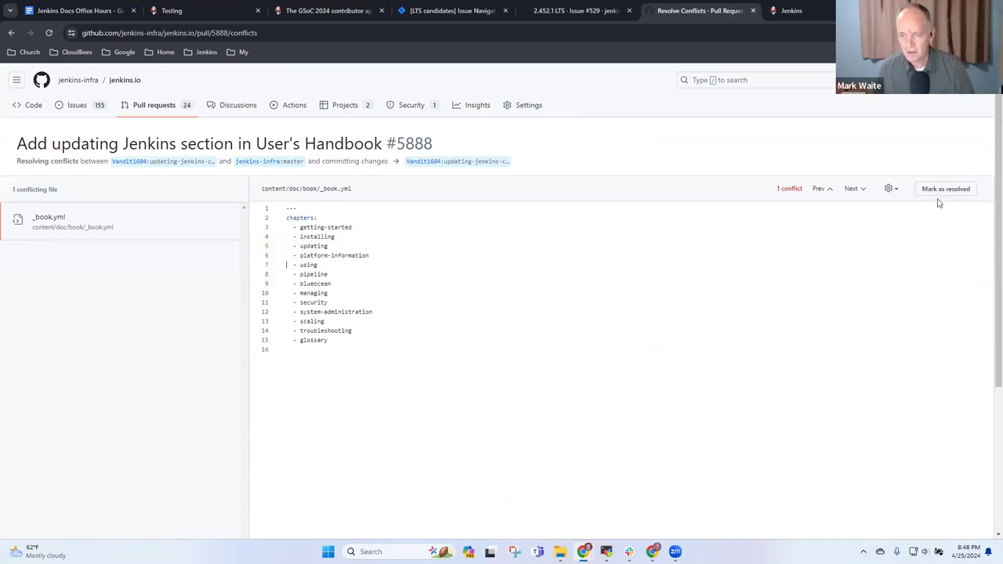
click(945, 188)
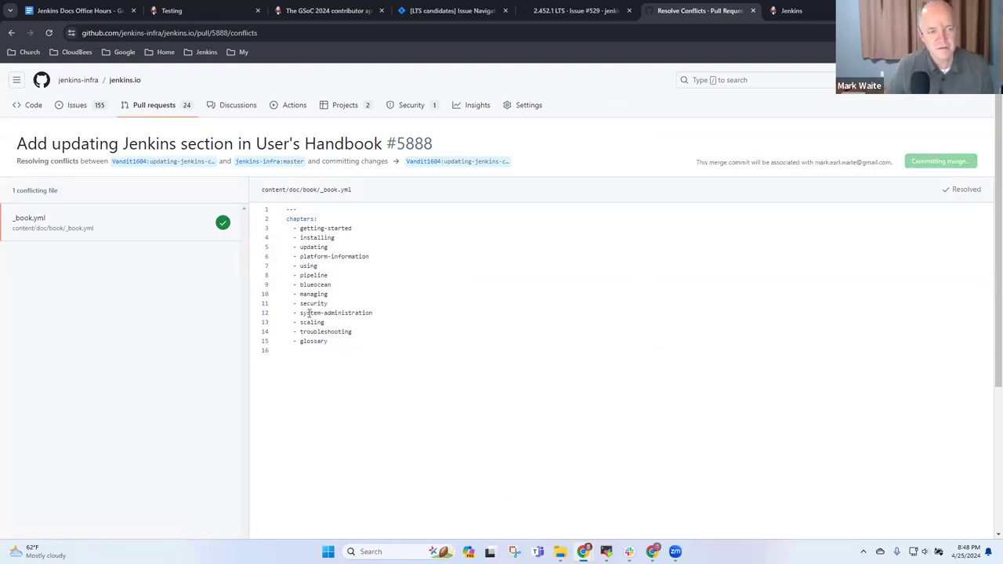
click(940, 161)
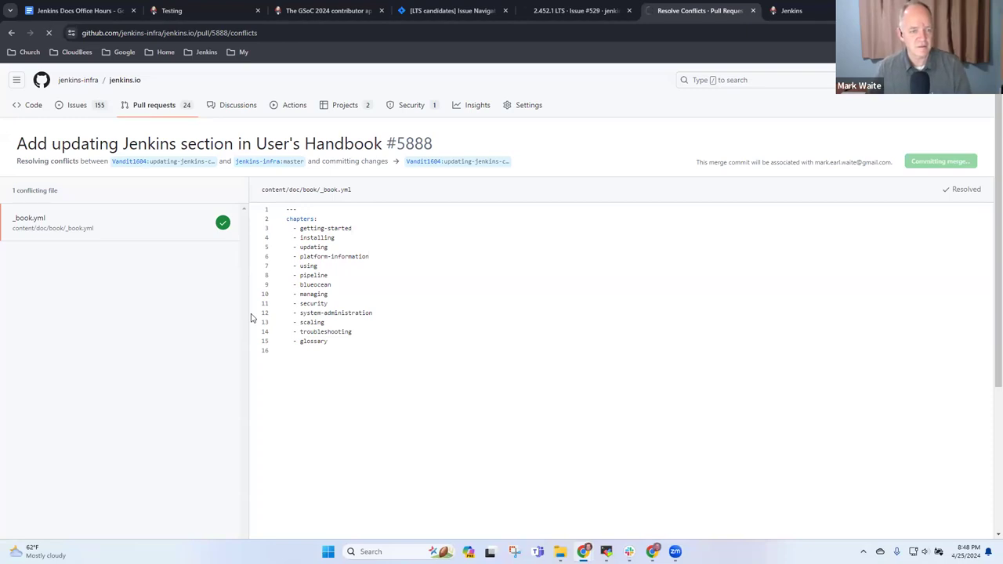
click(940, 161)
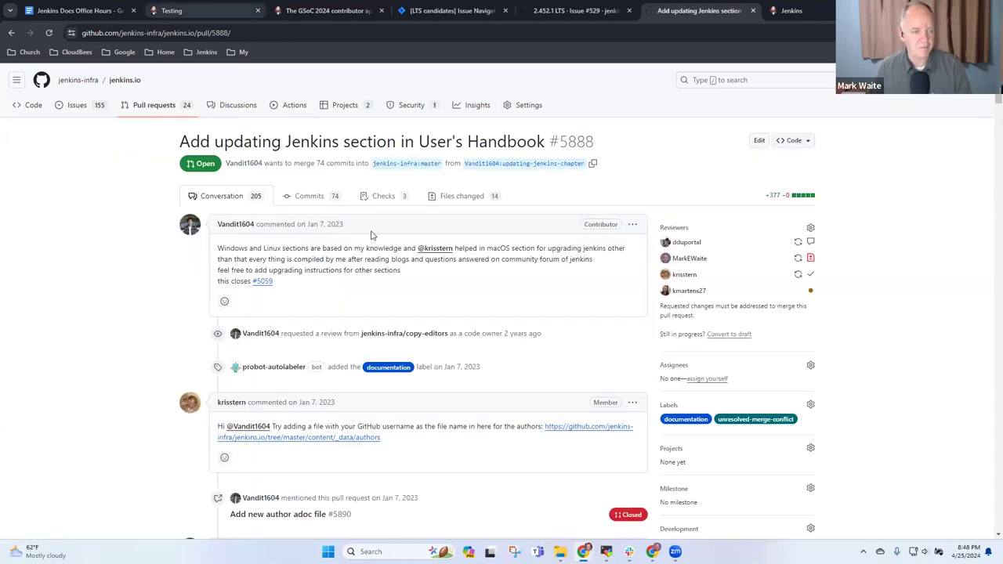
- Return to the open pull request list and scroll down to find #5274 Changes: Part 1
click(154, 103)
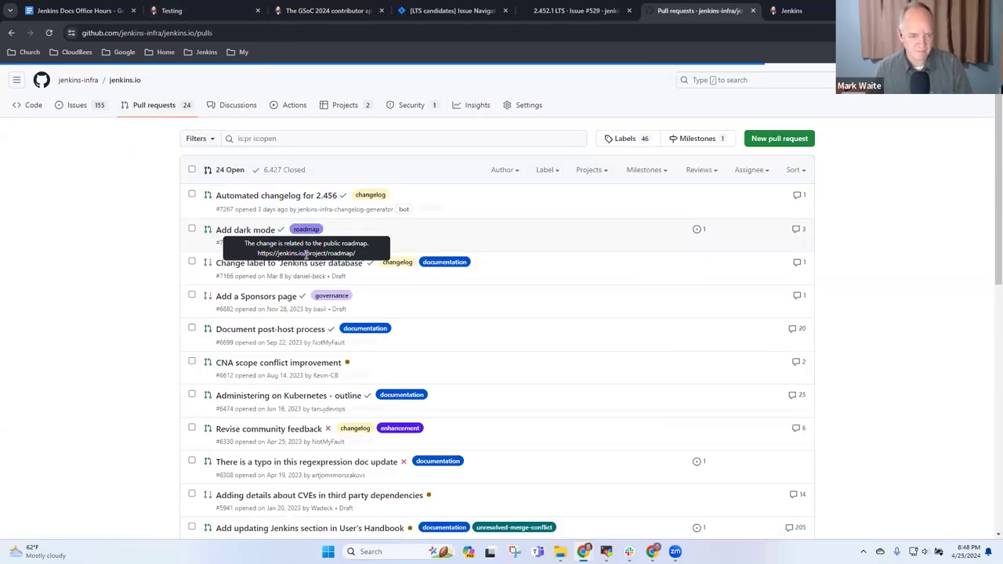
scroll(down, 3)
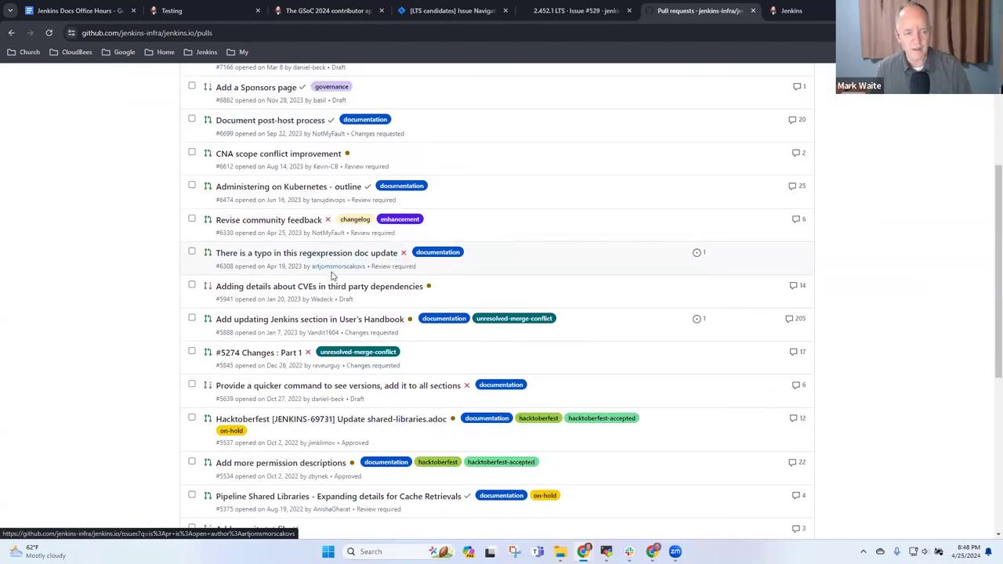
scroll(down, 3)
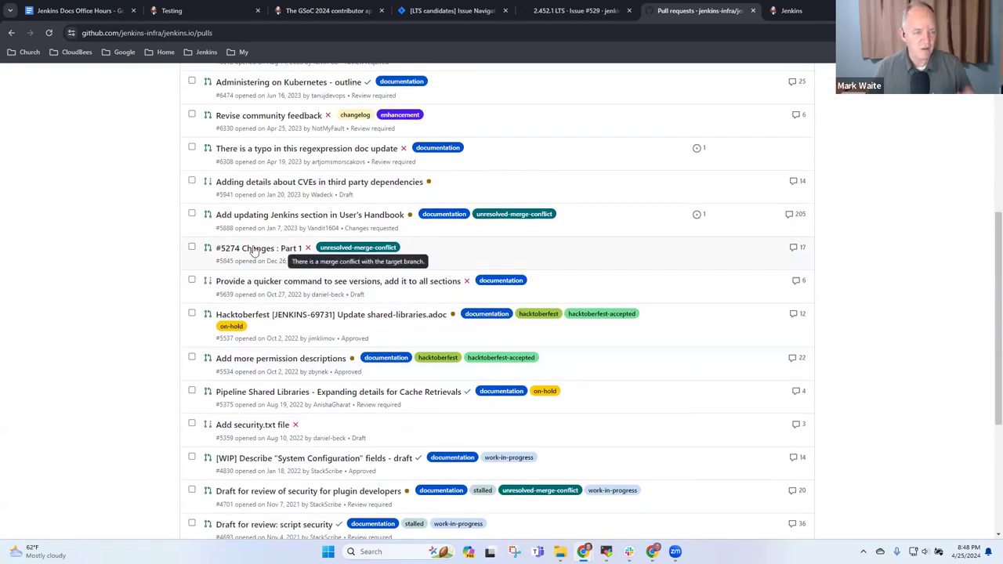
mouse_move(699, 301)
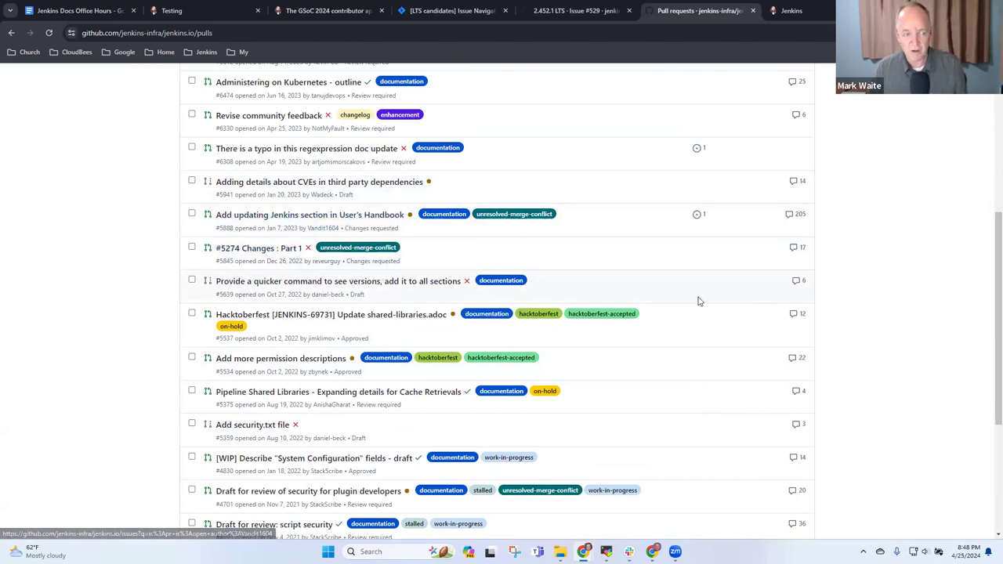
mouse_move(399, 266)
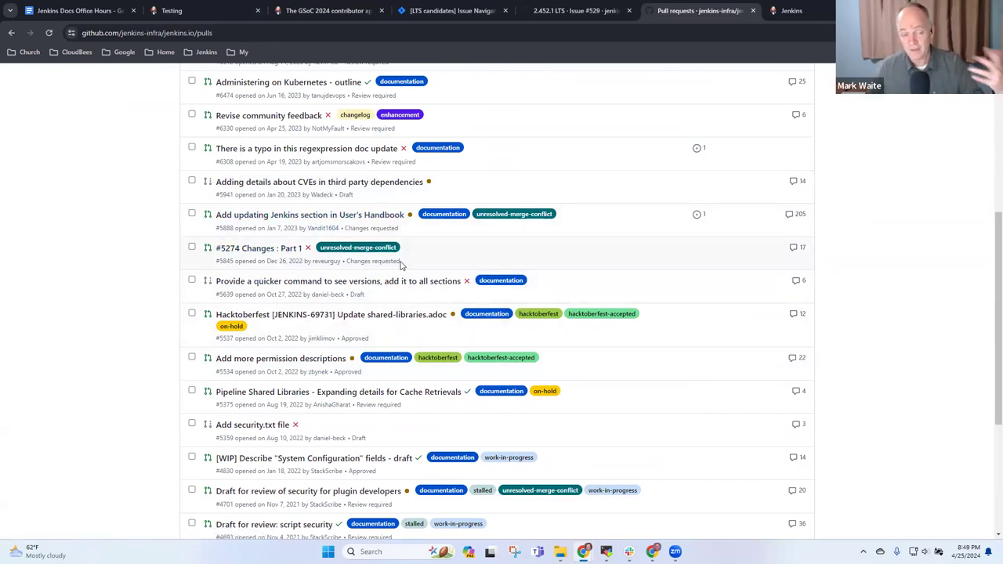
mouse_move(259, 247)
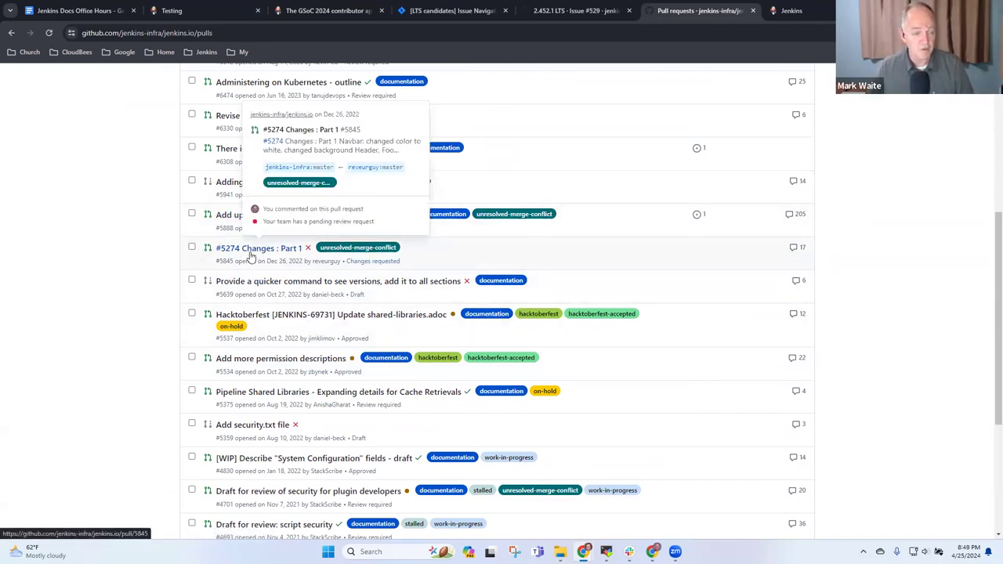
- Review PR #5845 '#5274 Changes: Part 1', scrolling through its stale comments and merge-conflict status
click(257, 248)
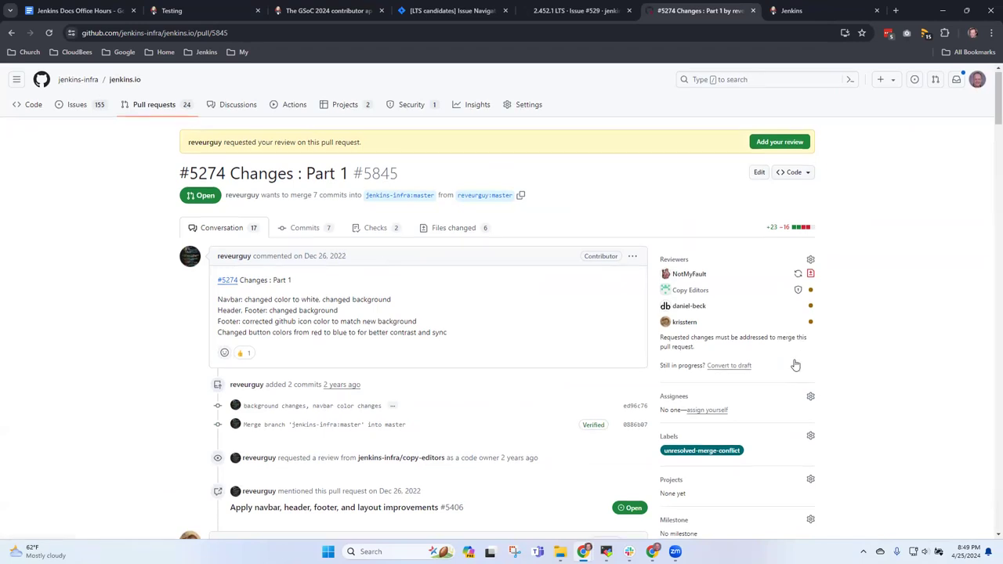
scroll(down, 3)
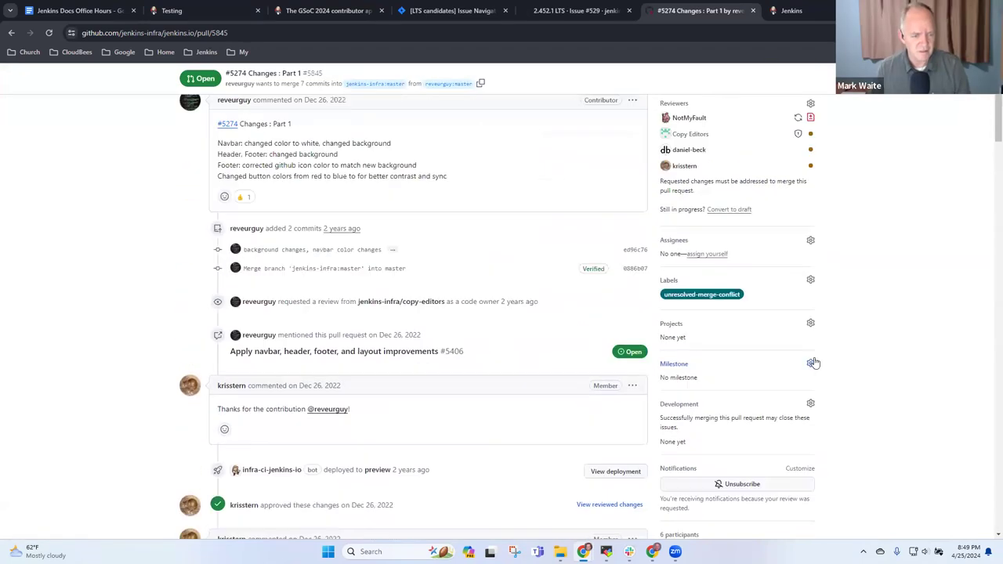
scroll(down, 3)
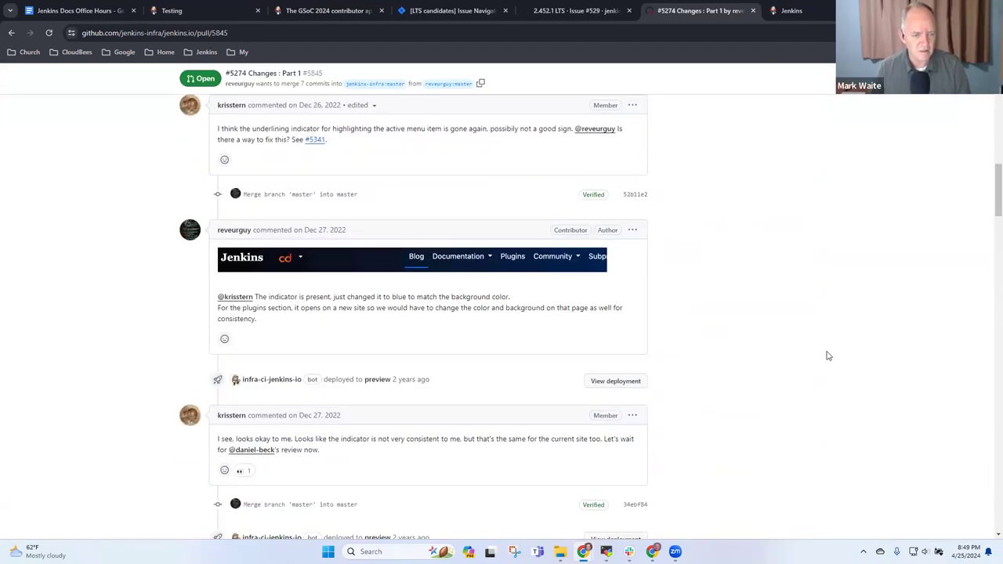
scroll(down, 3)
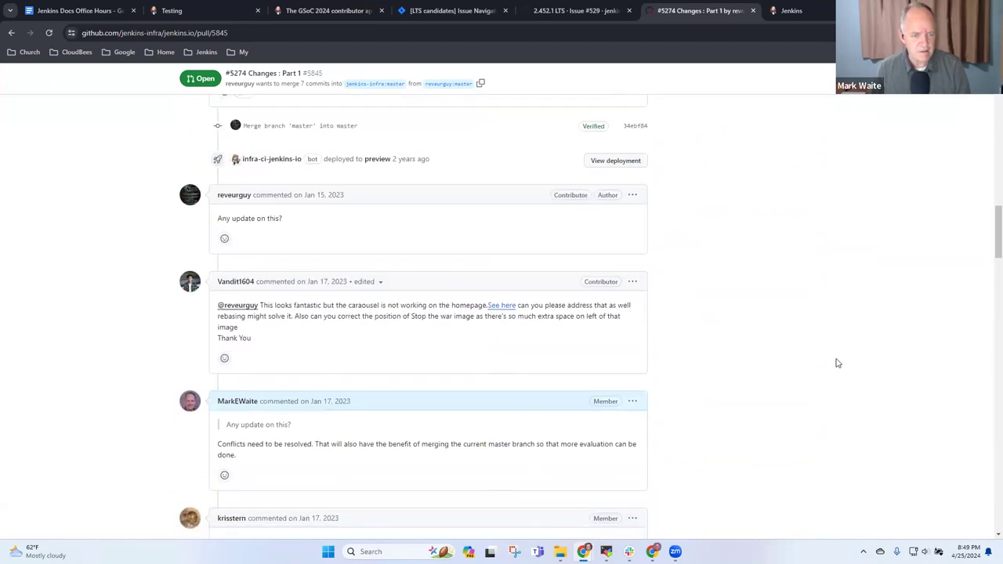
scroll(down, 3)
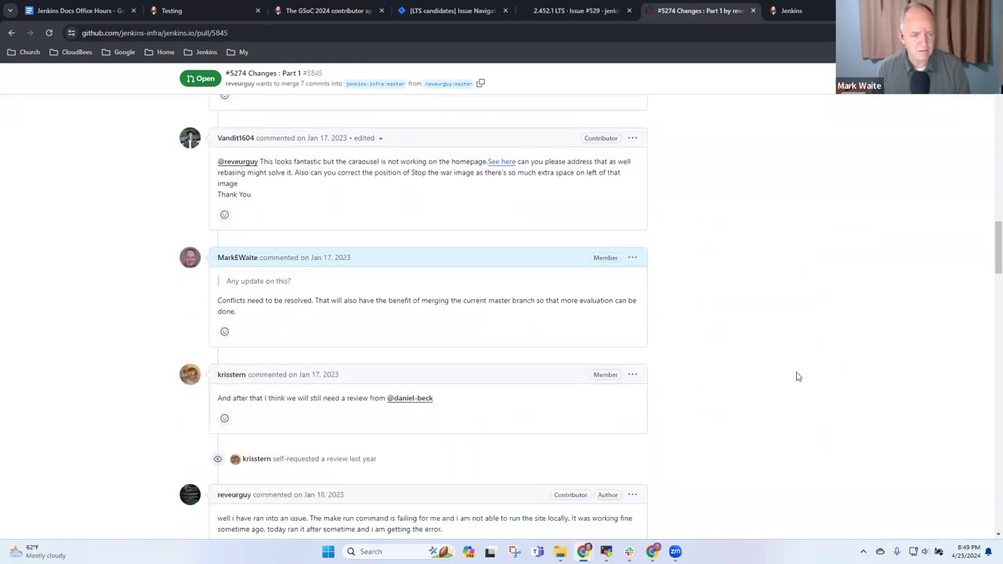
scroll(down, 3)
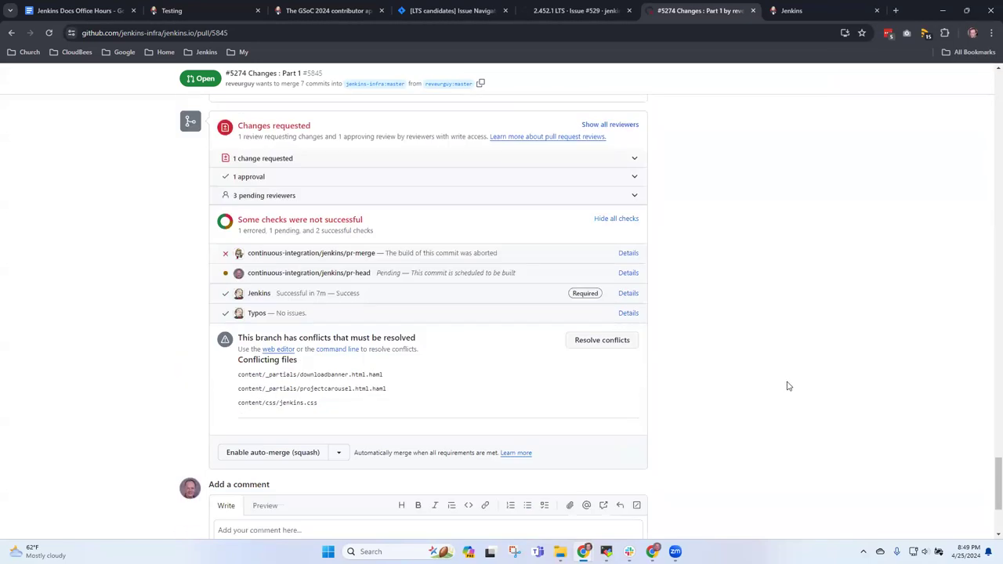
scroll(up, 3)
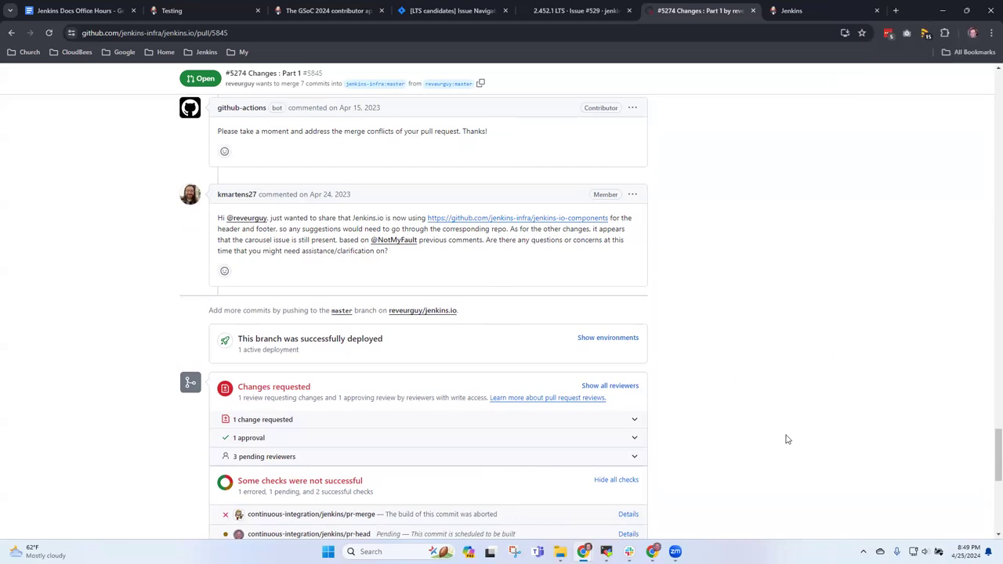
mouse_move(368, 245)
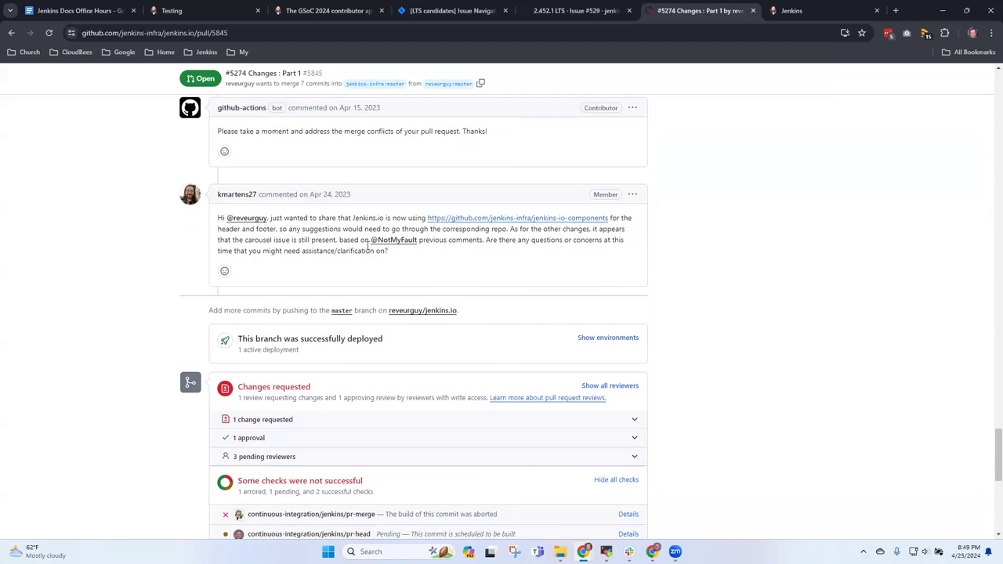
scroll(down, 3)
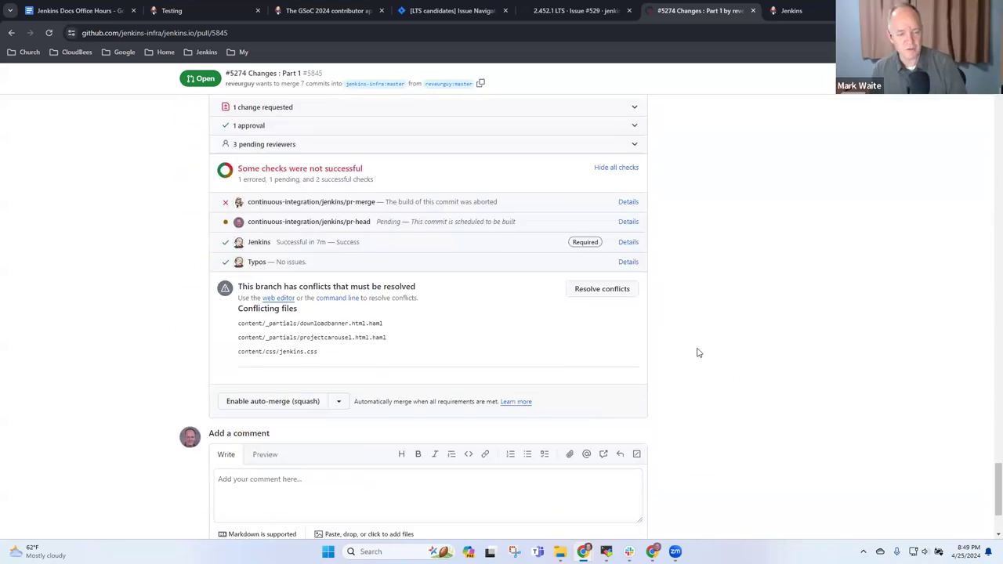
scroll(up, 3)
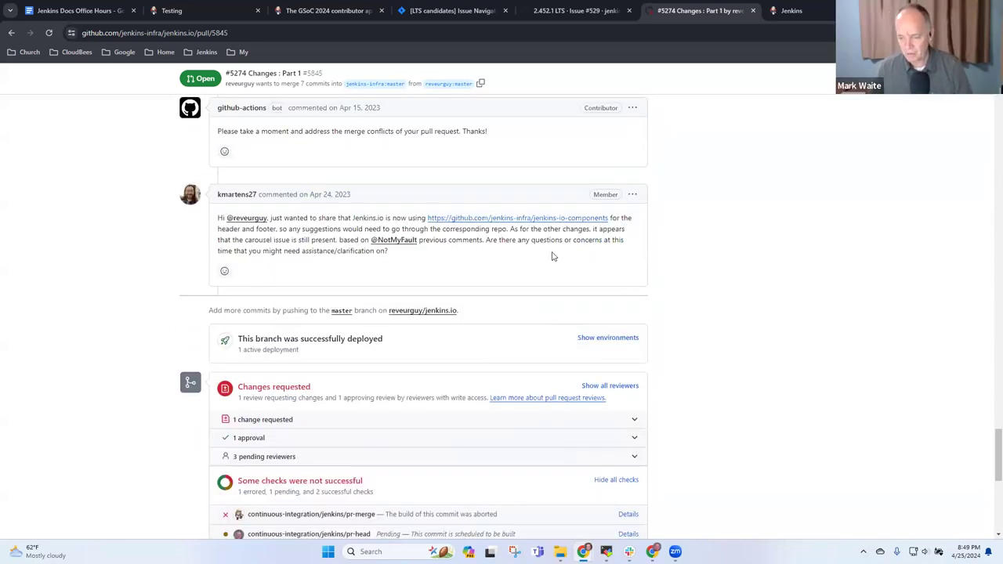
mouse_move(930, 413)
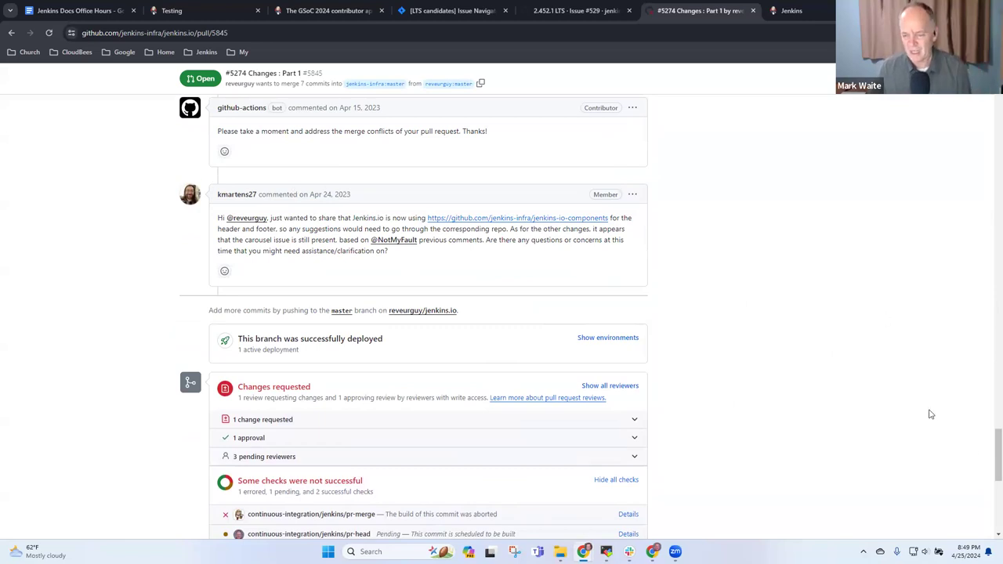
scroll(up, 3)
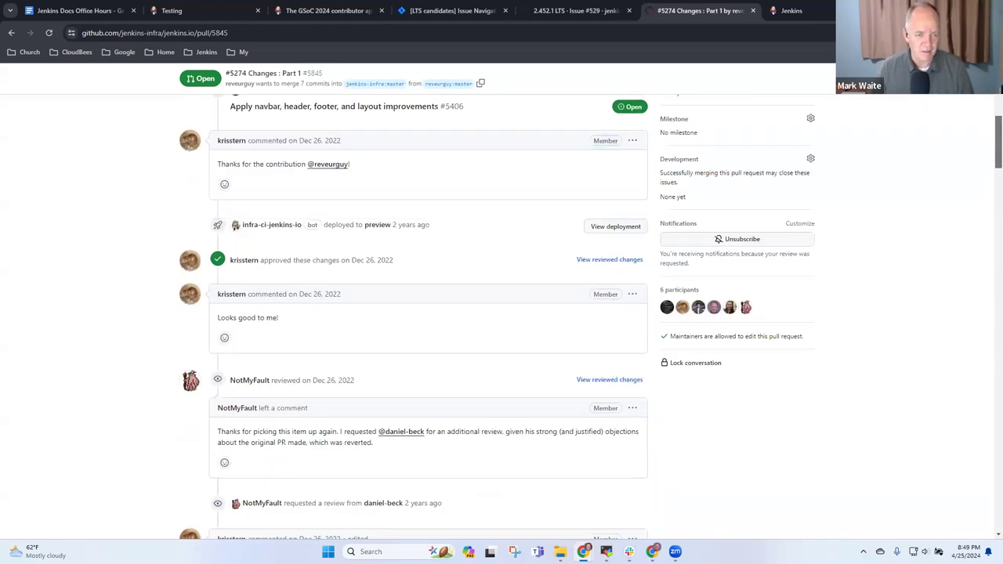
scroll(up, 3)
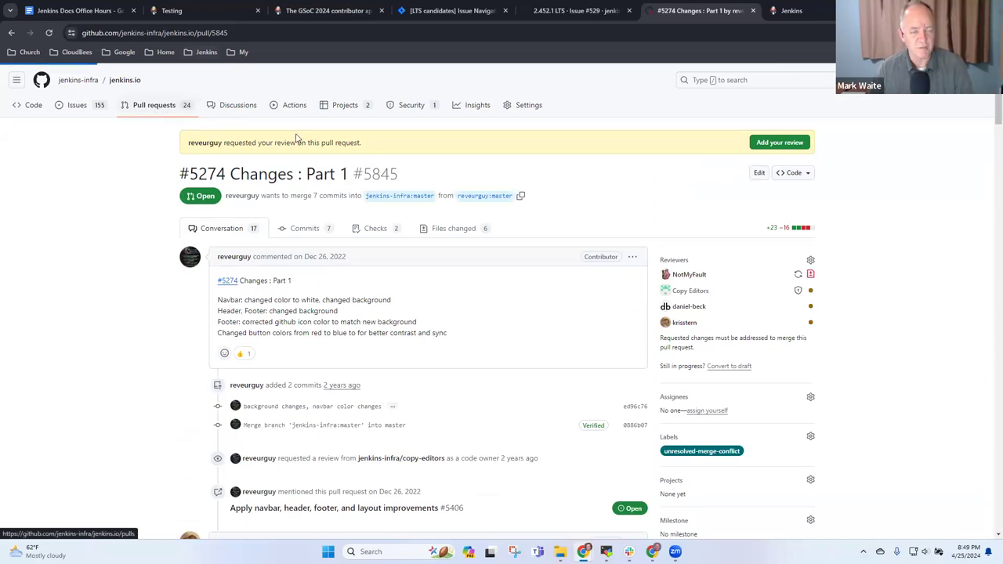
- Return to the jenkins.io open pull requests list and scan it
click(153, 103)
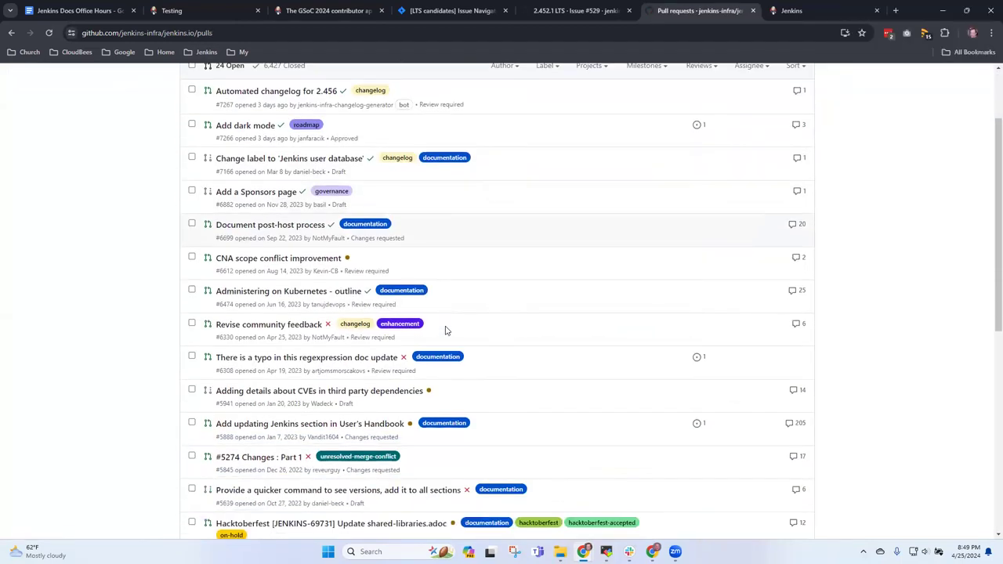
scroll(up, 3)
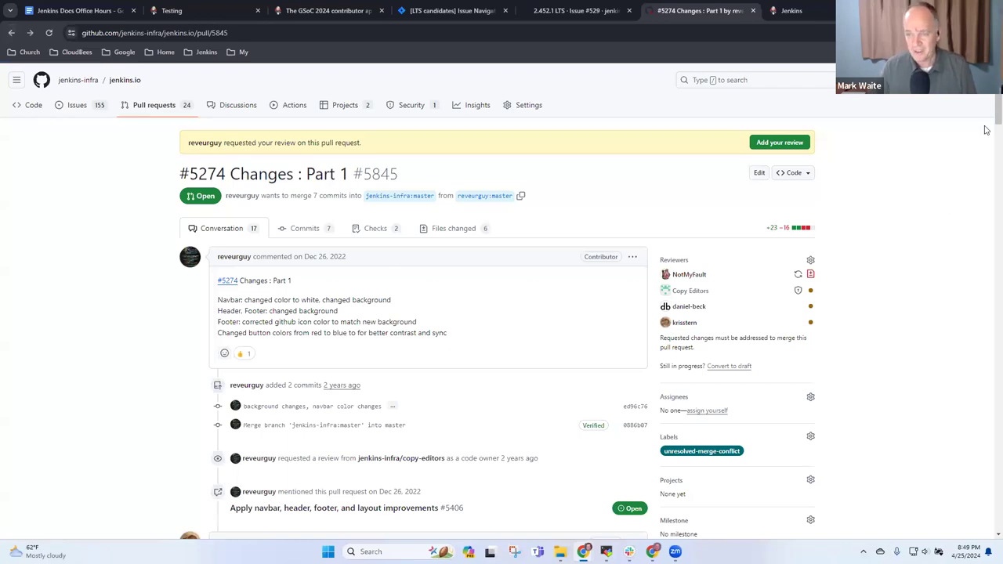
scroll(down, 3)
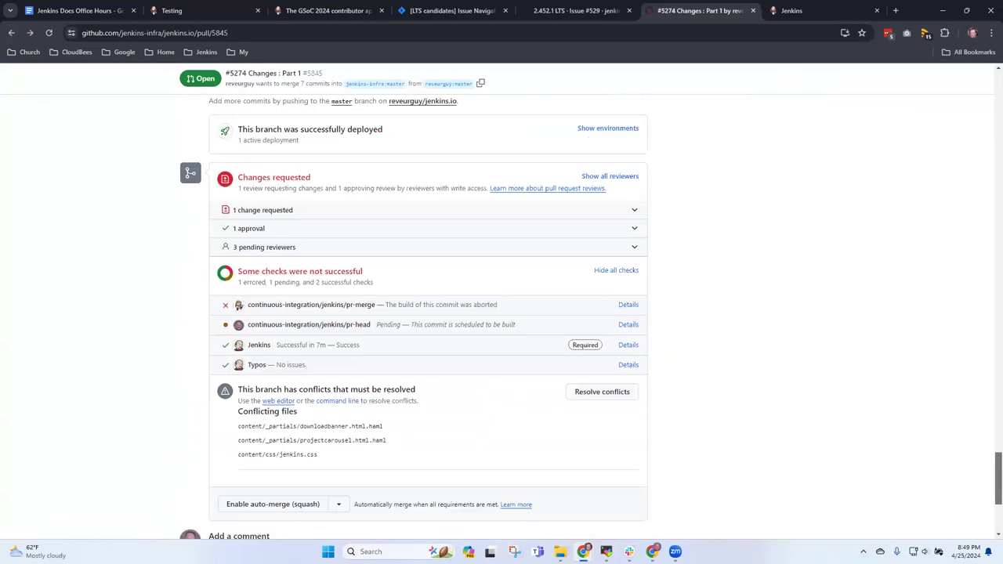
scroll(up, 3)
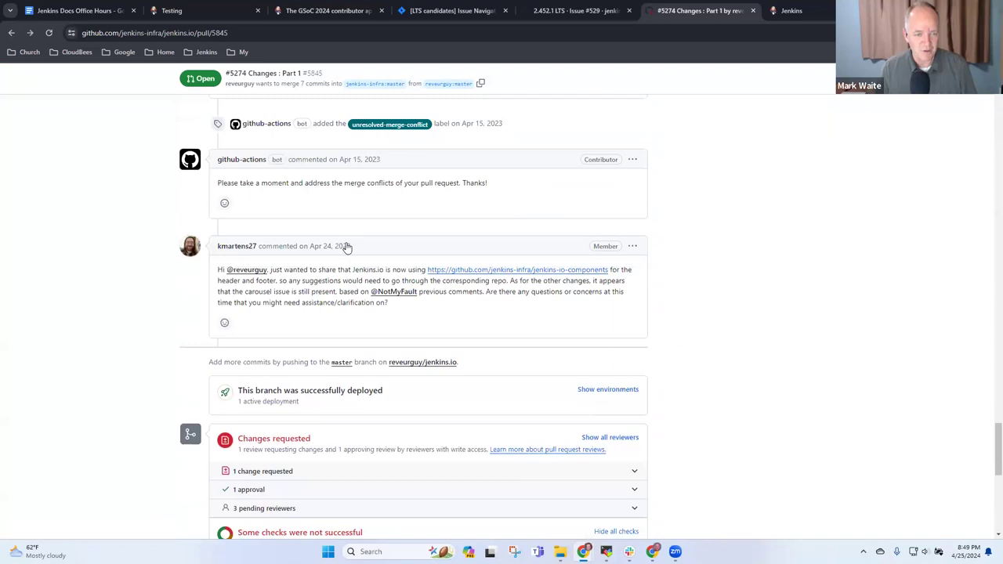
- Close PR #5845 with the comment "Closing as inactive"
scroll(down, 3)
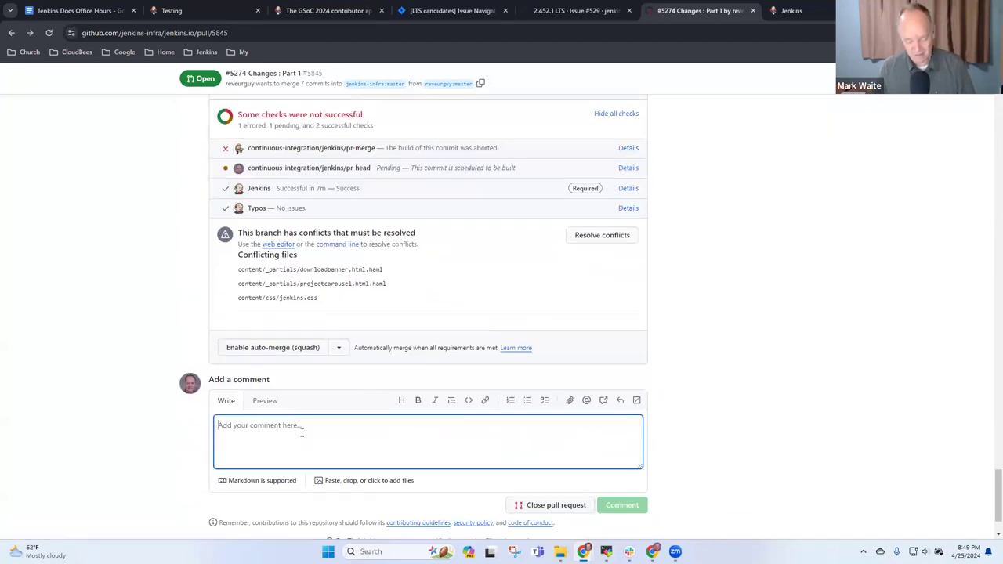
text(Closing as)
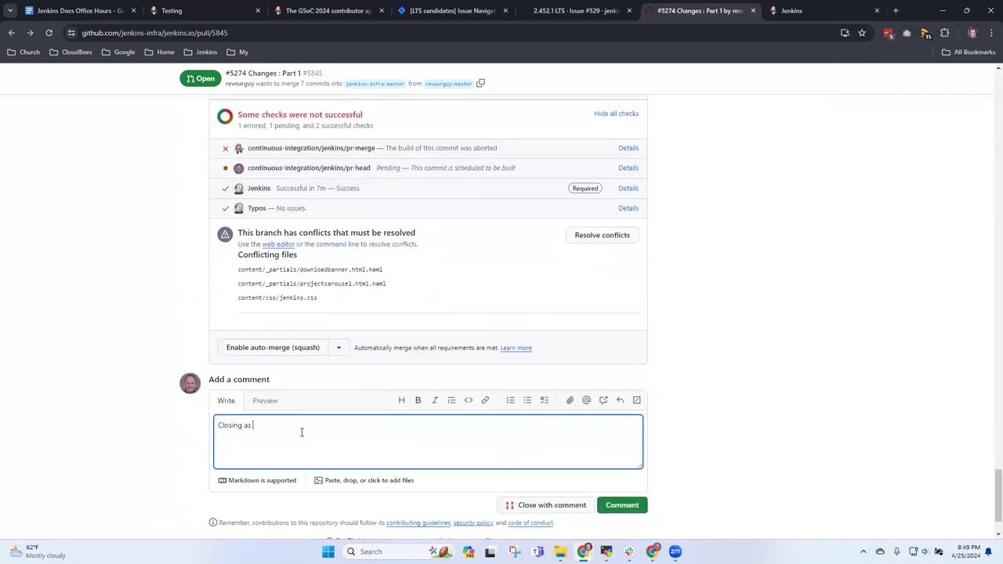
text(inat)
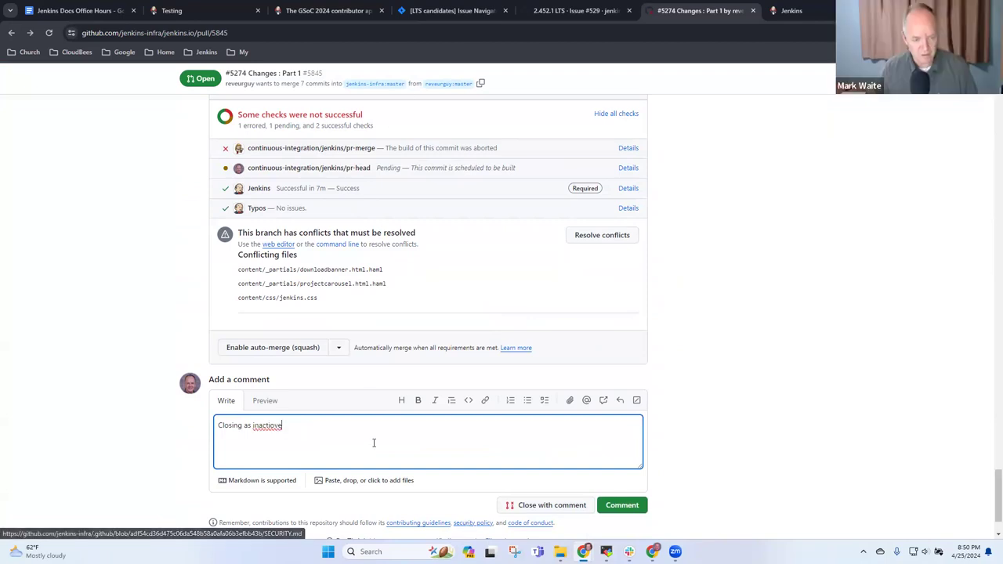
text(imac)
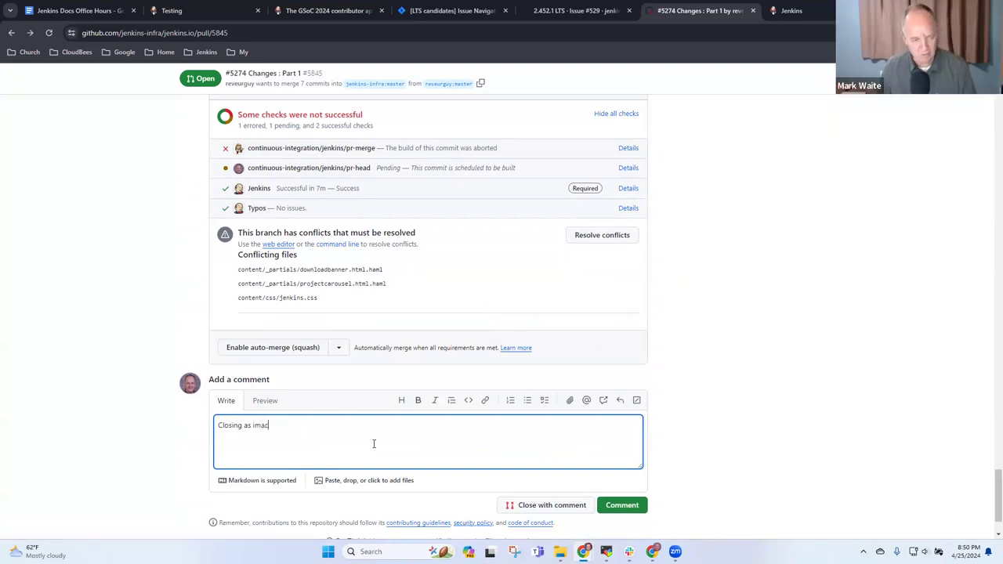
key(Backspace)
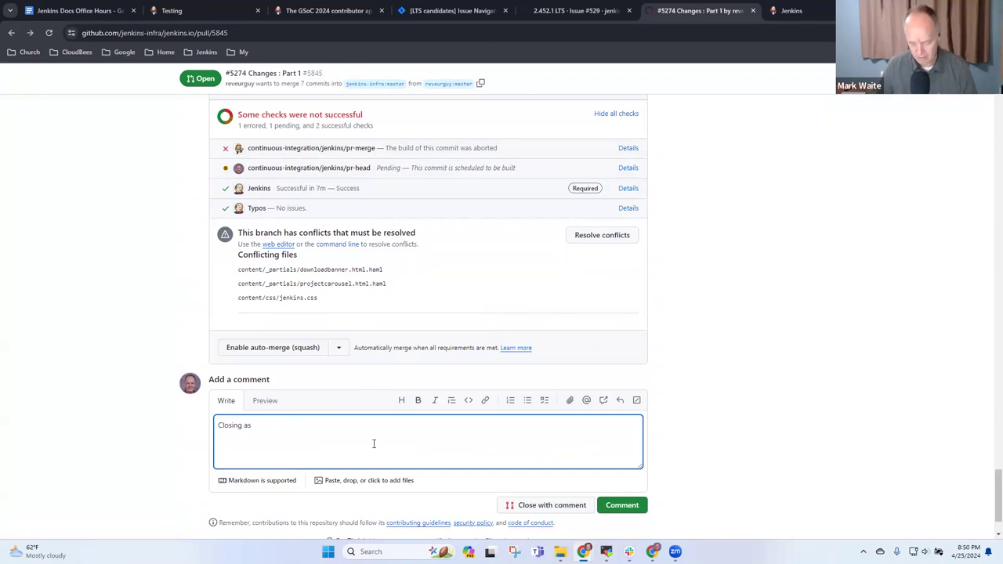
text(inactive)
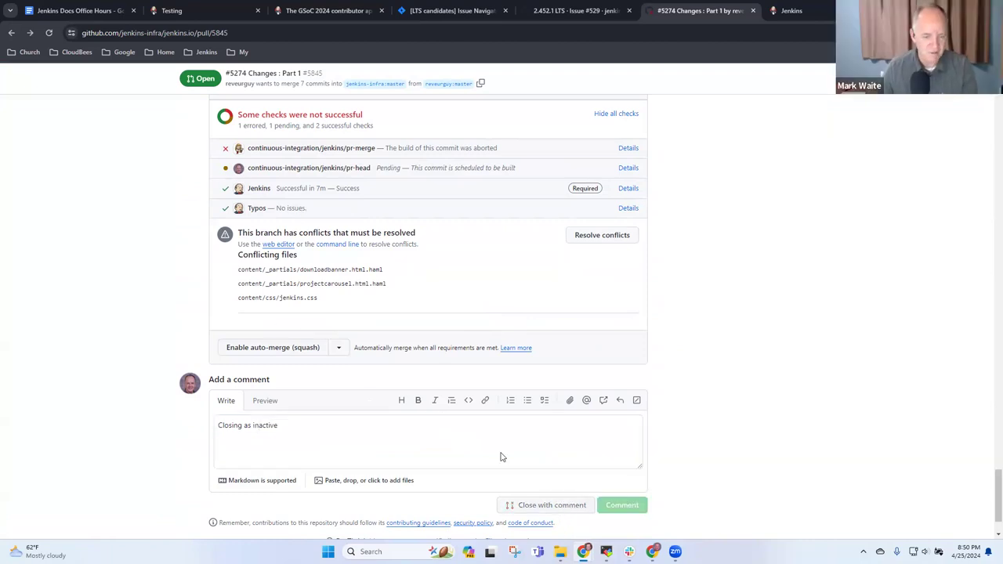
click(551, 505)
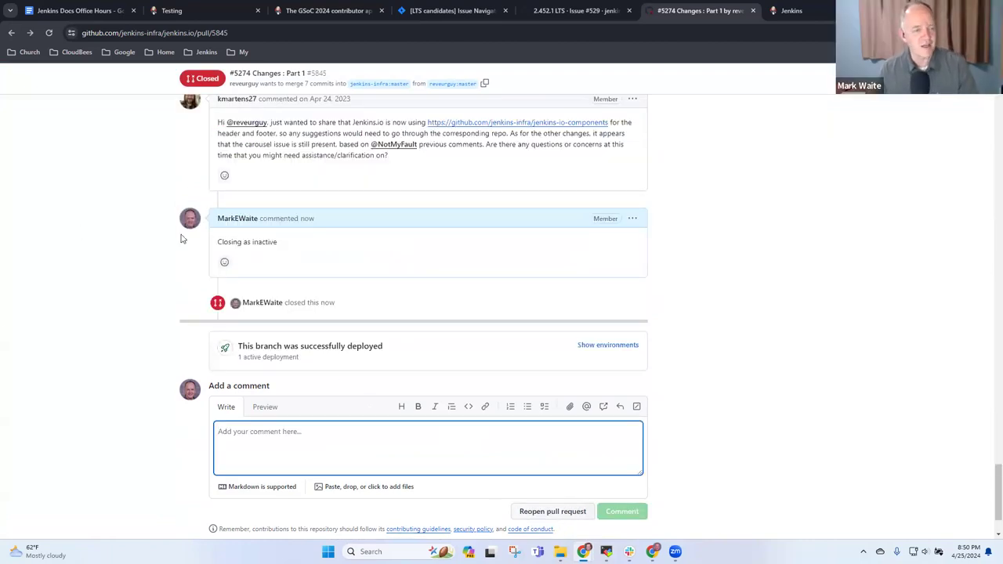
scroll(up, 3)
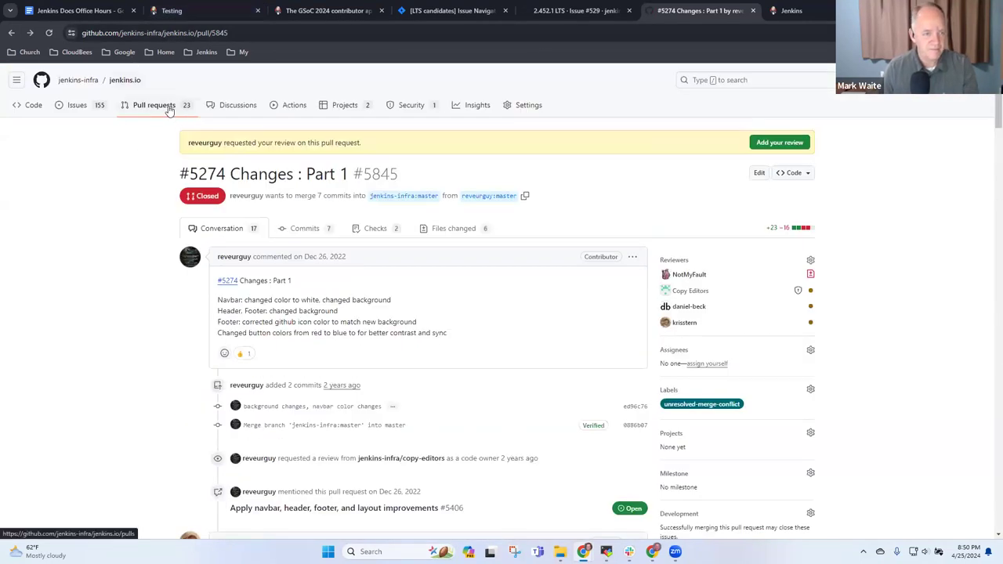
- Return to the jenkins.io open pull requests list
click(154, 103)
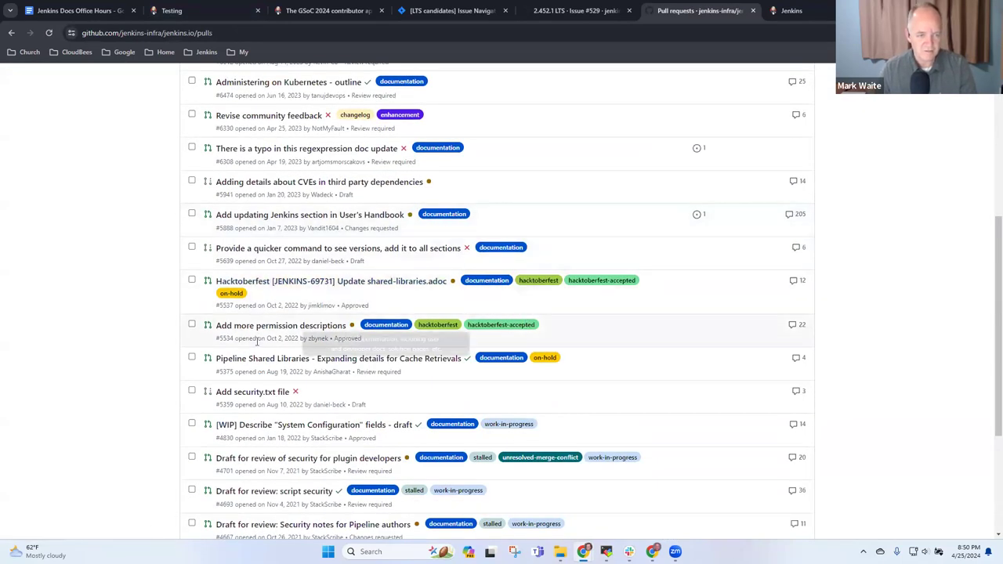
mouse_move(493, 305)
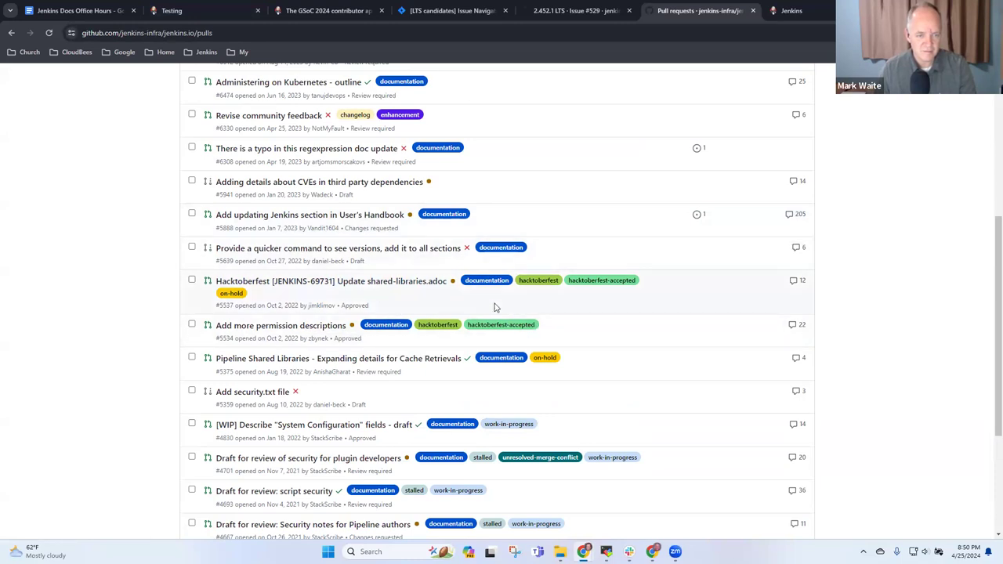
mouse_move(437, 290)
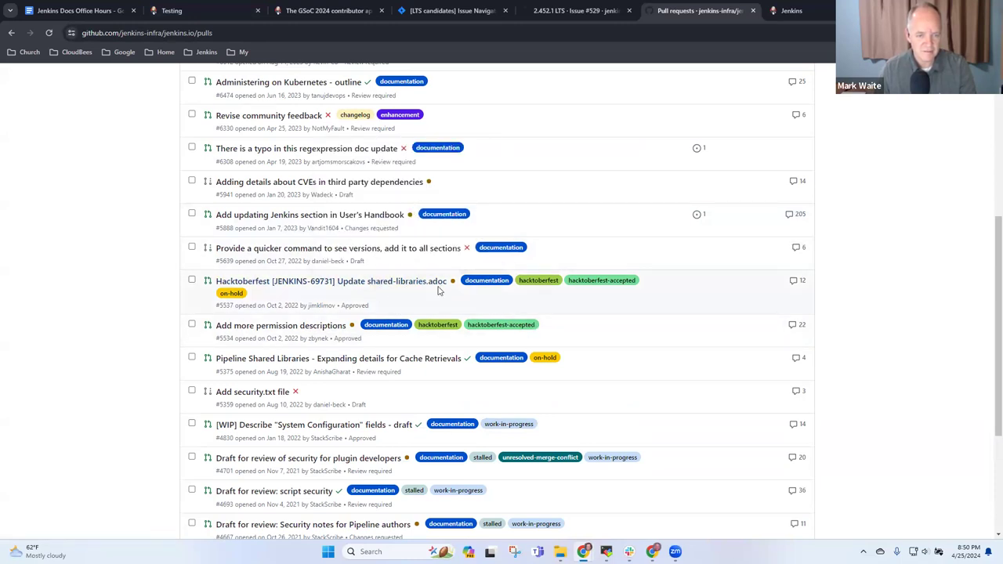
mouse_move(856, 329)
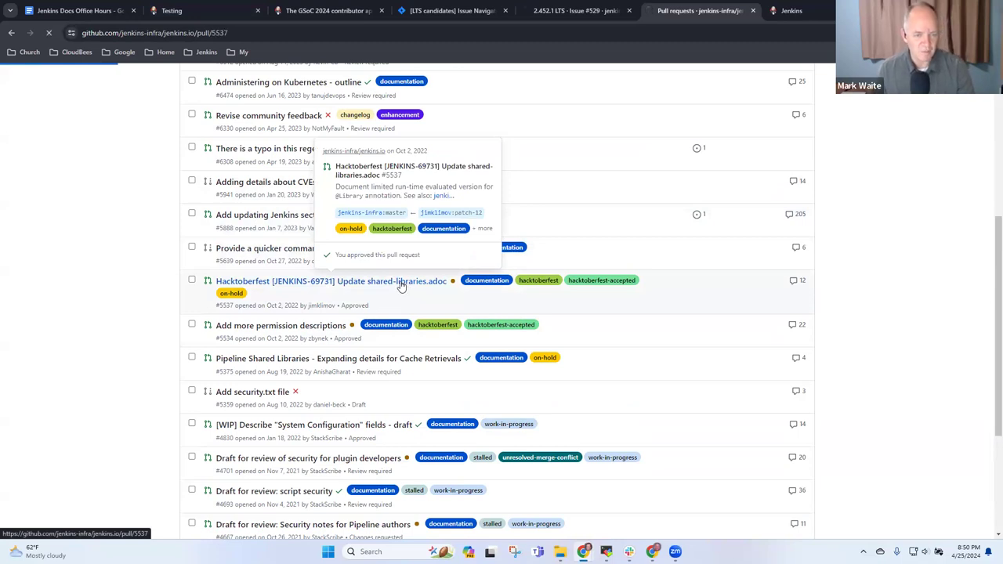
- Review the Hacktoberfest PR #5537 'Update shared-libraries.adoc'
click(331, 280)
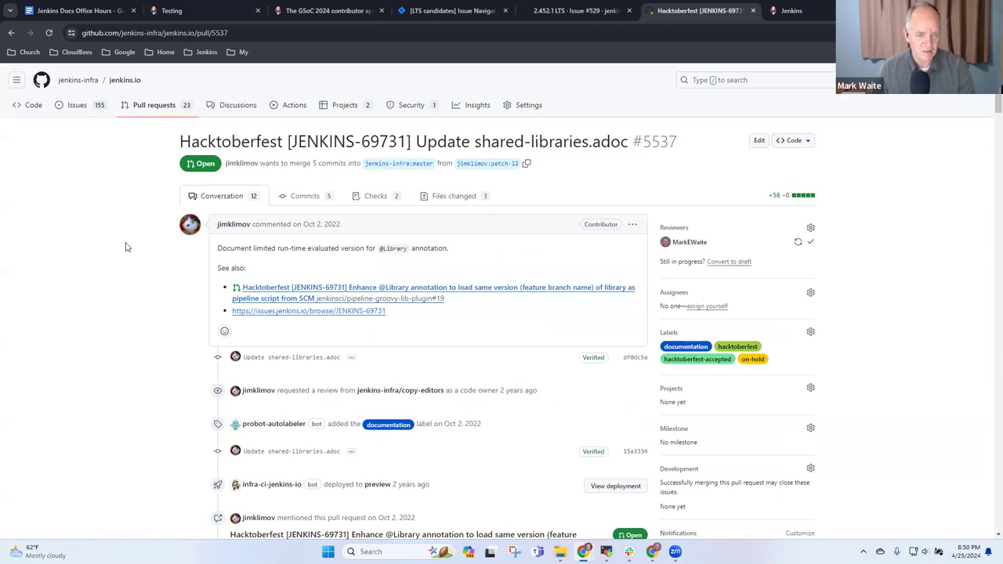
scroll(down, 3)
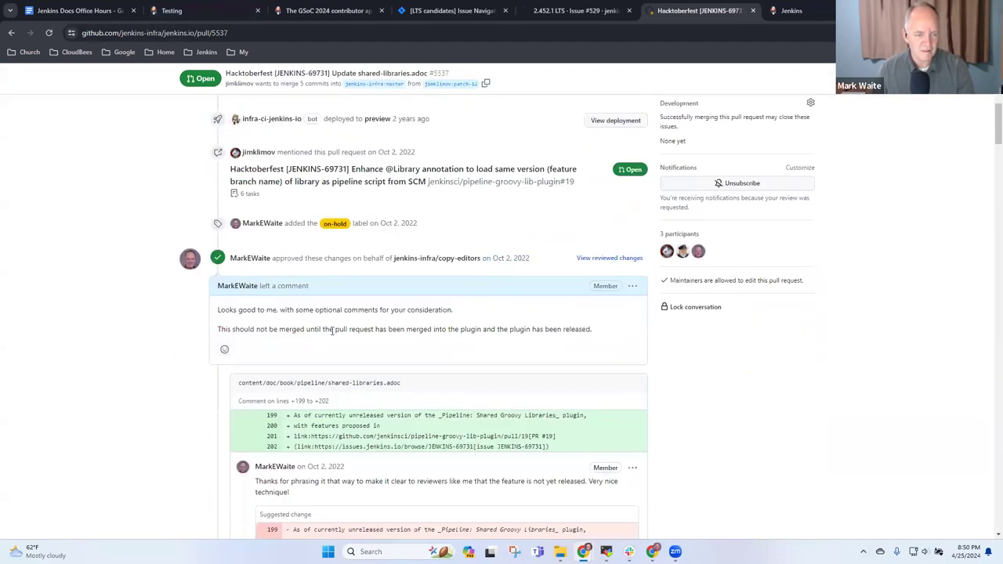
mouse_move(561, 343)
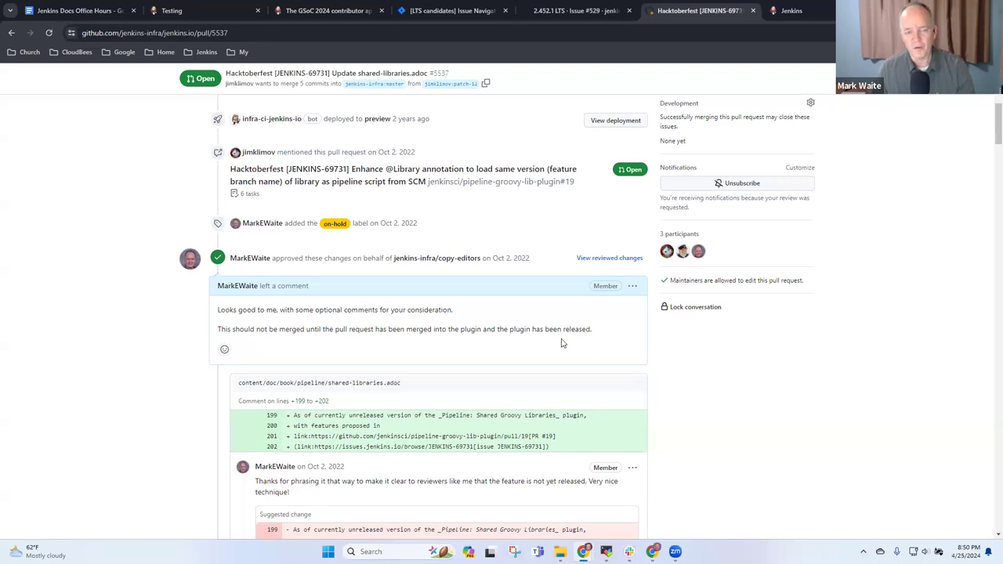
scroll(up, 3)
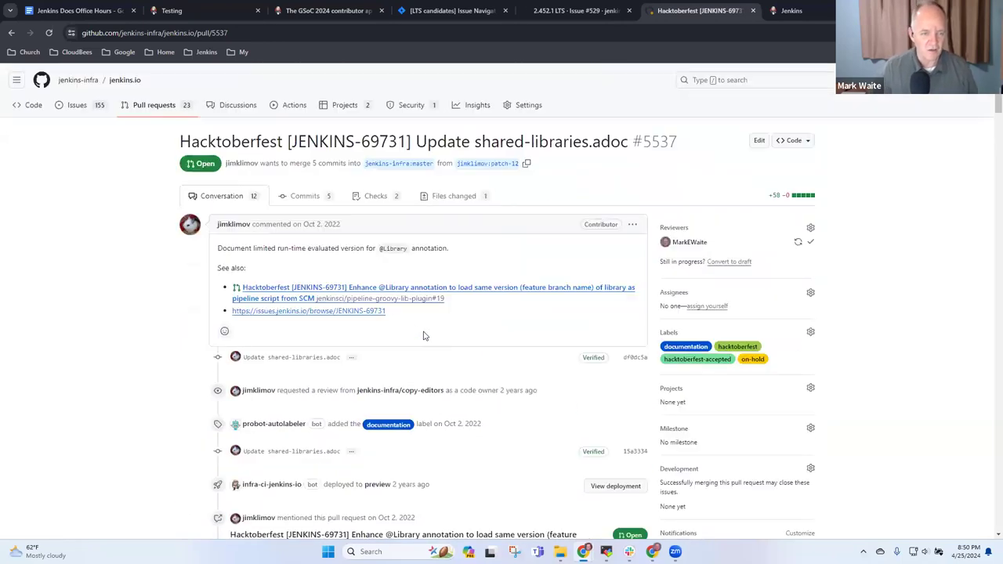
mouse_move(420, 292)
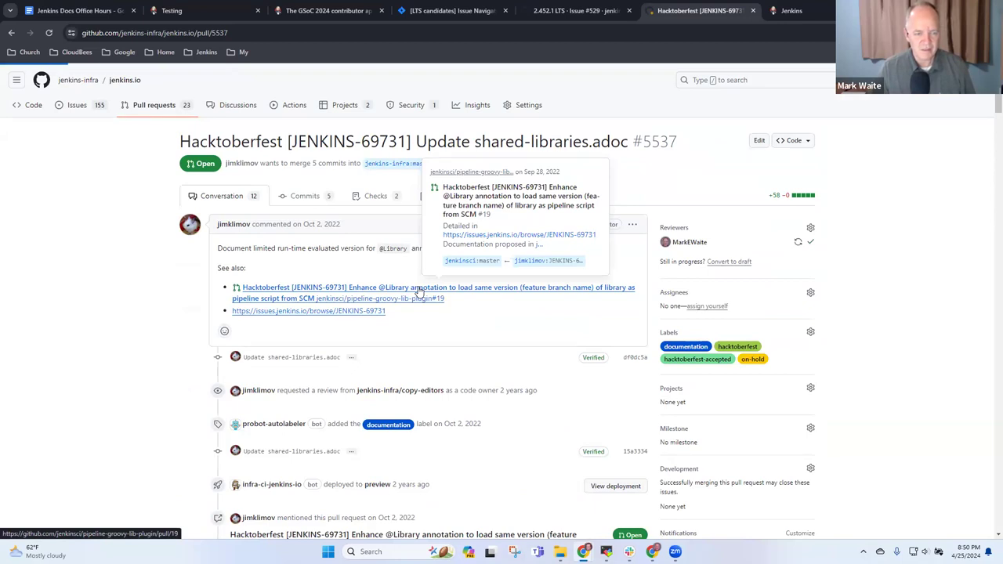
click(432, 293)
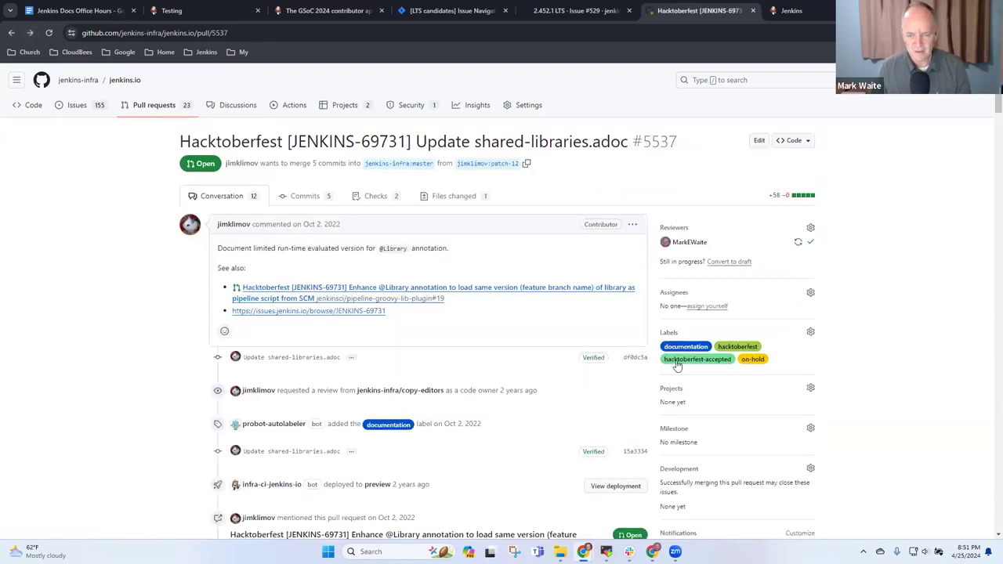
mouse_move(671, 383)
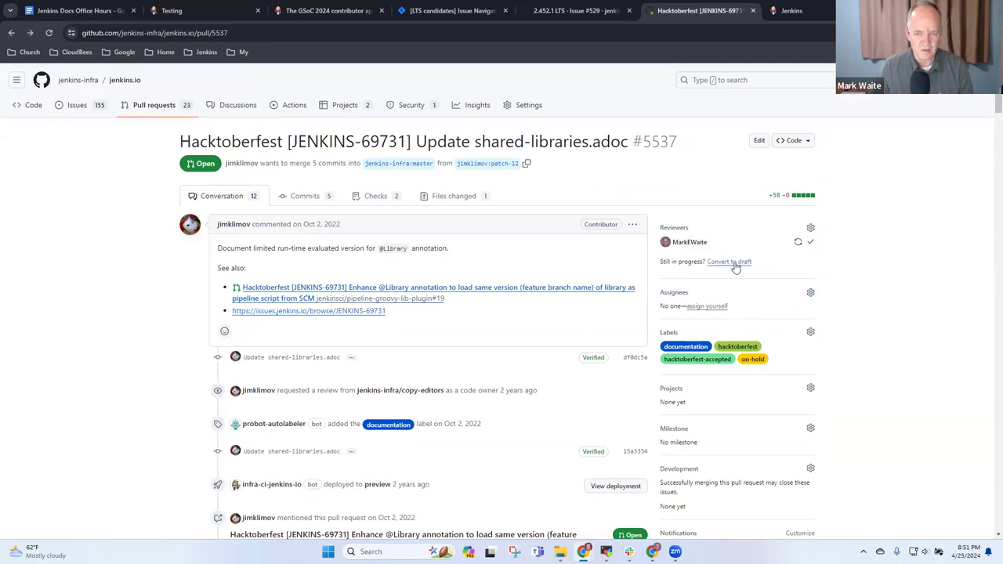
- Convert PR #5537 to a draft and return to the open pull requests list
click(729, 261)
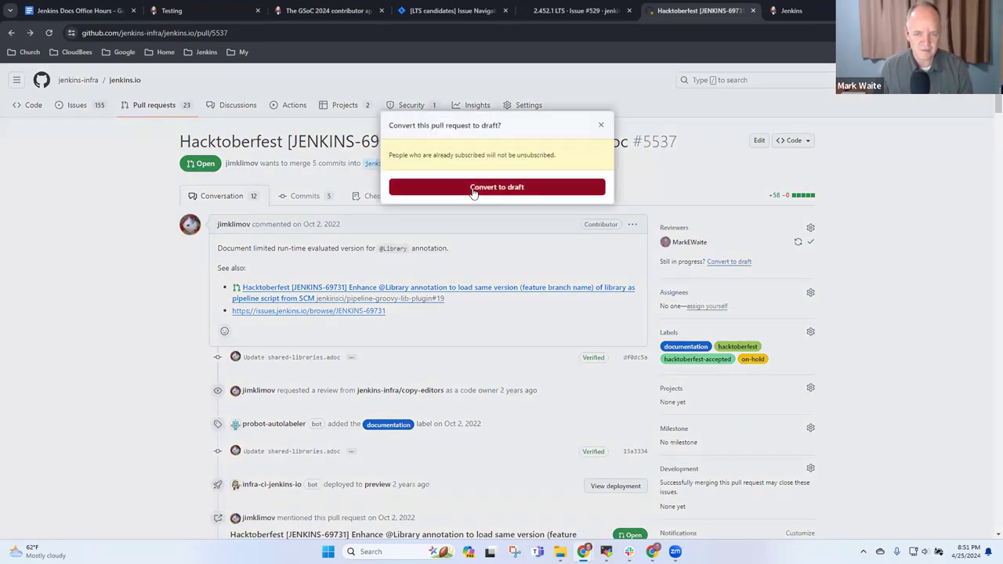
click(496, 187)
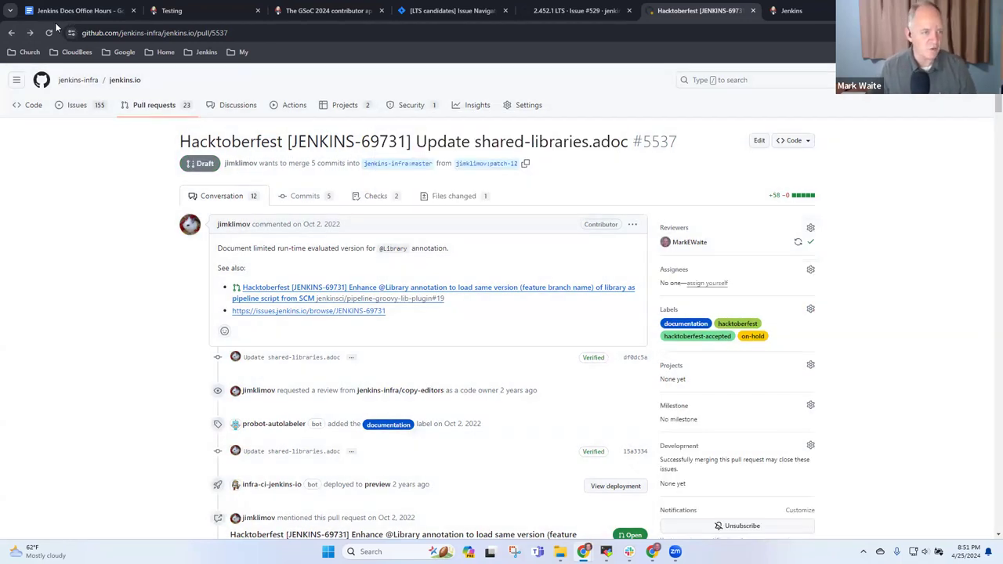
click(153, 104)
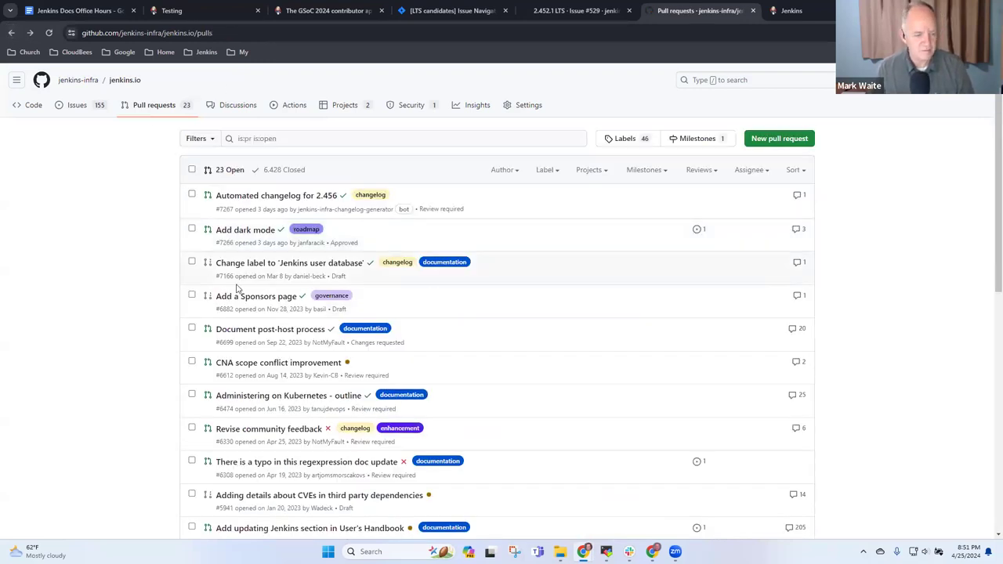
scroll(down, 3)
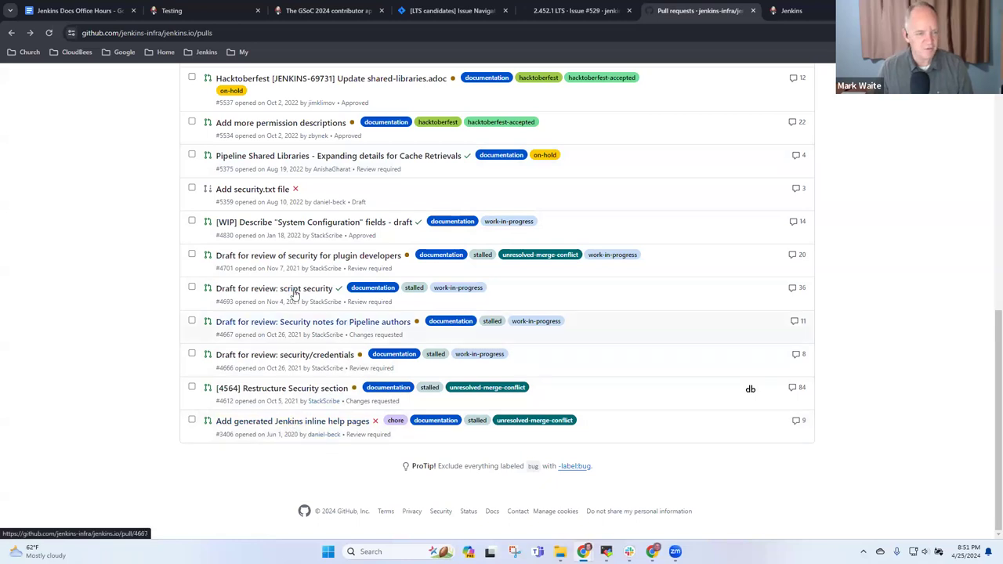
mouse_move(337, 201)
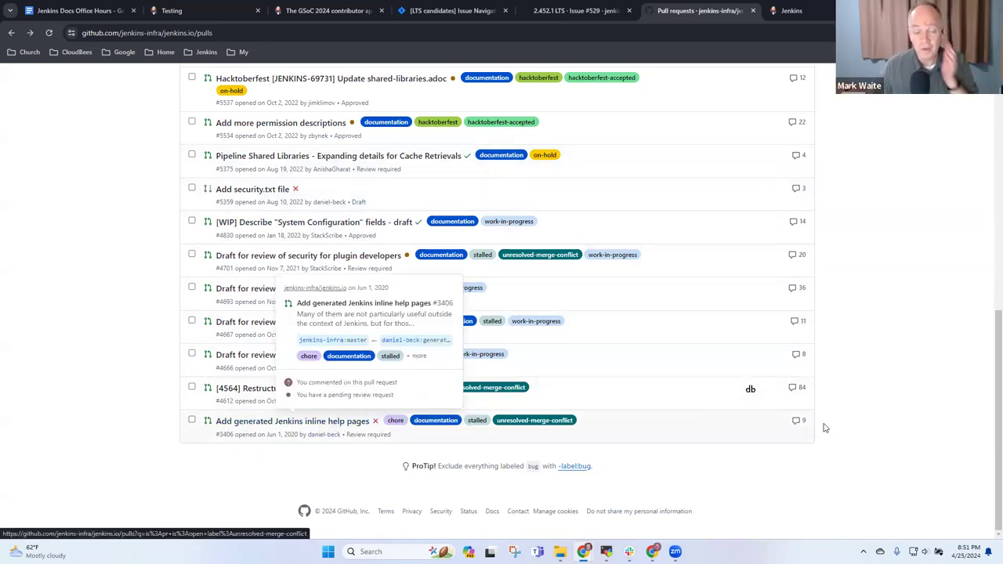
mouse_move(274, 420)
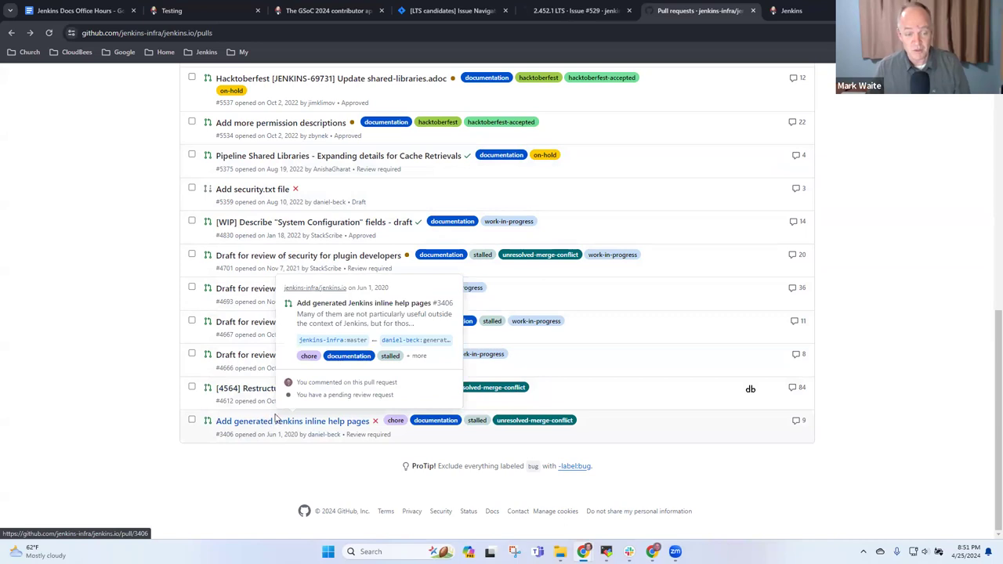
mouse_move(329, 423)
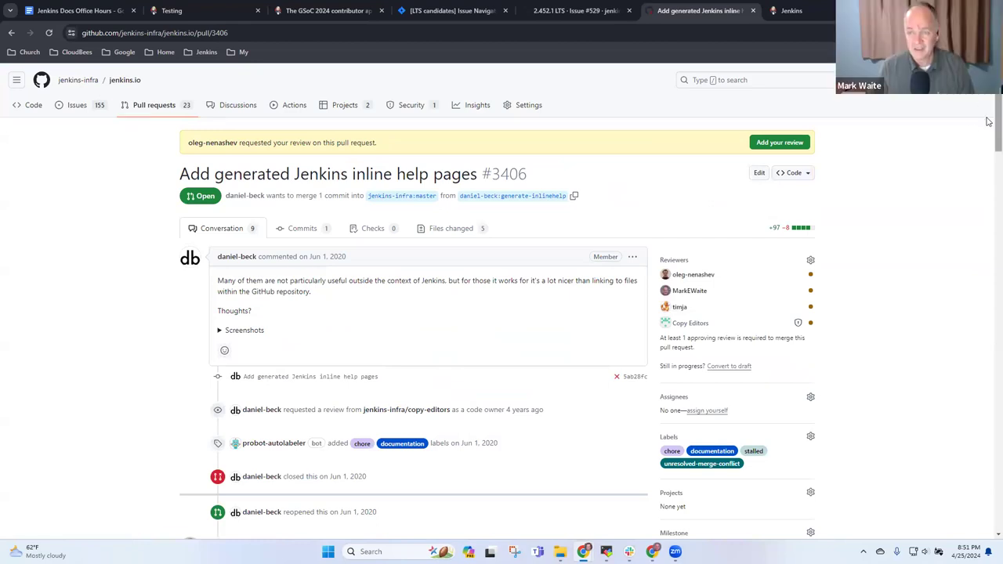
- Start resolving conflicts for PR #3406 'Add generated Jenkins inline help pages'
scroll(down, 3)
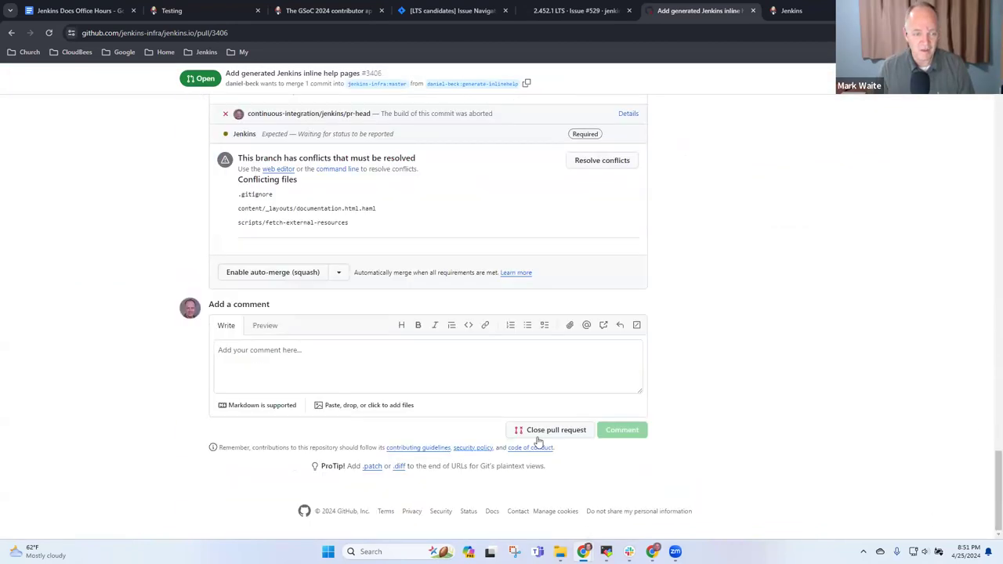
mouse_move(329, 232)
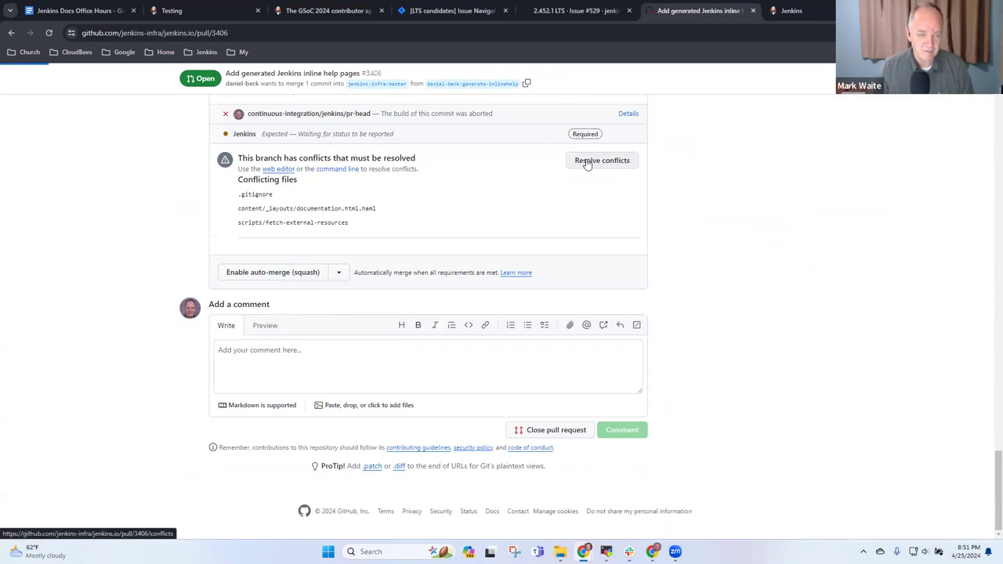
click(601, 159)
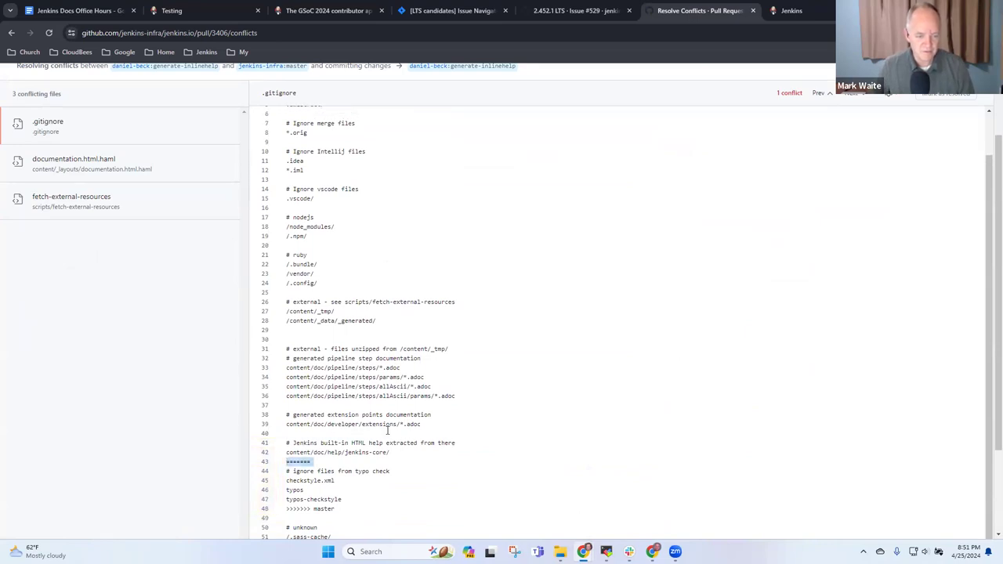
- Review the .gitignore and documentation.html.haml conflicts in PR #3406, then return to the open PR list
scroll(up, 3)
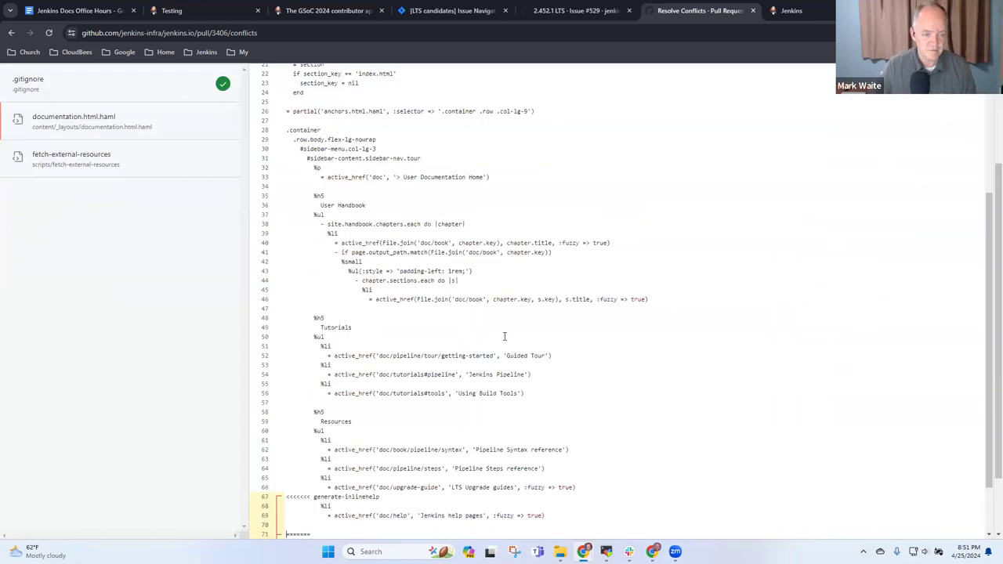
scroll(down, 3)
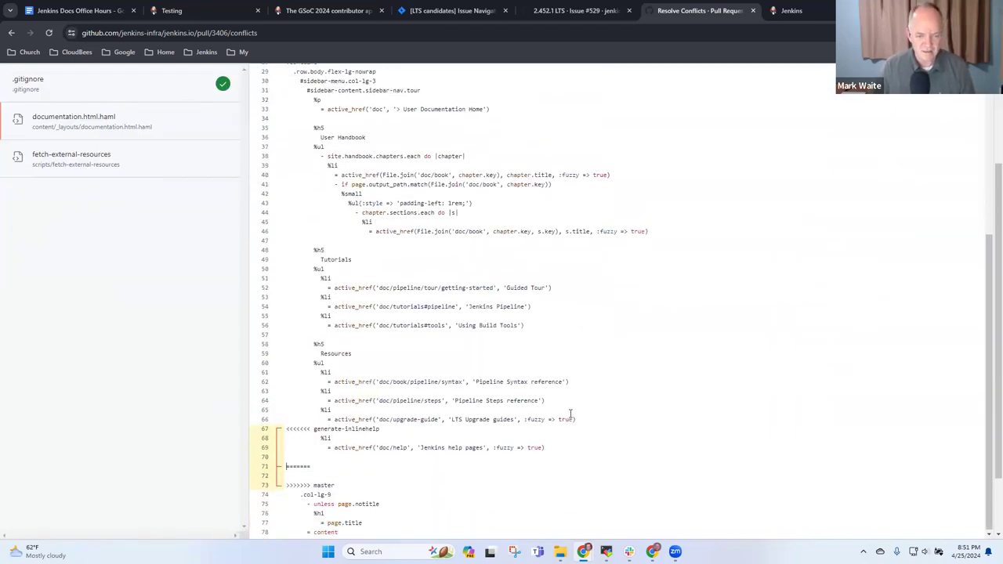
scroll(down, 3)
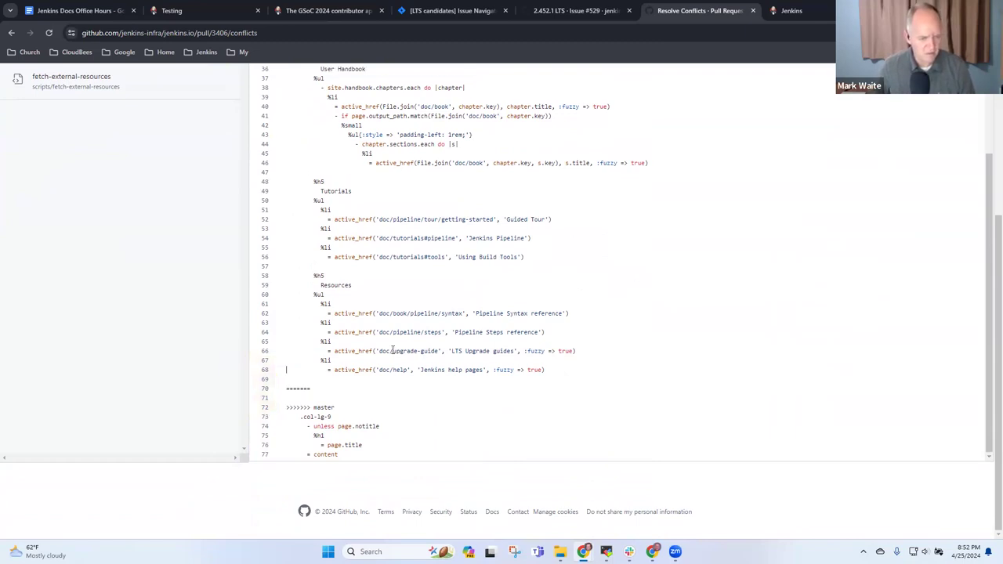
scroll(up, 3)
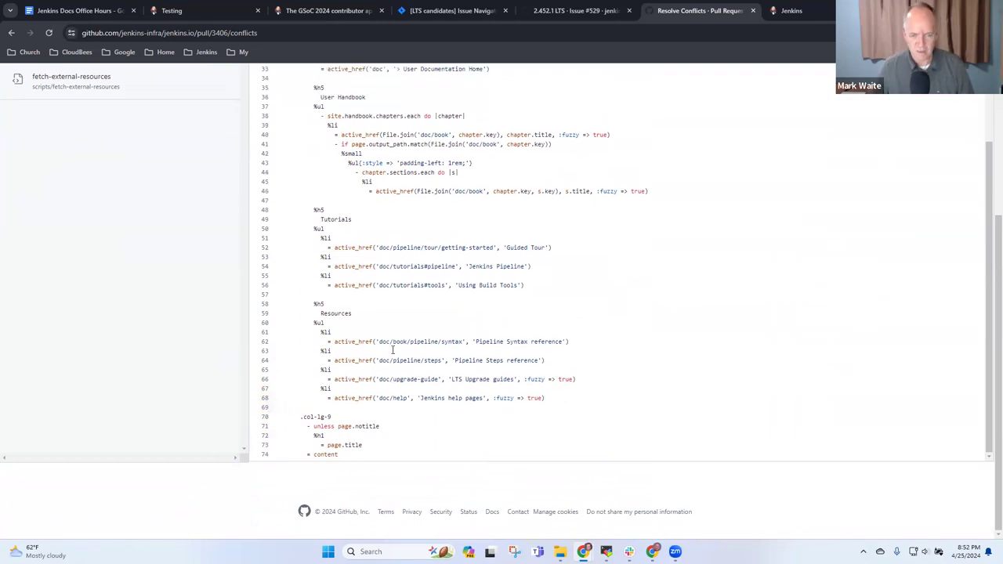
mouse_move(545, 389)
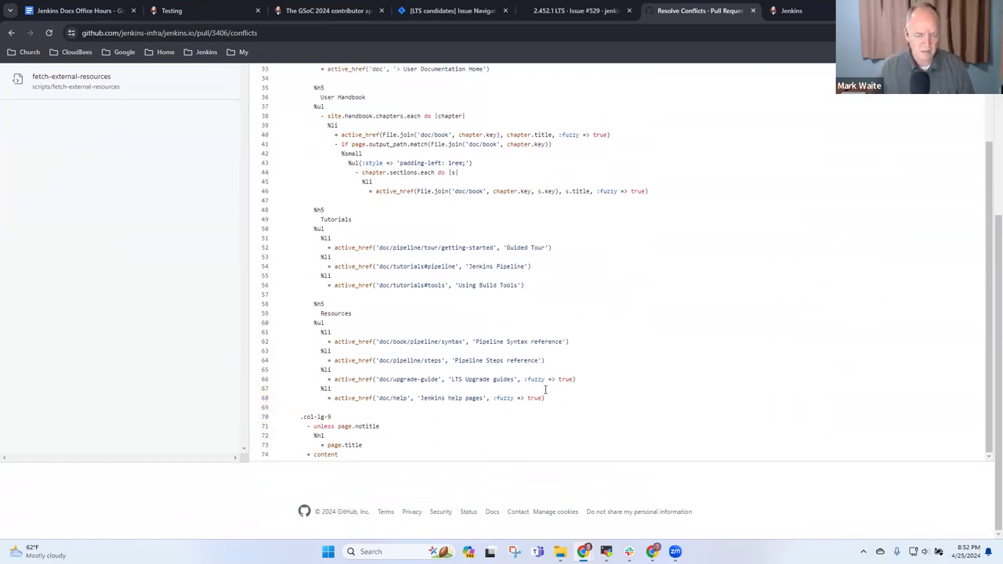
scroll(up, 3)
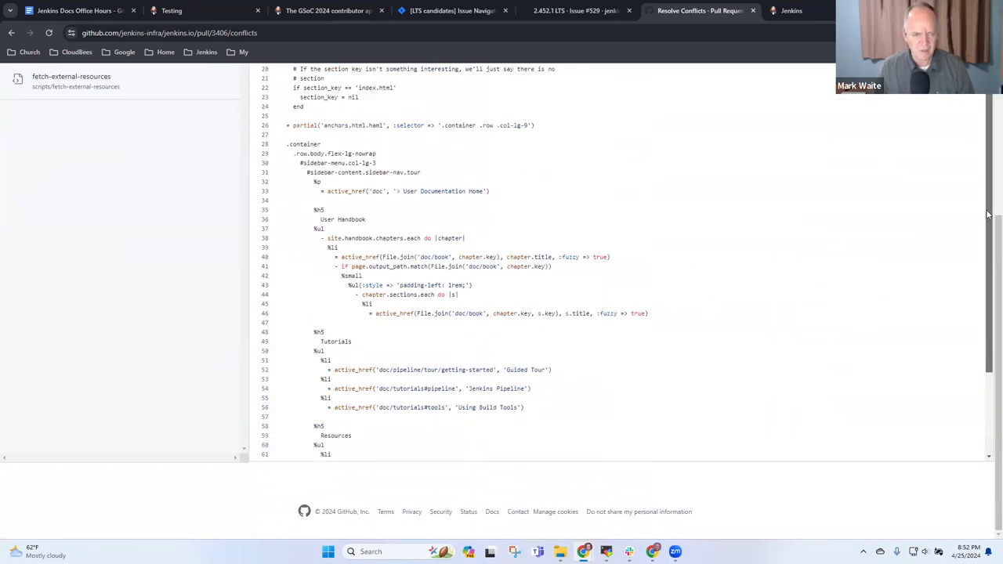
scroll(down, 3)
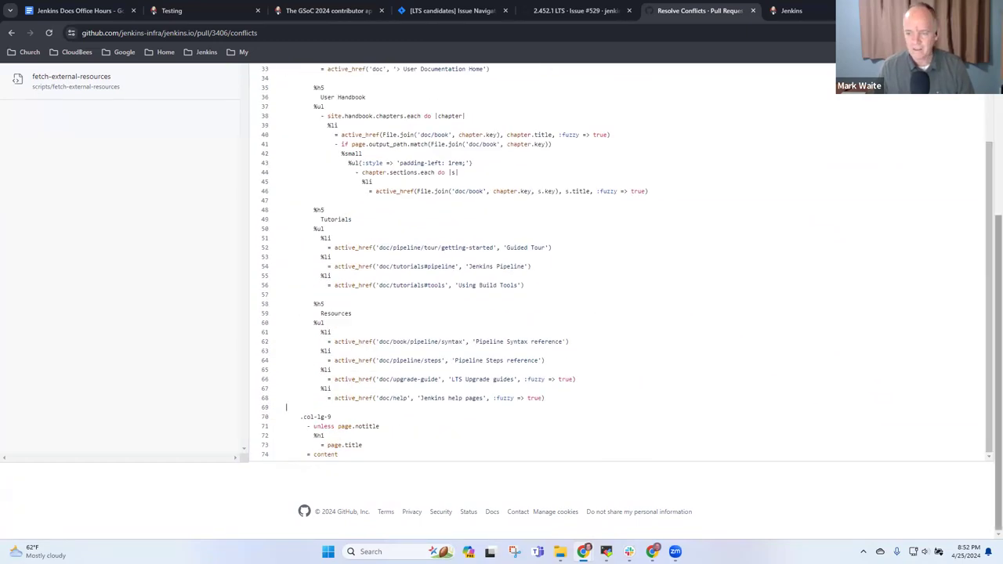
scroll(up, 3)
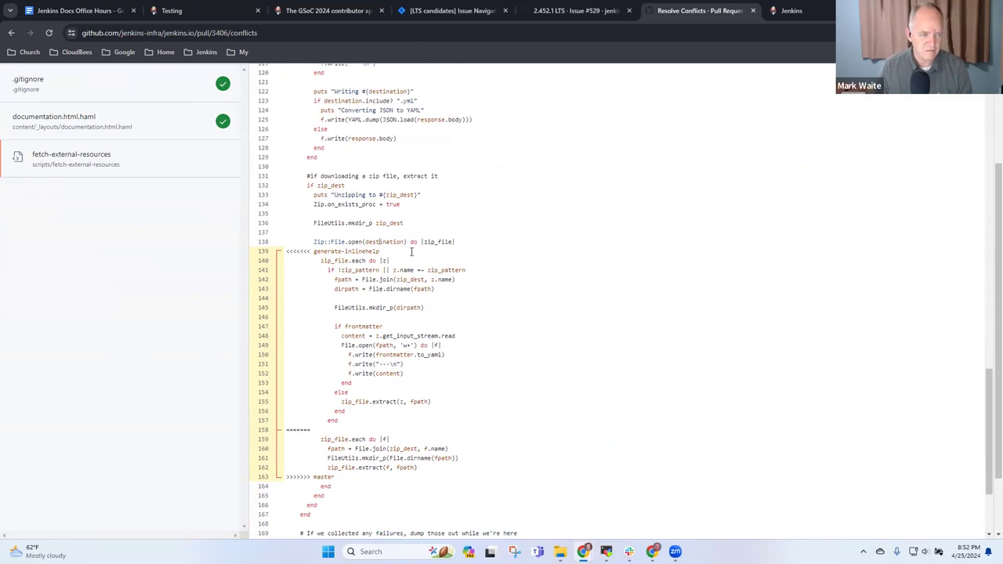
mouse_move(389, 261)
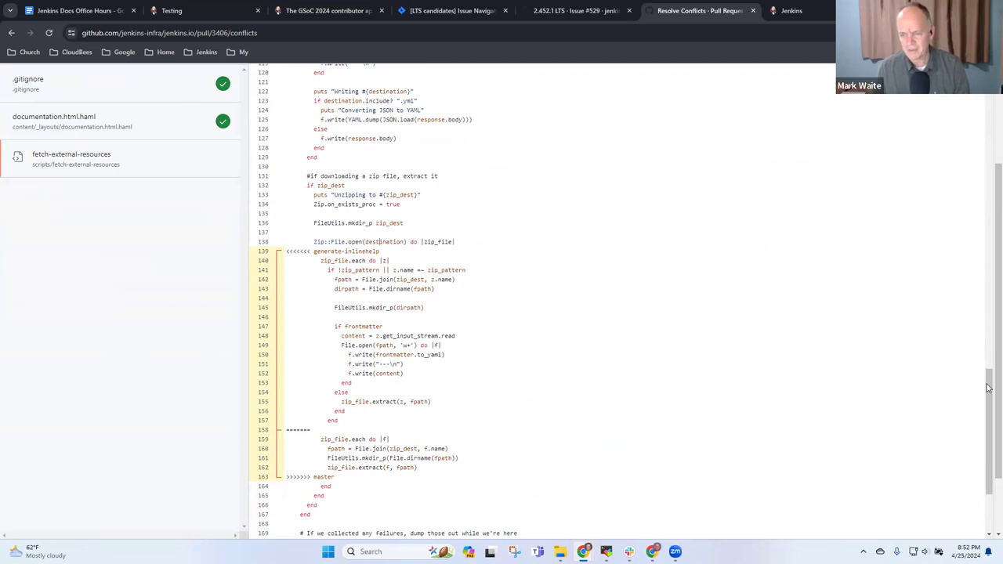
scroll(up, 3)
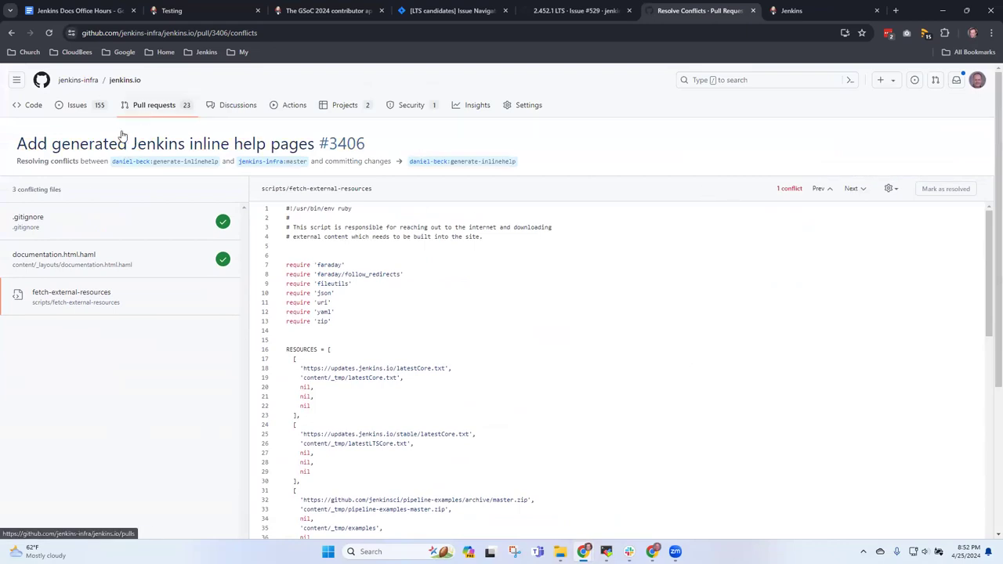
click(154, 104)
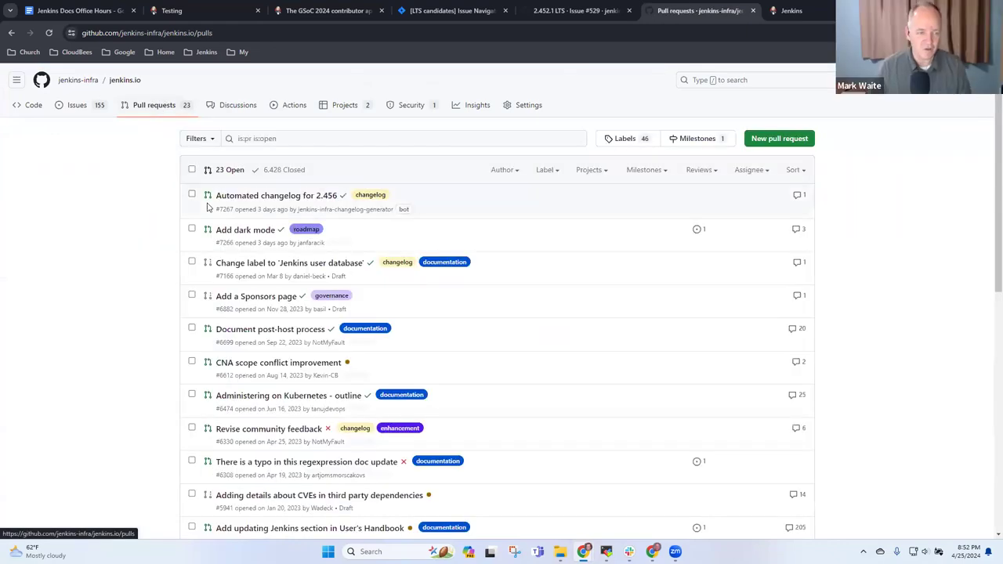
scroll(down, 3)
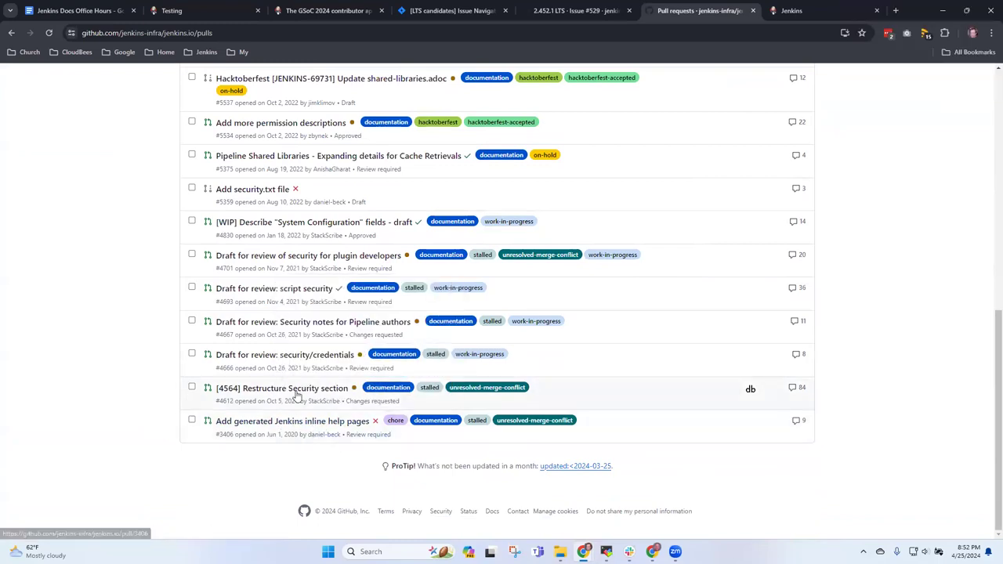
mouse_move(244, 473)
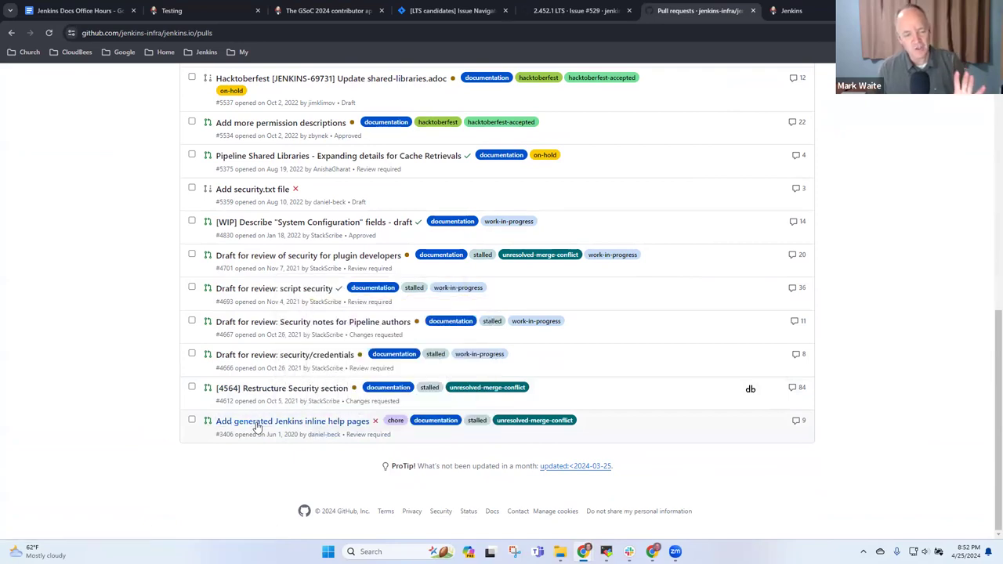
mouse_move(293, 420)
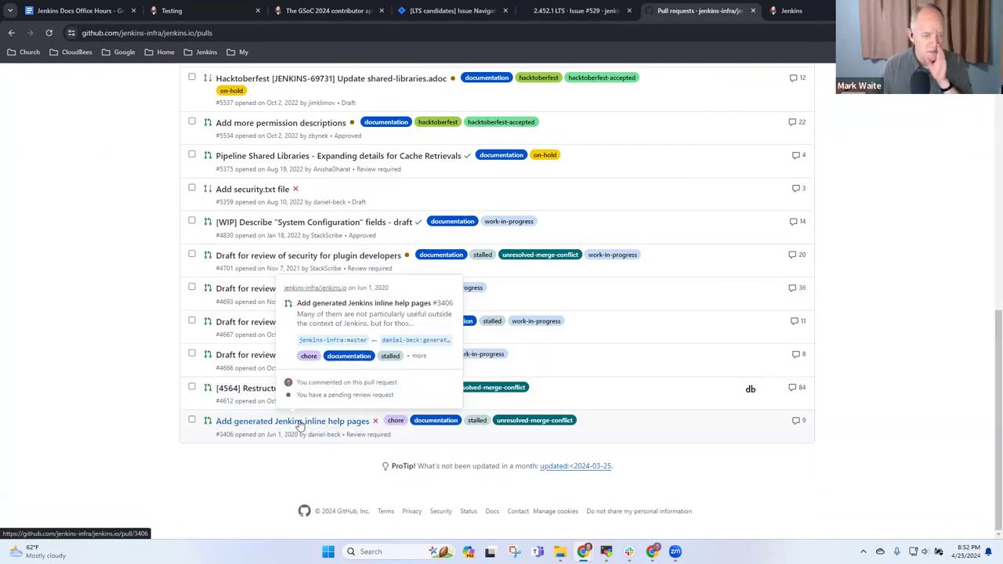
mouse_move(336, 431)
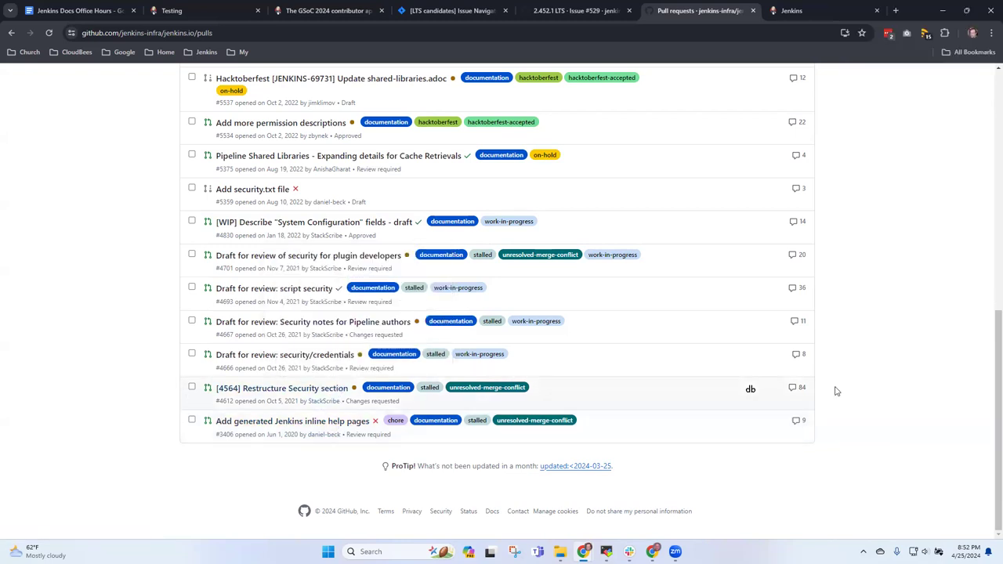
mouse_move(194, 467)
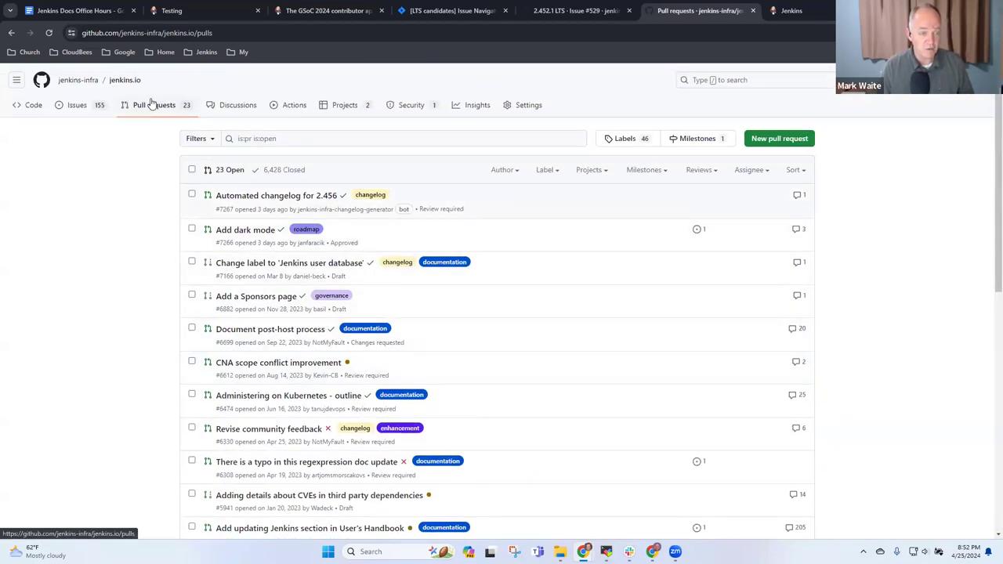
mouse_move(445, 262)
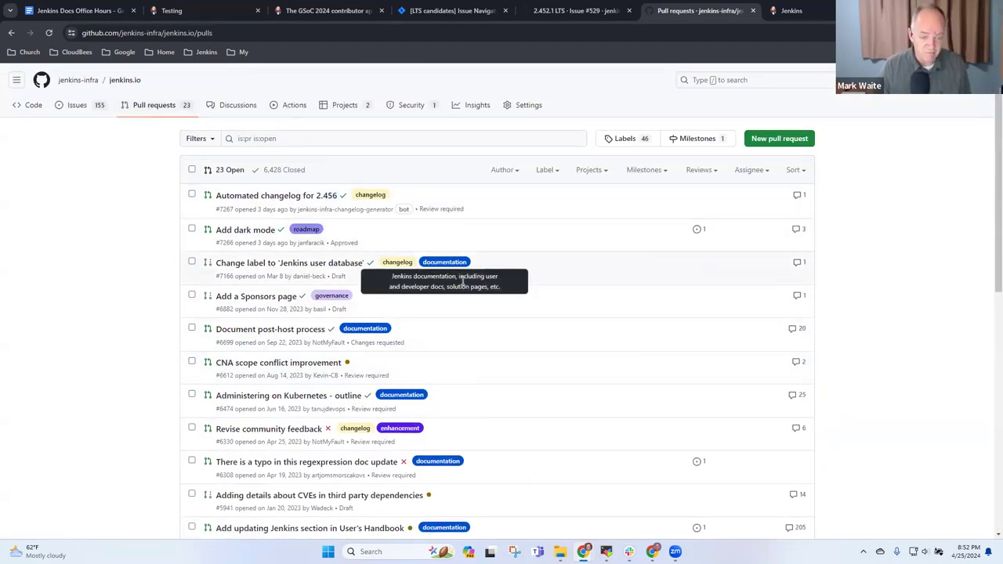
scroll(down, 3)
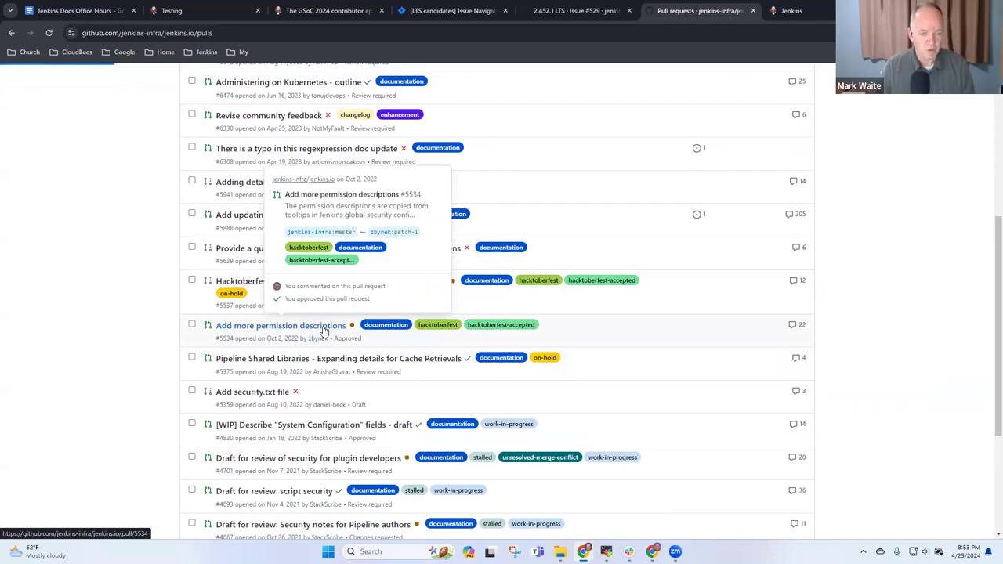
- Read through the review comments on the 'Add more permission descriptions' PR and go back to the list
click(281, 324)
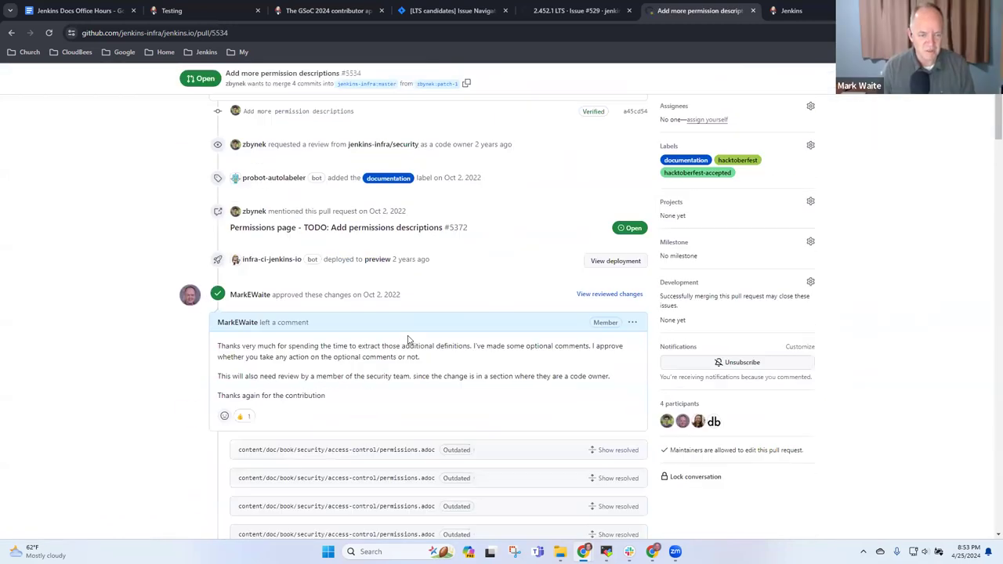
scroll(down, 3)
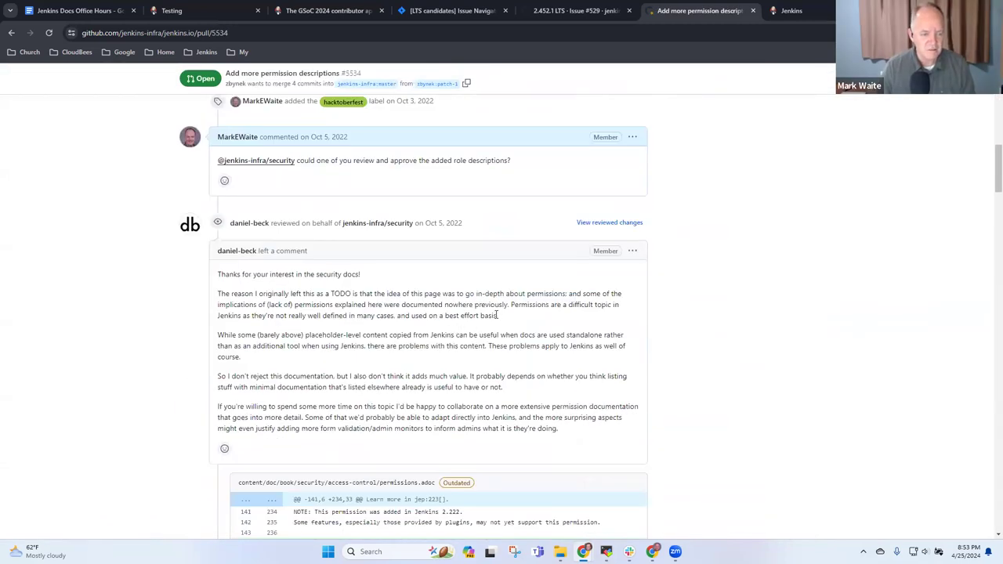
scroll(down, 3)
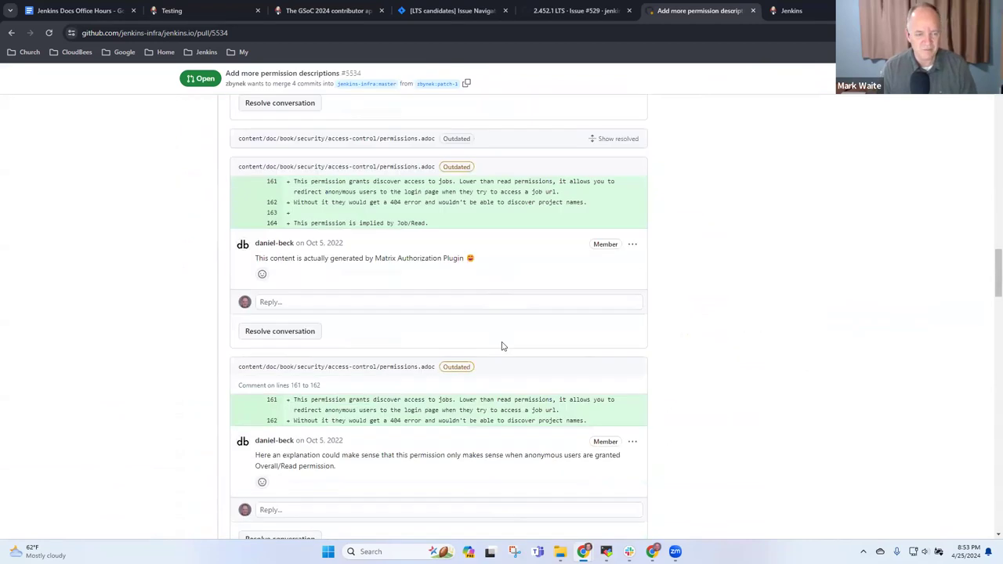
scroll(down, 3)
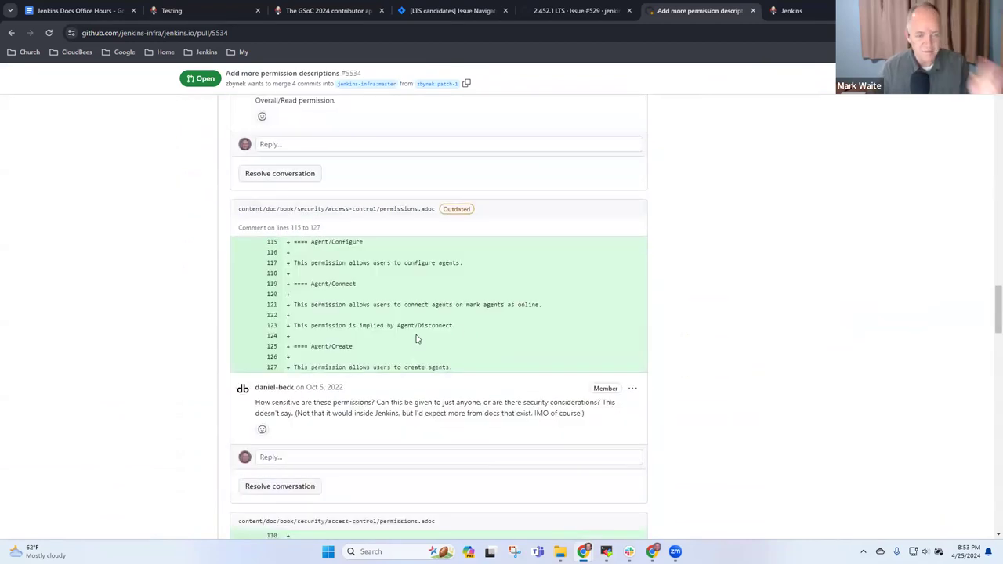
click(11, 33)
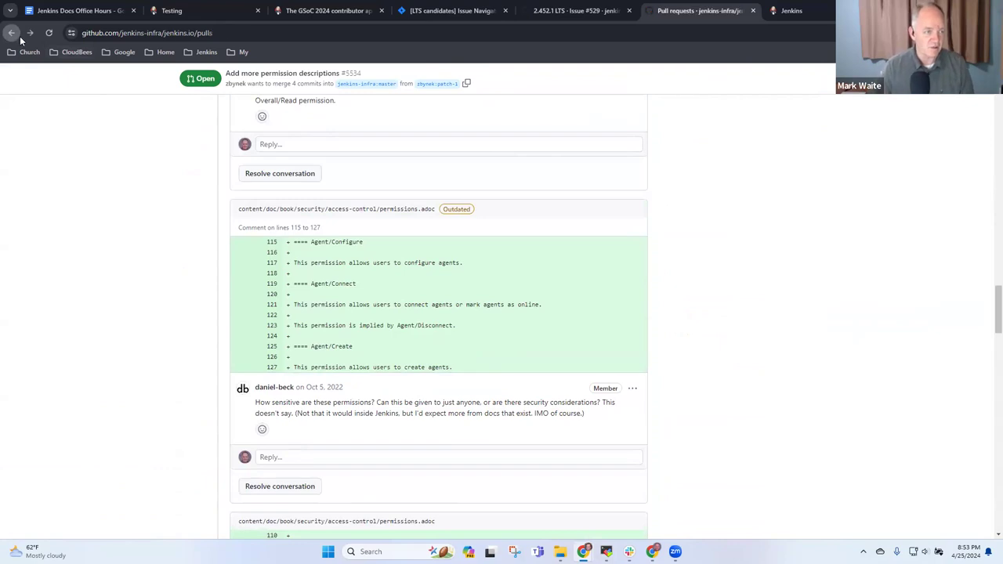
- Check draft PR #5359 'Add security.txt file', then switch to the Jenkins Docs Office Hours notes
click(11, 33)
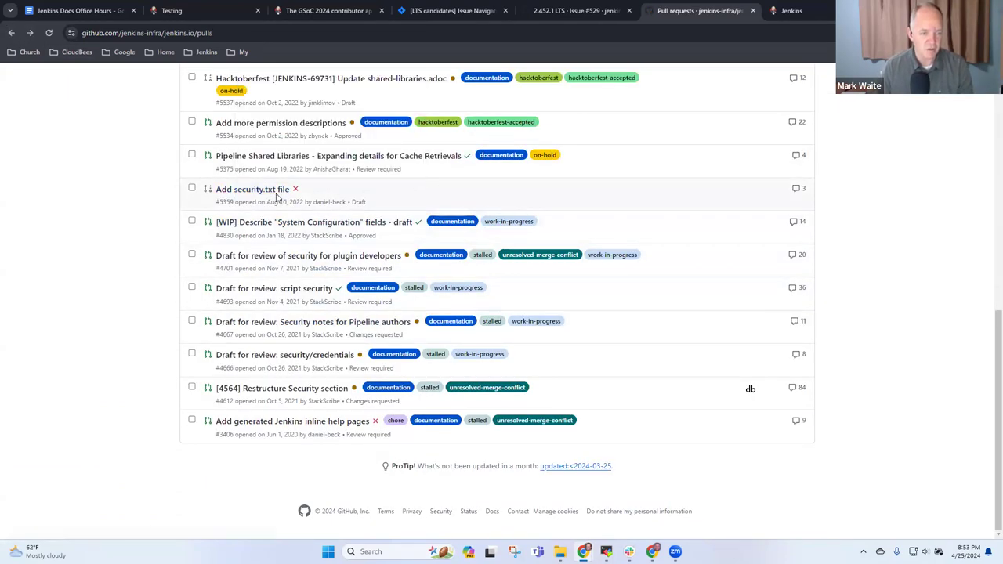
click(246, 188)
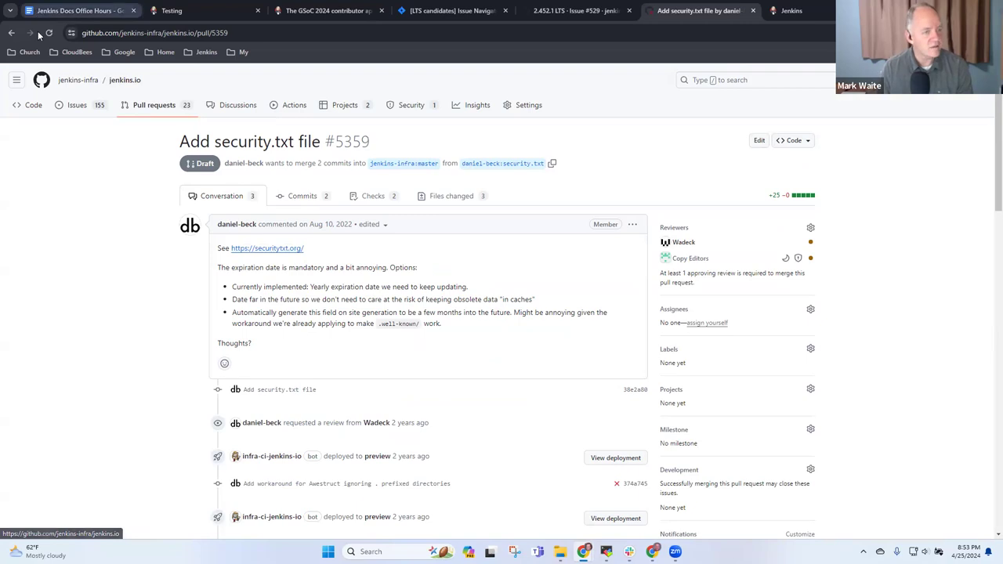
click(11, 31)
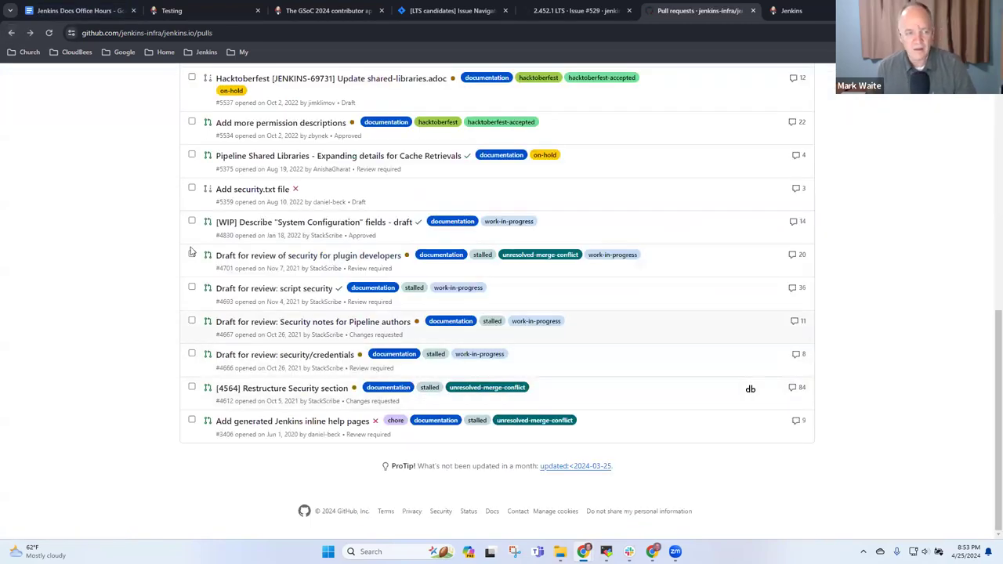
mouse_move(395, 354)
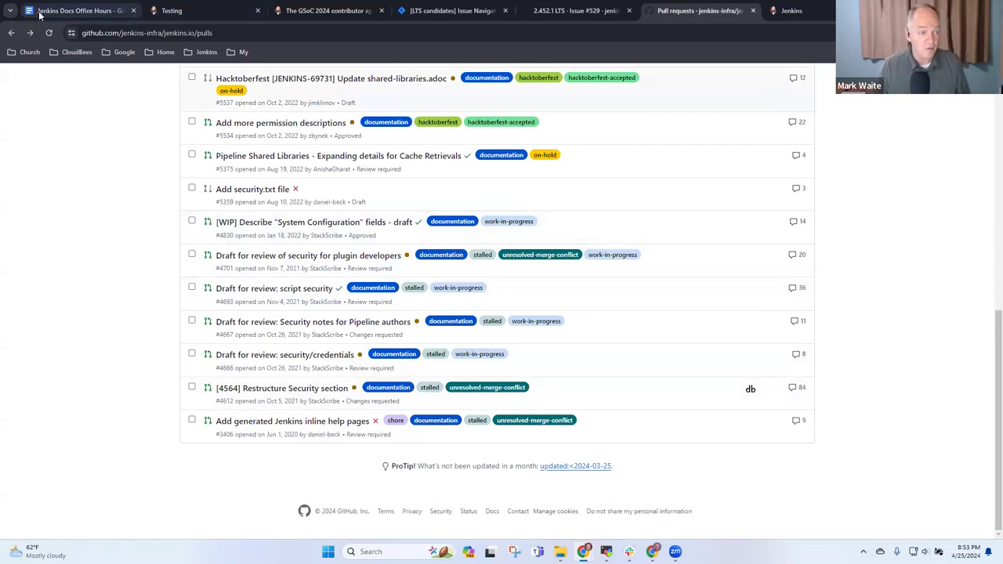
click(76, 9)
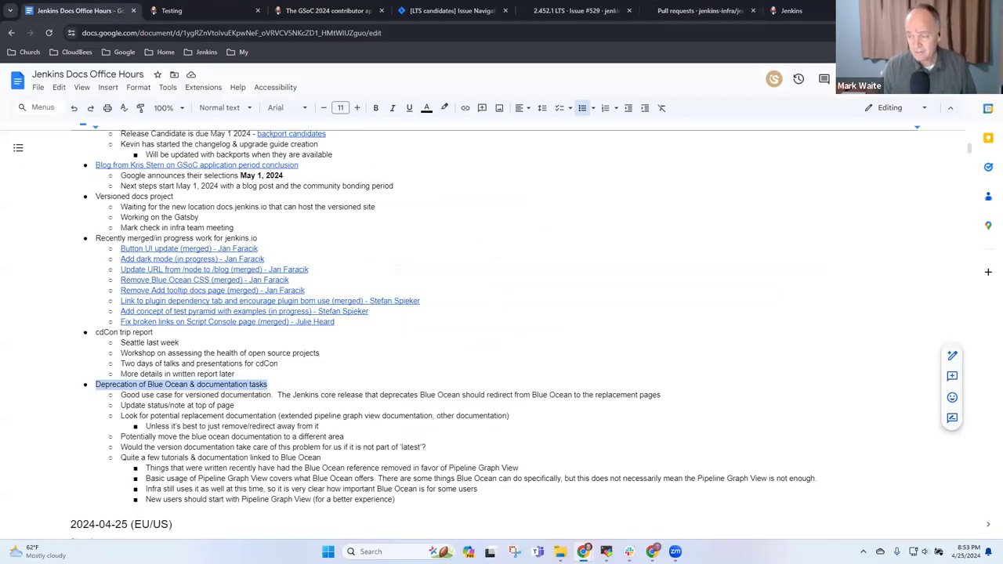